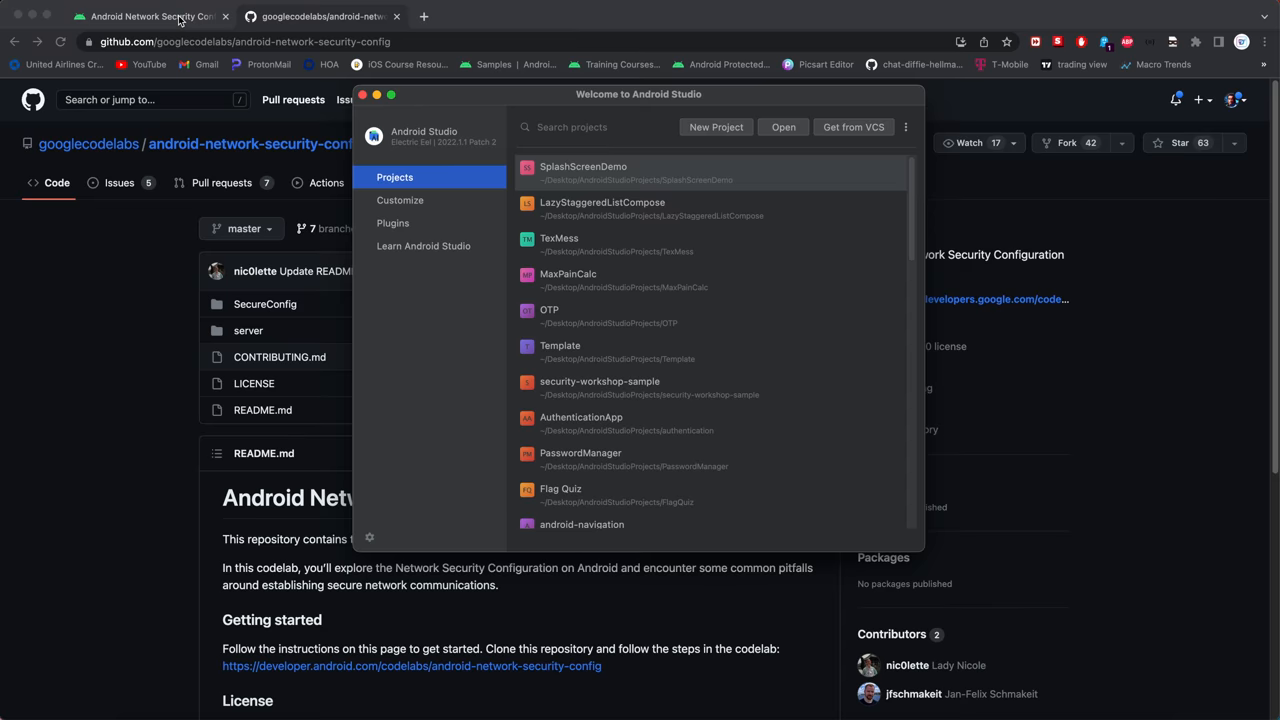
Step: Bring up the codelab's 'Getting set up' instructions in the browser
{"action": "left_click", "coordinate": [150, 16]}
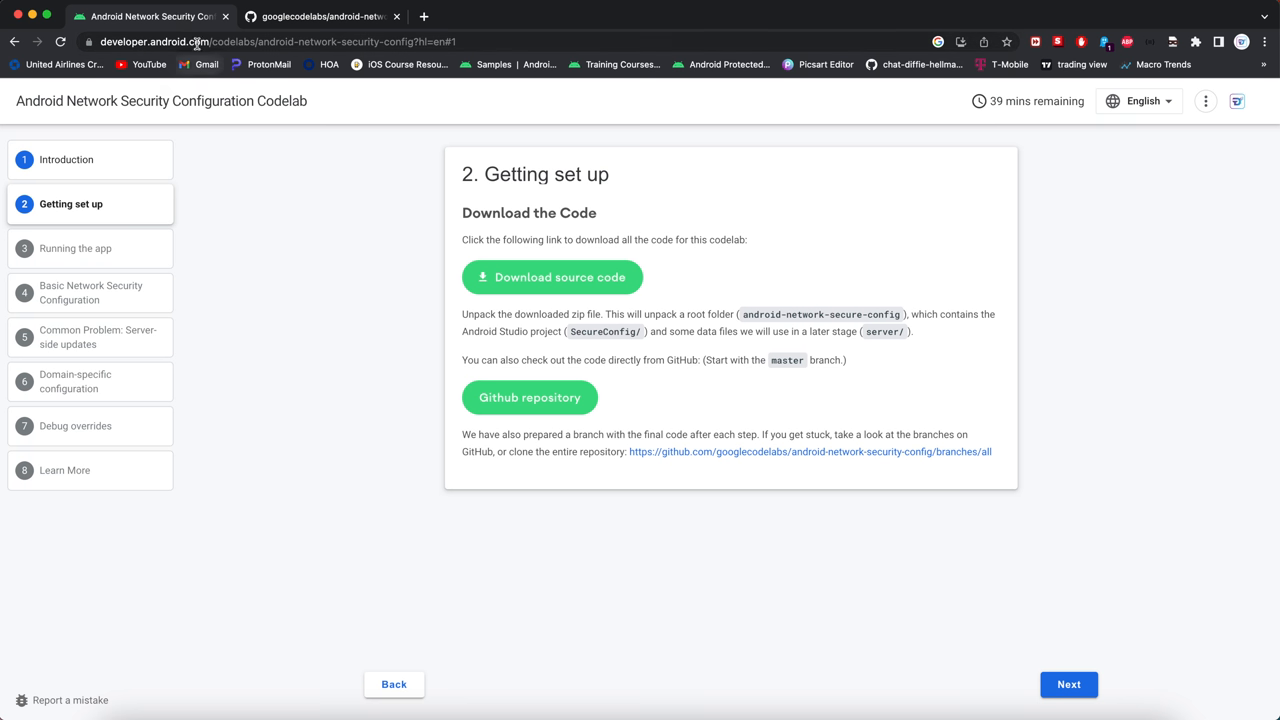
{"action": "mouse_move", "coordinate": [161, 101]}
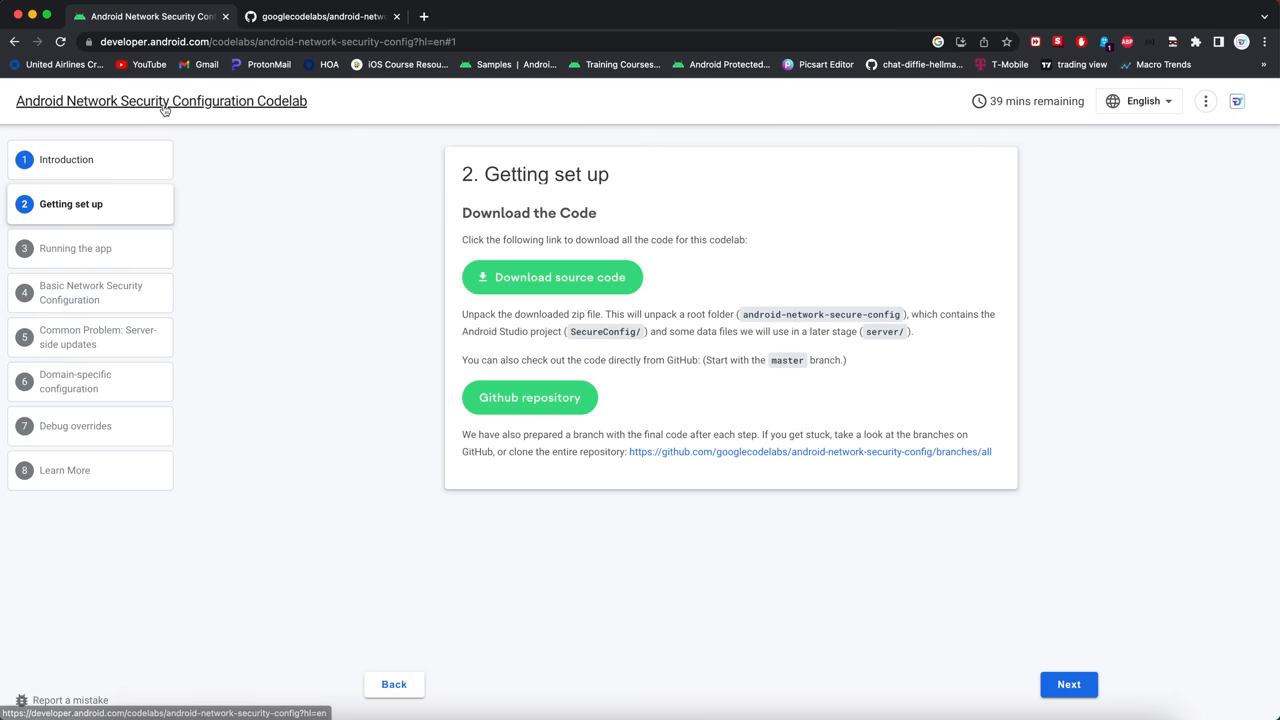
{"action": "mouse_move", "coordinate": [443, 303]}
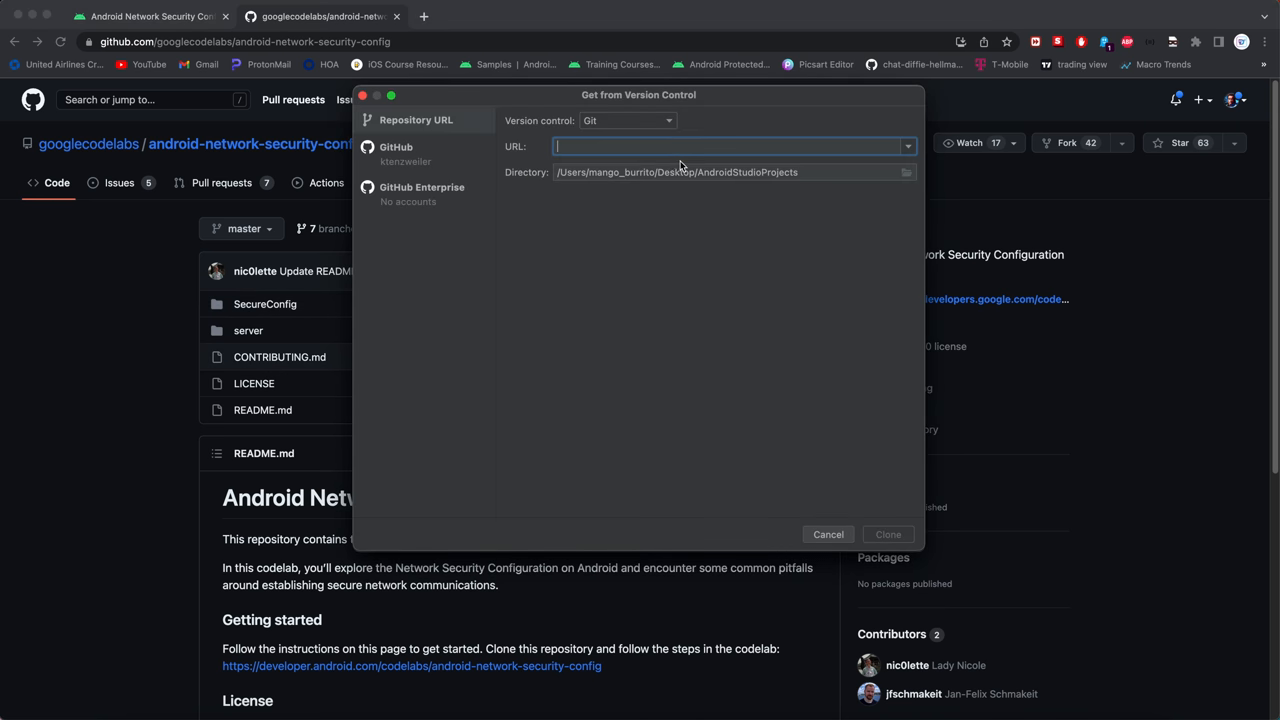
{"action": "type", "text": "git@github.com:googlecodelabs/android-network-security-config.git"}
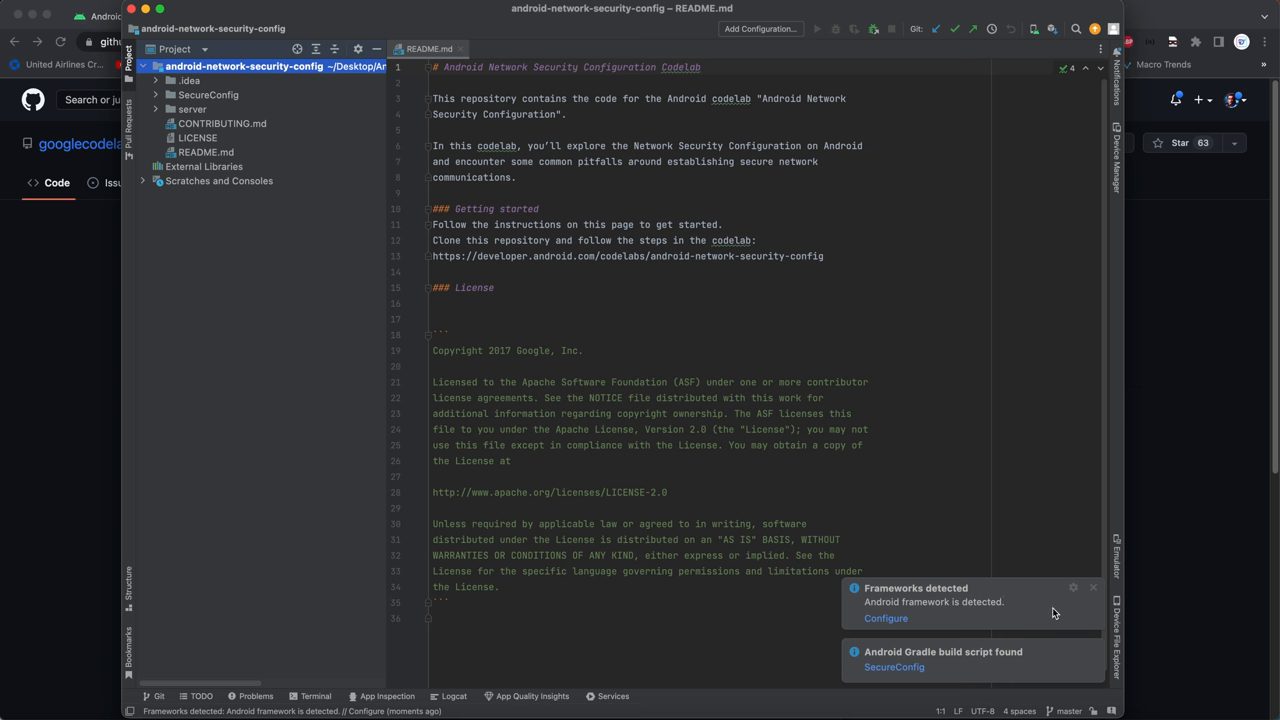
{"action": "mouse_move", "coordinate": [1091, 586]}
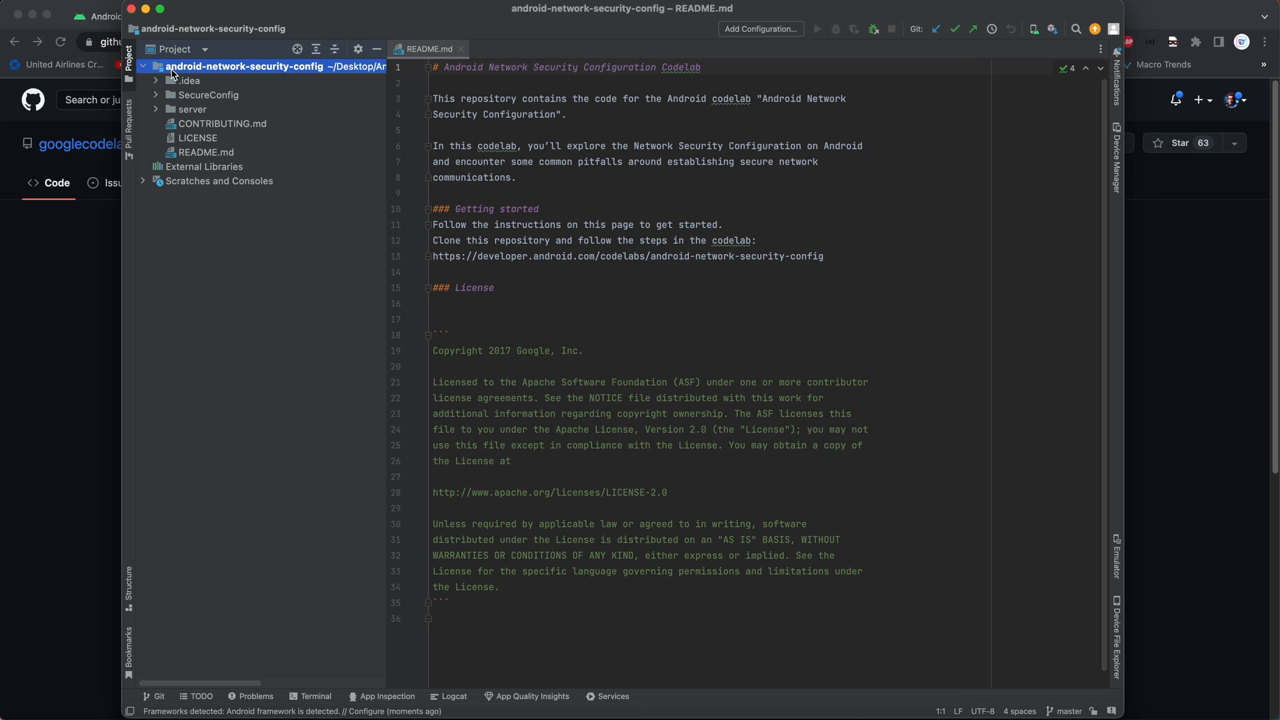
{"action": "left_click", "coordinate": [208, 94]}
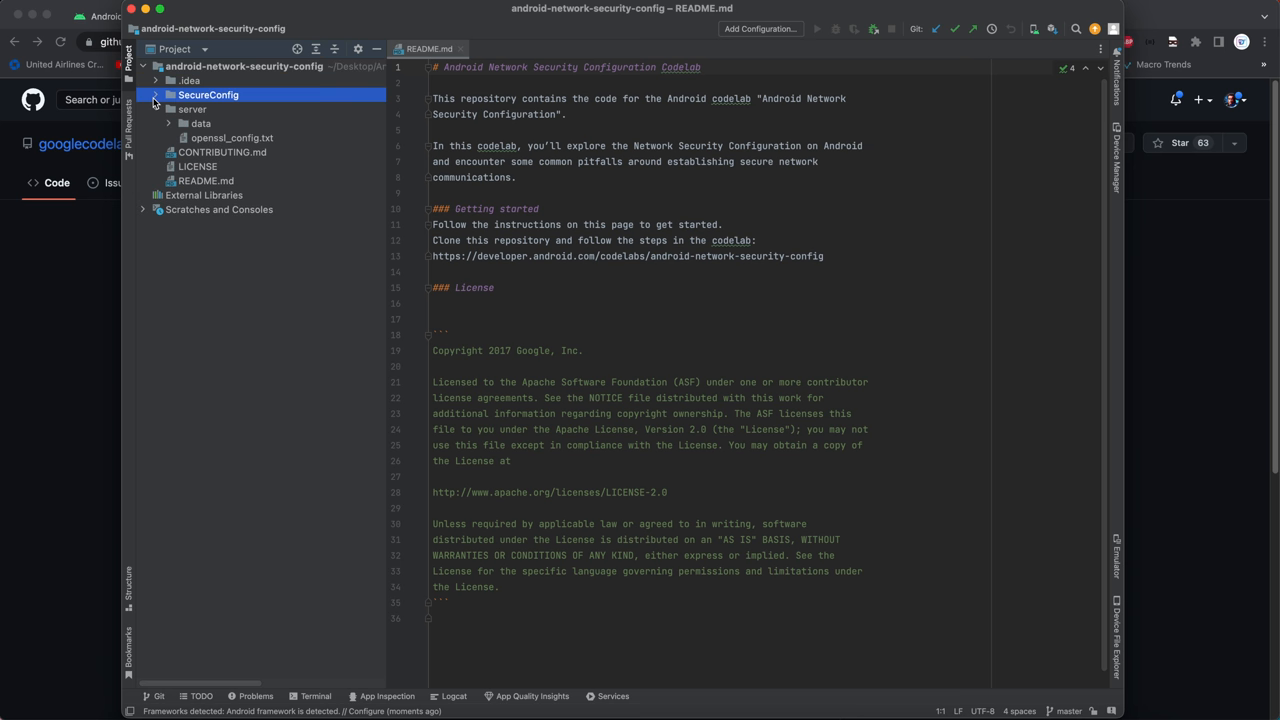
{"action": "left_click", "coordinate": [155, 95]}
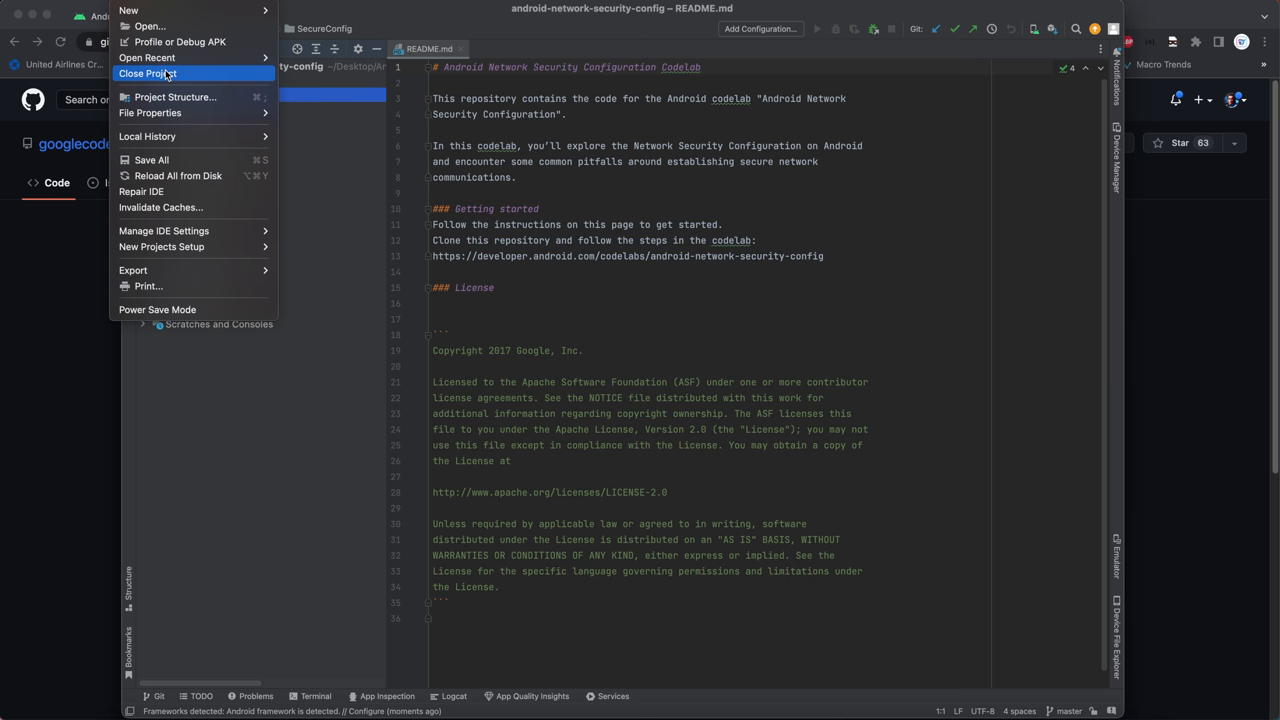
{"action": "mouse_move", "coordinate": [150, 26]}
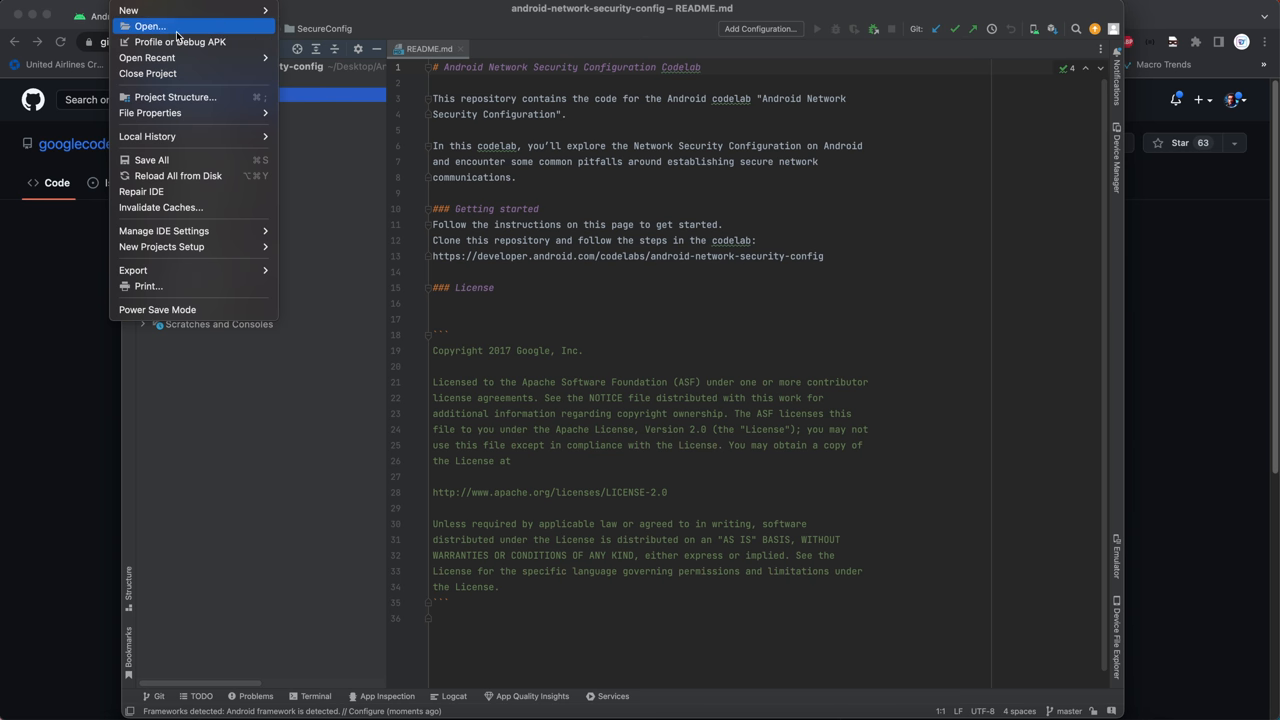
Step: Browse the repository folder on disk and open SecureConfig as its own project
{"action": "left_click", "coordinate": [148, 27]}
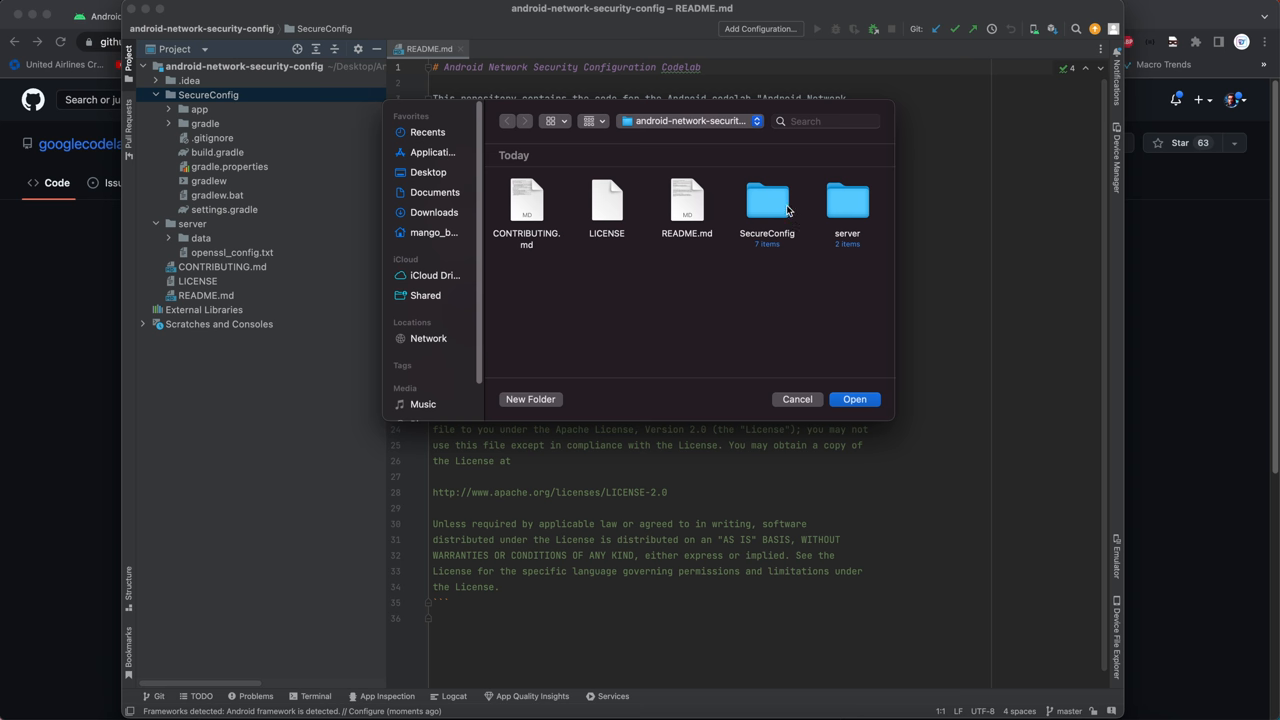
{"action": "left_click", "coordinate": [767, 203]}
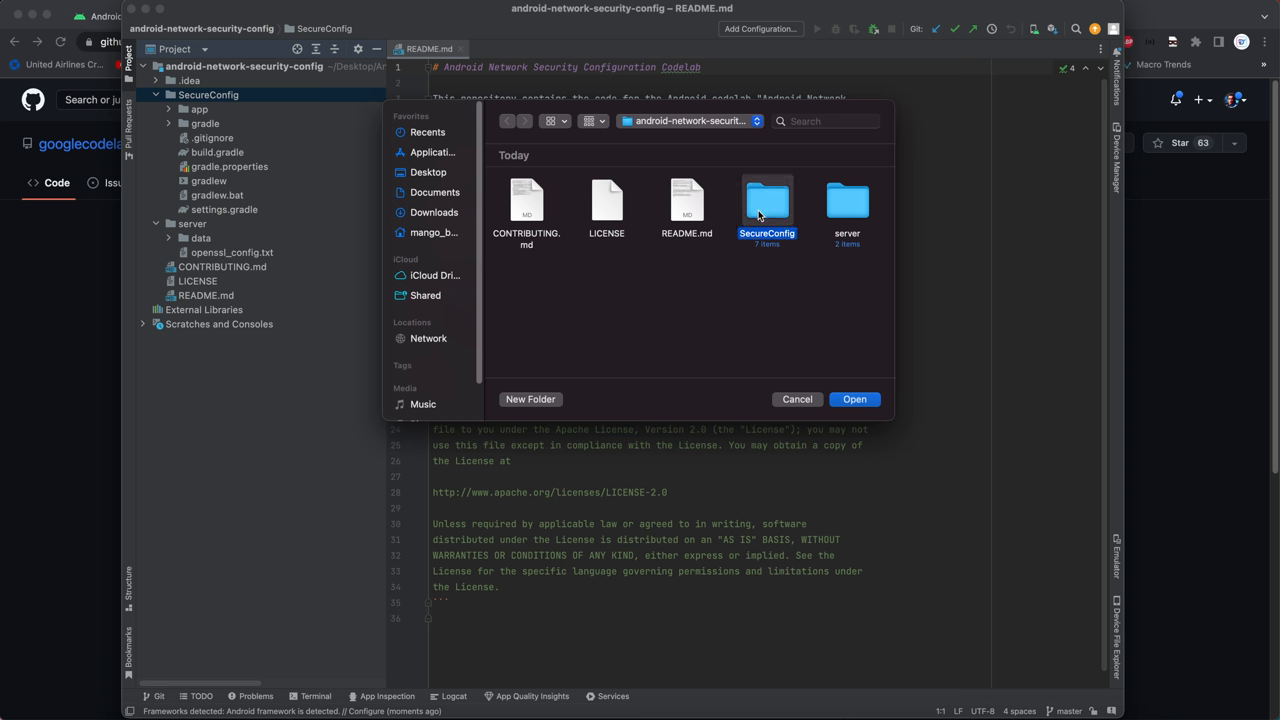
{"action": "double_click", "coordinate": [767, 200]}
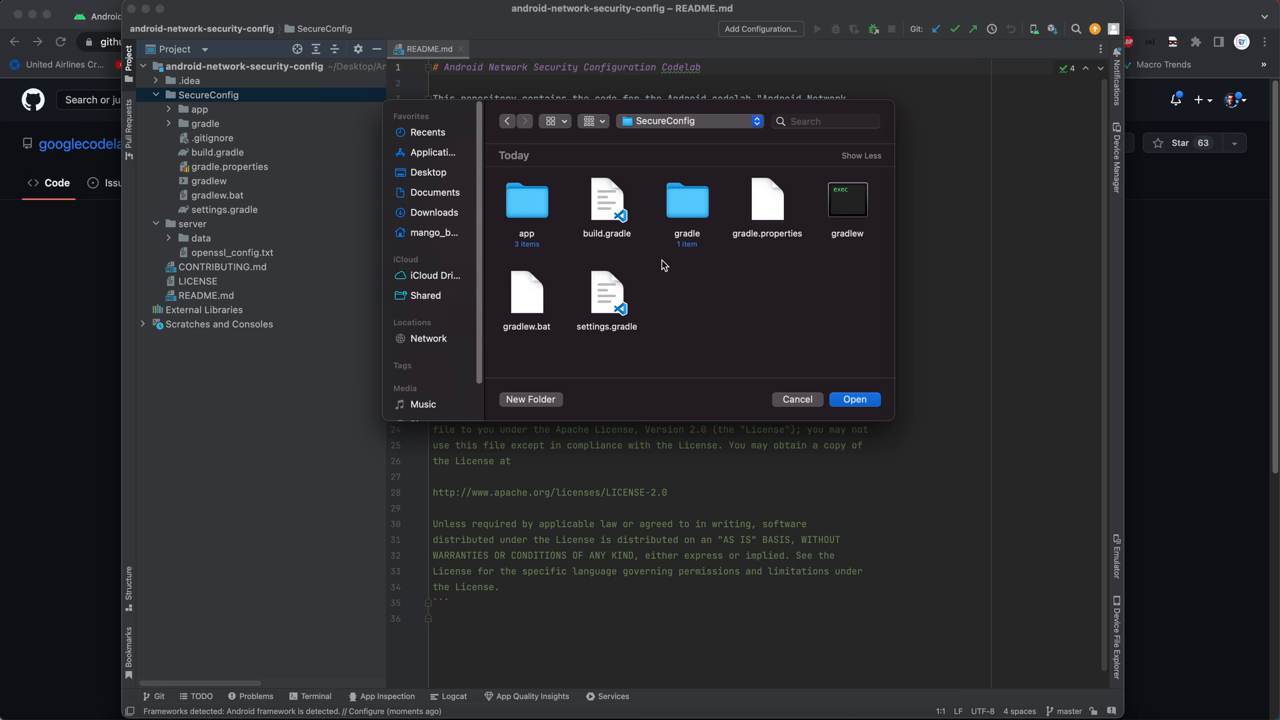
{"action": "mouse_move", "coordinate": [500, 158]}
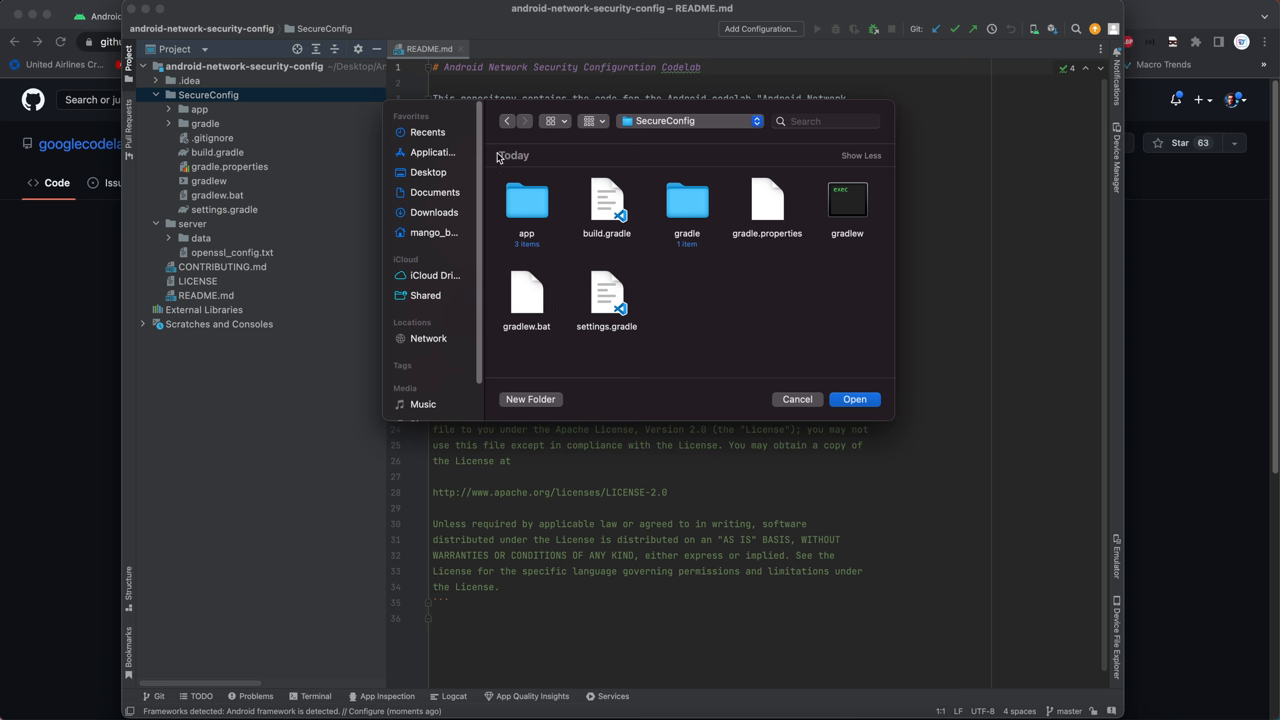
{"action": "left_click", "coordinate": [506, 121]}
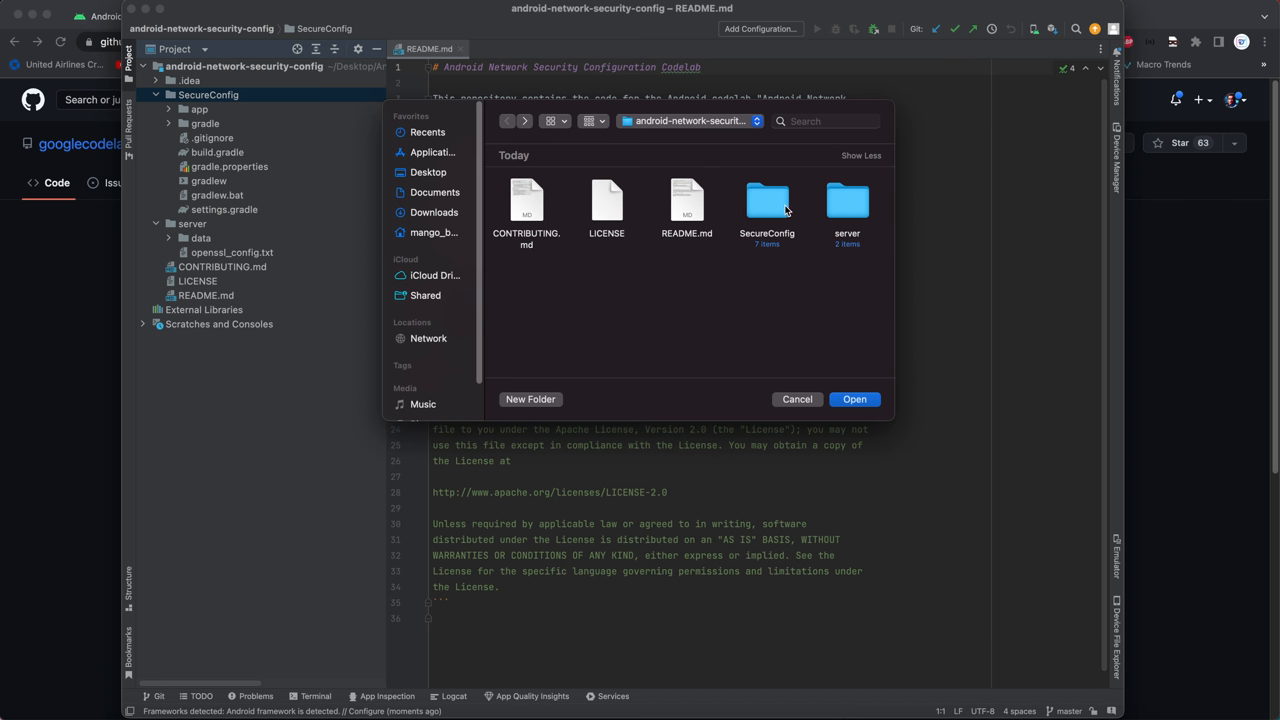
{"action": "left_click", "coordinate": [797, 399]}
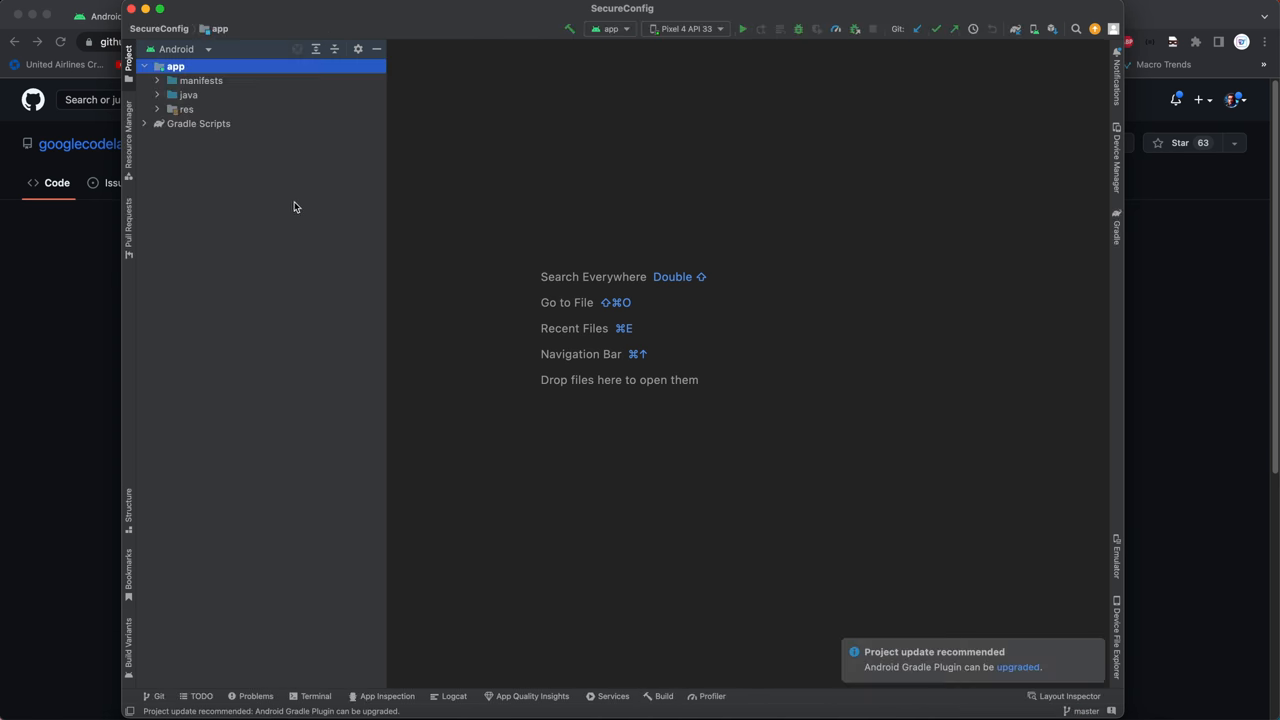
{"action": "mouse_move", "coordinate": [1094, 660]}
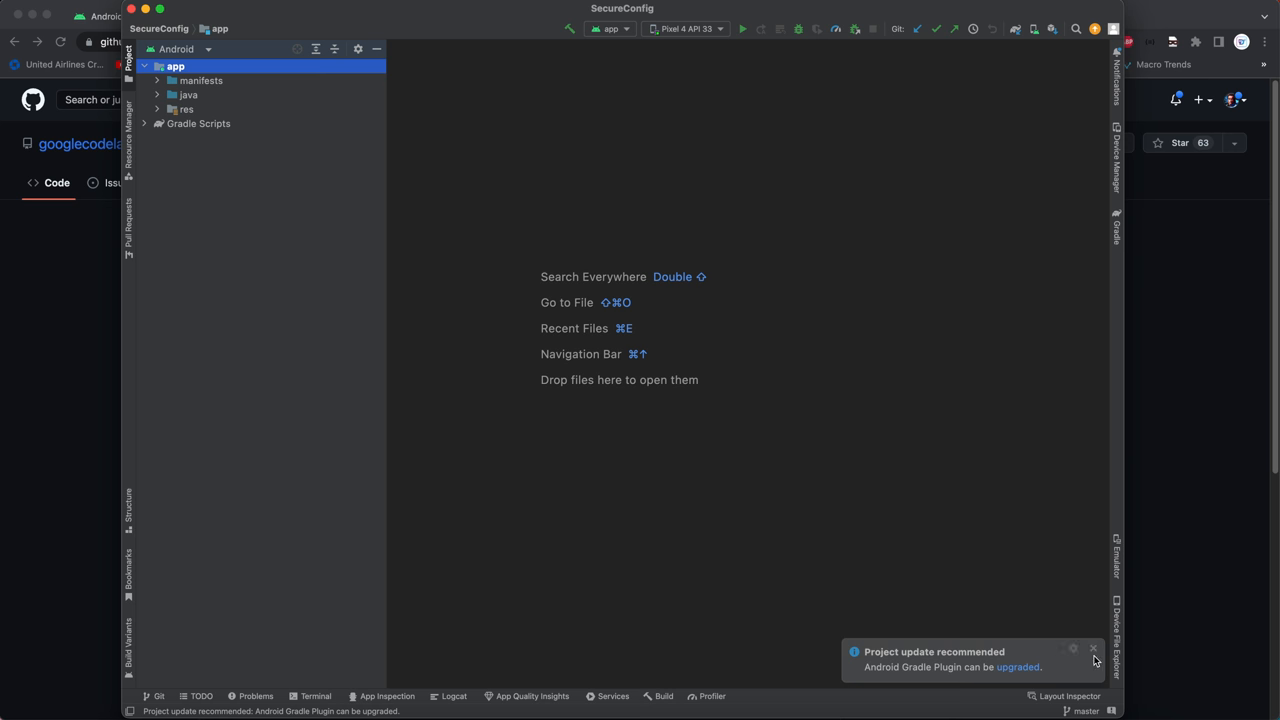
Step: Dismiss the update notice and expand the Project view down to app's main java and res
{"action": "left_click", "coordinate": [1093, 648]}
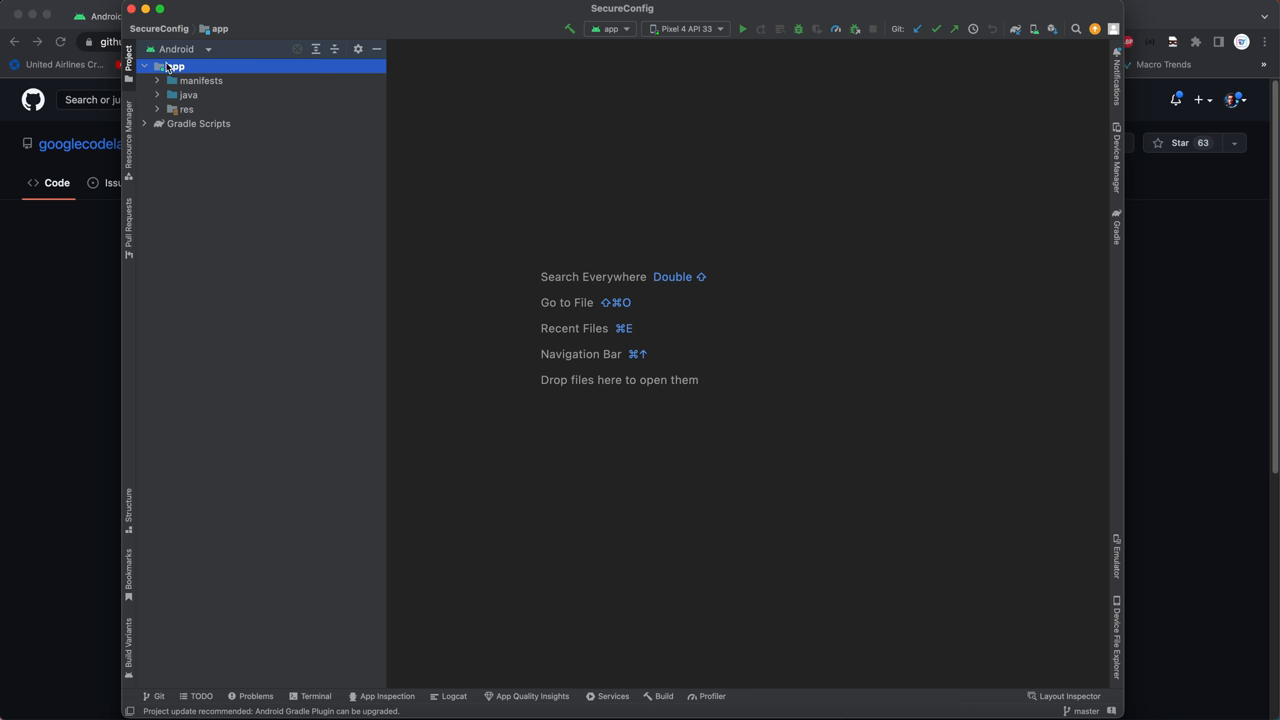
{"action": "left_click", "coordinate": [177, 49]}
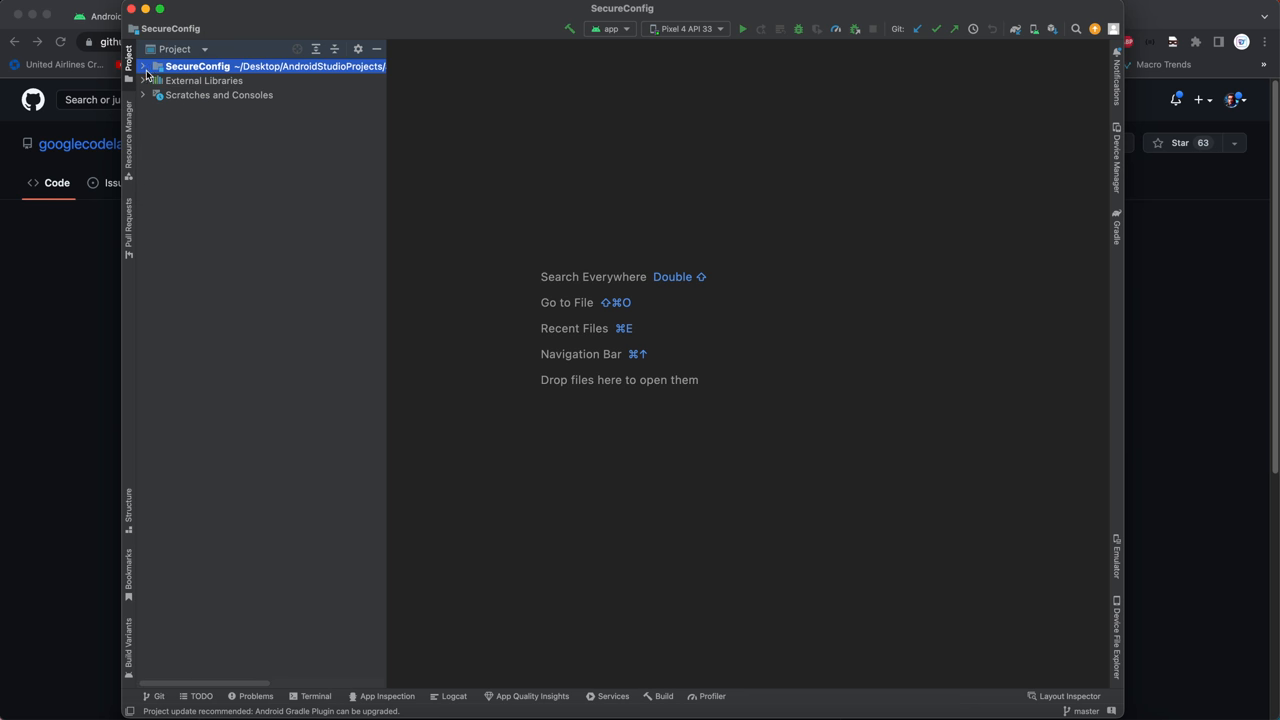
{"action": "left_click", "coordinate": [143, 66]}
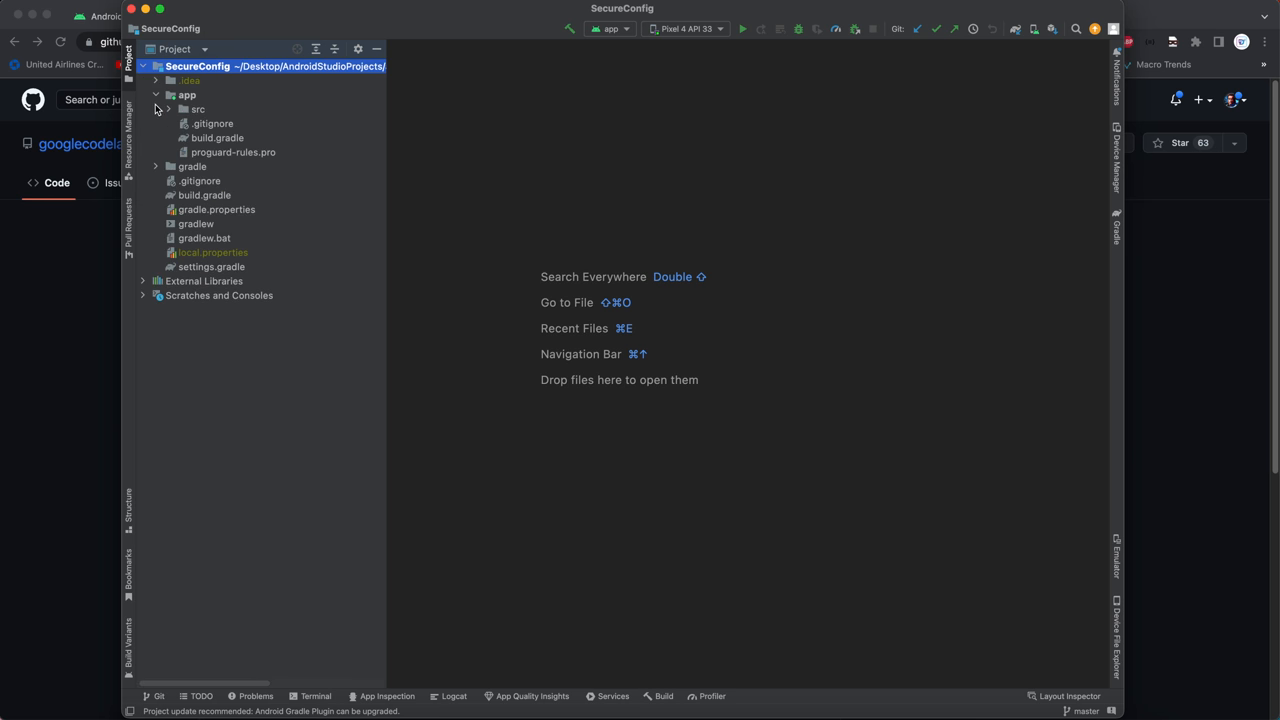
{"action": "left_click", "coordinate": [198, 109]}
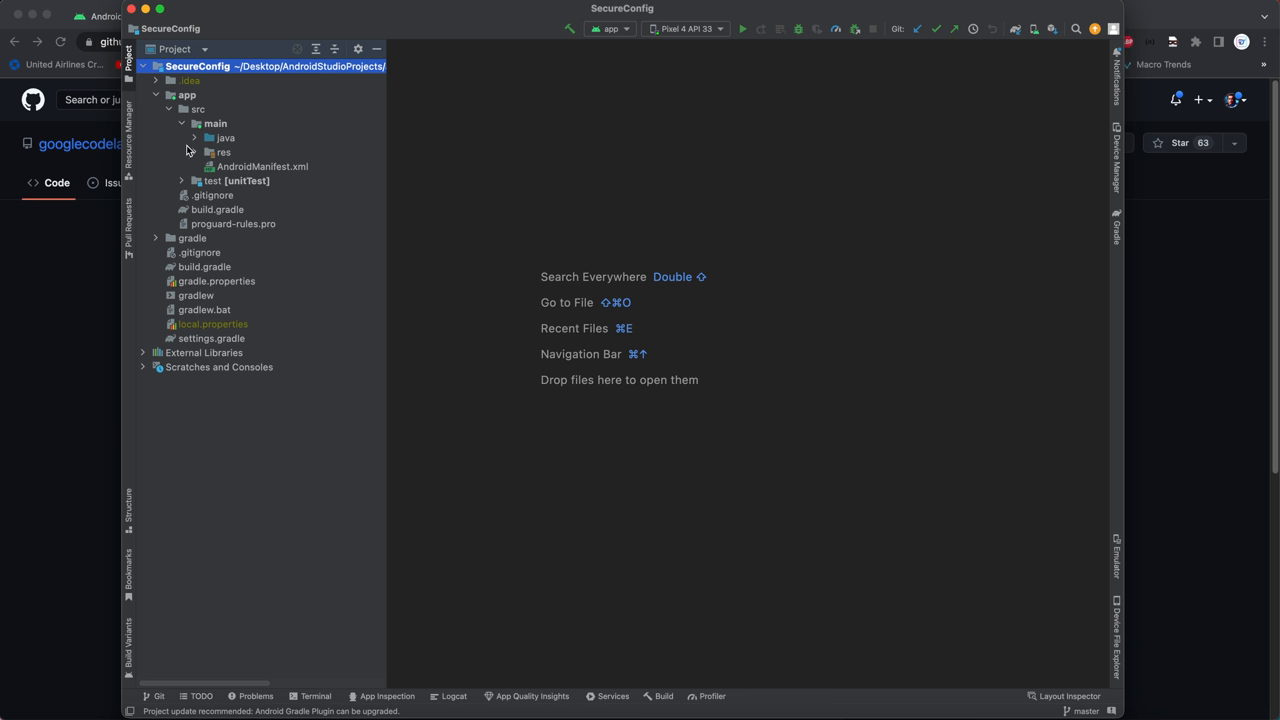
{"action": "left_click", "coordinate": [195, 137]}
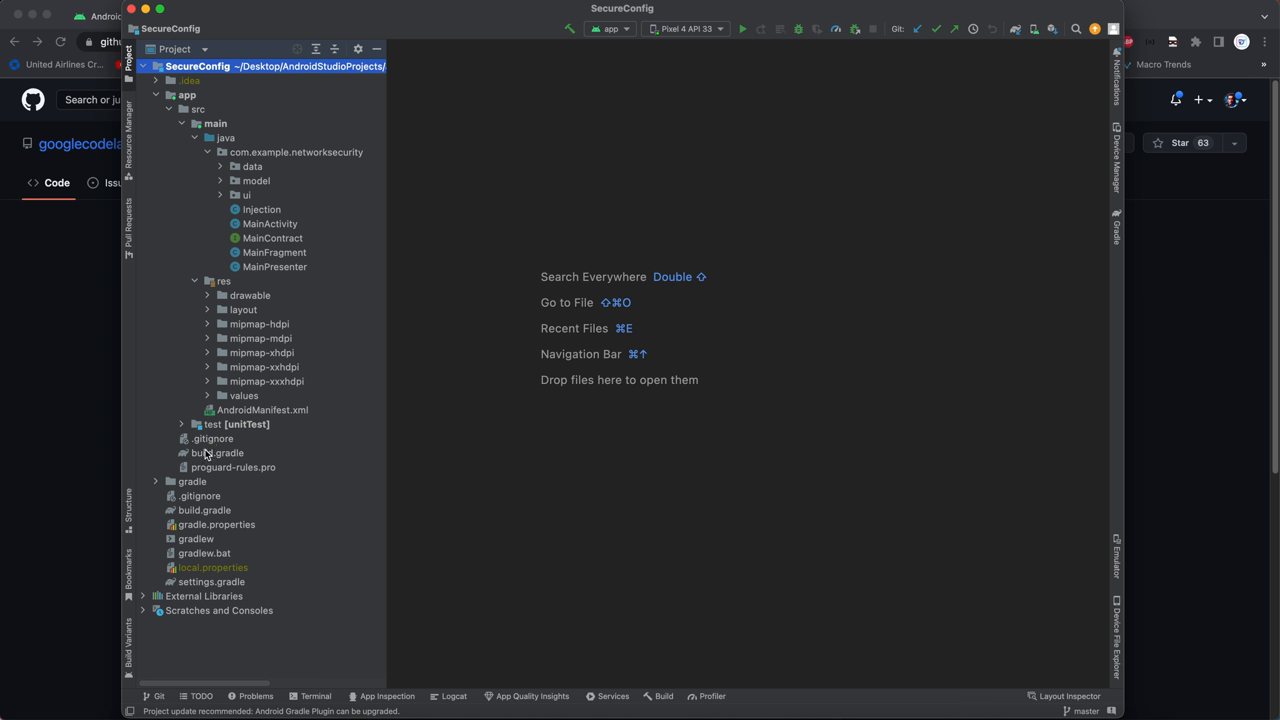
{"action": "mouse_move", "coordinate": [218, 338]}
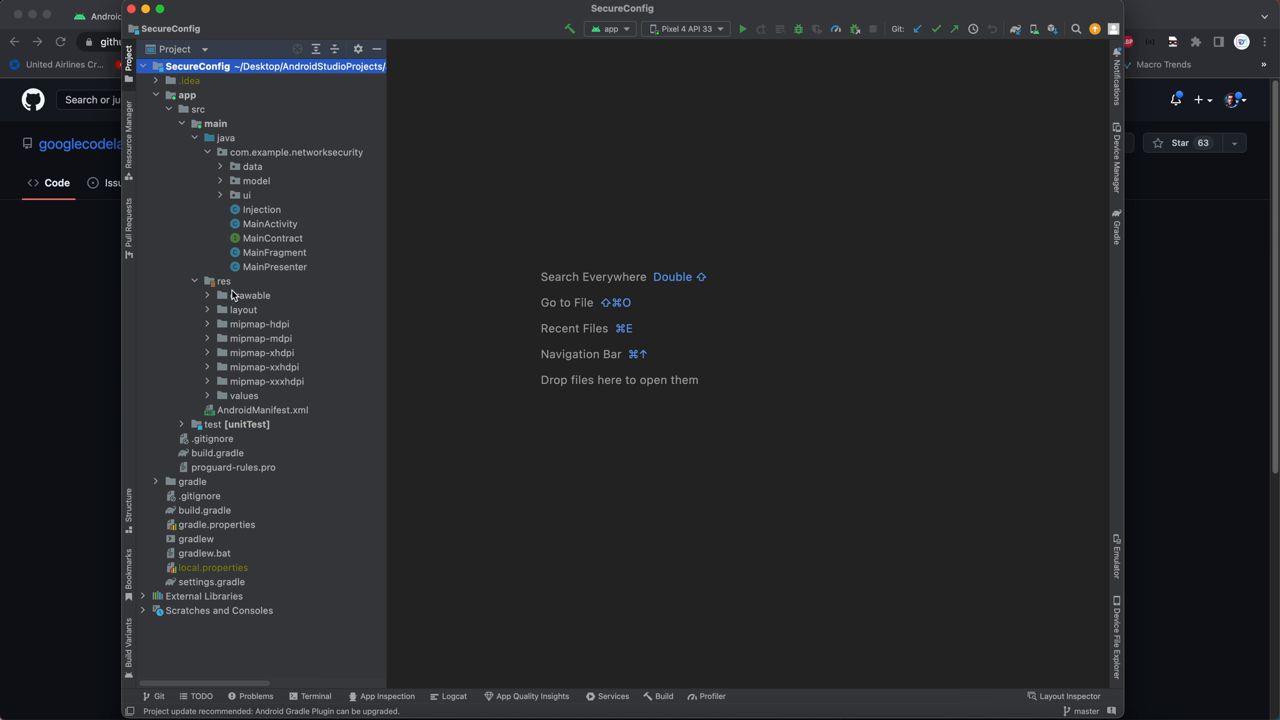
Step: Add a new Android resource file network_security_config of resource type XML under res
{"action": "right_click", "coordinate": [224, 281]}
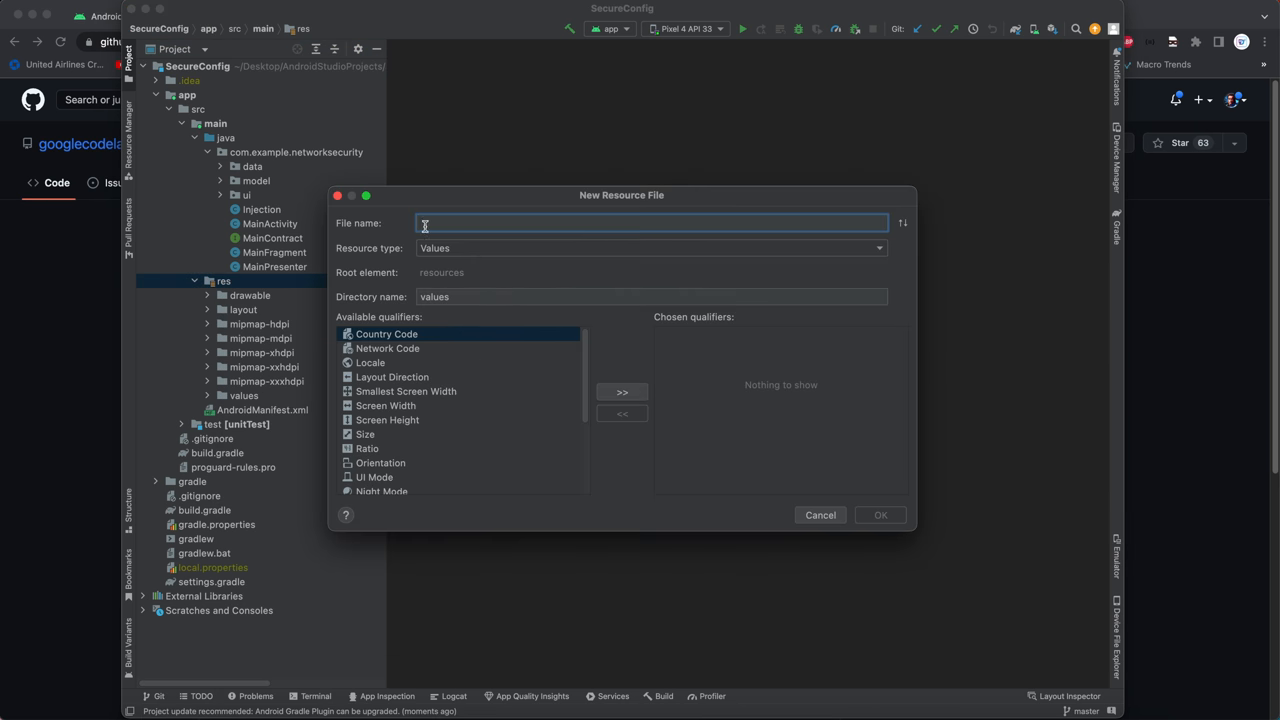
{"action": "type", "text": "network_security"}
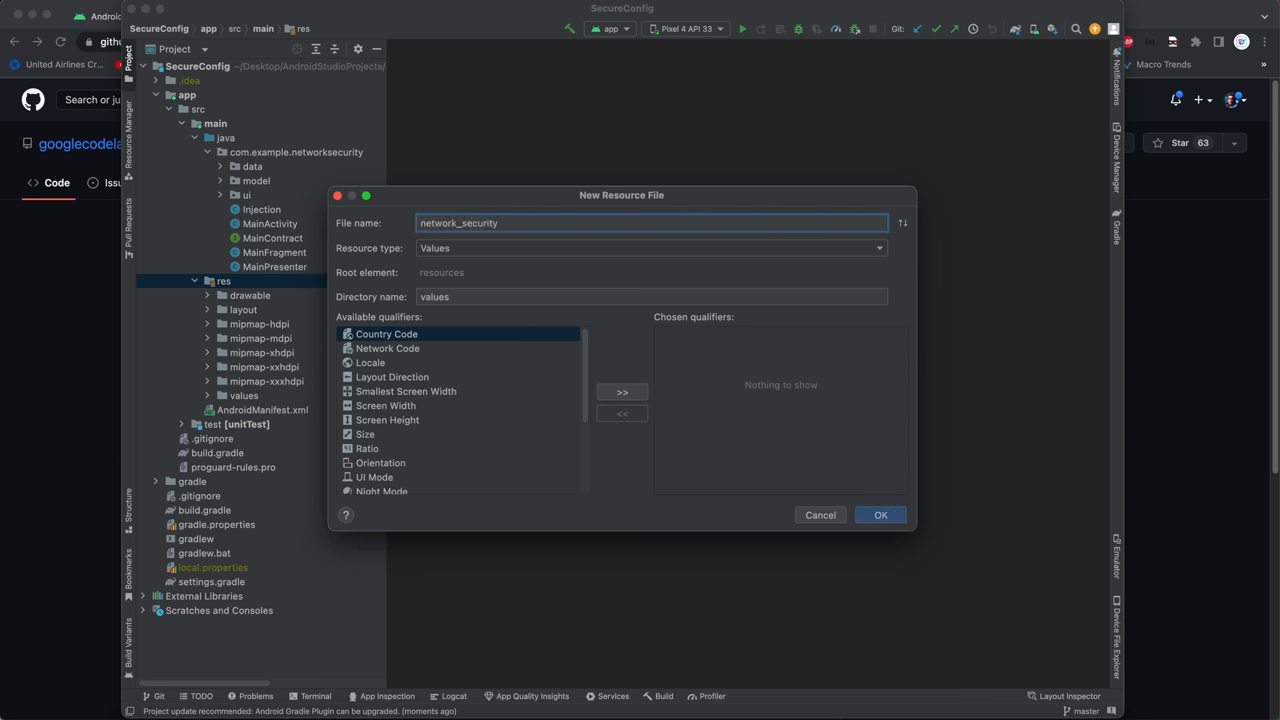
{"action": "type", "text": "_config"}
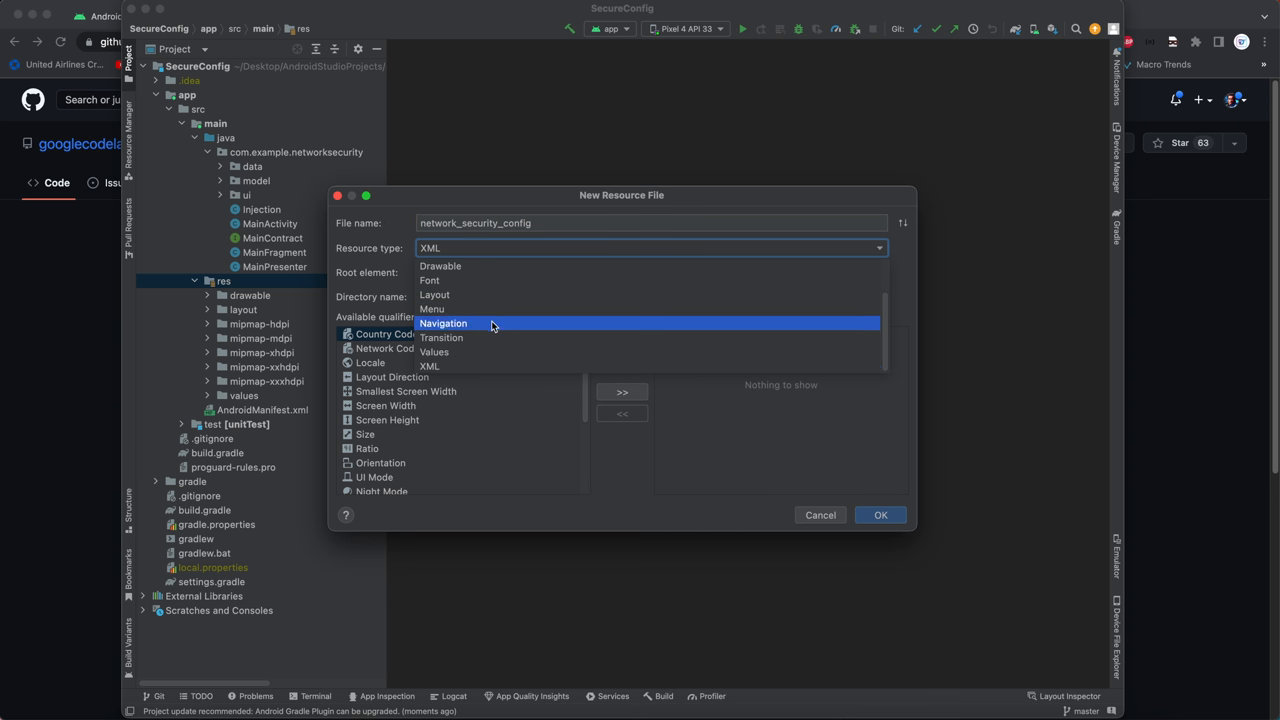
{"action": "left_click", "coordinate": [879, 514]}
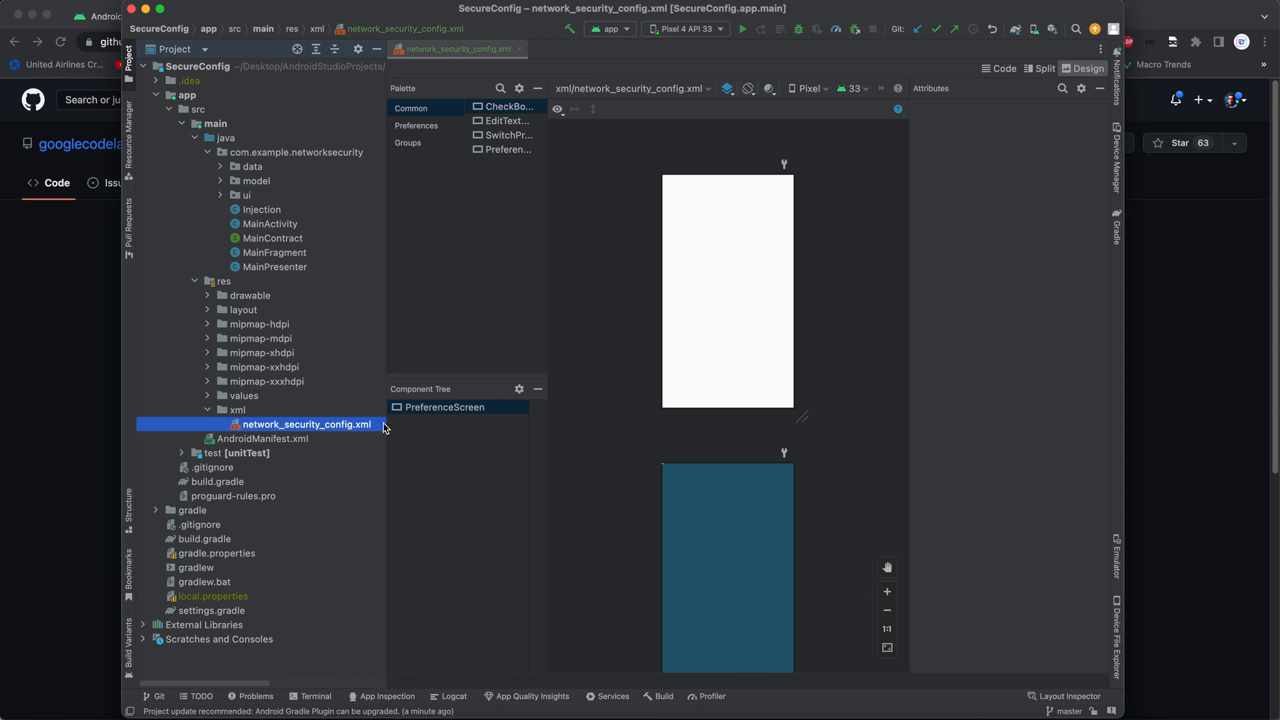
Step: Copy the codelab's base-config snippet with cleartextTrafficPermitted=false into the file's raw XML
{"action": "left_click", "coordinate": [1004, 68]}
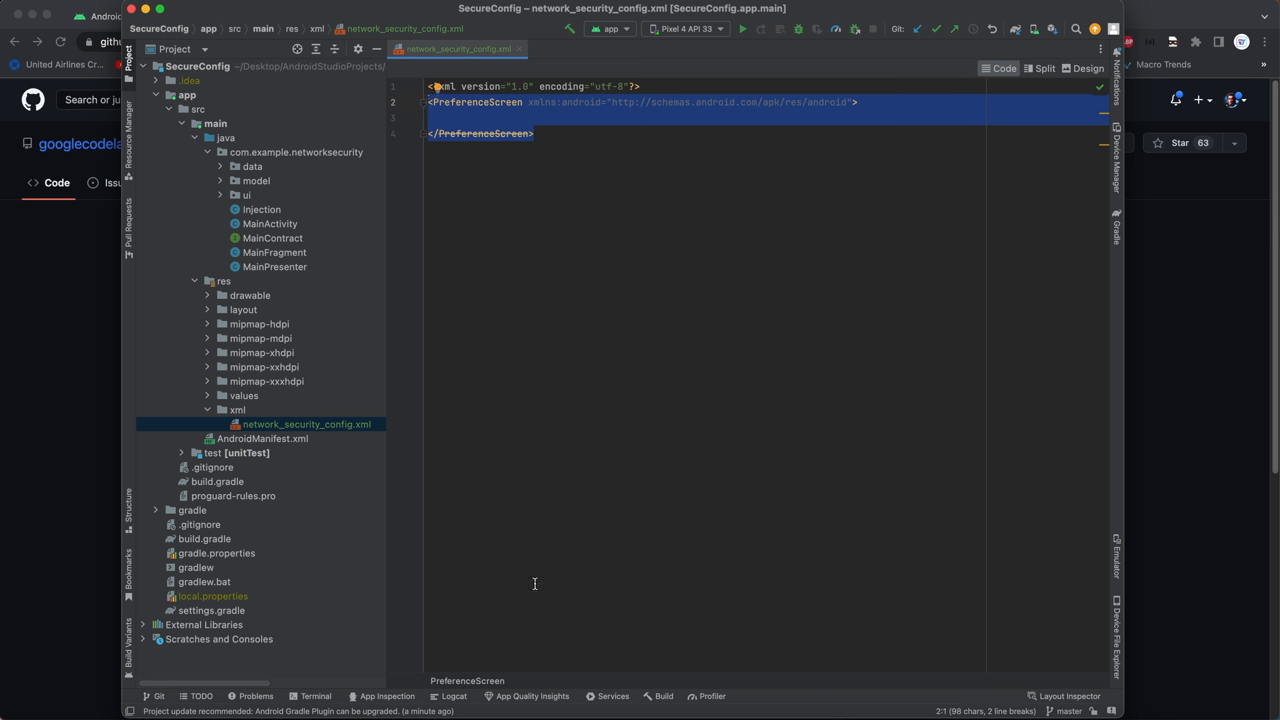
{"action": "left_click", "coordinate": [150, 16]}
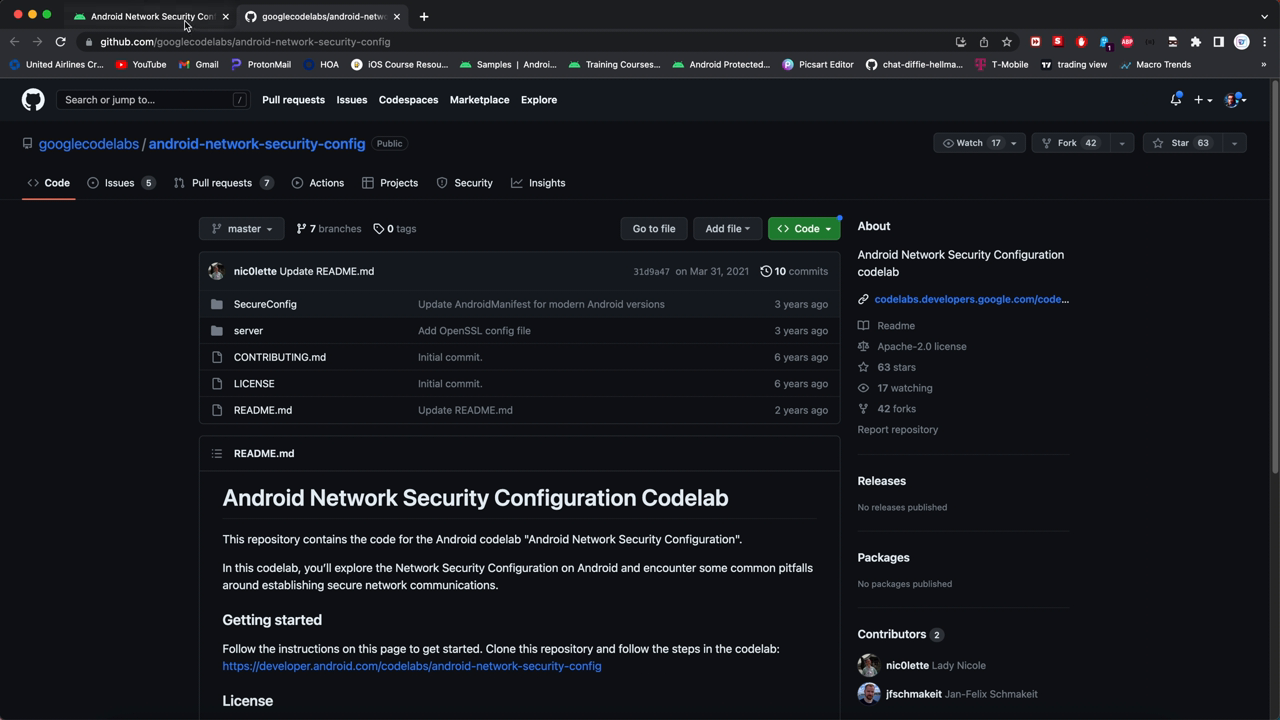
{"action": "left_click", "coordinate": [150, 16]}
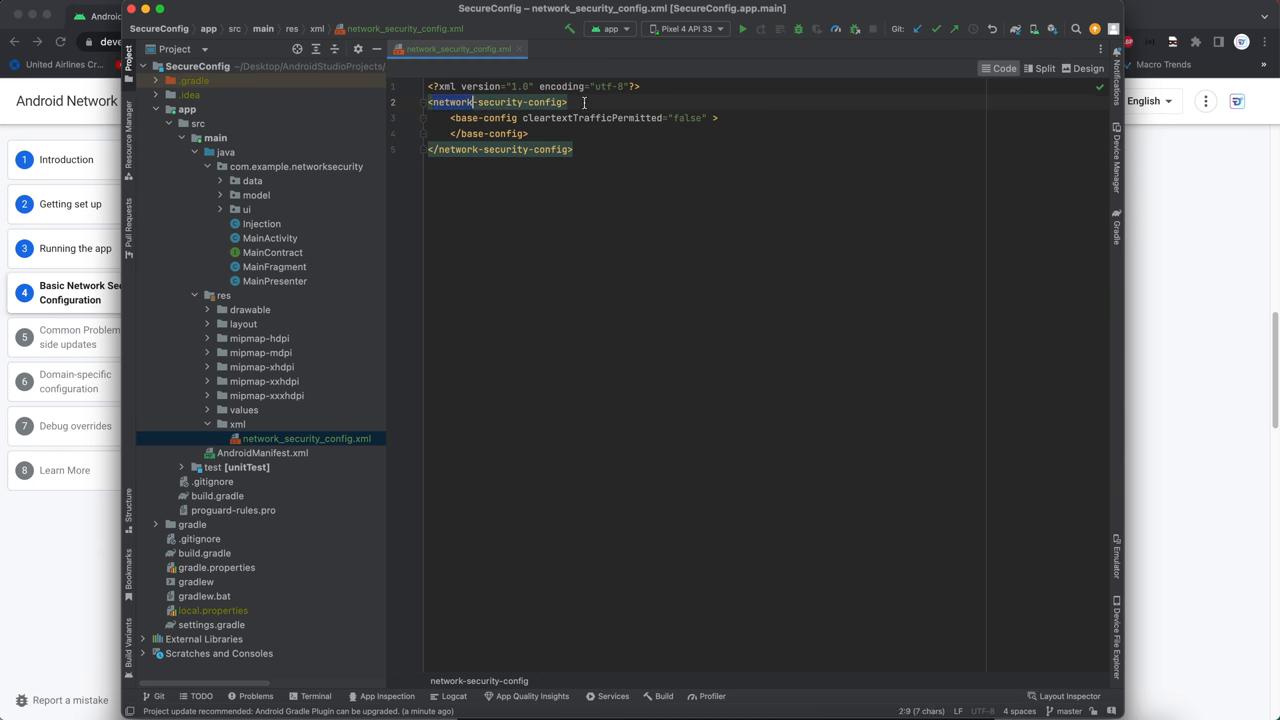
{"action": "left_click", "coordinate": [620, 118]}
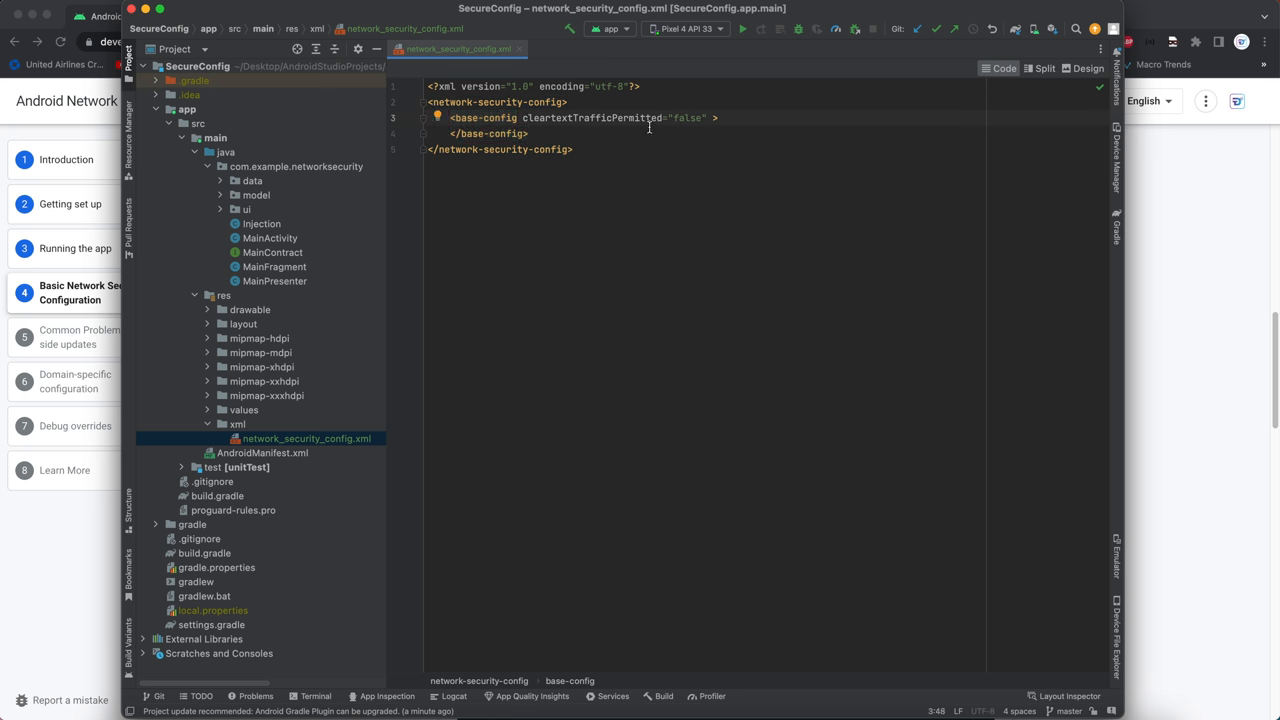
{"action": "double_click", "coordinate": [685, 118]}
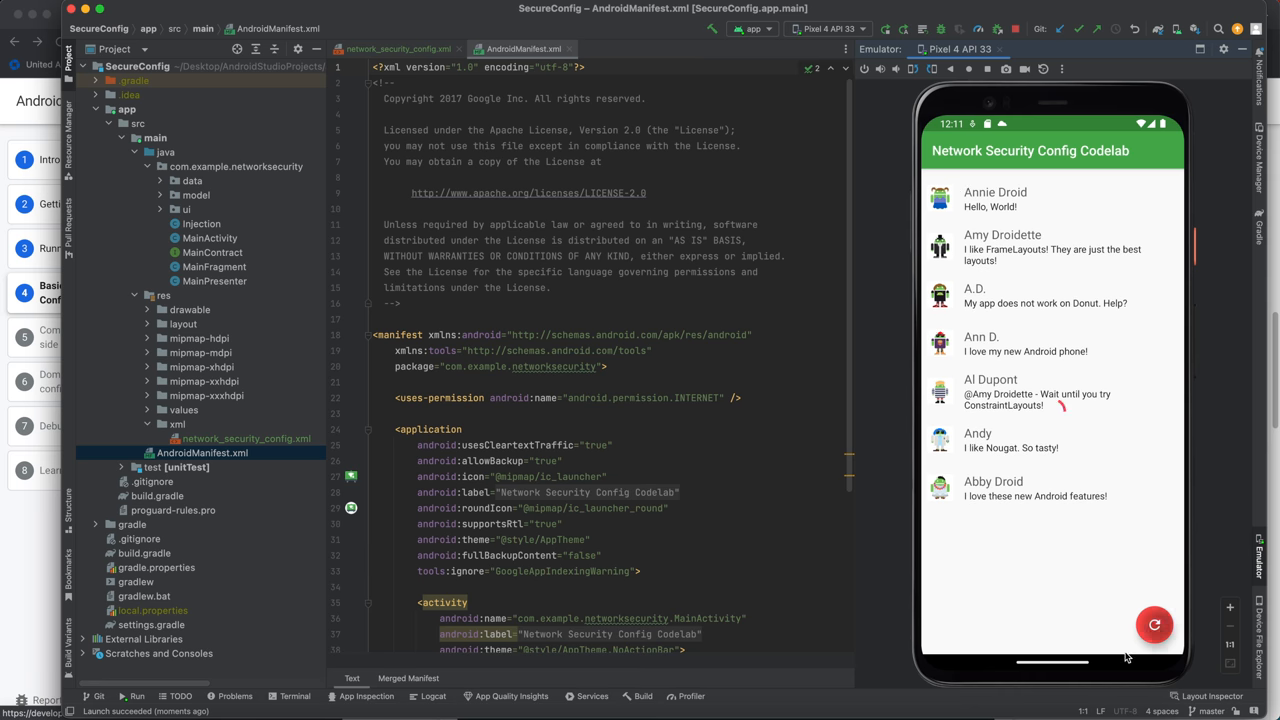
Step: Reload the posts in the app running on the Pixel 4 API 33 emulator
{"action": "left_click", "coordinate": [1013, 28]}
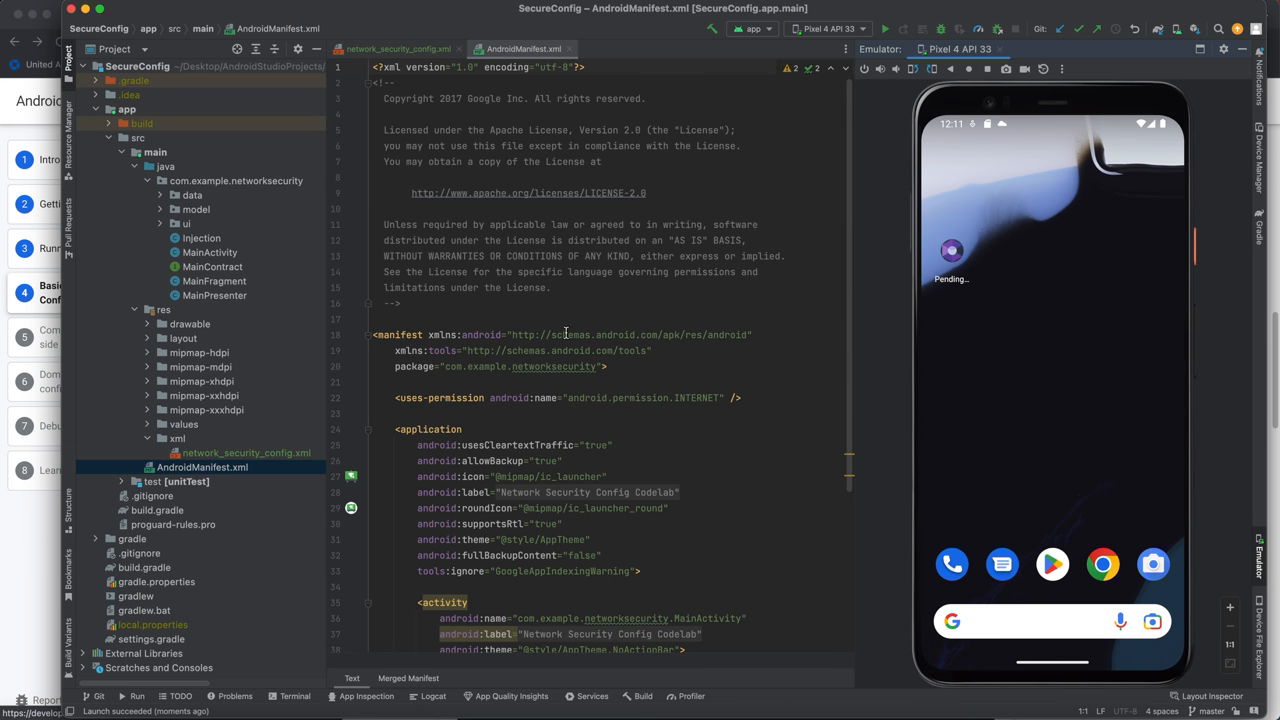
{"action": "mouse_move", "coordinate": [490, 507]}
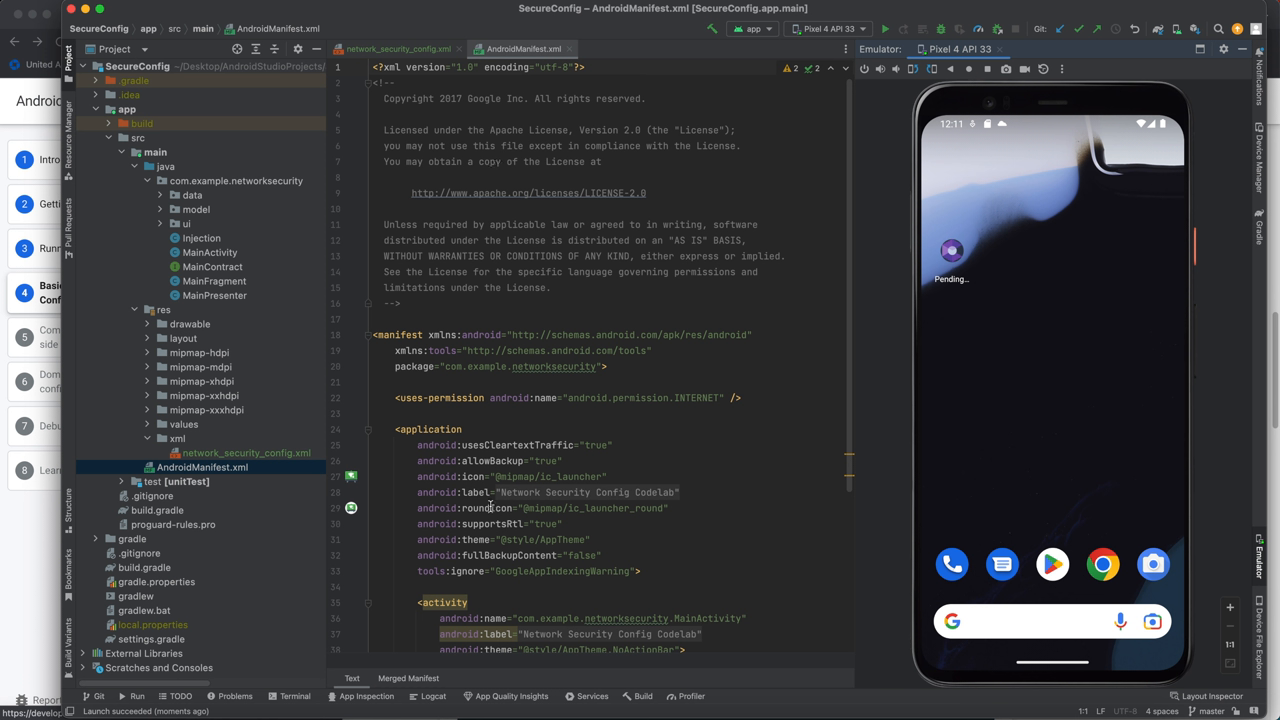
{"action": "mouse_move", "coordinate": [176, 528]}
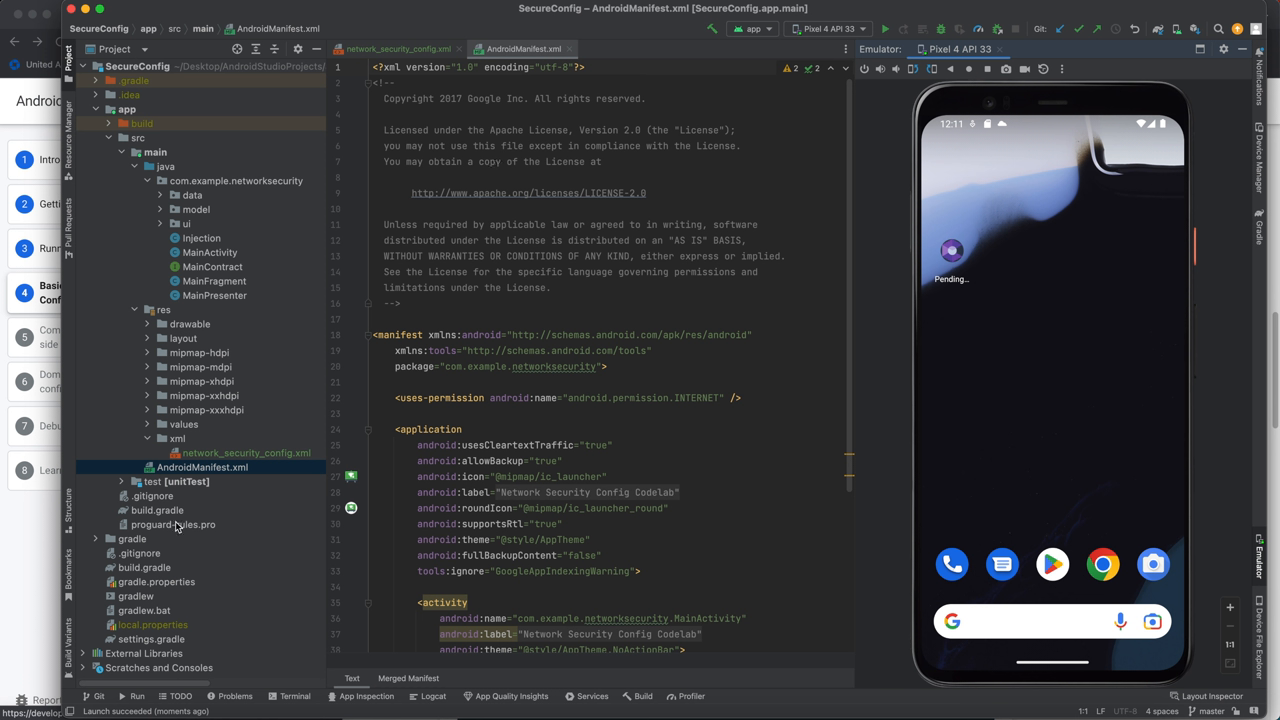
Step: Inspect postsUrl in gradle.properties, currently a plain-http storage.googleapis.com posts.json address
{"action": "left_click", "coordinate": [157, 581]}
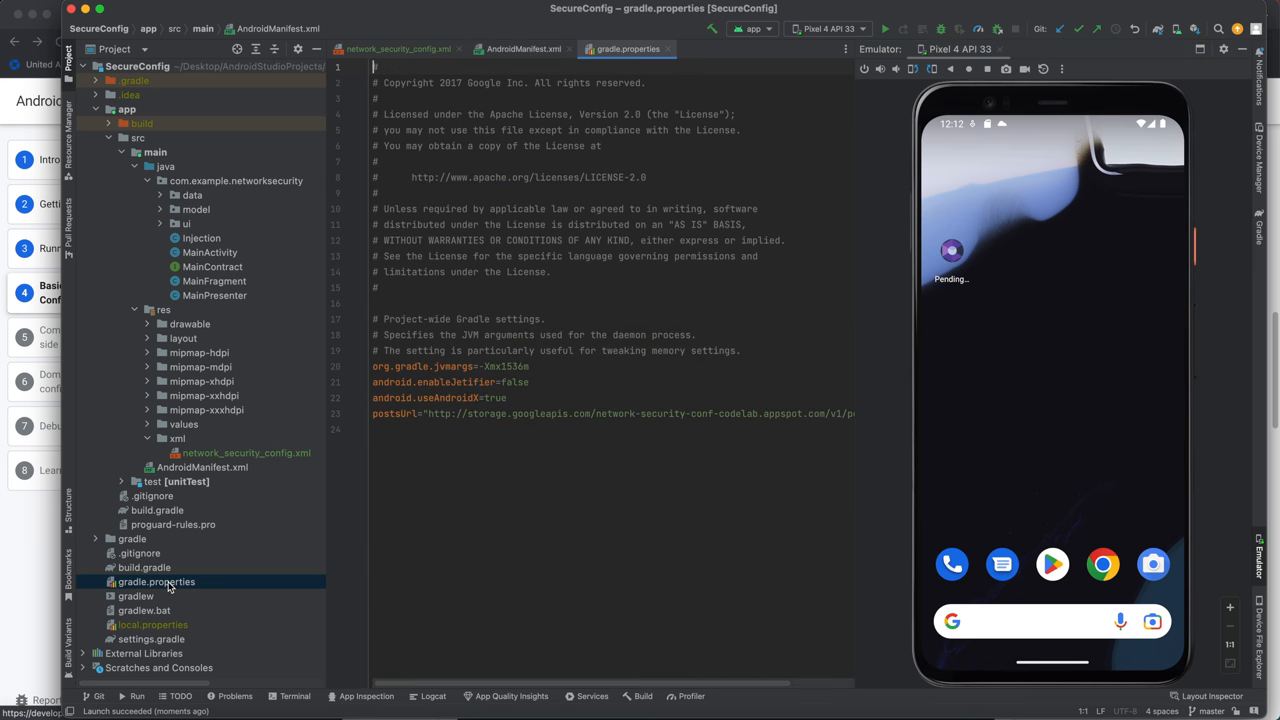
{"action": "double_click", "coordinate": [392, 413]}
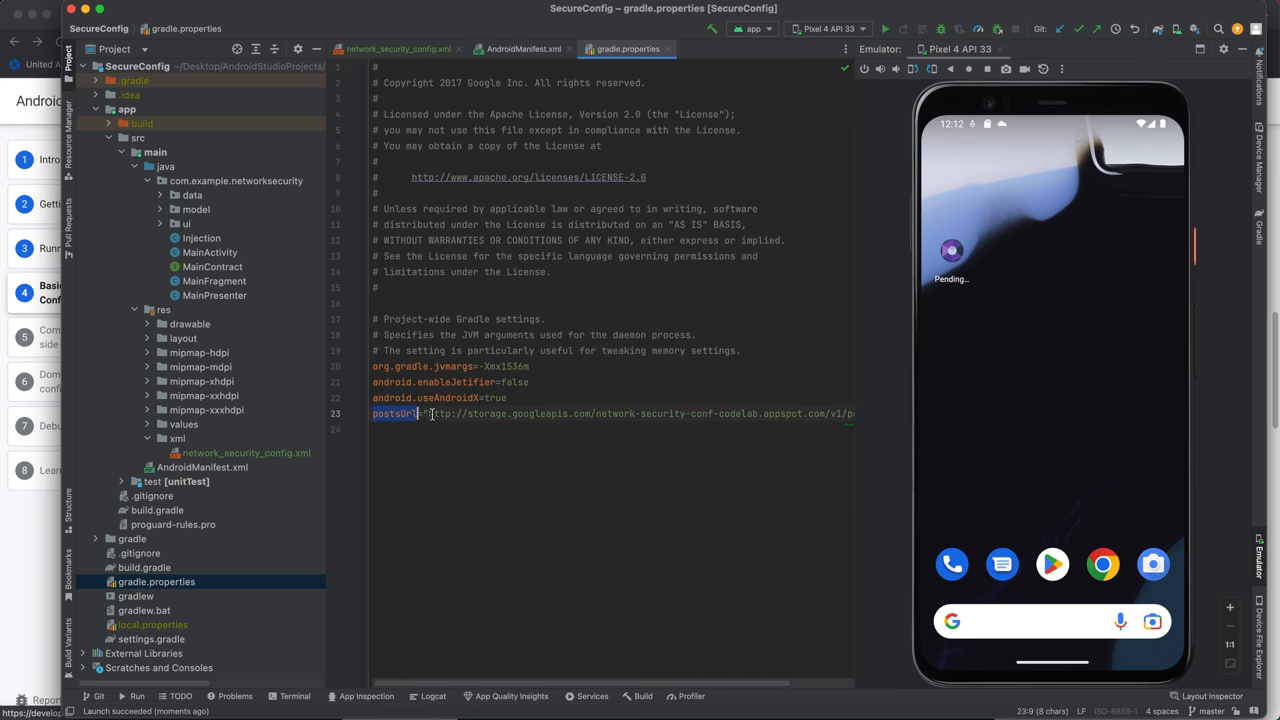
{"action": "left_click", "coordinate": [534, 423]}
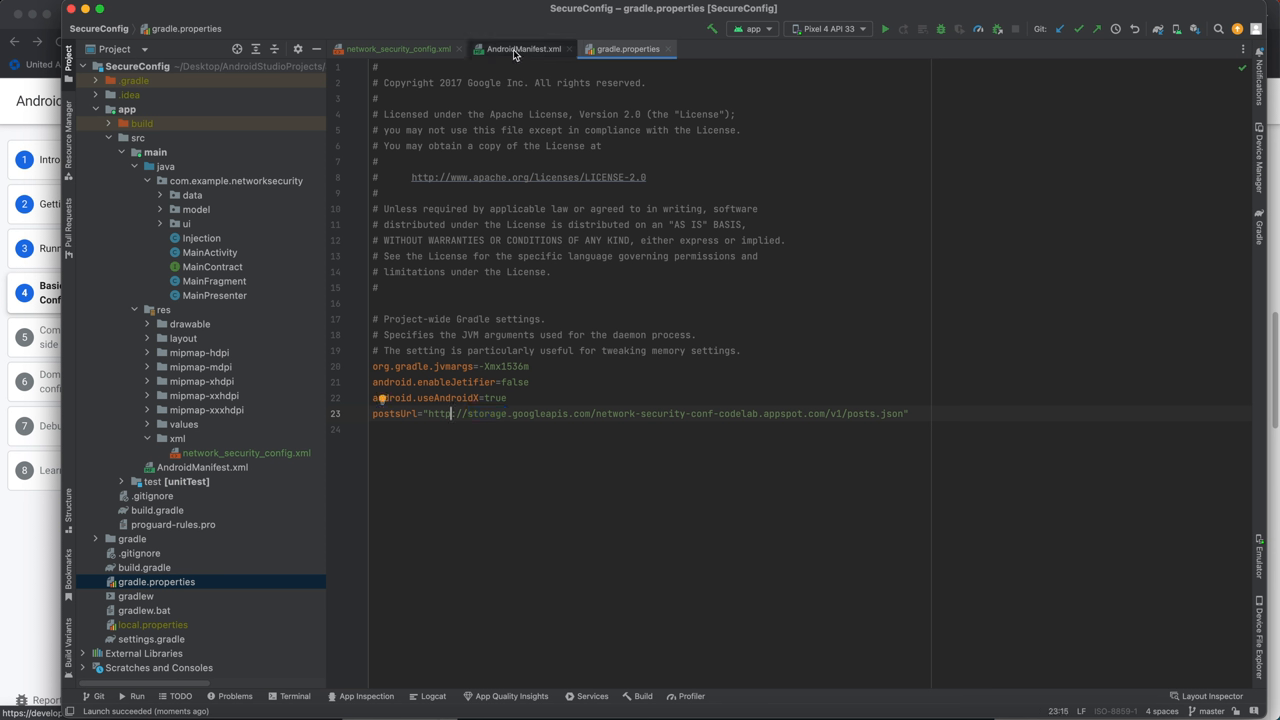
{"action": "left_click", "coordinate": [521, 48]}
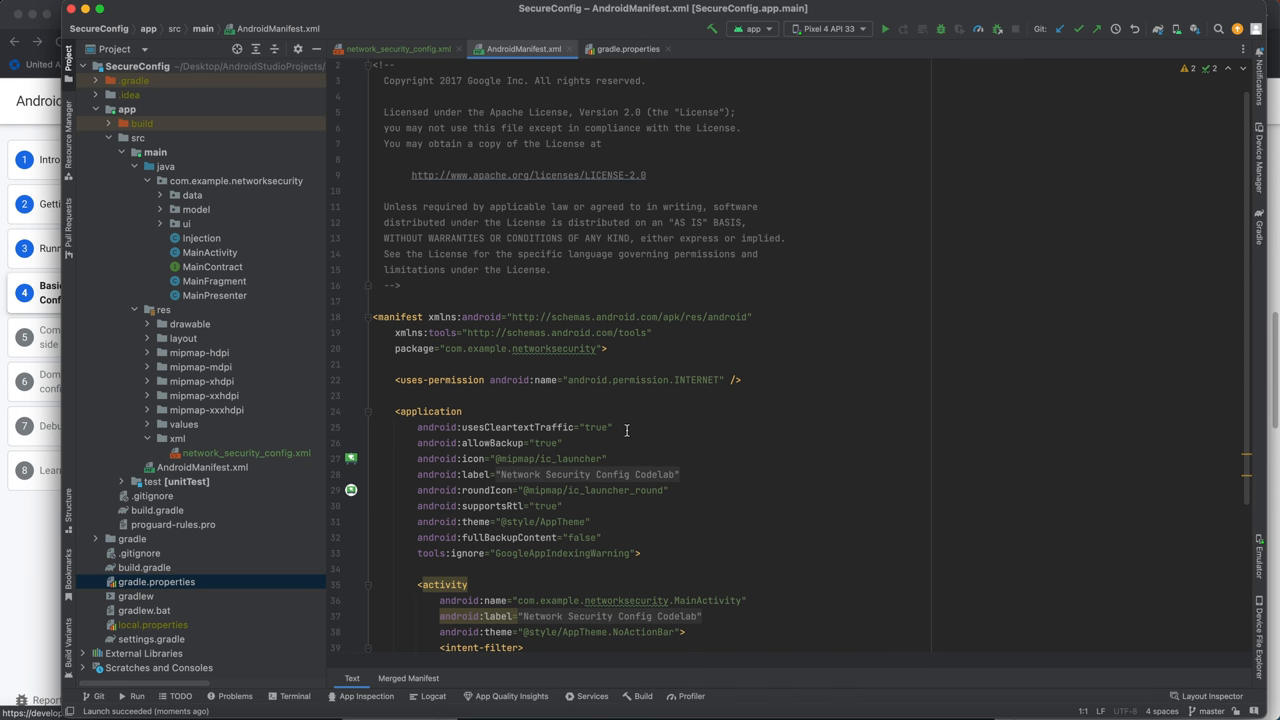
{"action": "triple_click", "coordinate": [515, 427]}
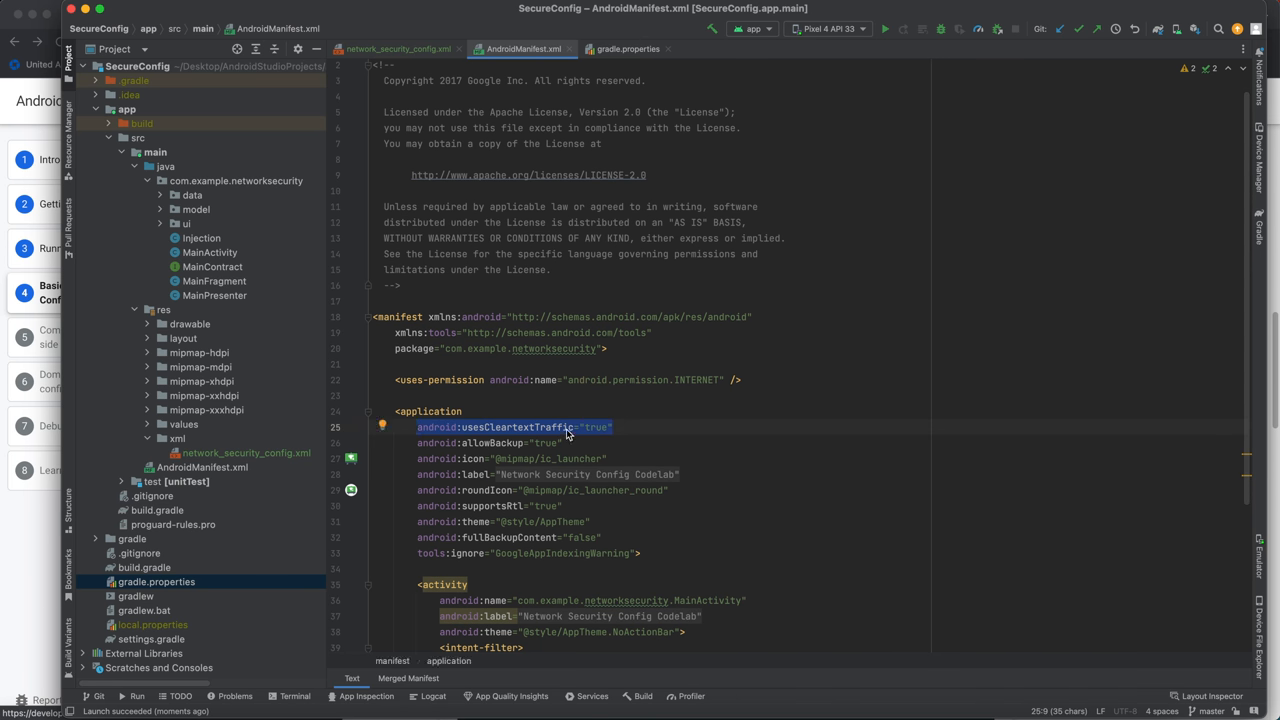
{"action": "type", "text": "net"}
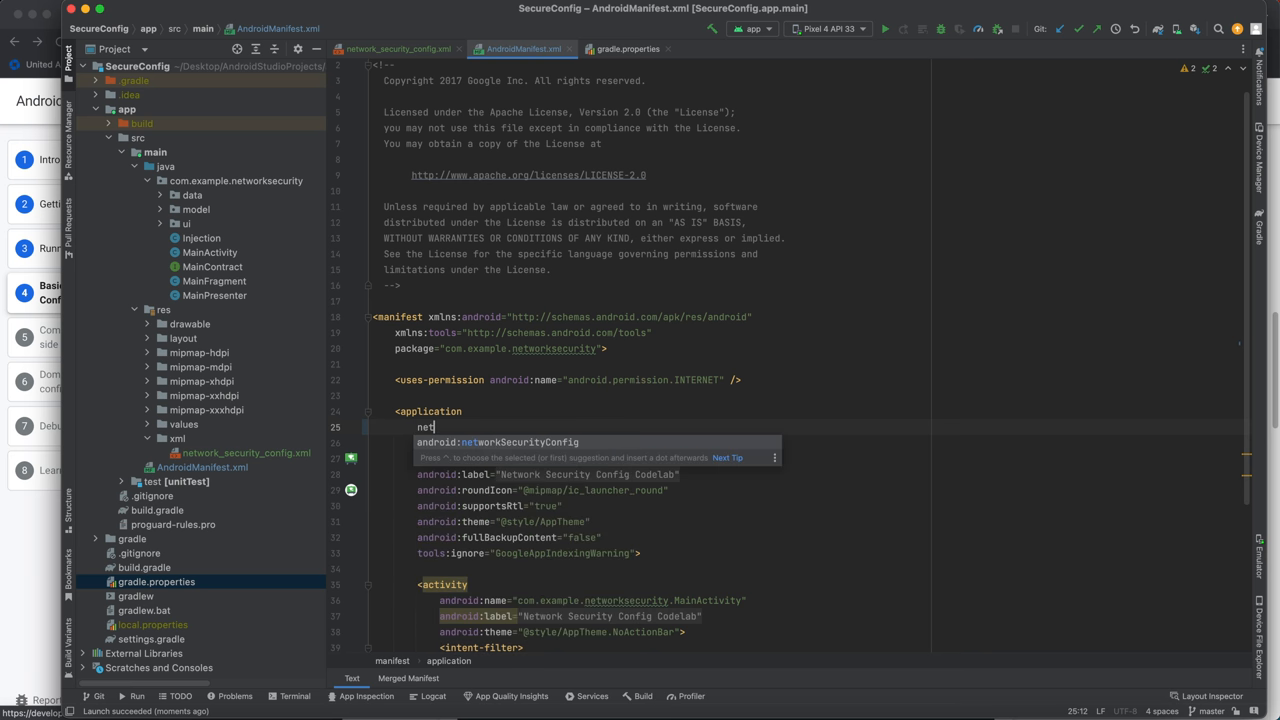
{"action": "type", "text": "=\"@xml/network_security_config"}
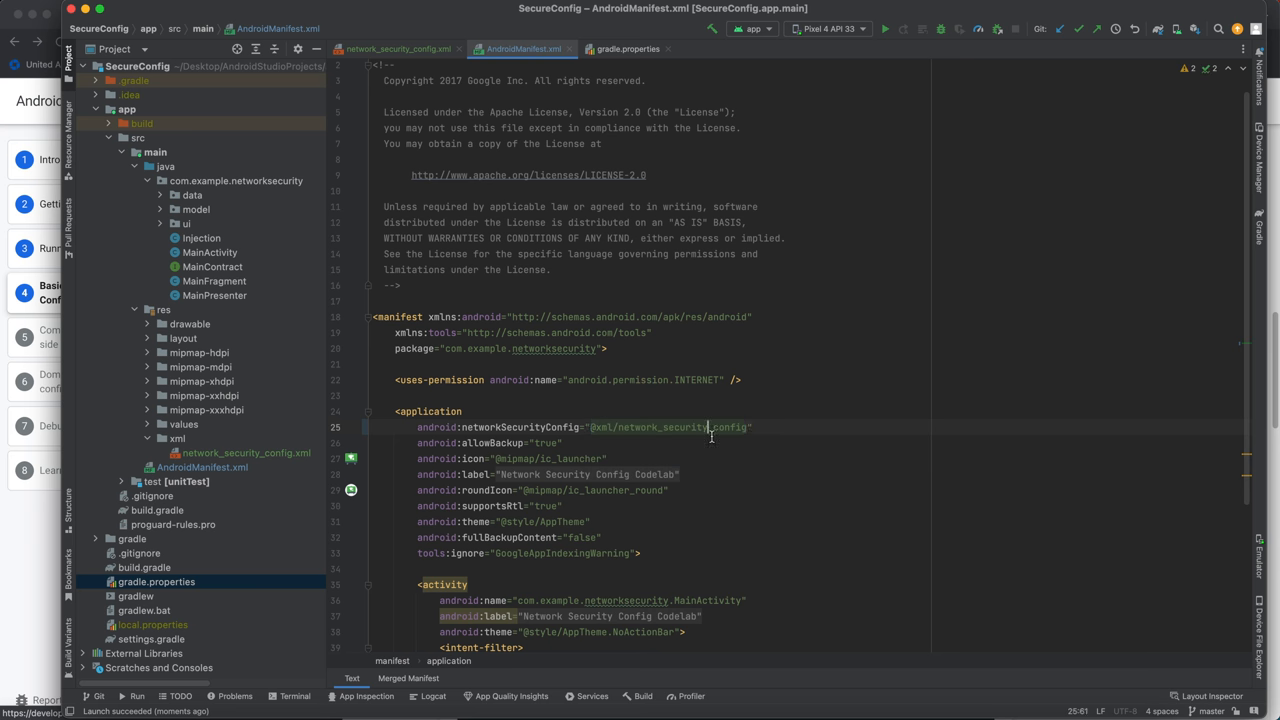
{"action": "left_click", "coordinate": [395, 48]}
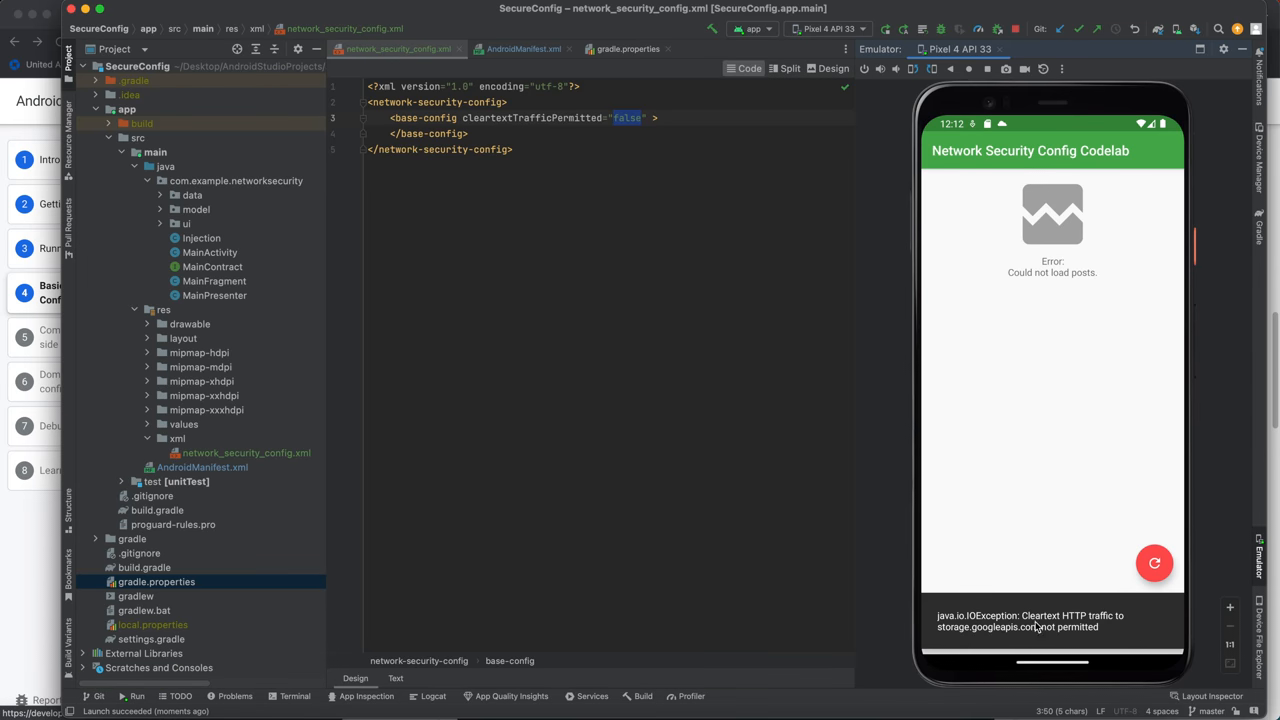
{"action": "mouse_move", "coordinate": [876, 391]}
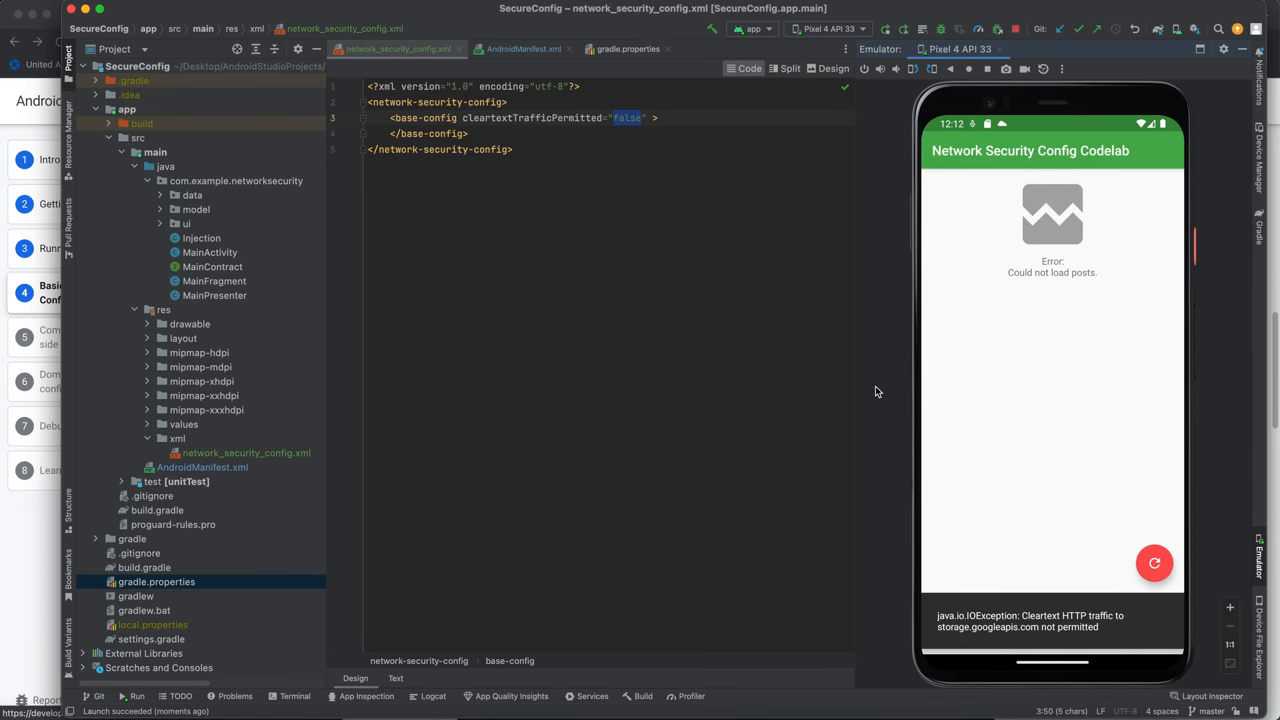
{"action": "mouse_move", "coordinate": [583, 527]}
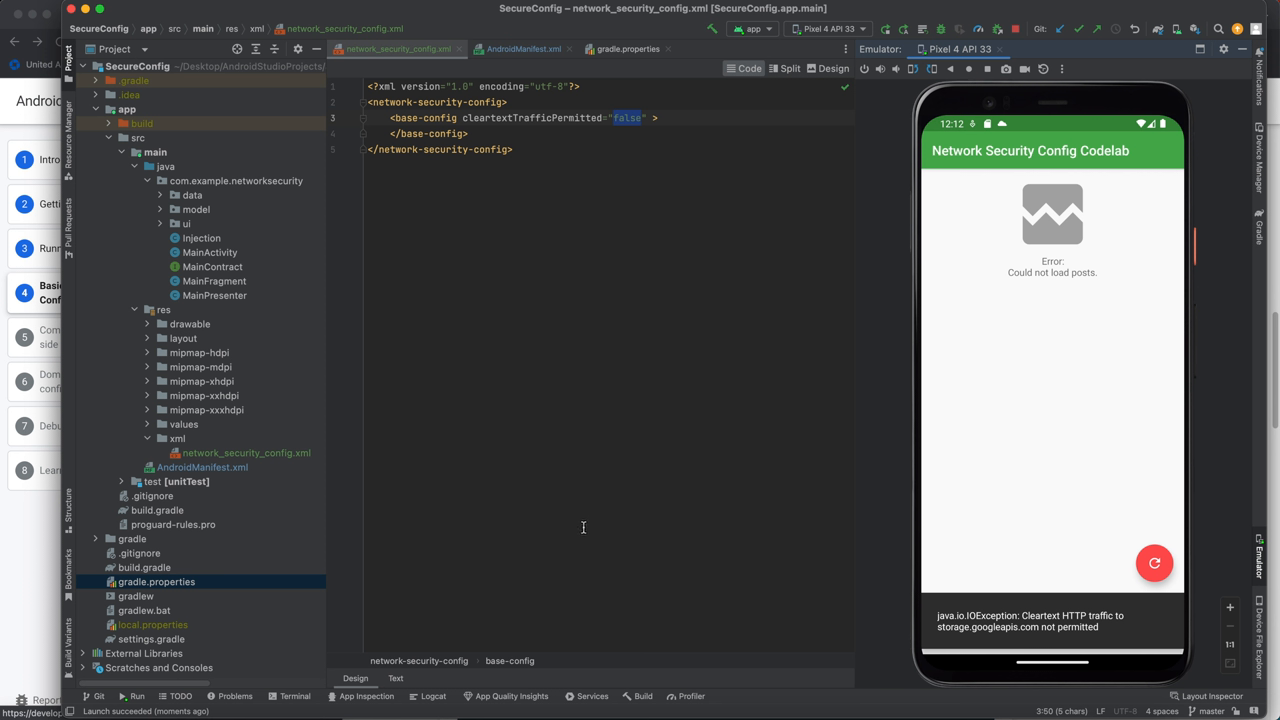
{"action": "mouse_move", "coordinate": [478, 350]}
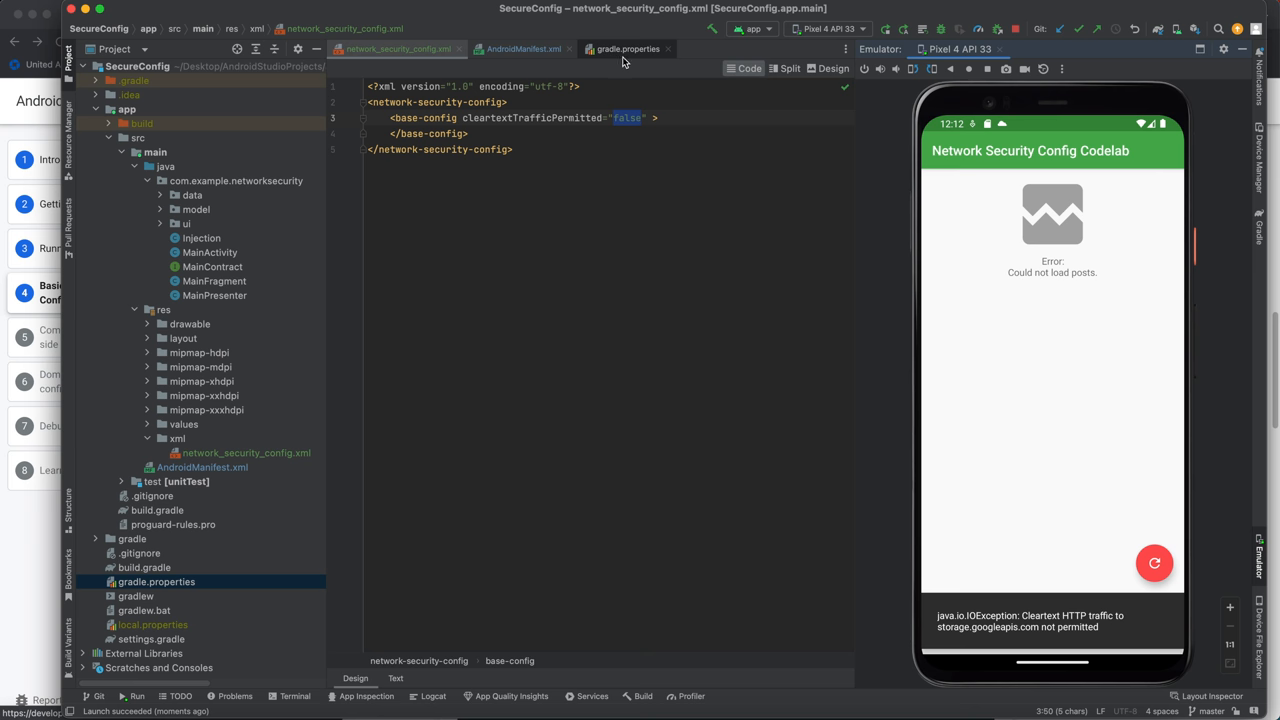
Step: Make postsUrl https in gradle.properties and restart the app so posts load
{"action": "left_click", "coordinate": [626, 48]}
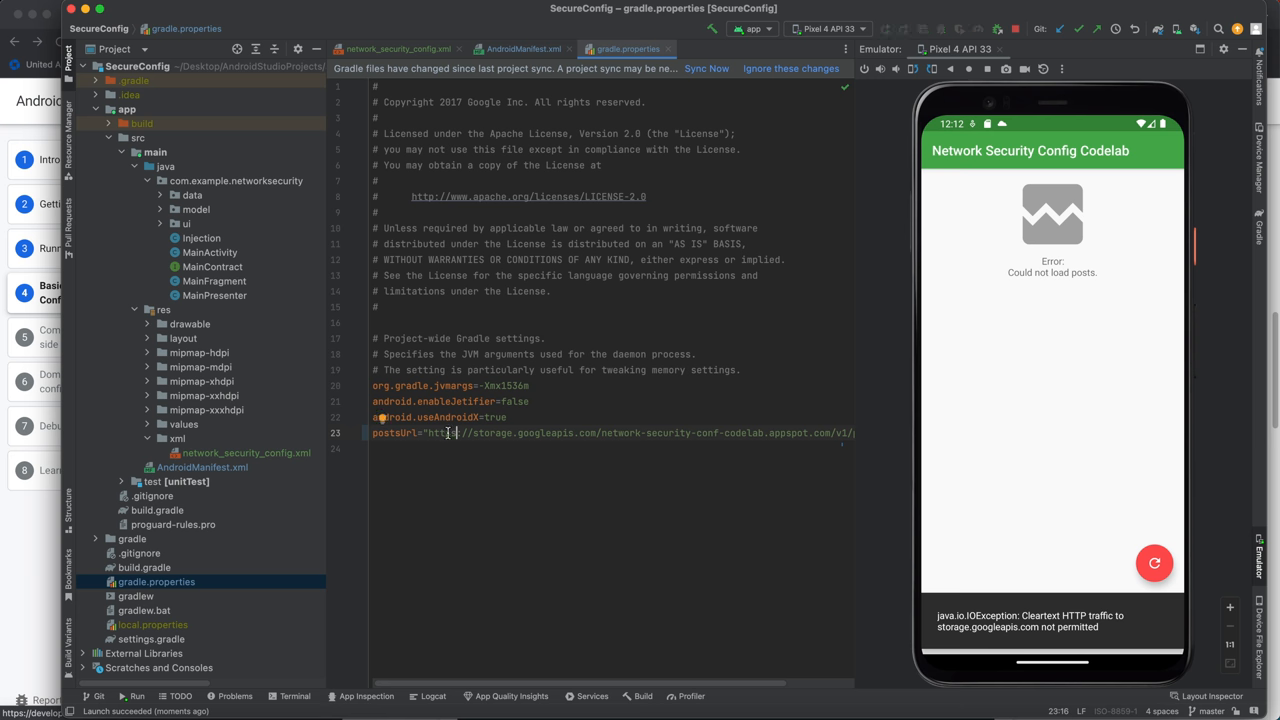
{"action": "left_click", "coordinate": [706, 68]}
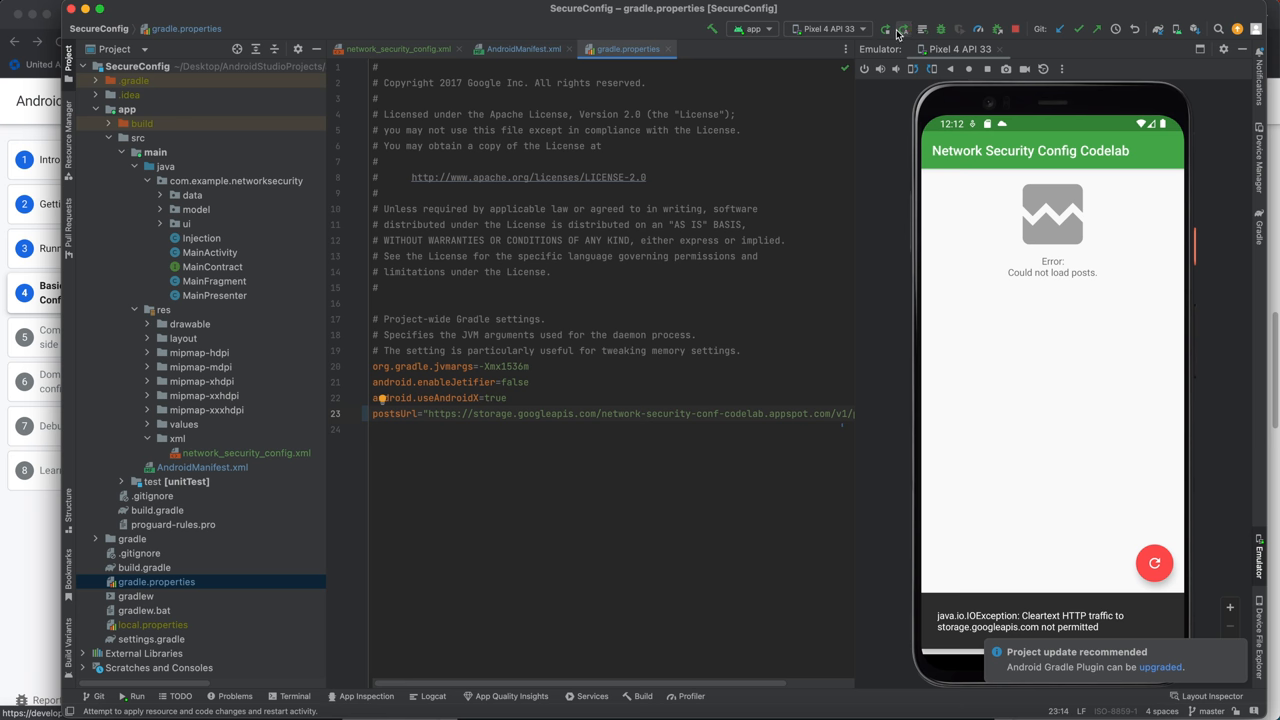
{"action": "left_click", "coordinate": [901, 28]}
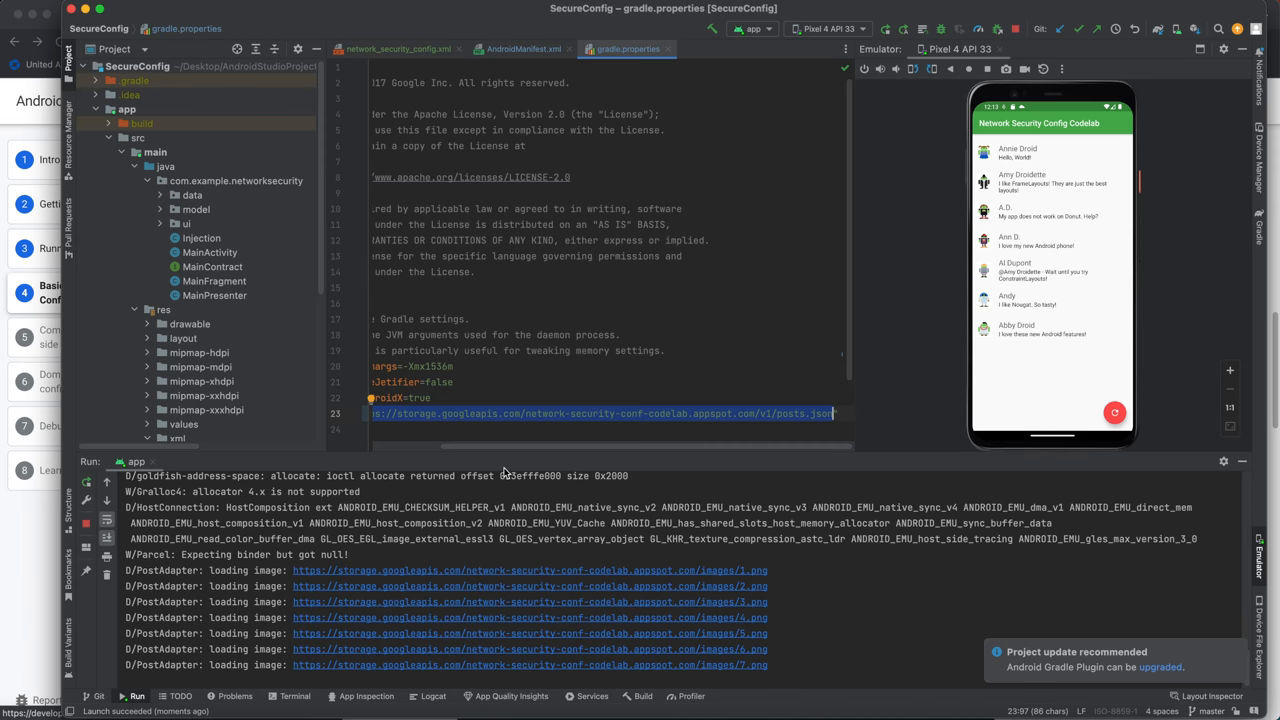
{"action": "mouse_move", "coordinate": [45, 543]}
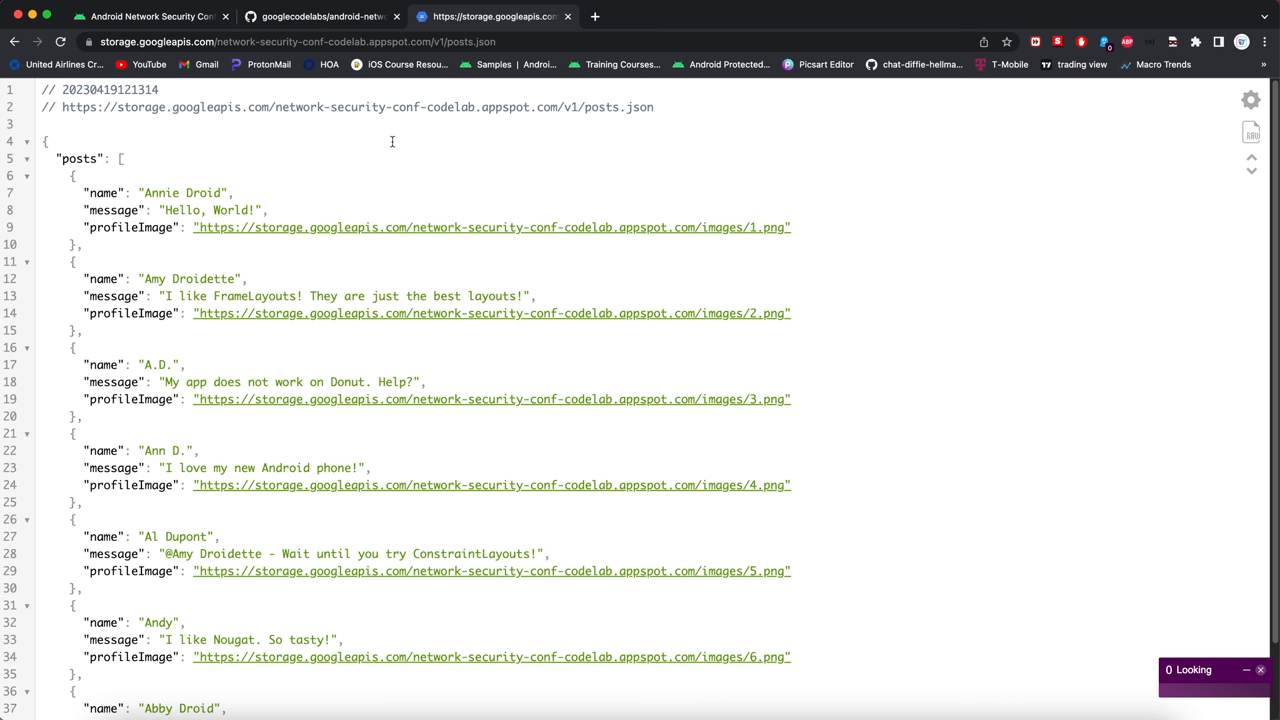
{"action": "mouse_move", "coordinate": [144, 72]}
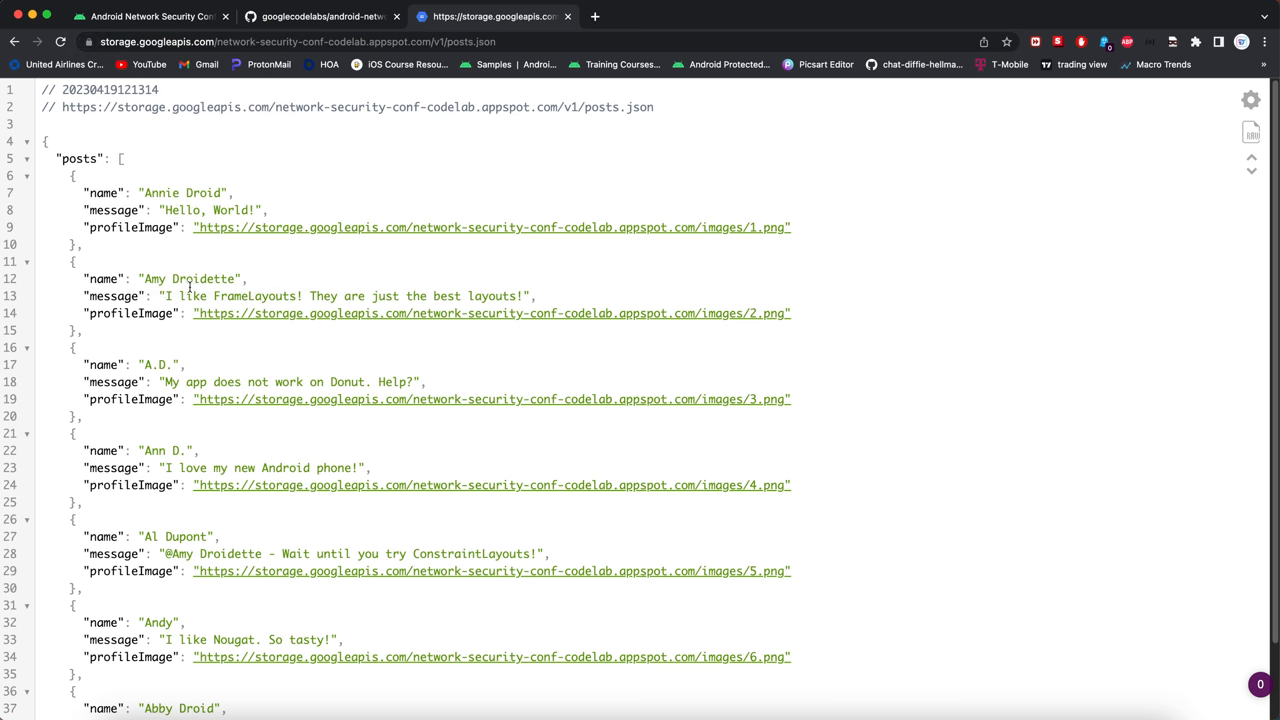
{"action": "mouse_move", "coordinate": [240, 232]}
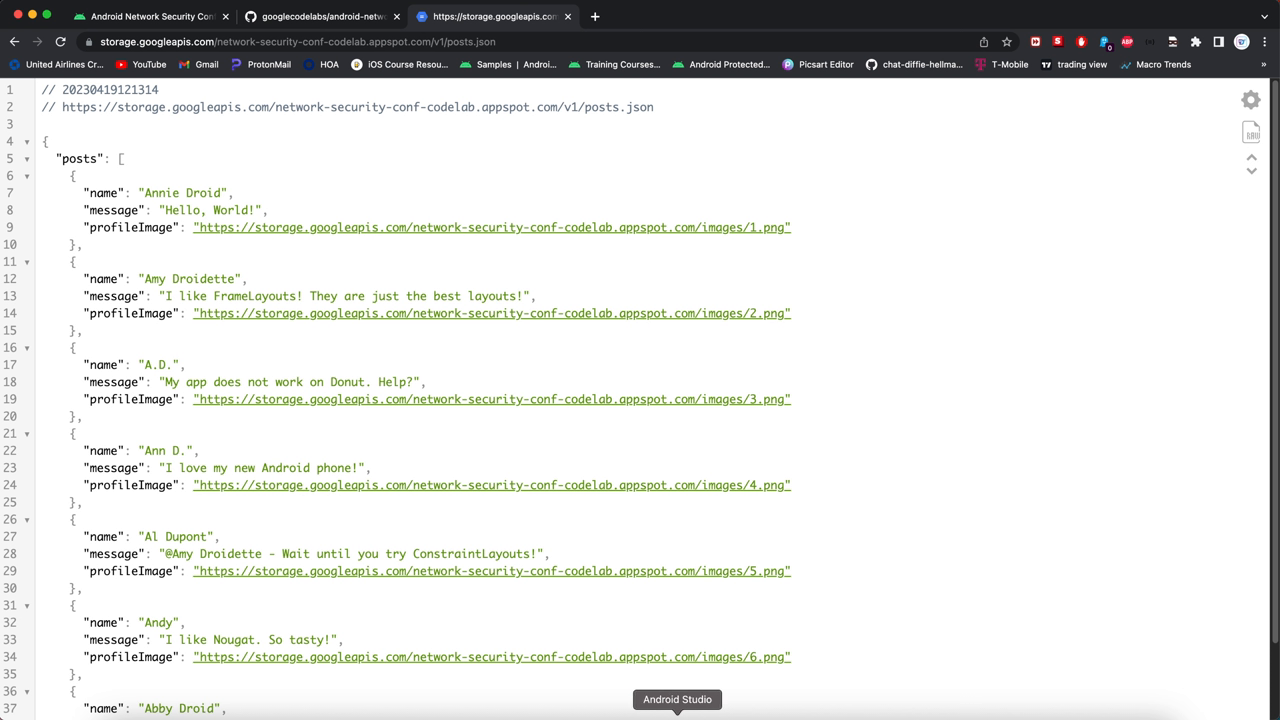
Step: Change postsUrl in gradle.properties from v1 to v2 and sync the Gradle project
{"action": "left_click", "coordinate": [677, 699]}
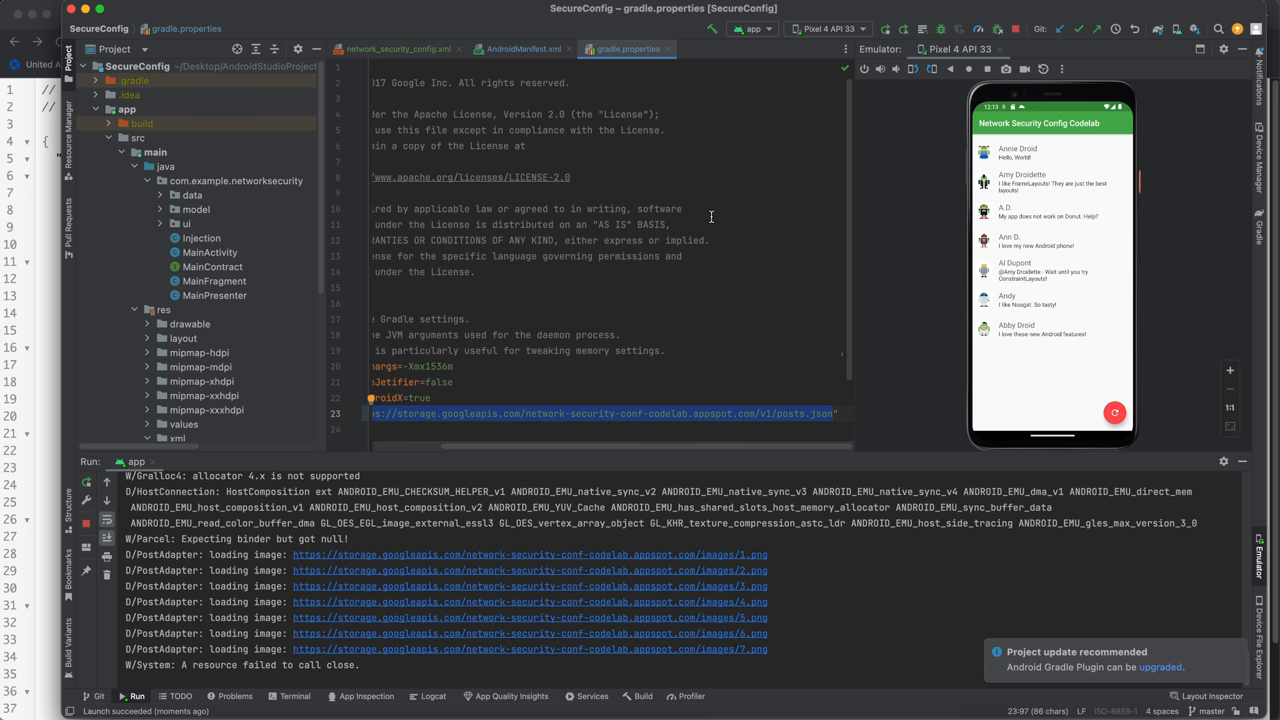
{"action": "mouse_move", "coordinate": [608, 214]}
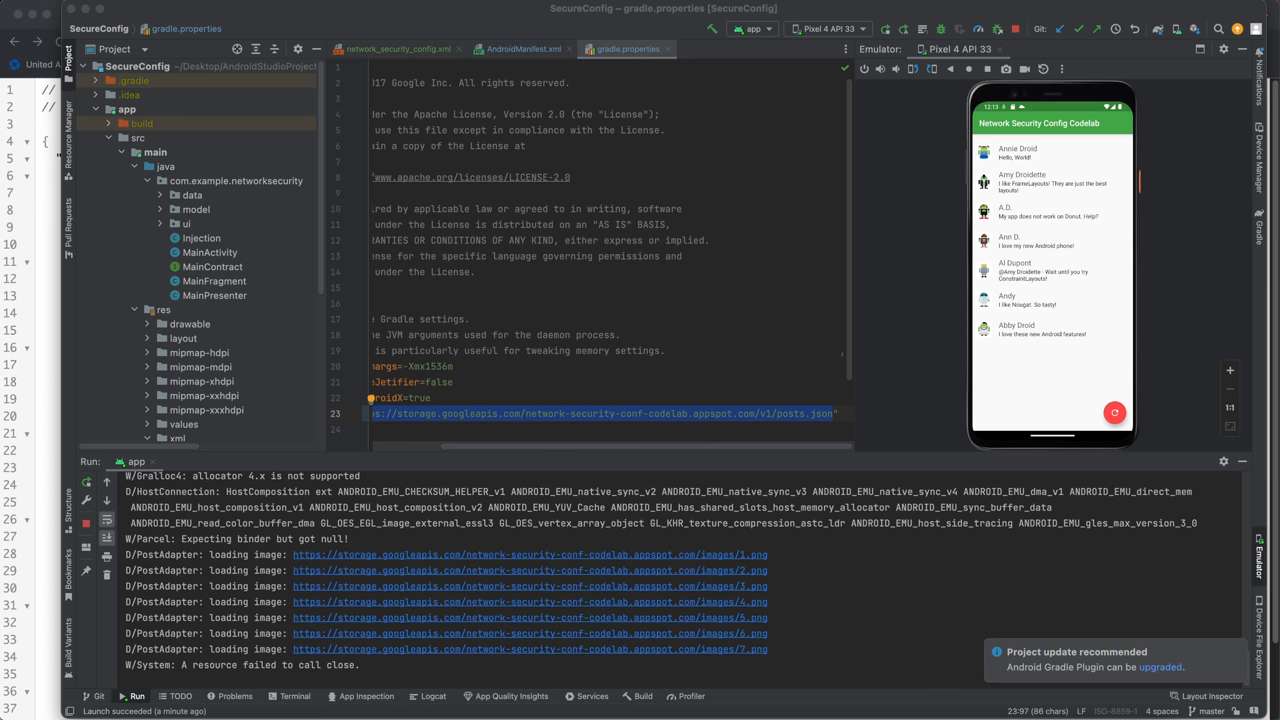
{"action": "mouse_move", "coordinate": [636, 143]}
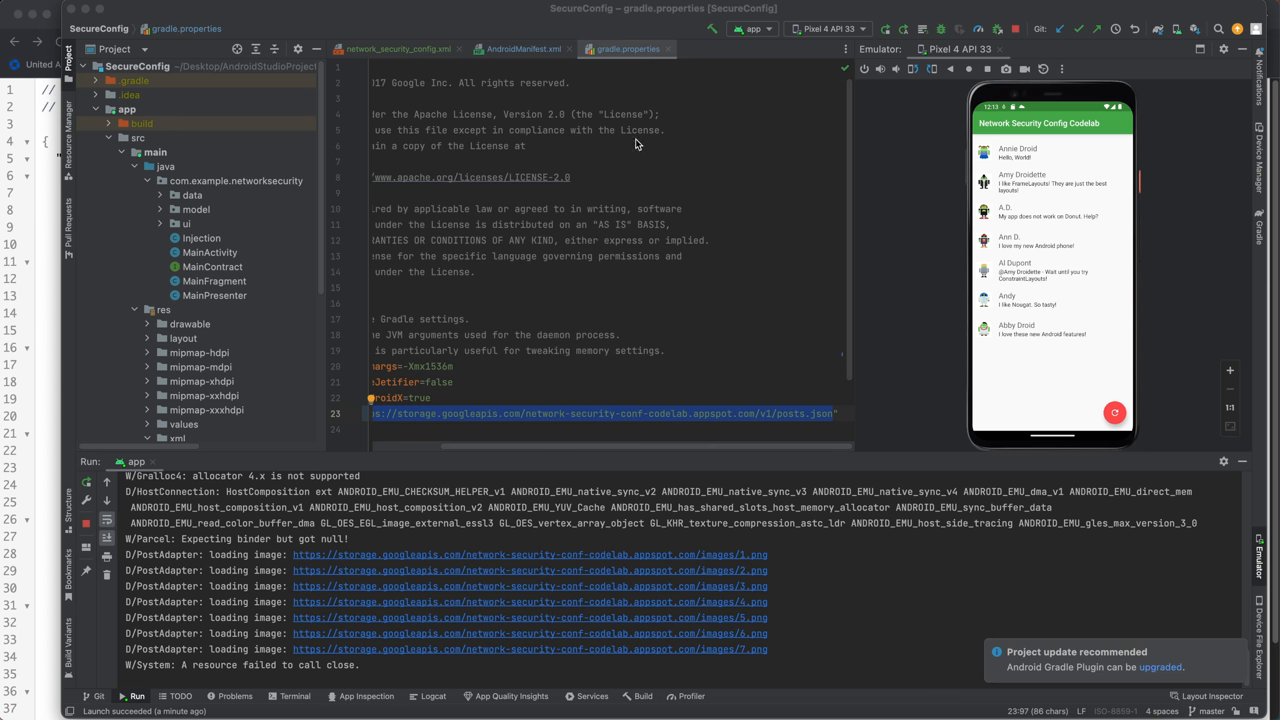
{"action": "mouse_move", "coordinate": [772, 421]}
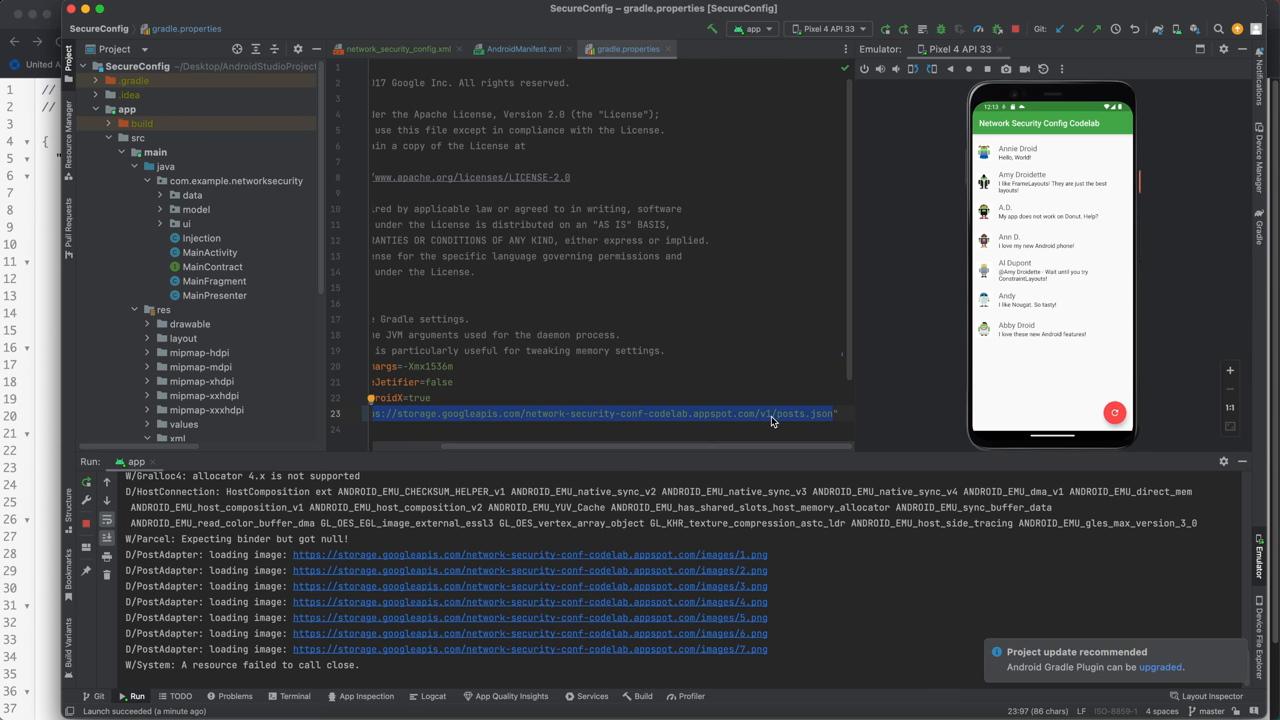
{"action": "left_click", "coordinate": [750, 413]}
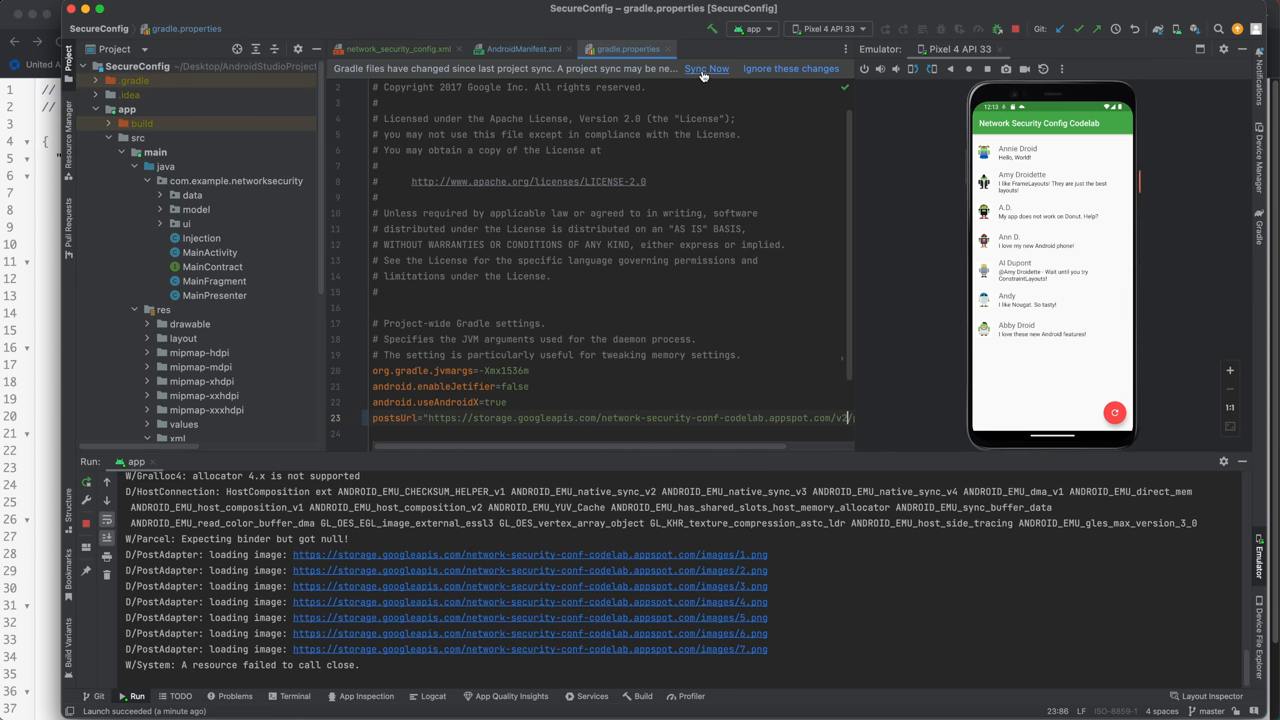
{"action": "left_click", "coordinate": [706, 68]}
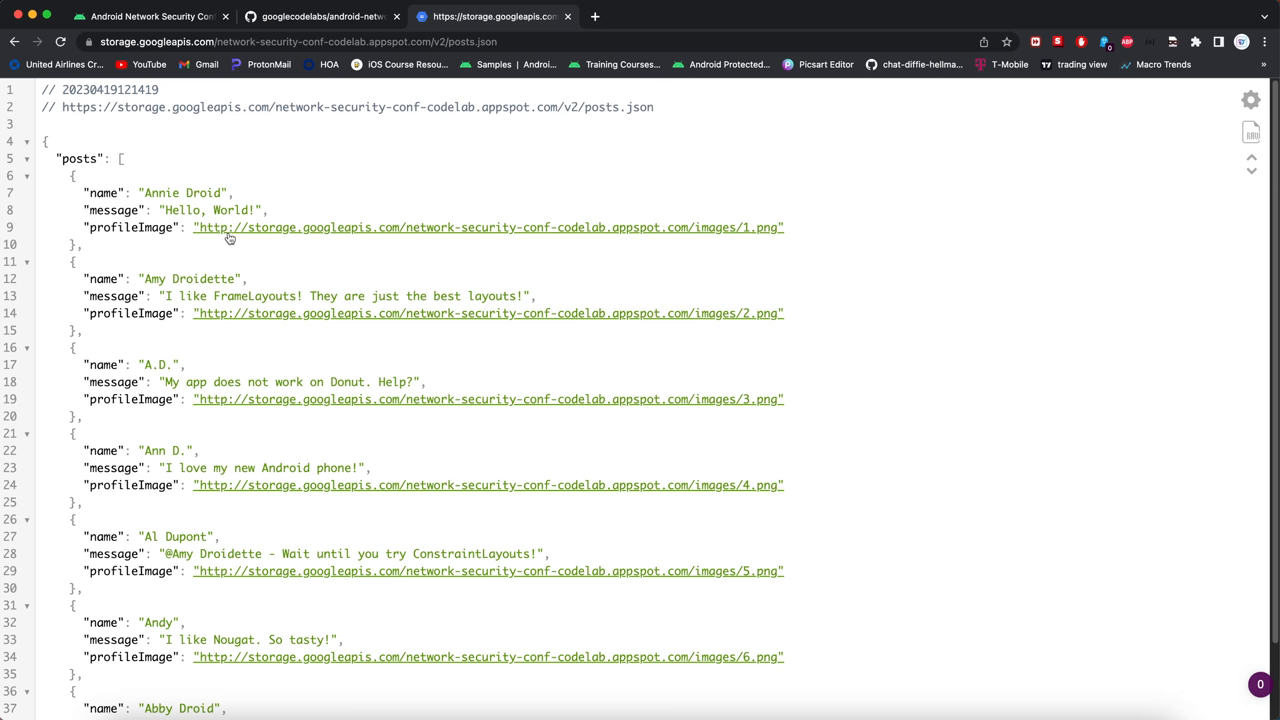
Step: Load the v2 posts.json URL in Chrome and inspect its plain-http profileImage links
{"action": "left_click", "coordinate": [219, 227]}
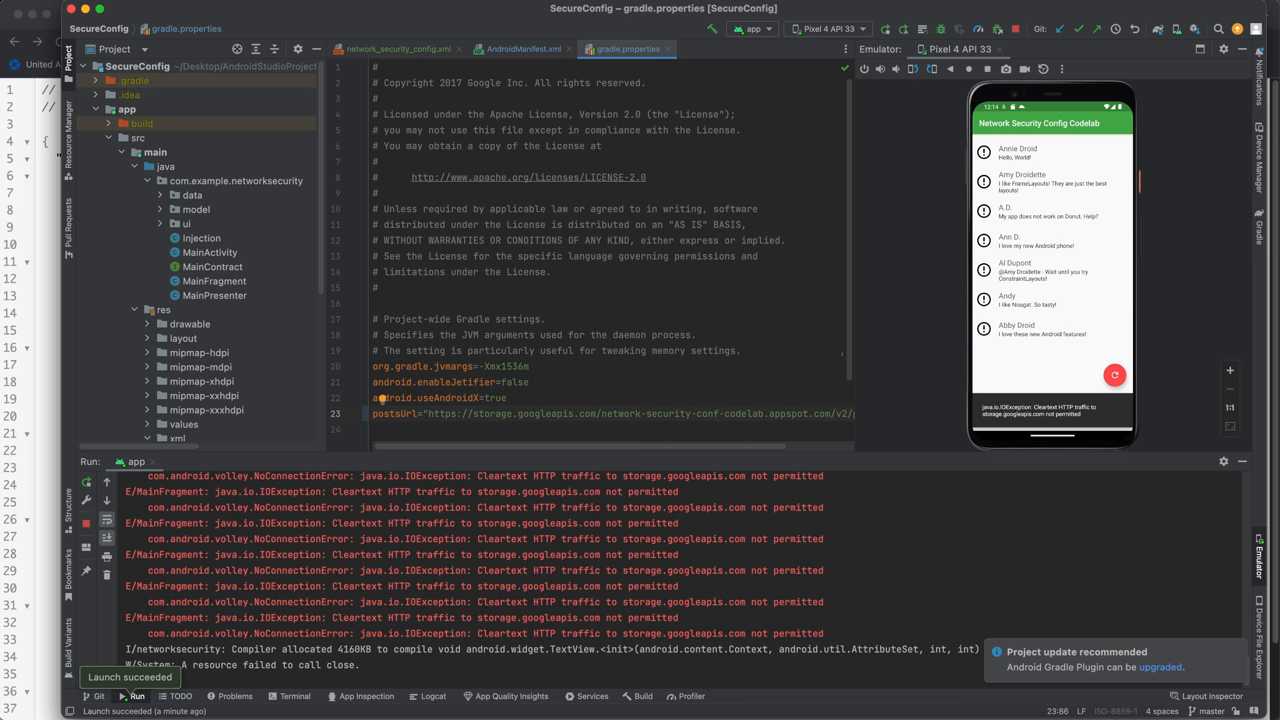
Step: Review the cleartext HTTP errors in the Run log and rerun the app with postsUrl set to v3
{"action": "scroll", "scroll_direction": "down", "scroll_amount": 3}
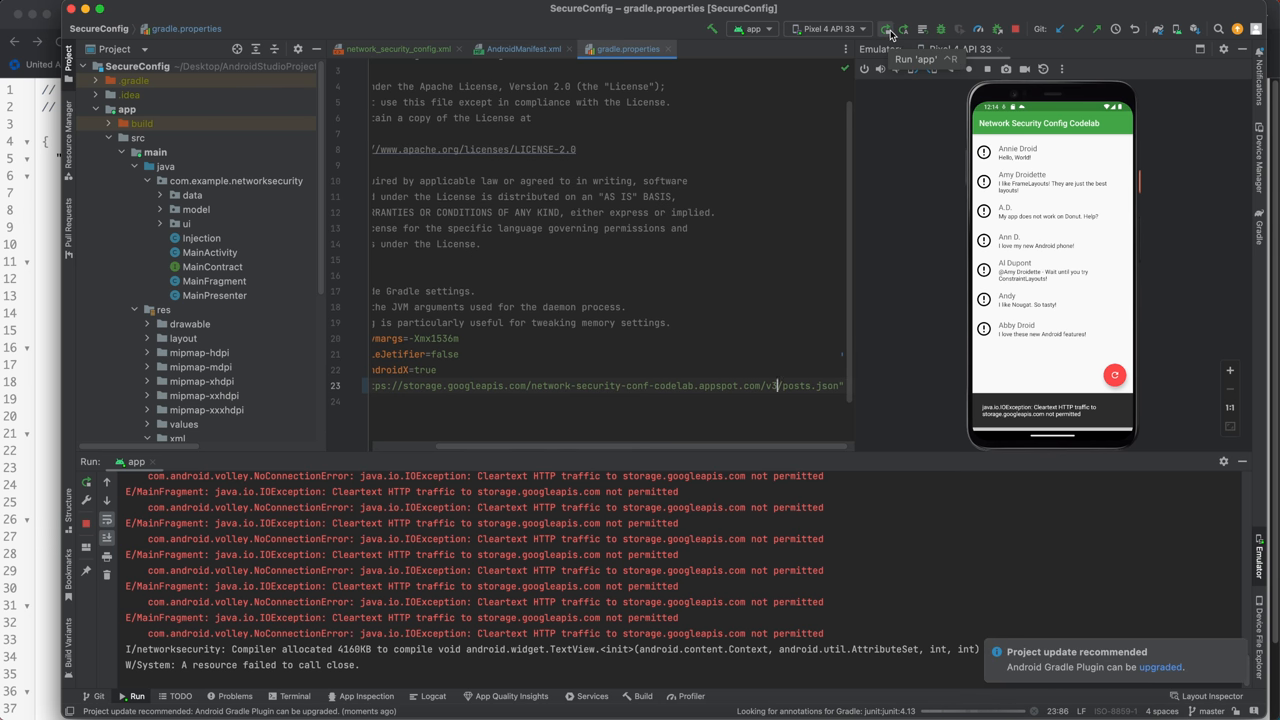
{"action": "left_click", "coordinate": [884, 28]}
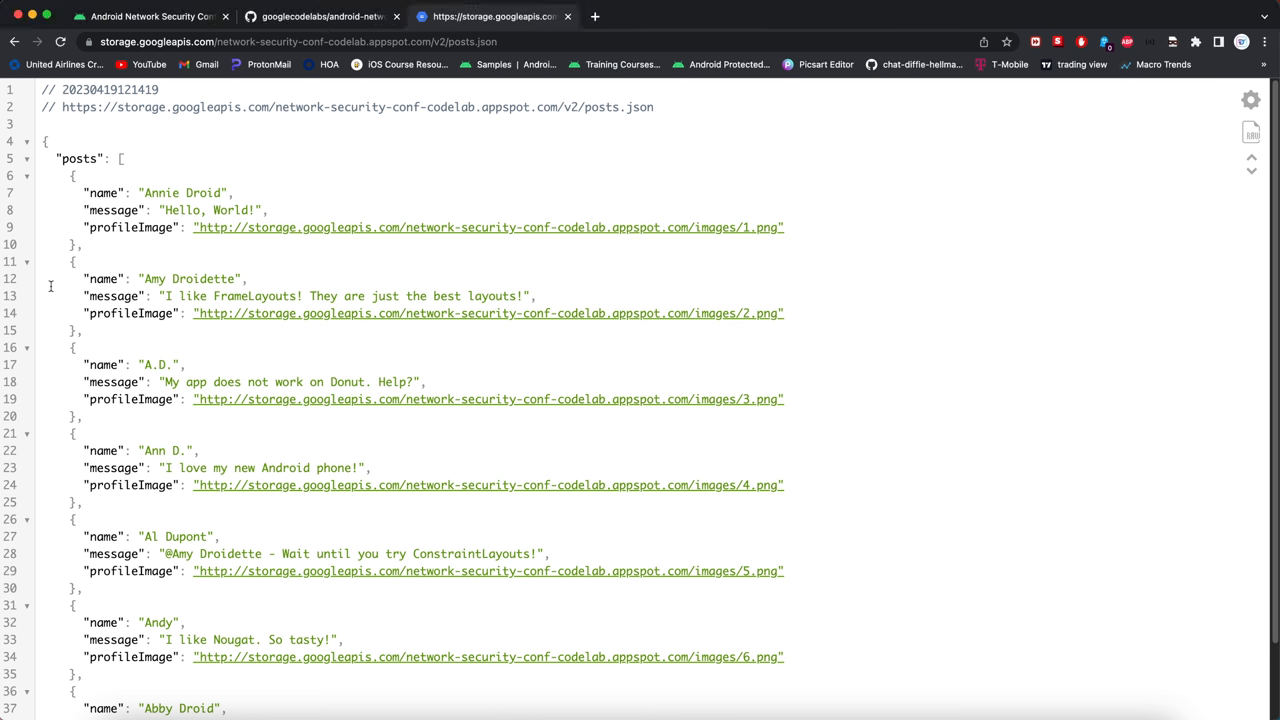
Step: Change the Chrome address from v2 to v3 posts.json, whose profileImage links use https
{"action": "left_click", "coordinate": [300, 42]}
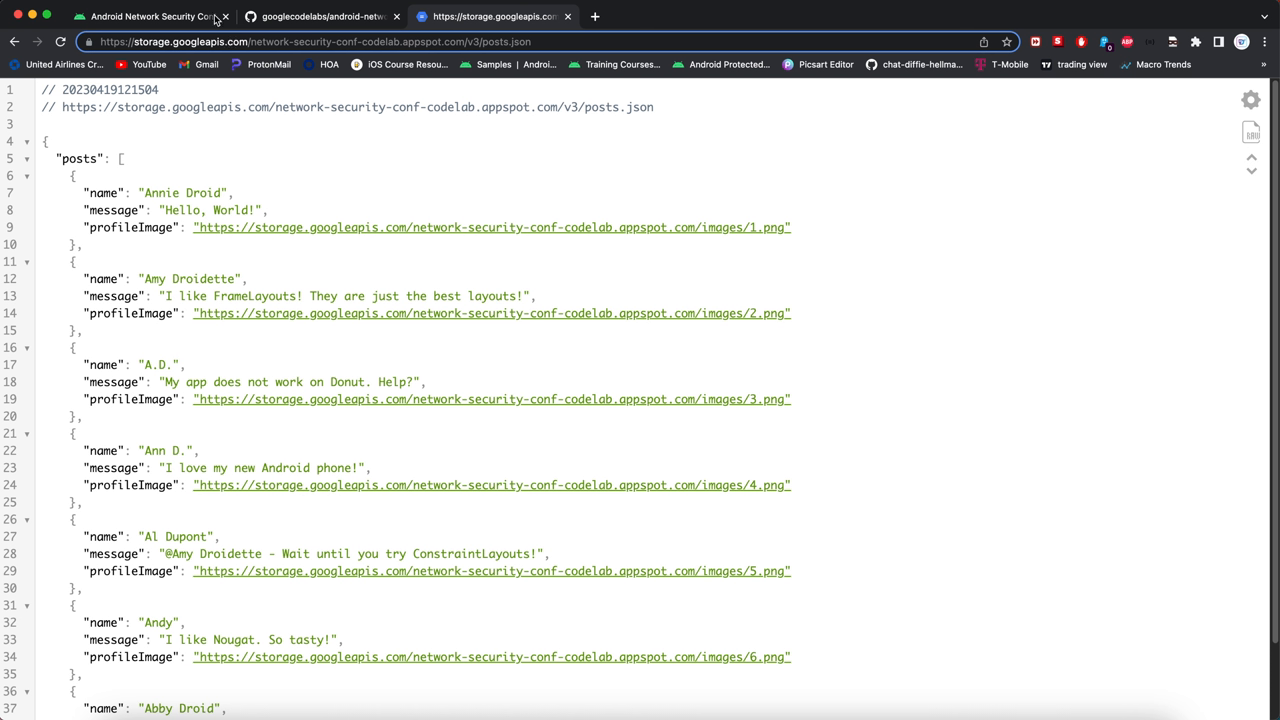
{"action": "mouse_move", "coordinate": [412, 245]}
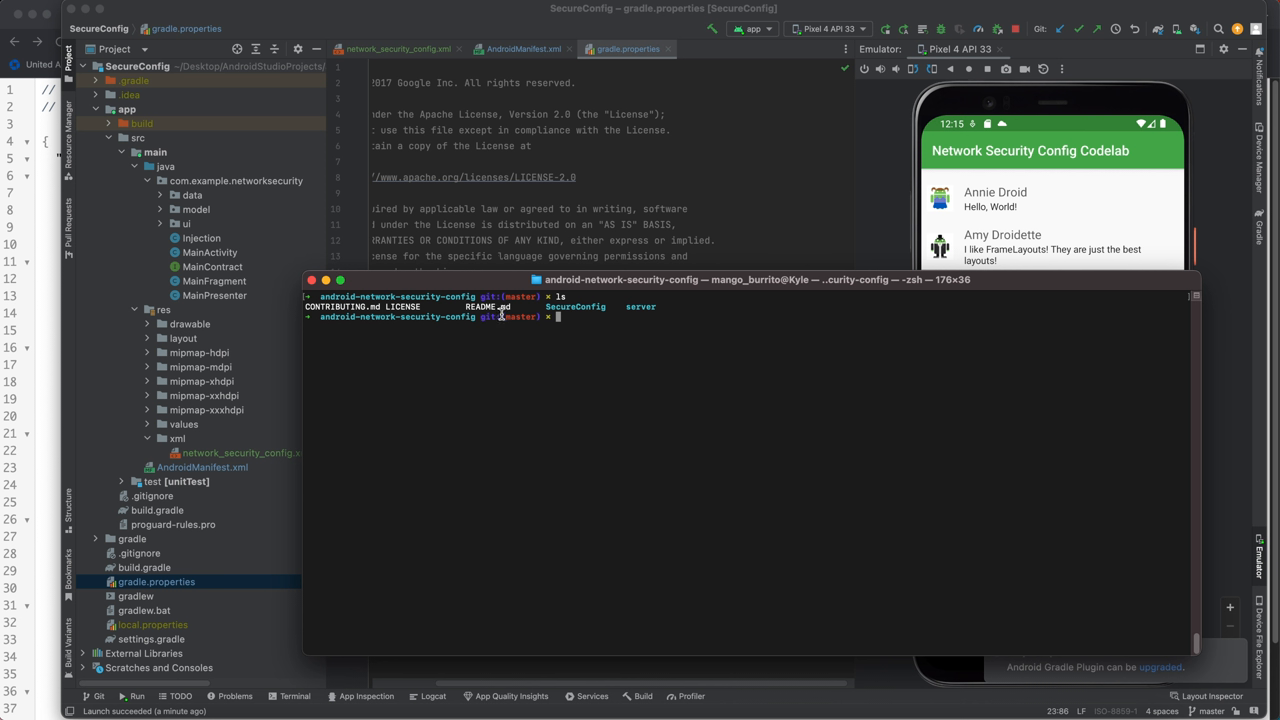
{"action": "mouse_move", "coordinate": [598, 326]}
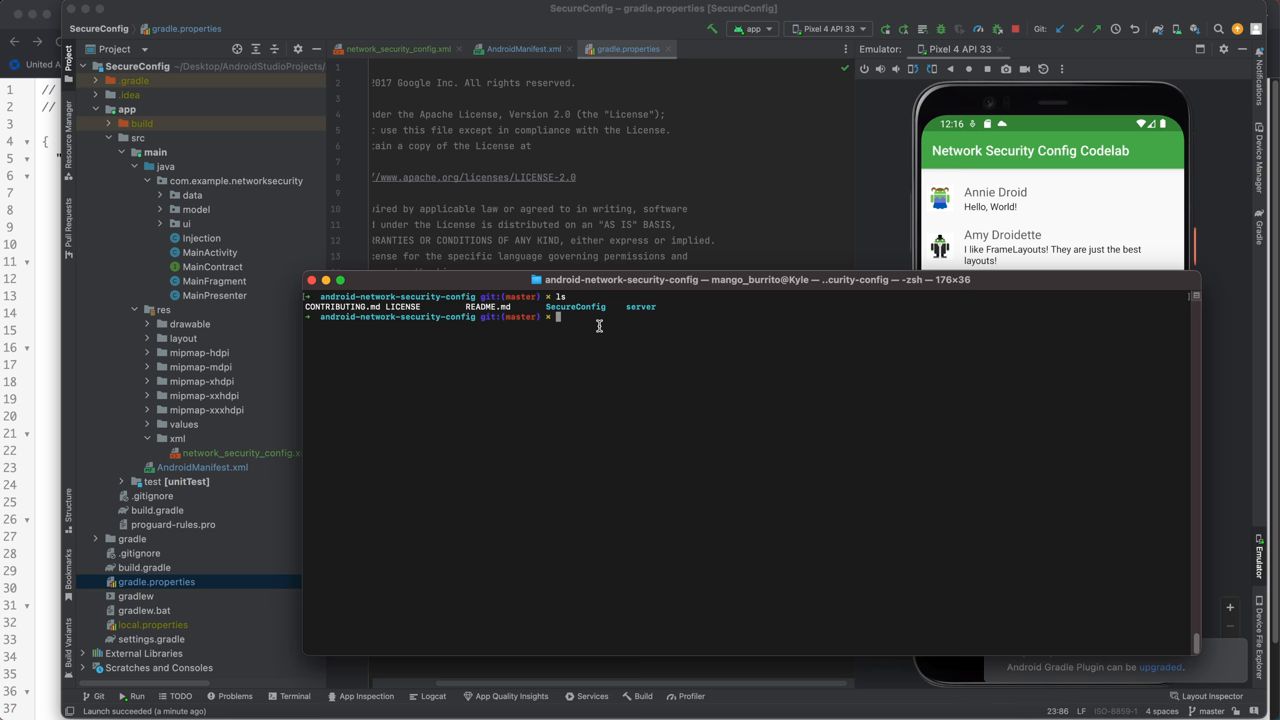
Step: List server/data to confirm it holds images and posts.json, return to server and clear the screen
{"action": "type", "text": "cd server"}
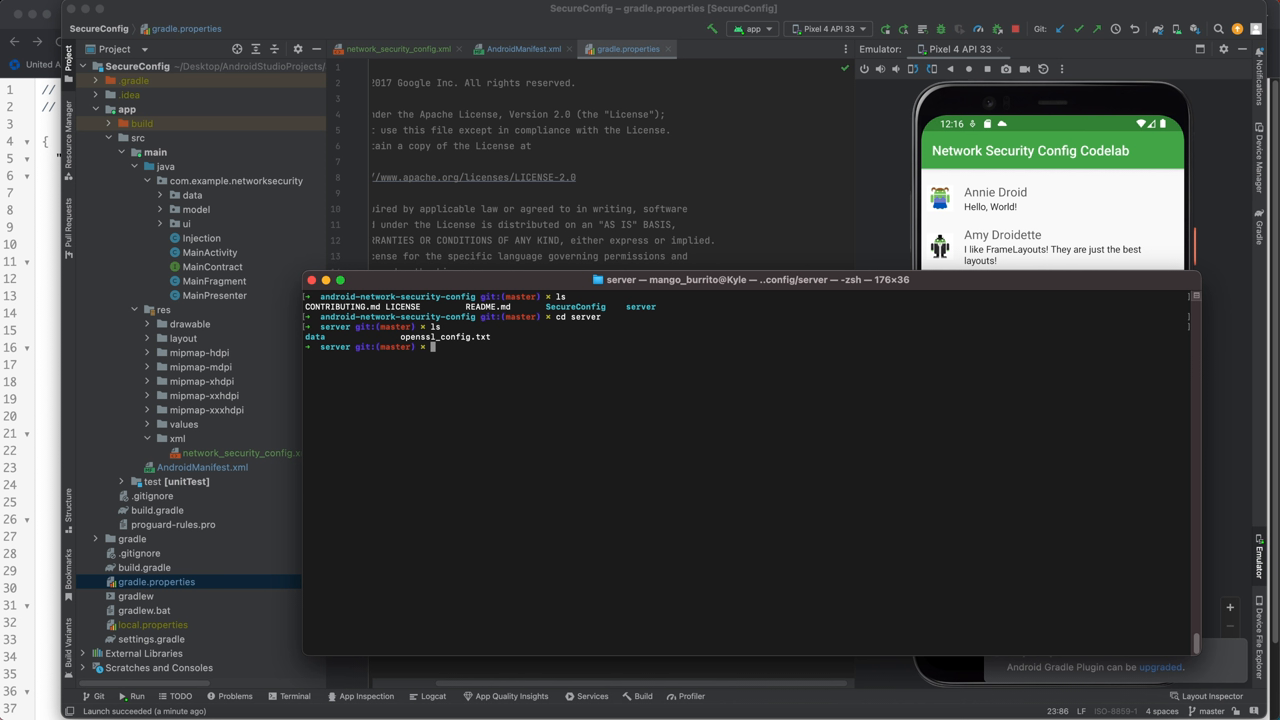
{"action": "type", "text": "c"}
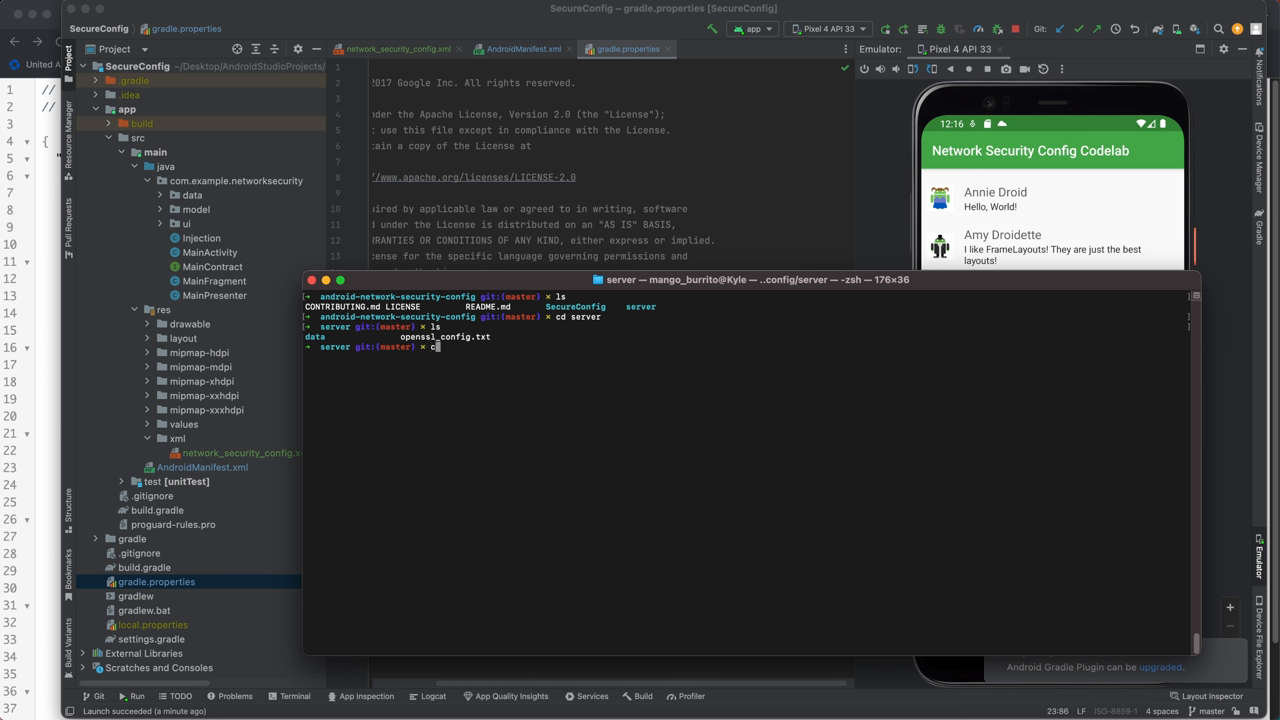
{"action": "type", "text": "cd data"}
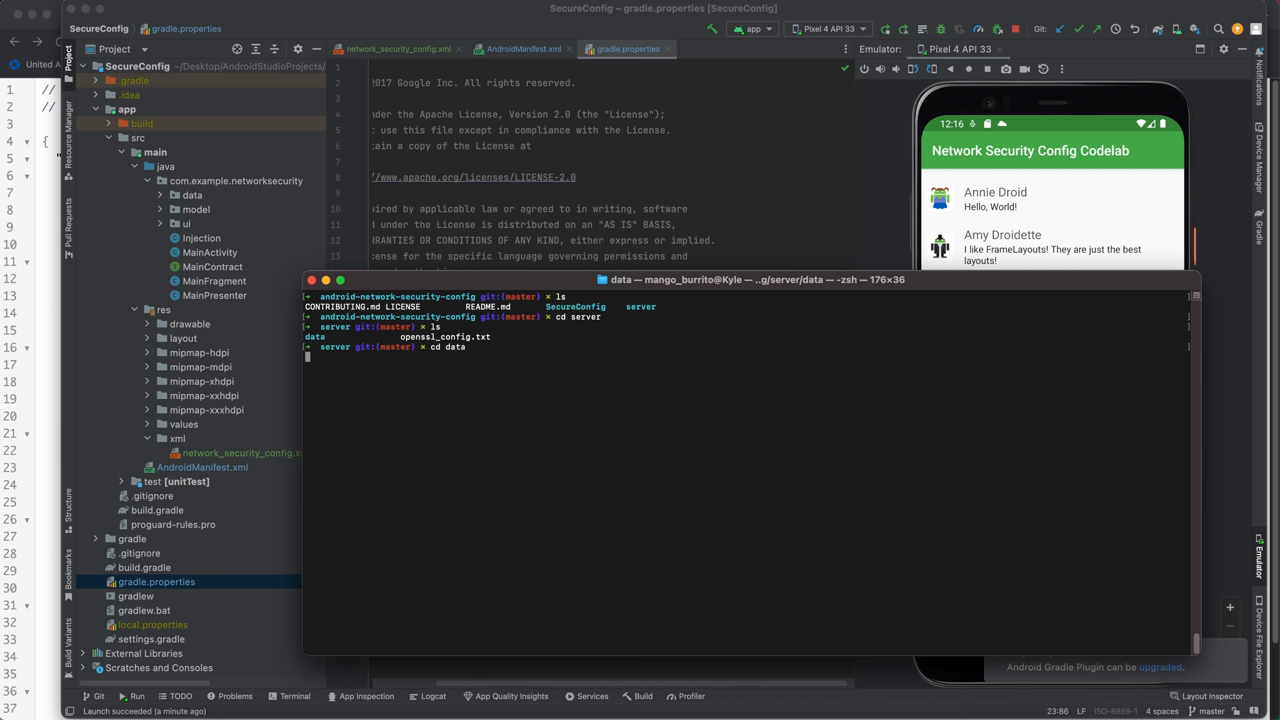
{"action": "type", "text": "ls"}
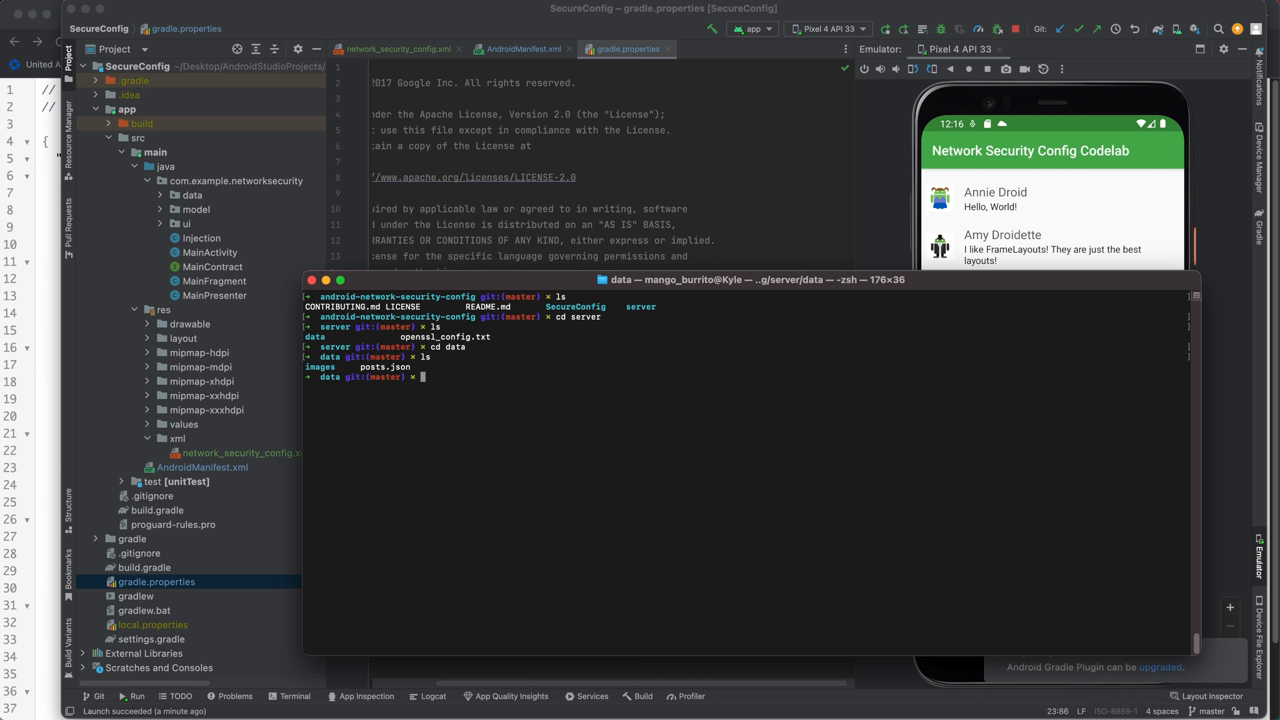
{"action": "type", "text": "cd .."}
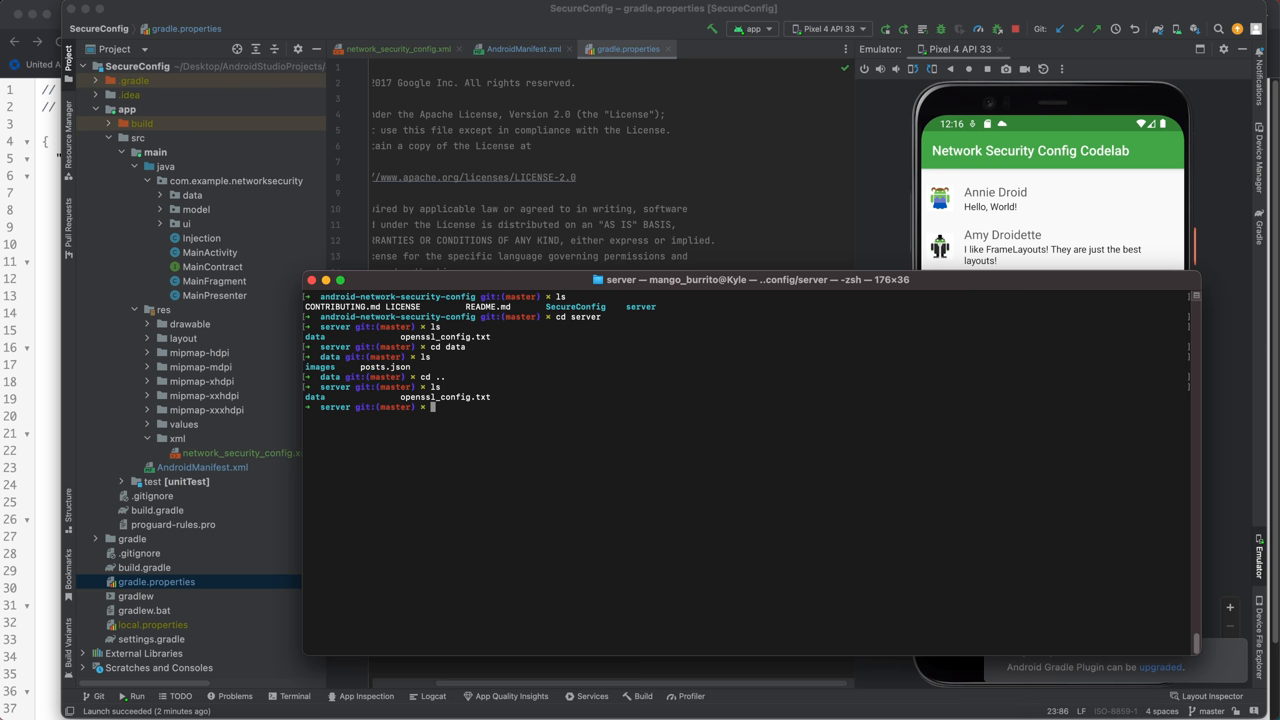
{"action": "type", "text": "clear"}
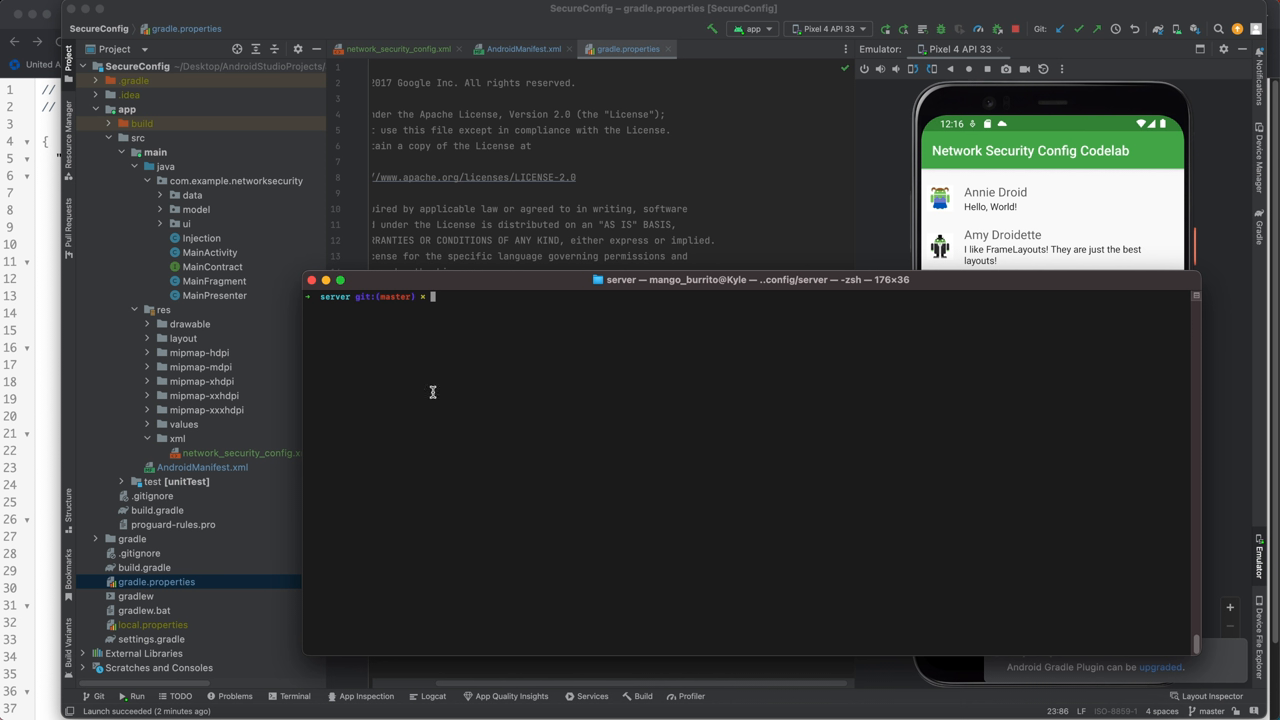
{"action": "mouse_move", "coordinate": [424, 78]}
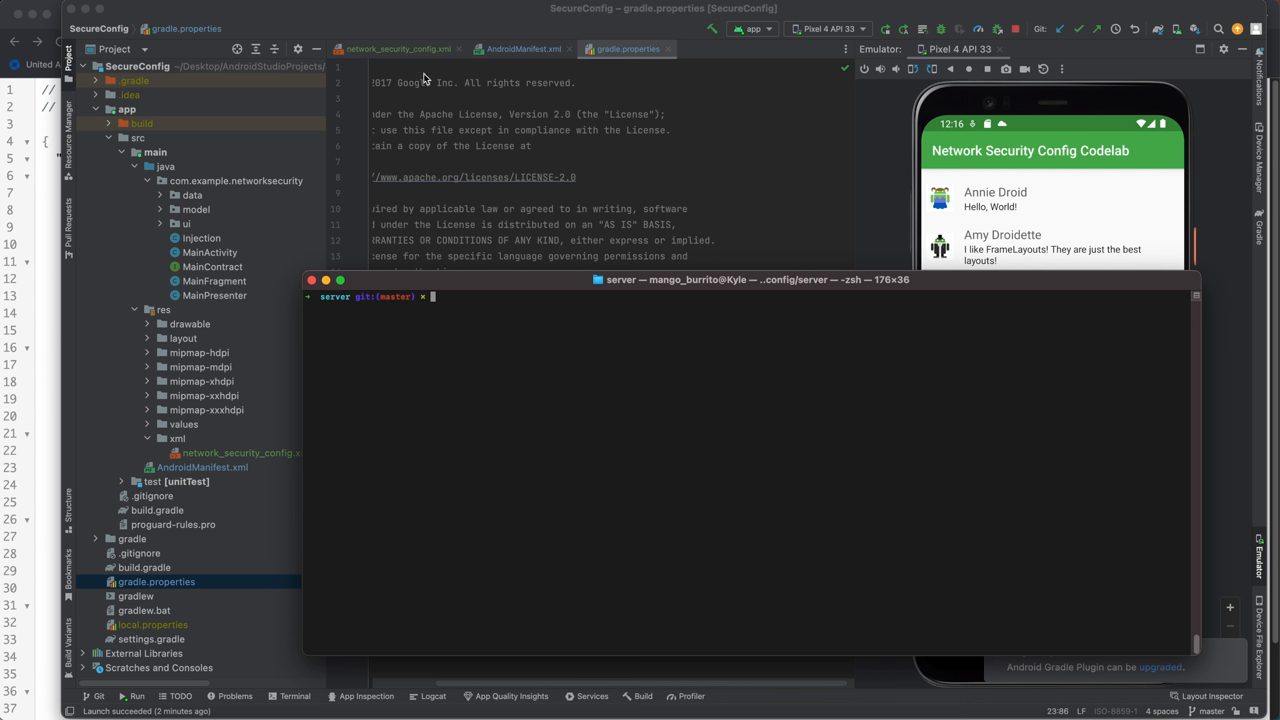
{"action": "mouse_move", "coordinate": [531, 361]}
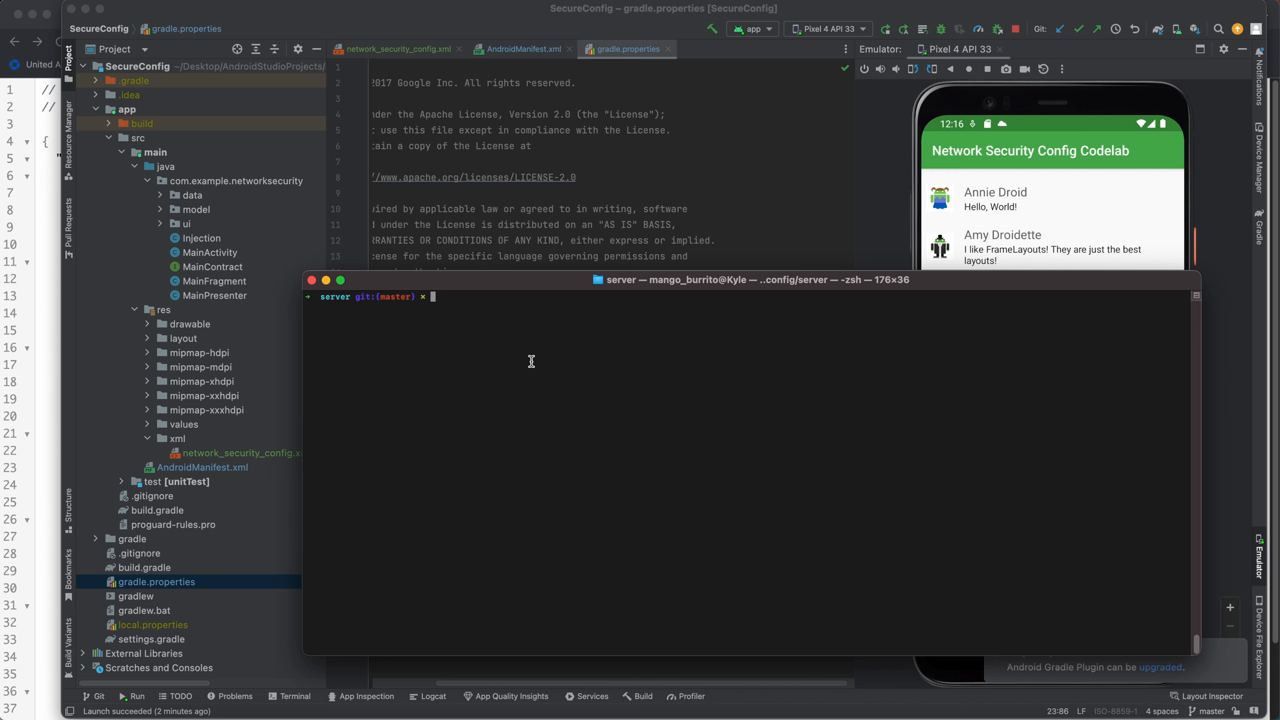
Step: Run npm install http-server -g, then retry with sudo after the EACCES permission error
{"action": "type", "text": "npm install"}
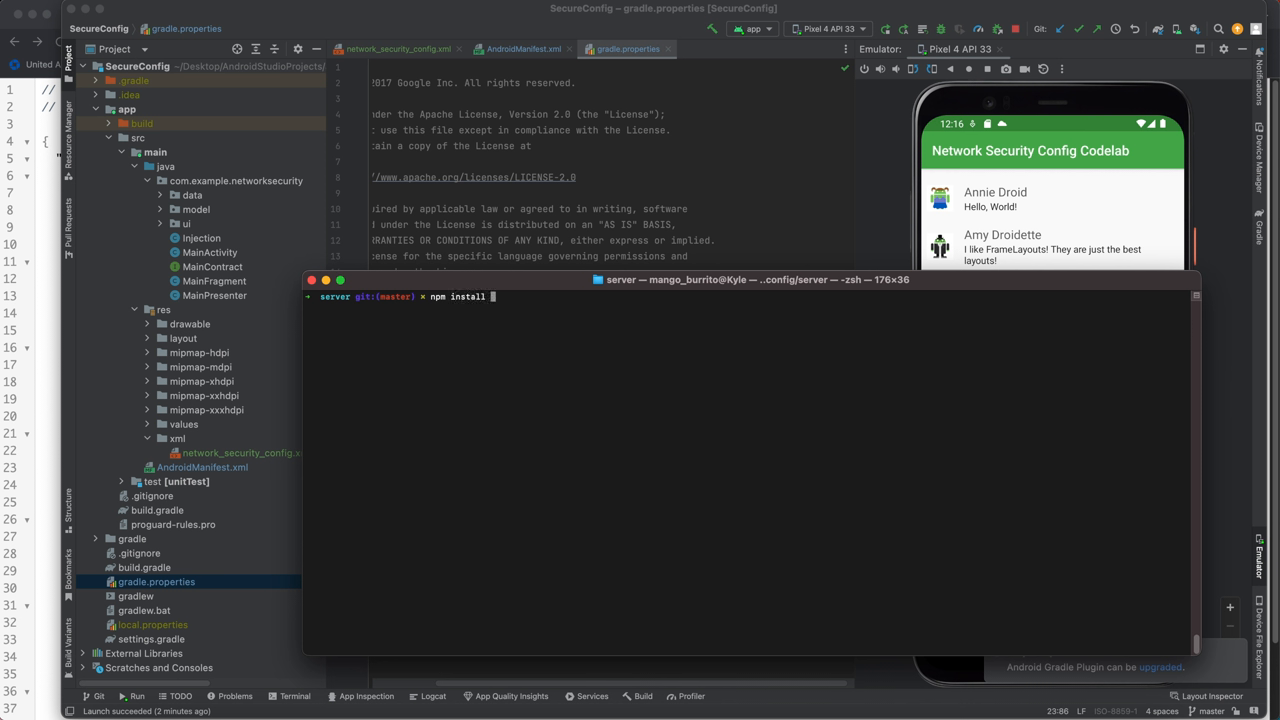
{"action": "type", "text": "http"}
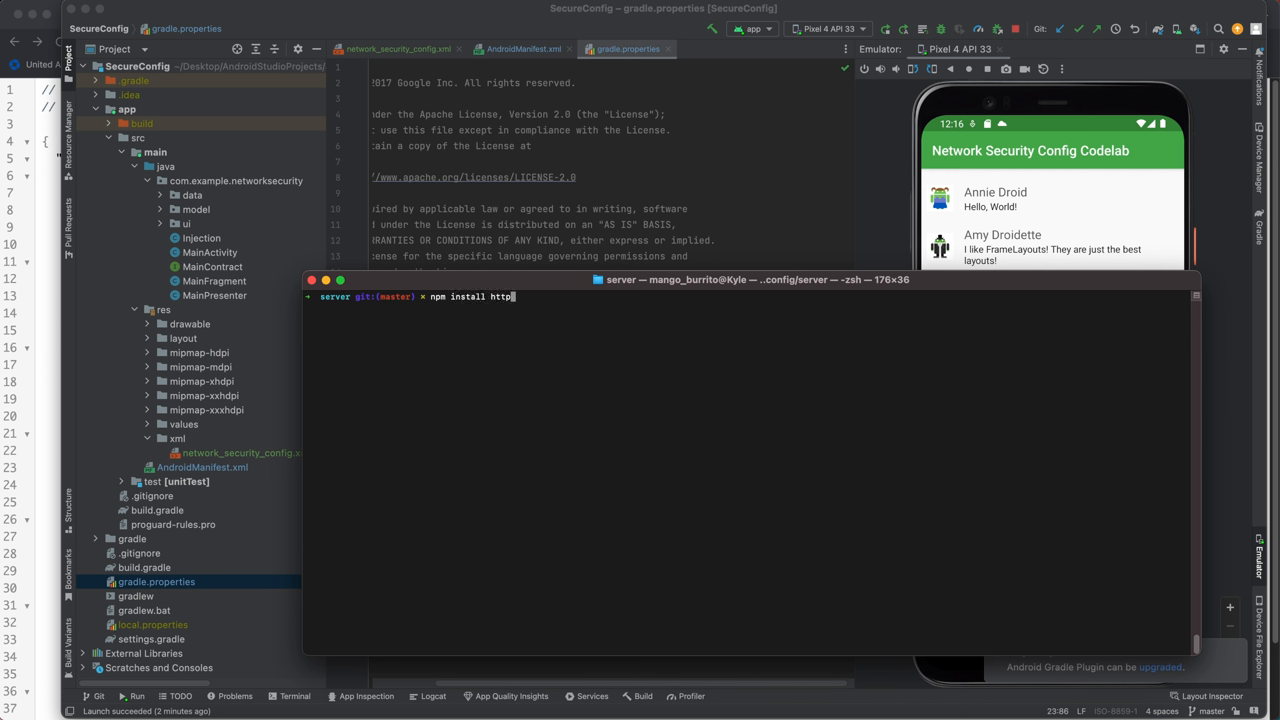
{"action": "type", "text": "-server -g"}
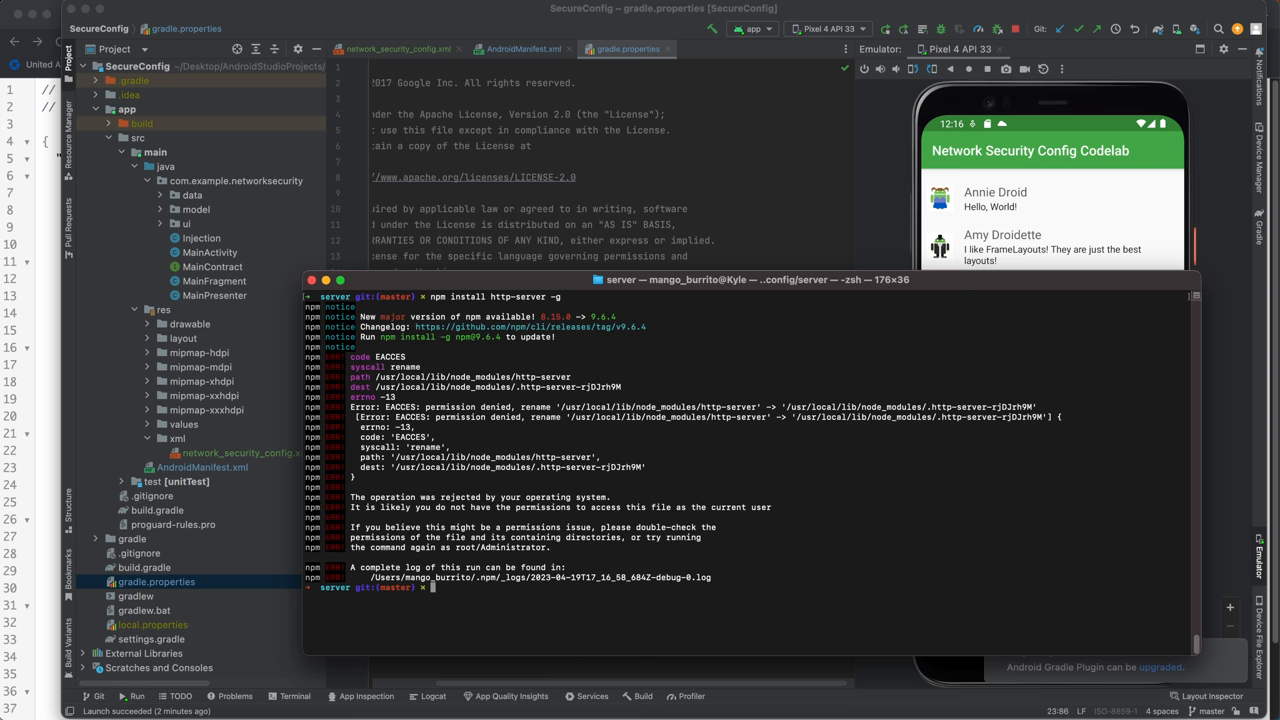
{"action": "type", "text": "sudo"}
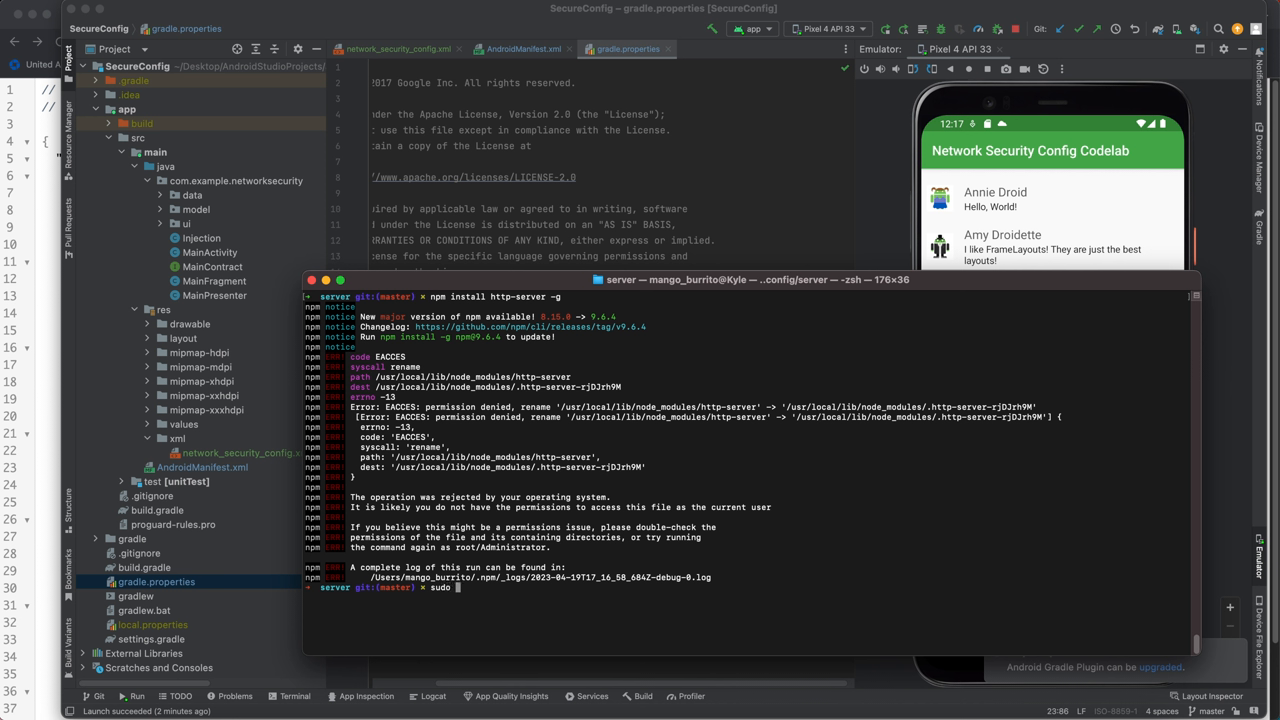
{"action": "type", "text": "clear"}
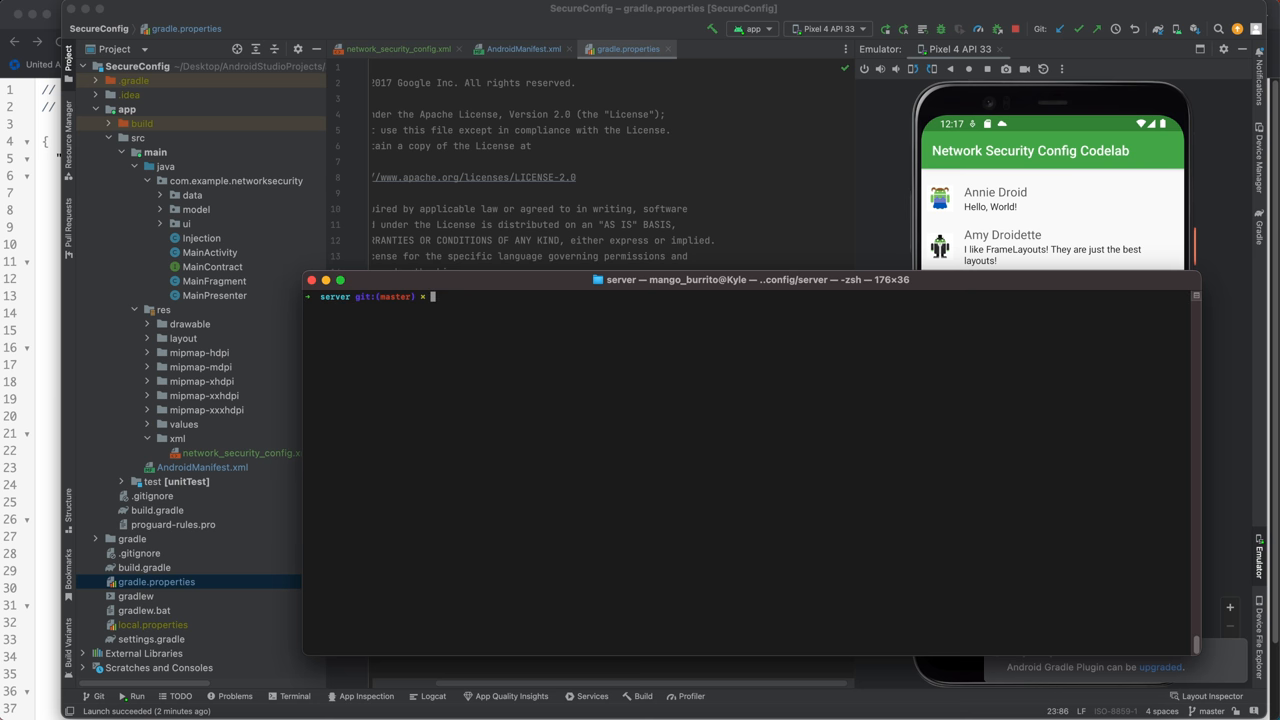
{"action": "type", "text": "http-ser"}
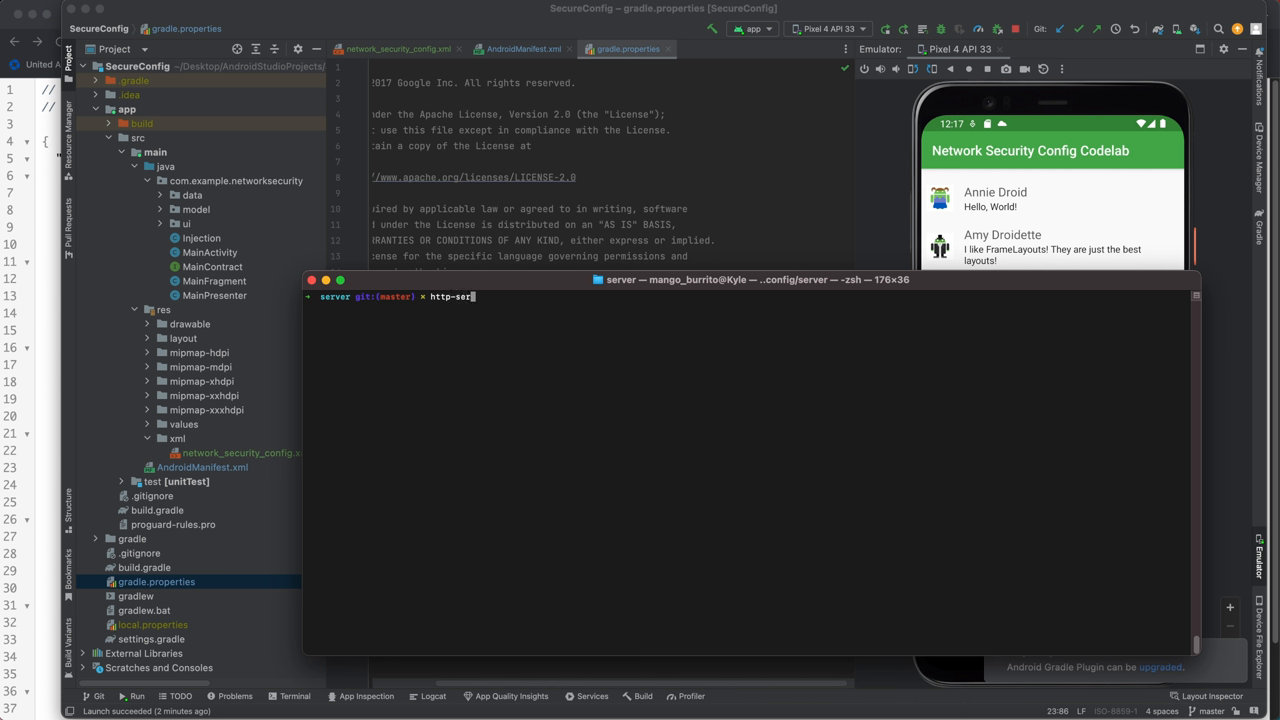
{"action": "type", "text": "ver"}
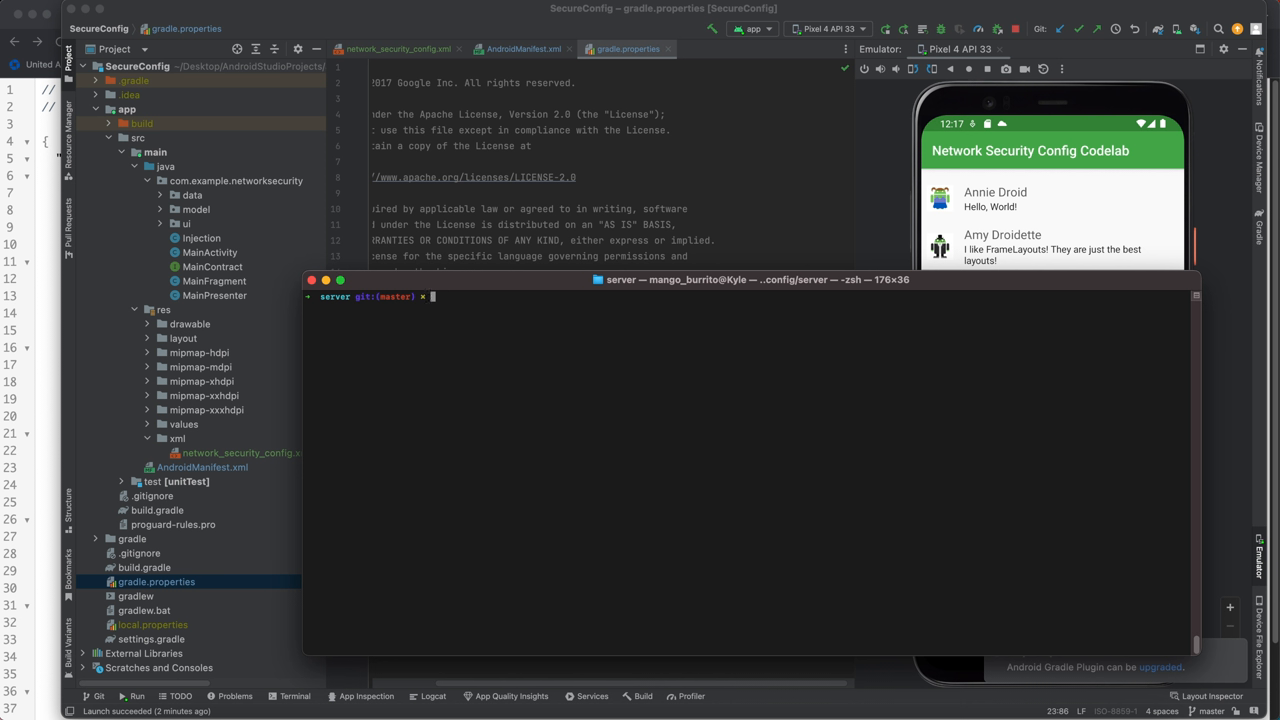
Step: Run http-server ./data -p 8080 so the data folder is served at 127.0.0.1:8080
{"action": "type", "text": "ls"}
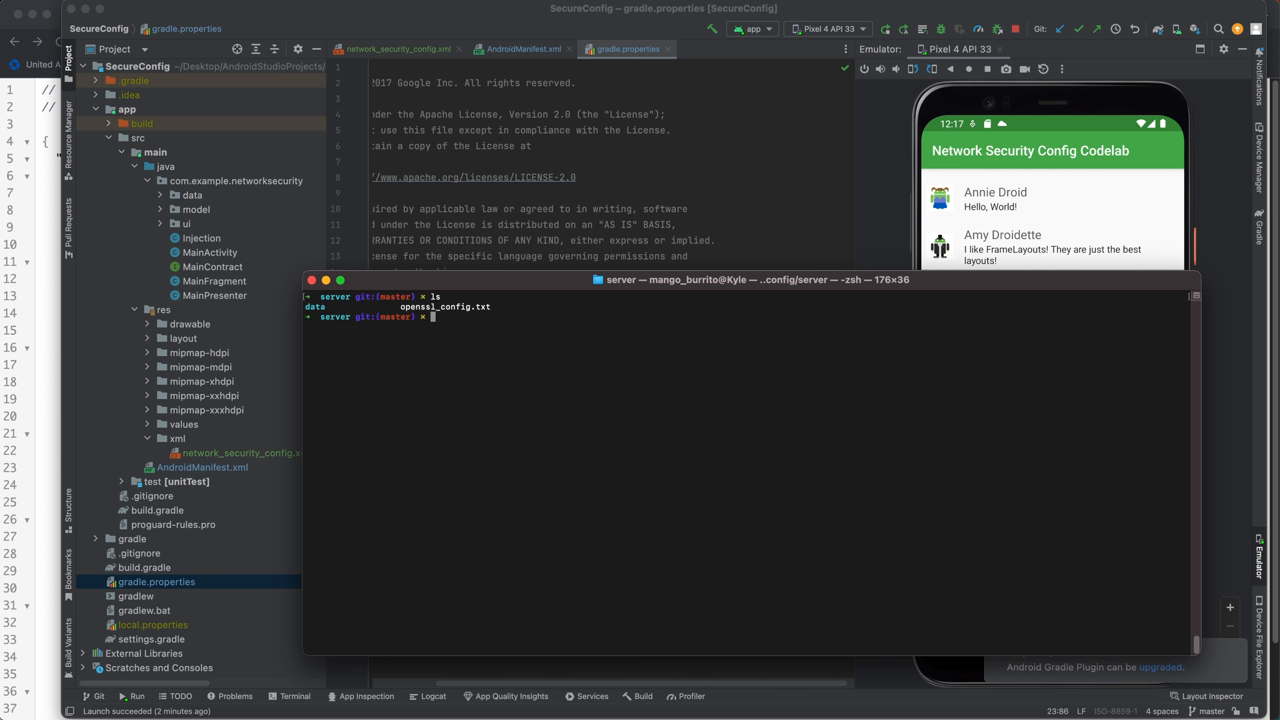
{"action": "type", "text": "http-"}
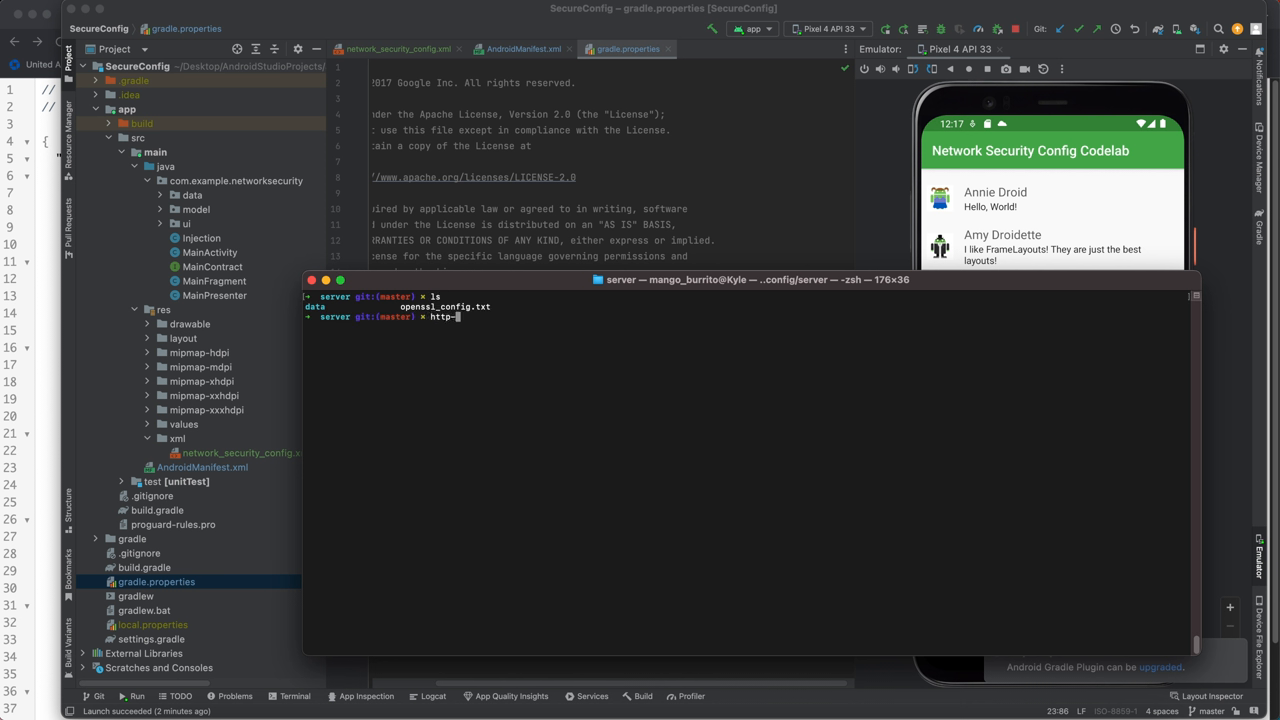
{"action": "type", "text": "server ."}
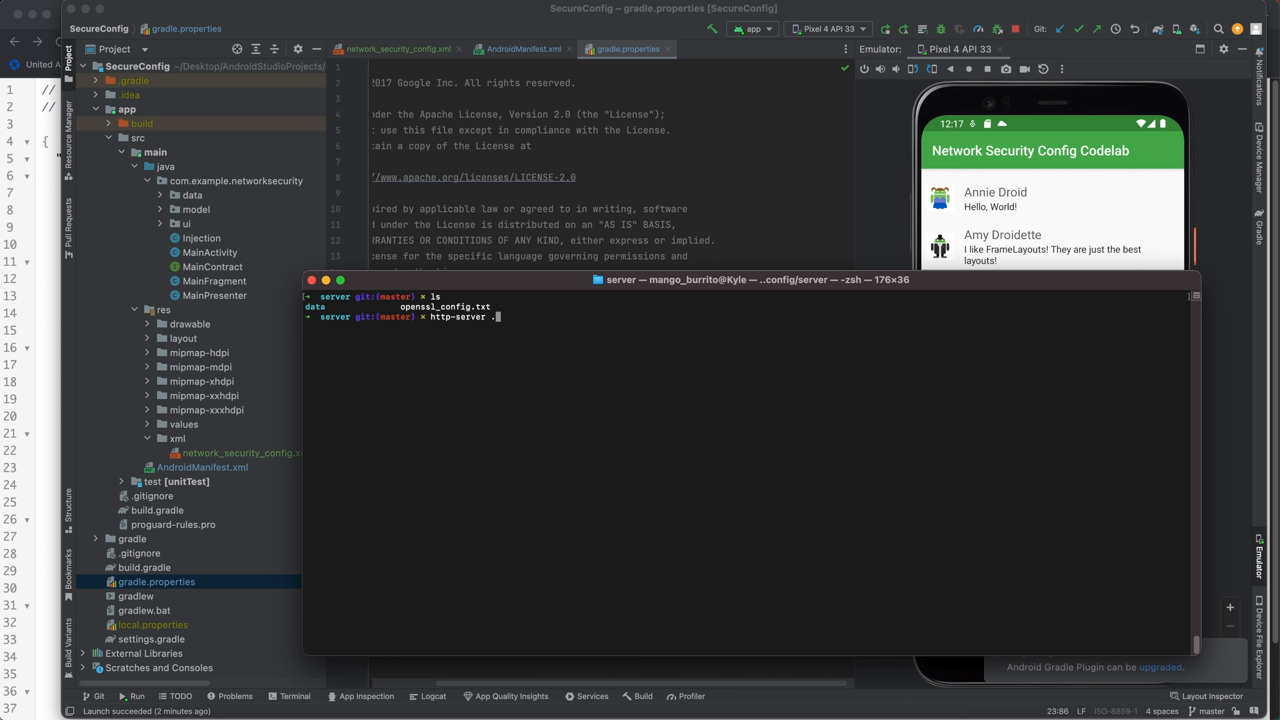
{"action": "type", "text": "/data -p"}
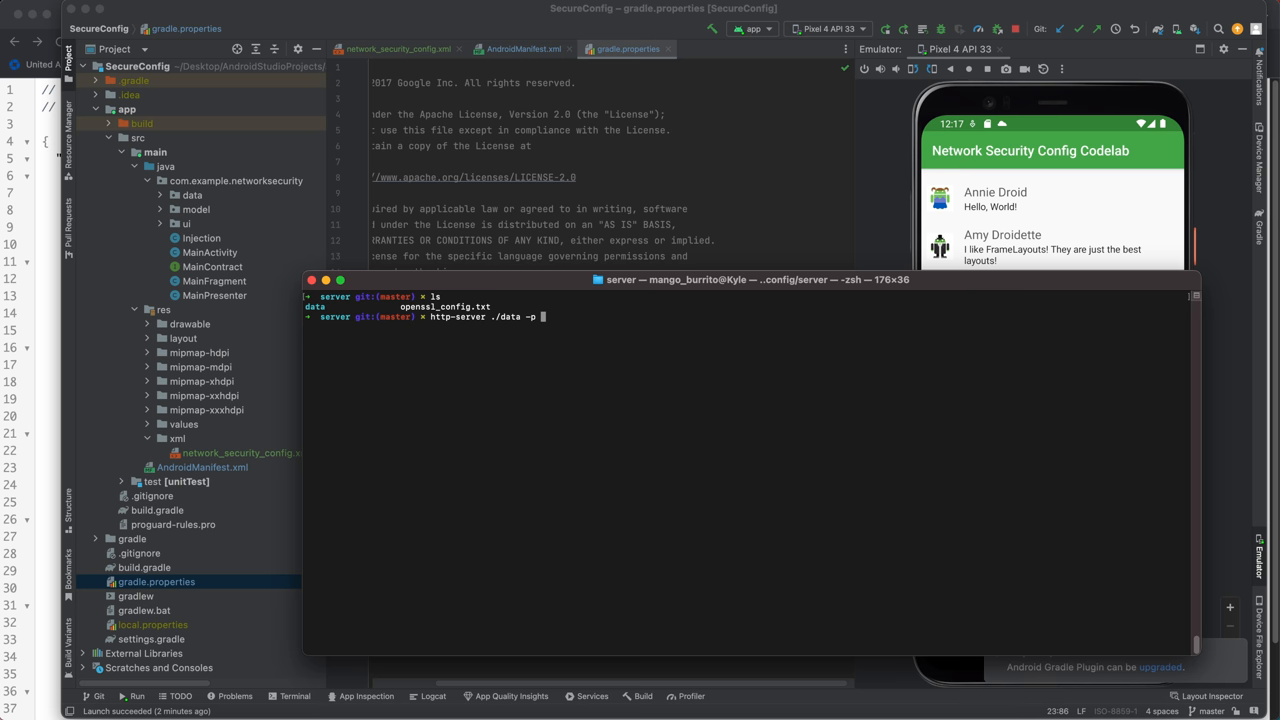
{"action": "type", "text": "8080"}
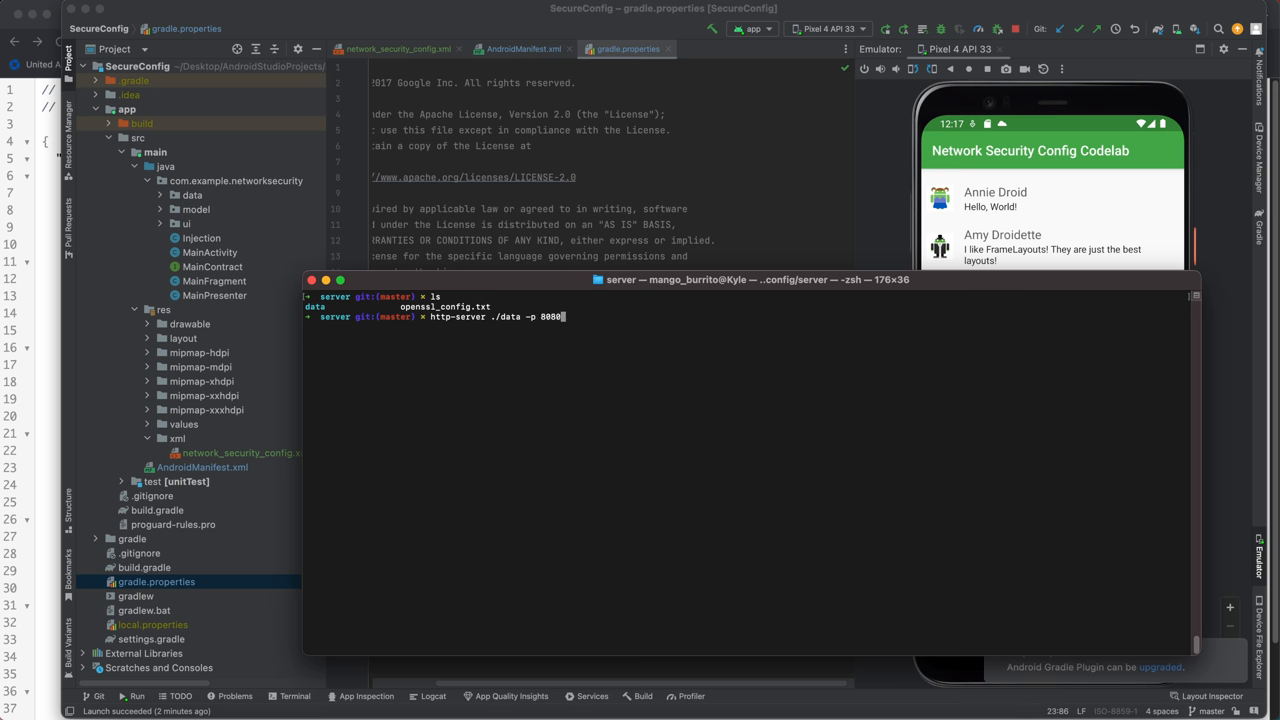
{"action": "key", "text": "enter"}
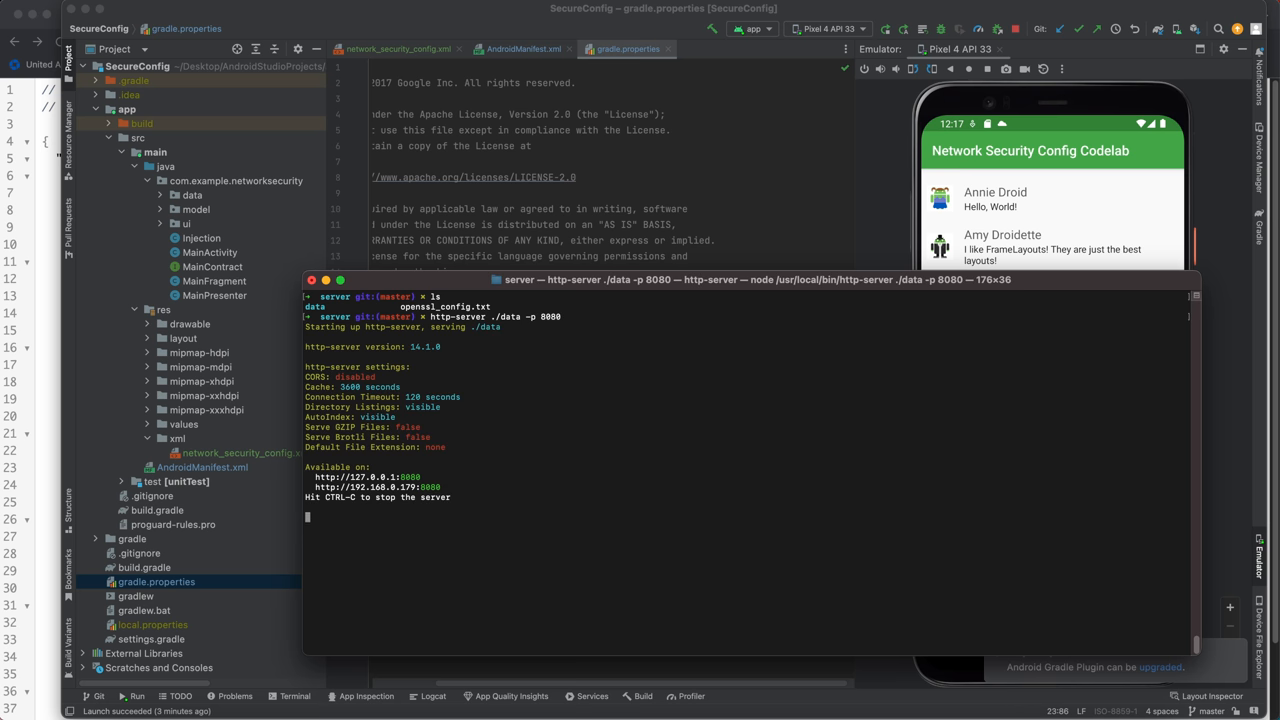
{"action": "double_click", "coordinate": [380, 477]}
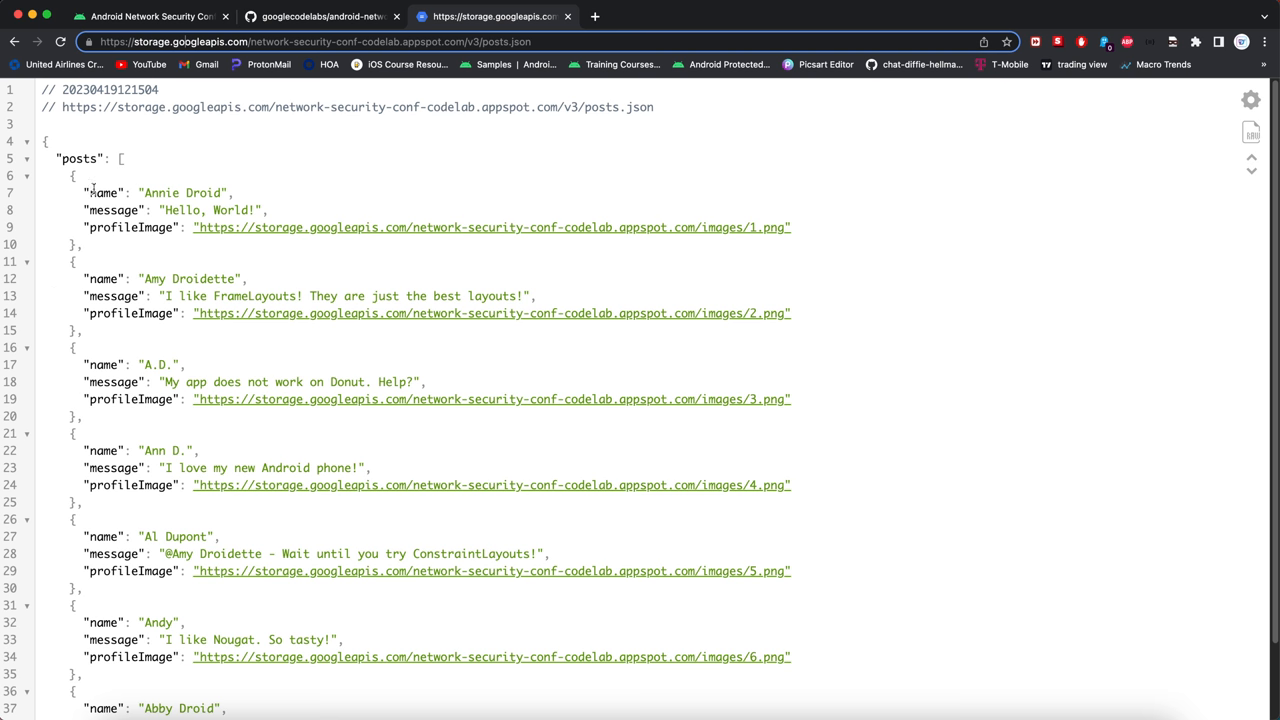
Step: Load 127.0.0.1:8080 in Chrome to confirm it lists images/ and posts.json, then return to Android Studio
{"action": "left_click", "coordinate": [313, 41]}
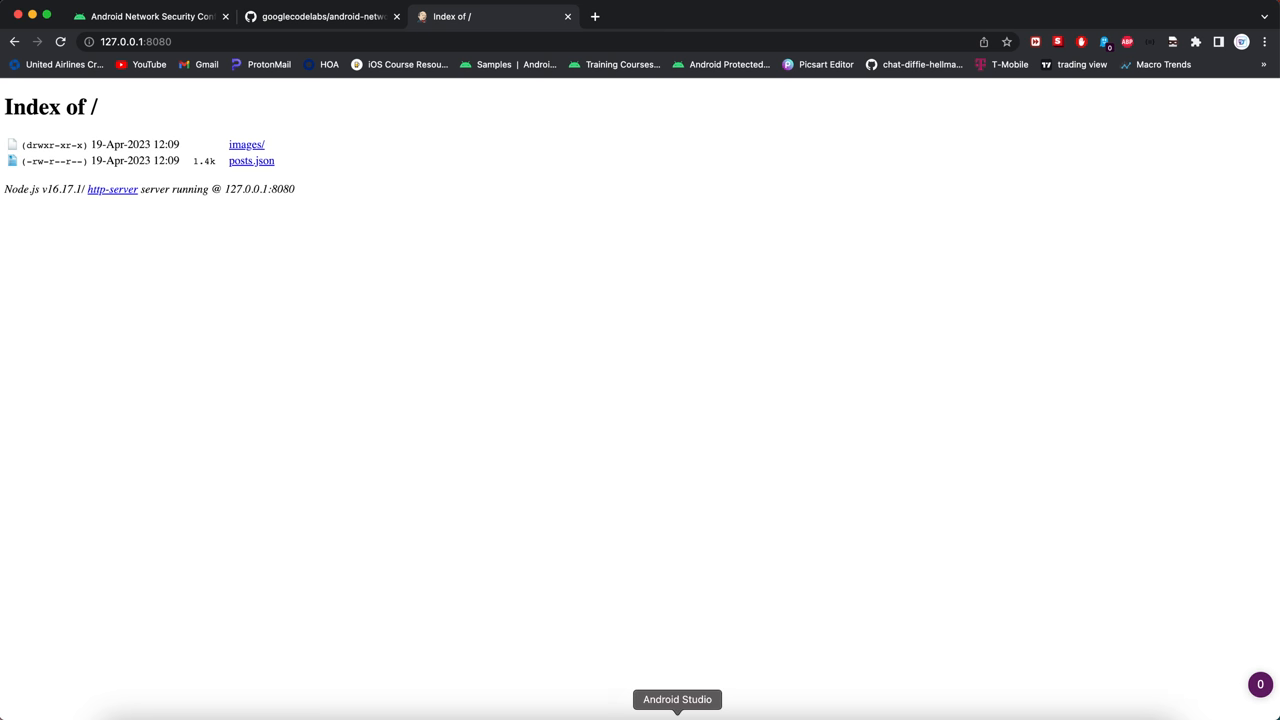
{"action": "left_click", "coordinate": [677, 699]}
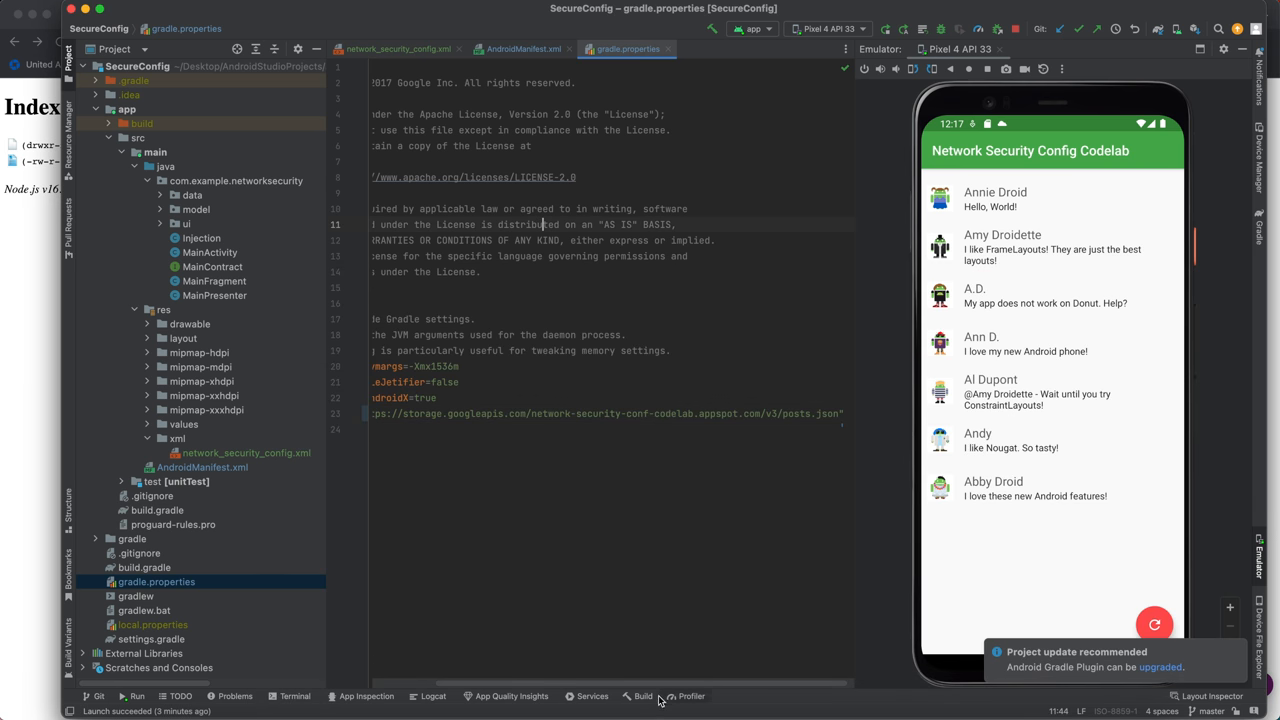
Step: Run adb reverse tcp:8080 tcp:8080 in Android Studio's Terminal tool window
{"action": "left_click", "coordinate": [294, 696]}
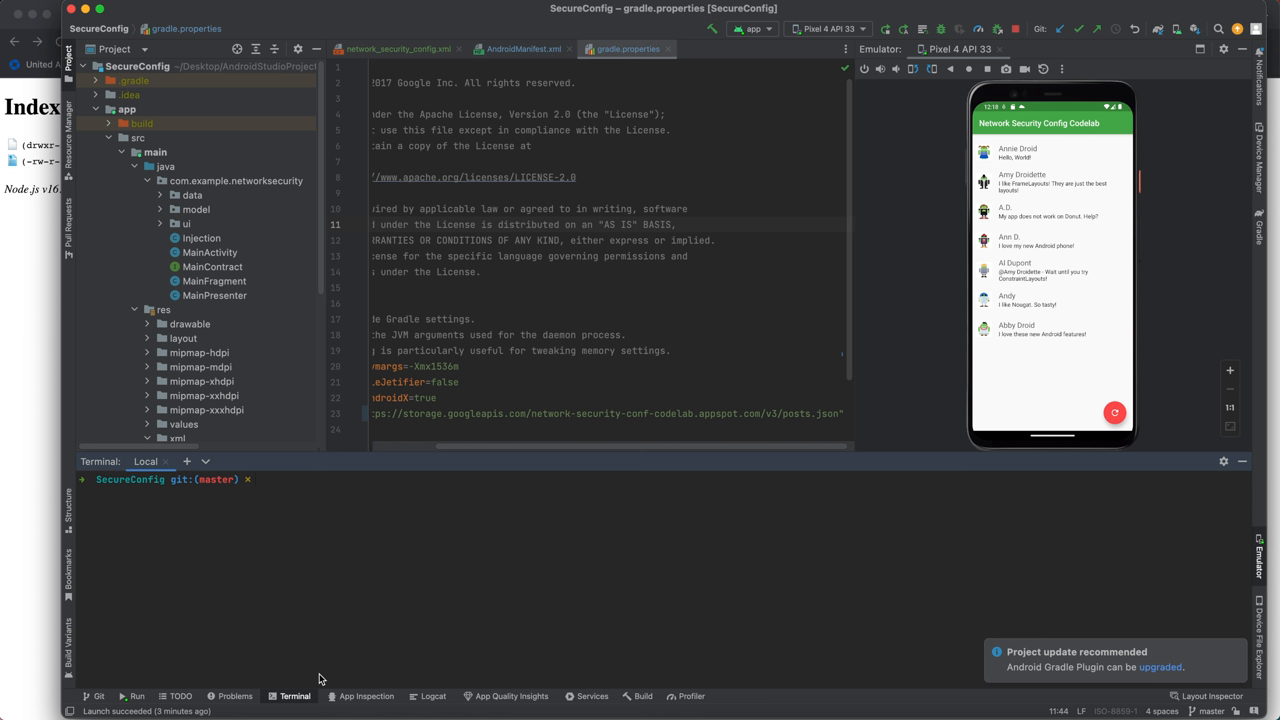
{"action": "type", "text": "a"}
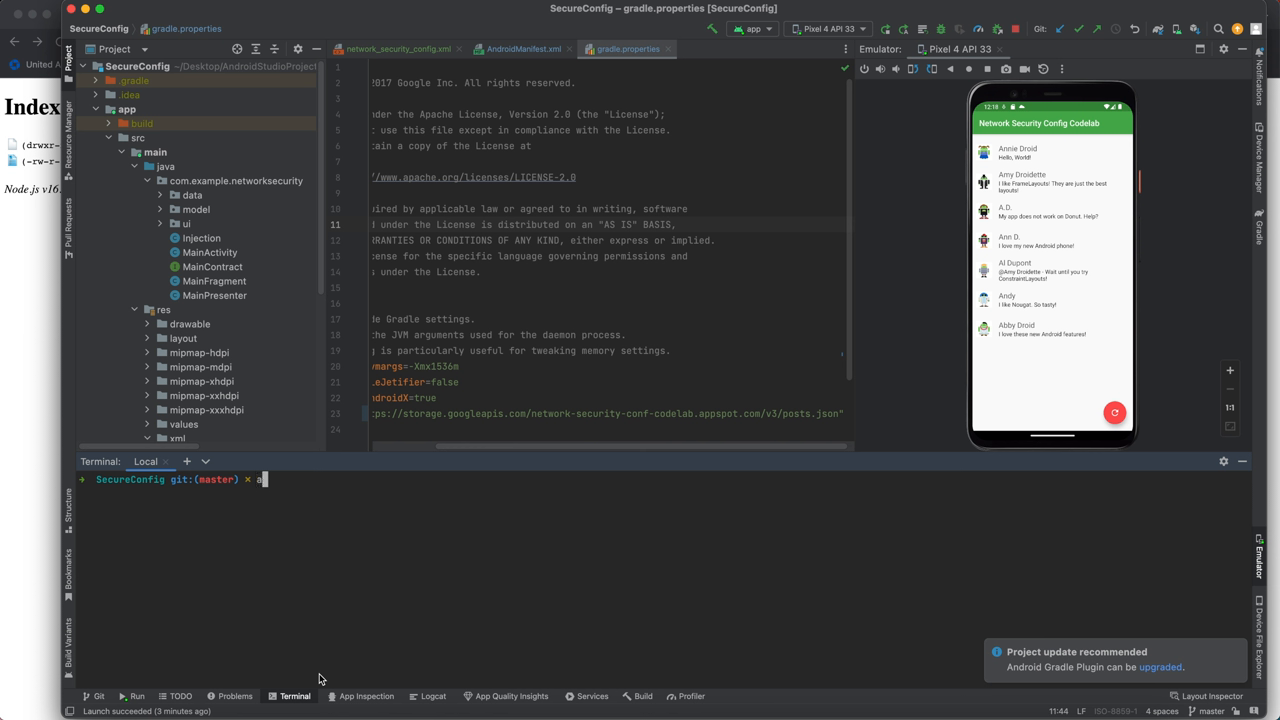
{"action": "type", "text": "d"}
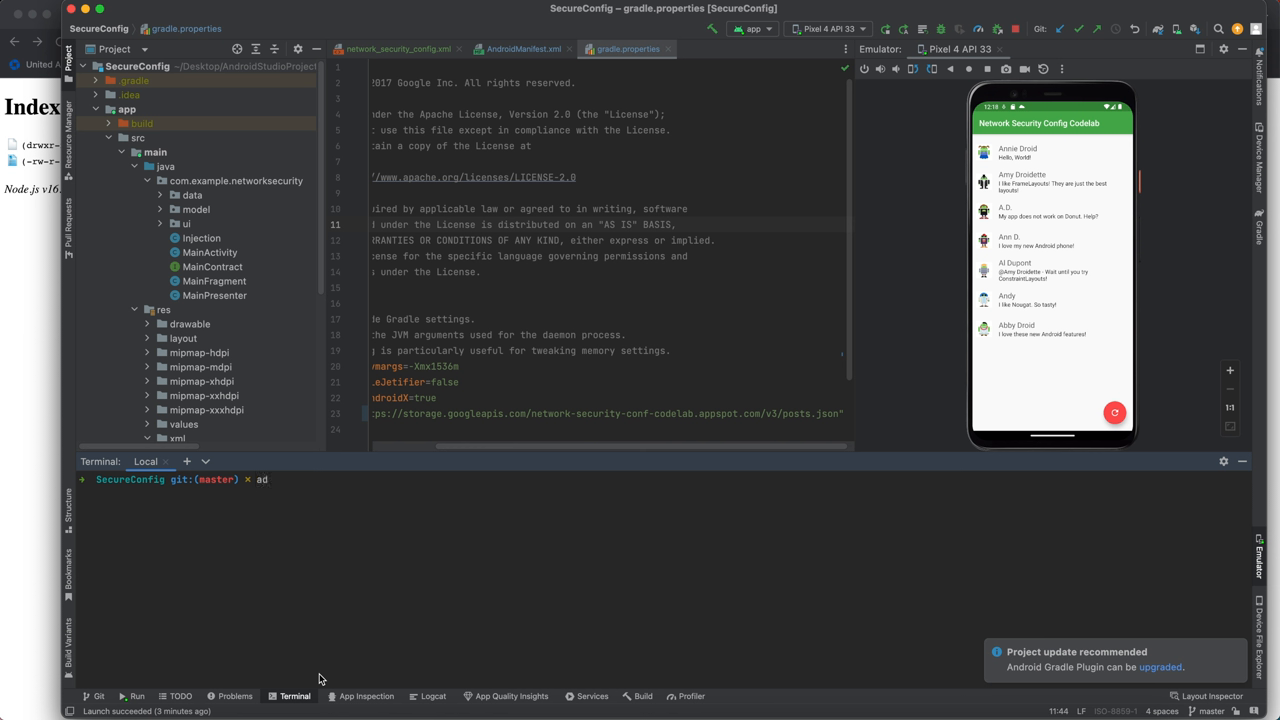
{"action": "type", "text": "b"}
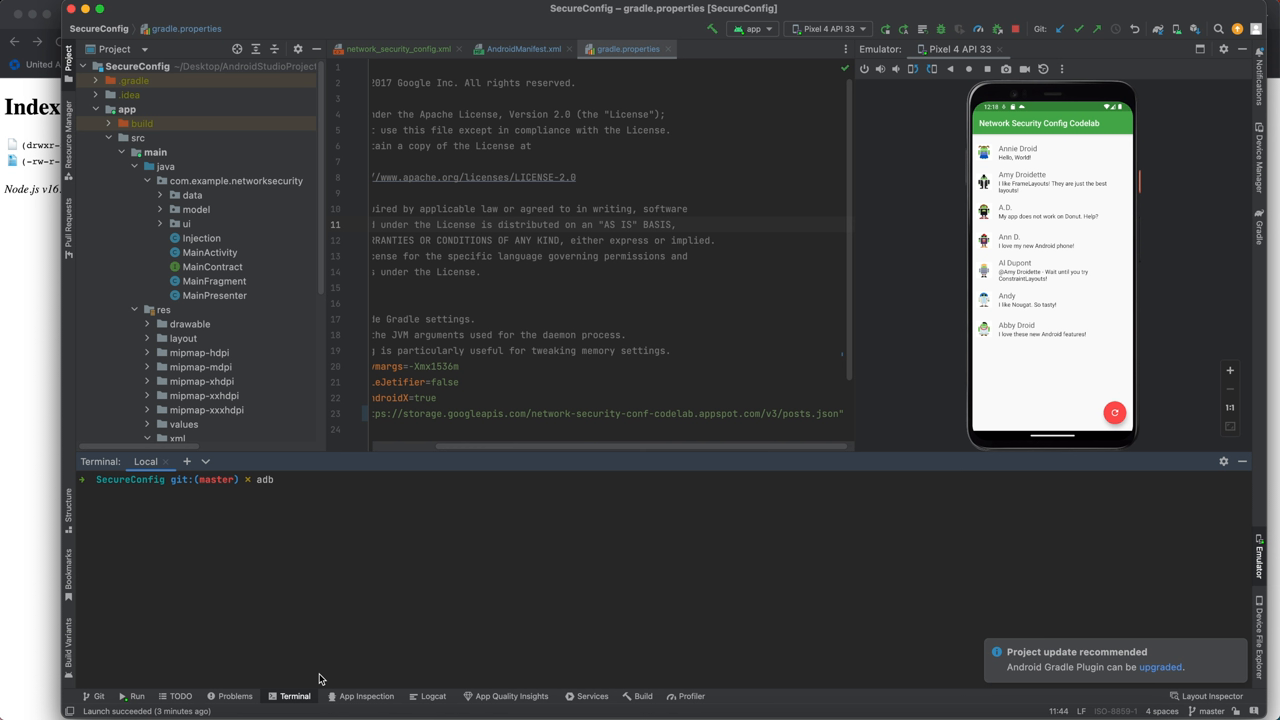
{"action": "type", "text": "reverse t"}
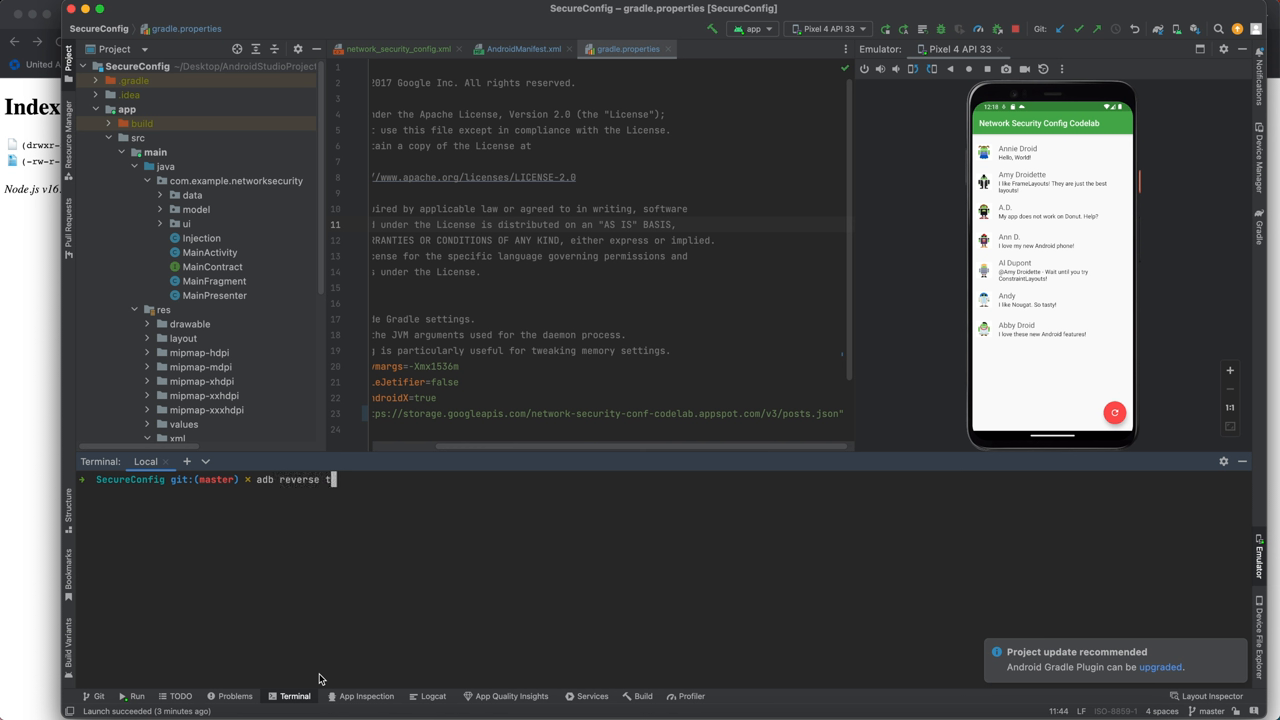
{"action": "type", "text": "cp:8080"}
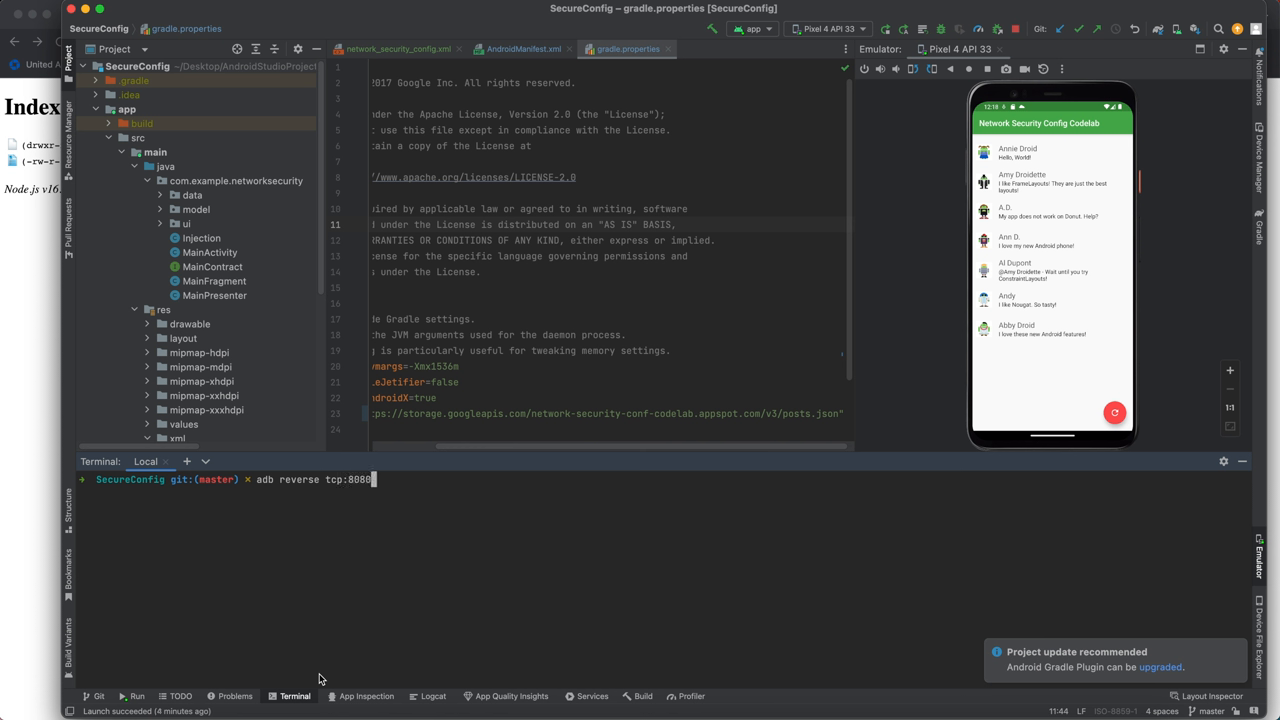
{"action": "type", "text": "tcp:8080"}
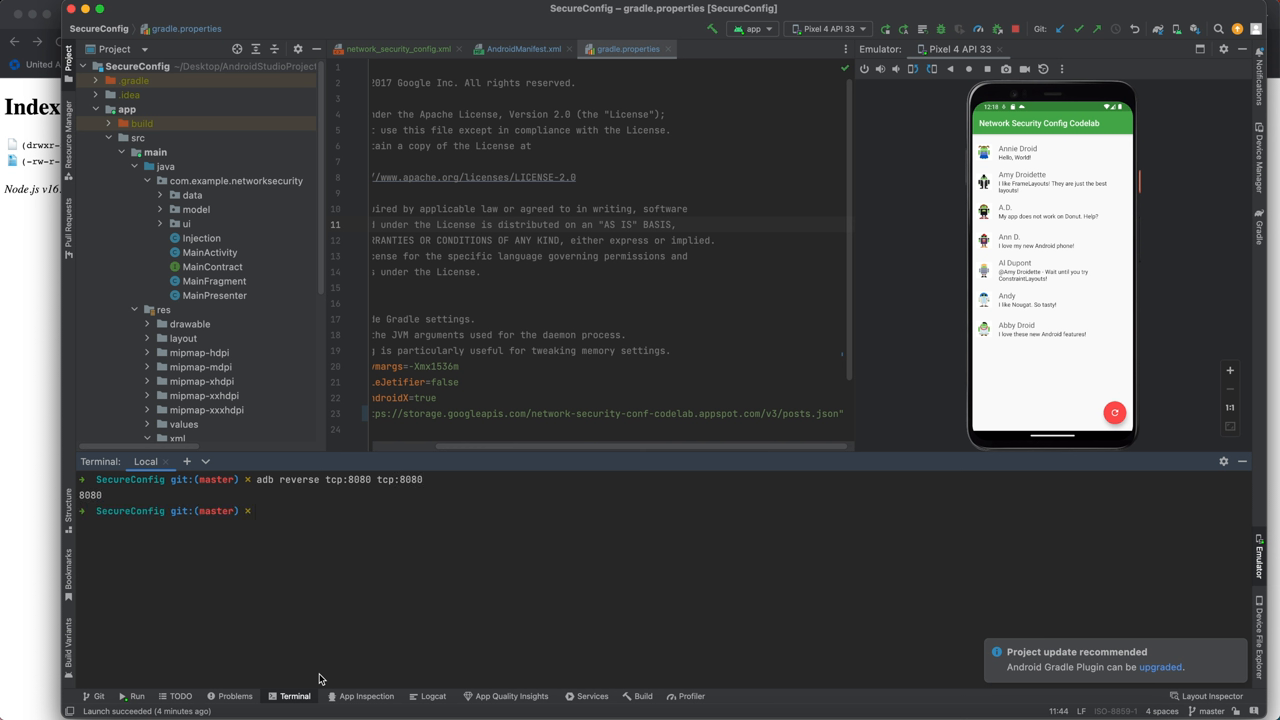
{"action": "mouse_move", "coordinate": [420, 484]}
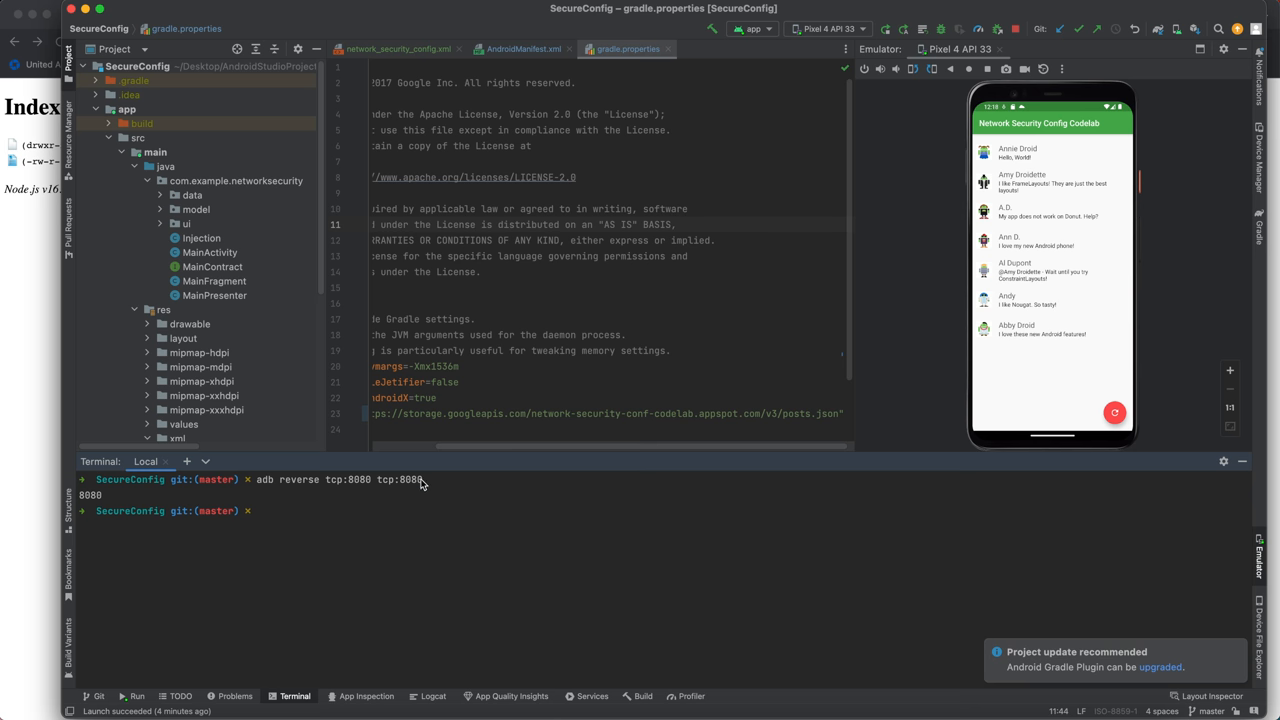
{"action": "scroll", "scroll_direction": "left", "scroll_amount": 3}
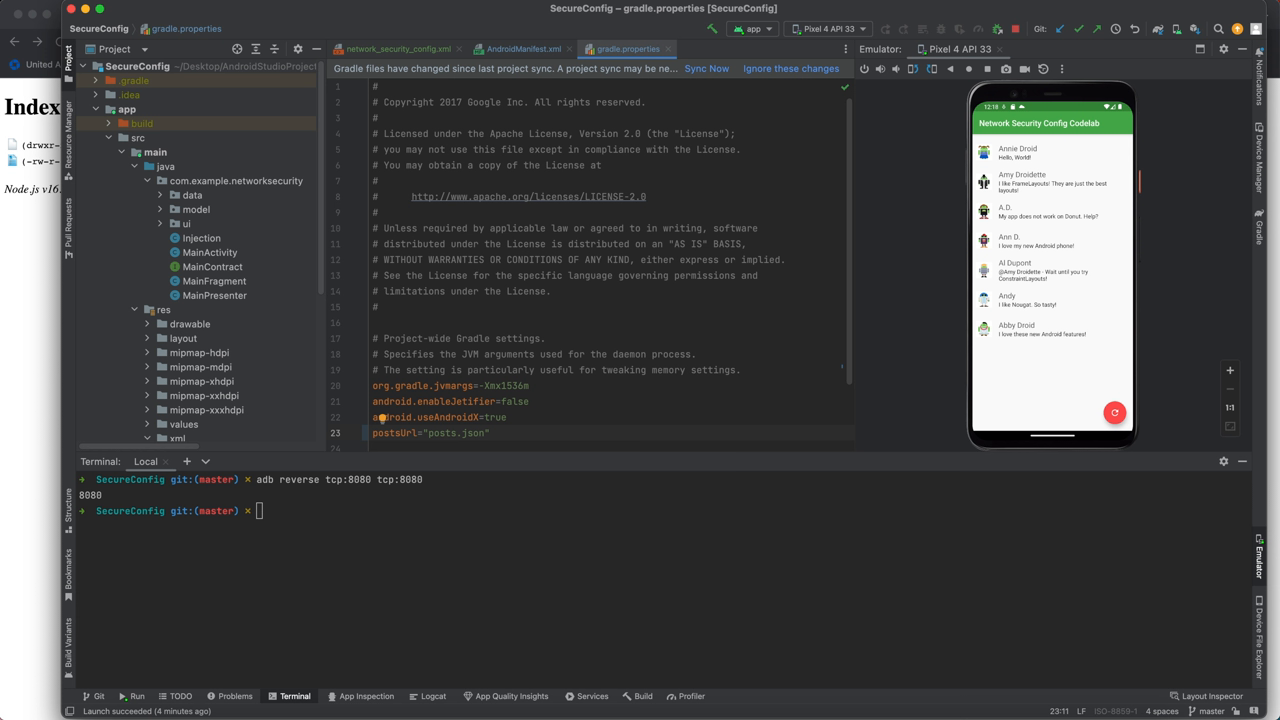
{"action": "left_click", "coordinate": [428, 433]}
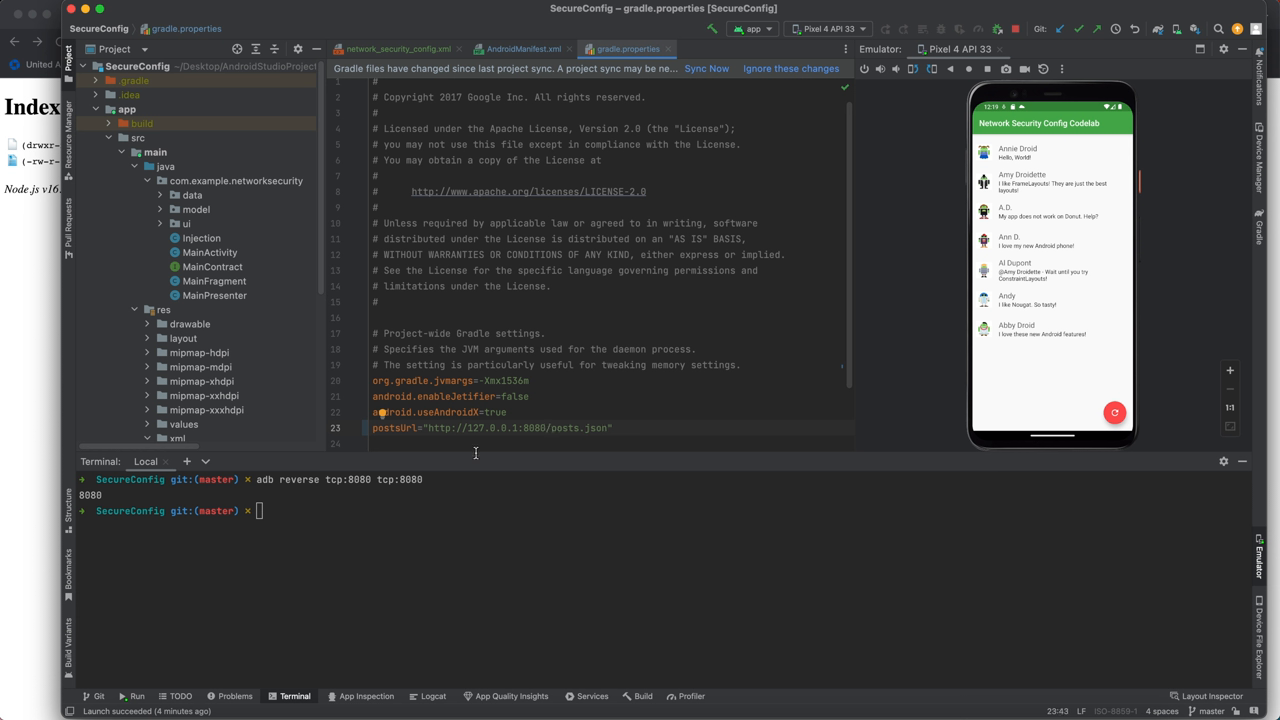
{"action": "left_click", "coordinate": [478, 427]}
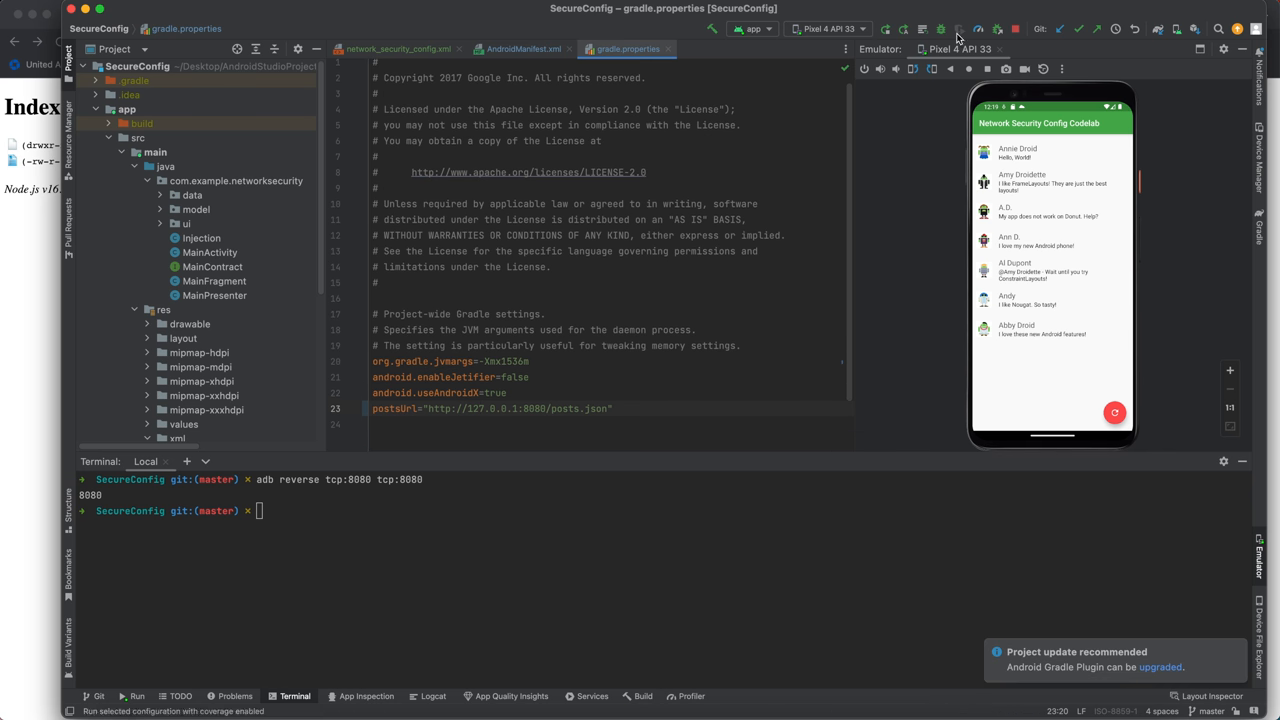
{"action": "left_click", "coordinate": [884, 28]}
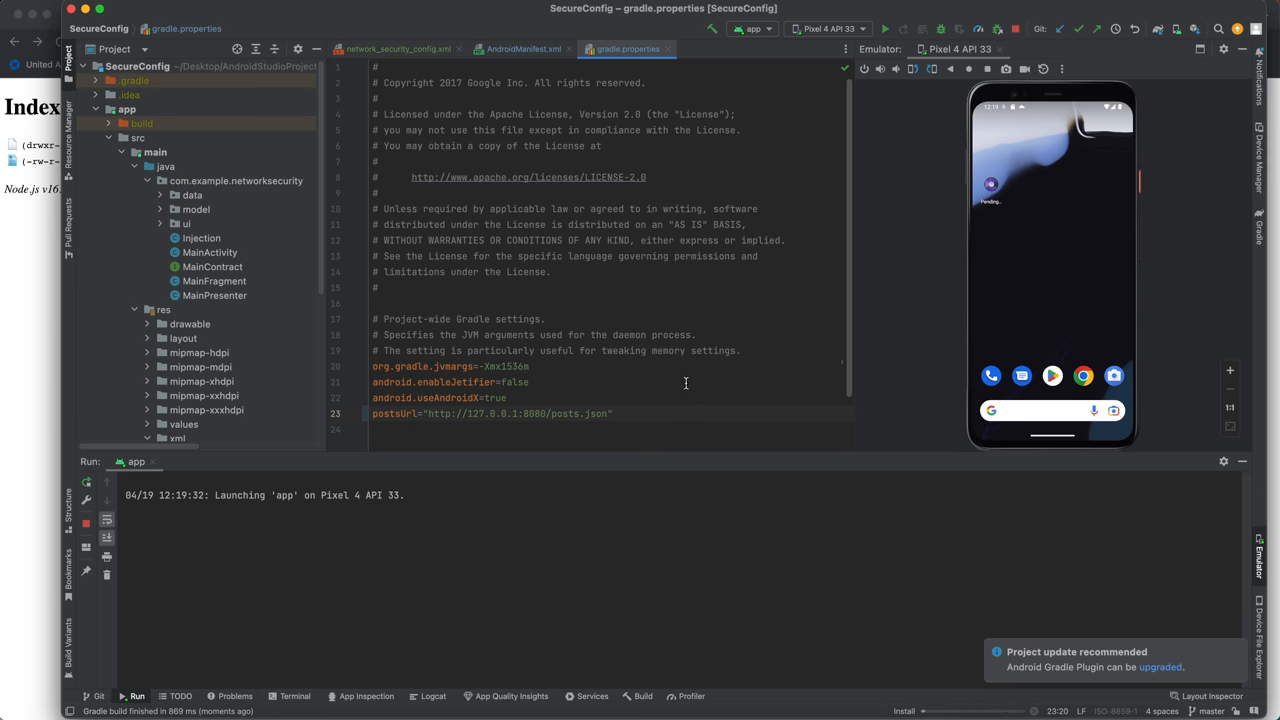
{"action": "left_click", "coordinate": [884, 28]}
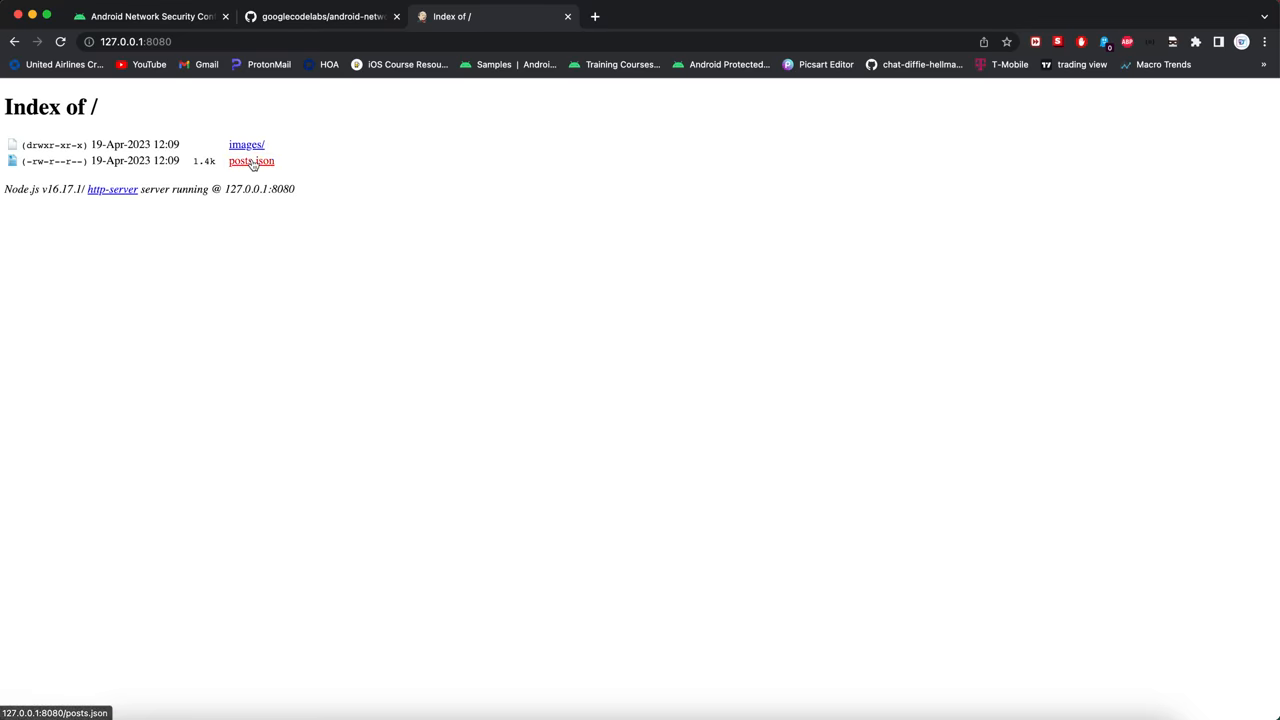
Step: Load posts.json from 127.0.0.1:8080 and view the site info reporting the connection as not secure
{"action": "left_click", "coordinate": [251, 161]}
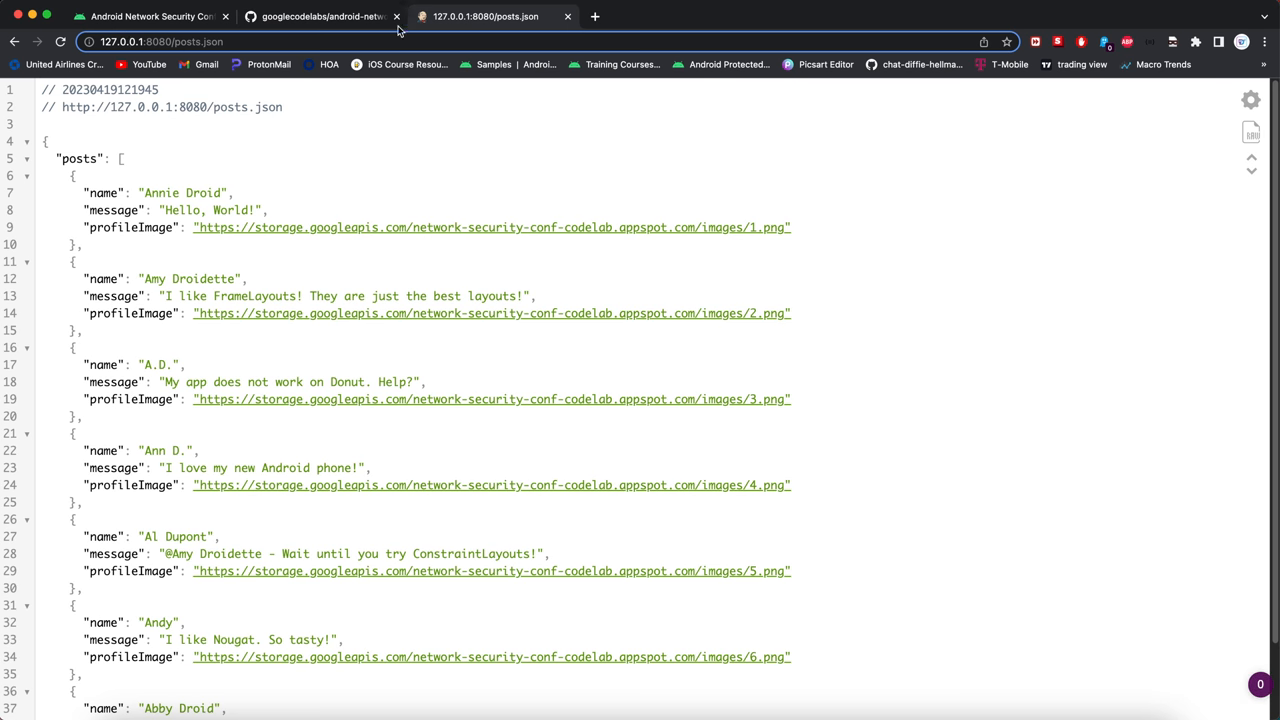
{"action": "left_click", "coordinate": [320, 16]}
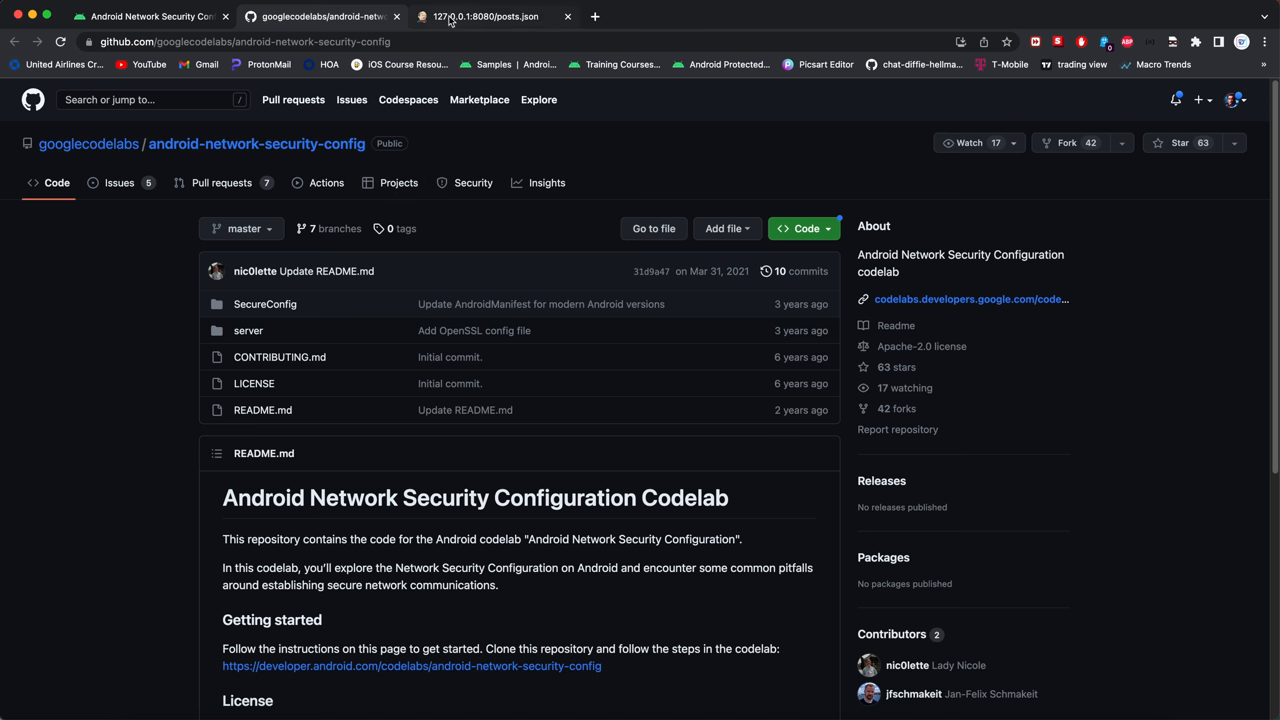
{"action": "left_click", "coordinate": [485, 16]}
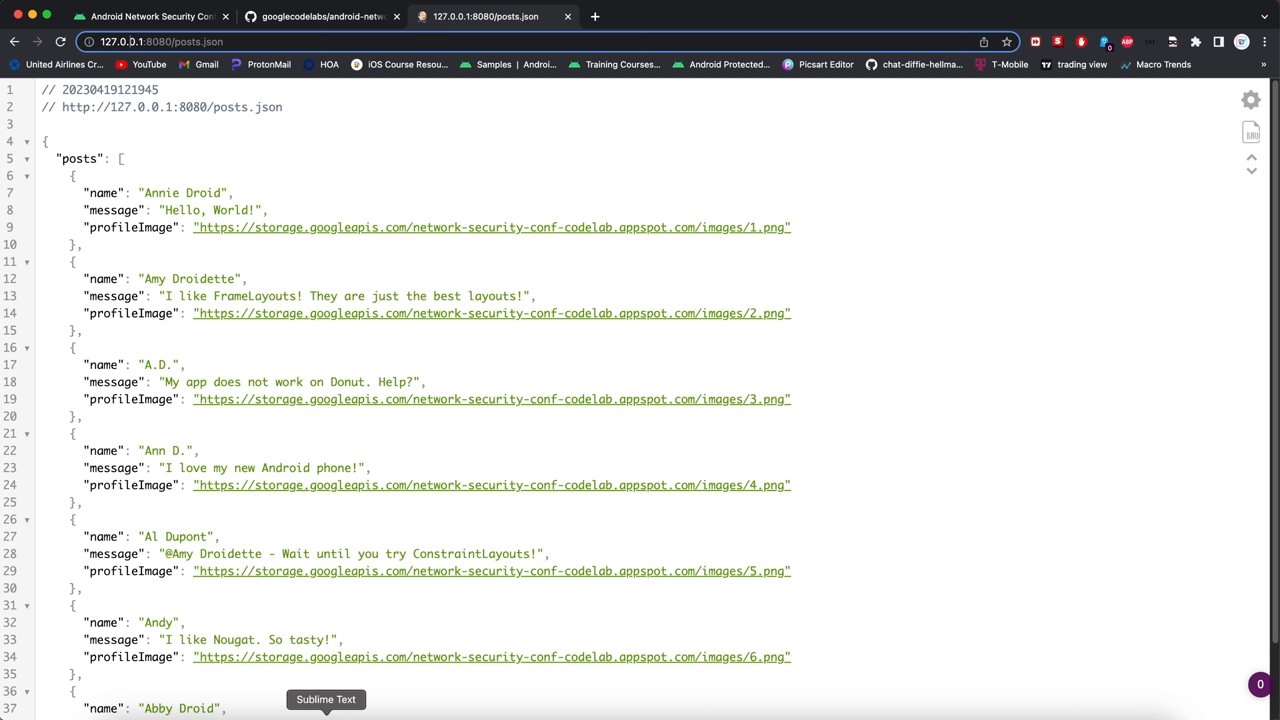
{"action": "mouse_move", "coordinate": [727, 710]}
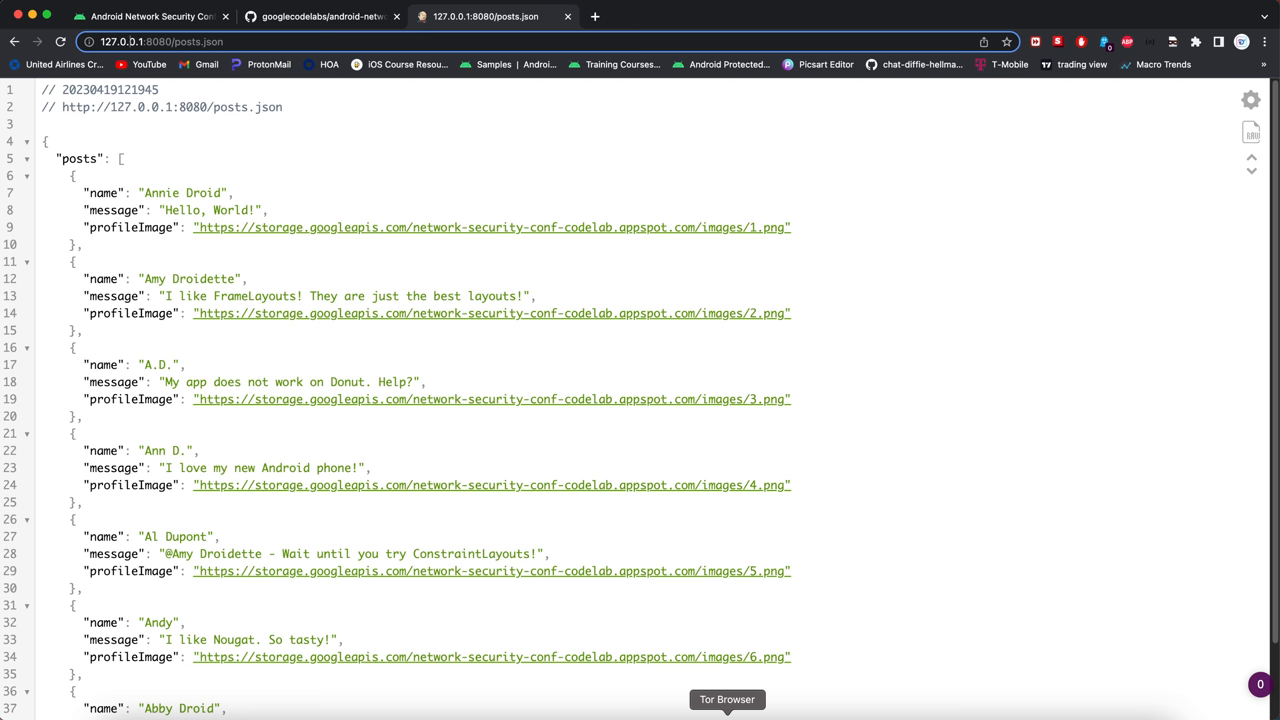
{"action": "left_click", "coordinate": [89, 41]}
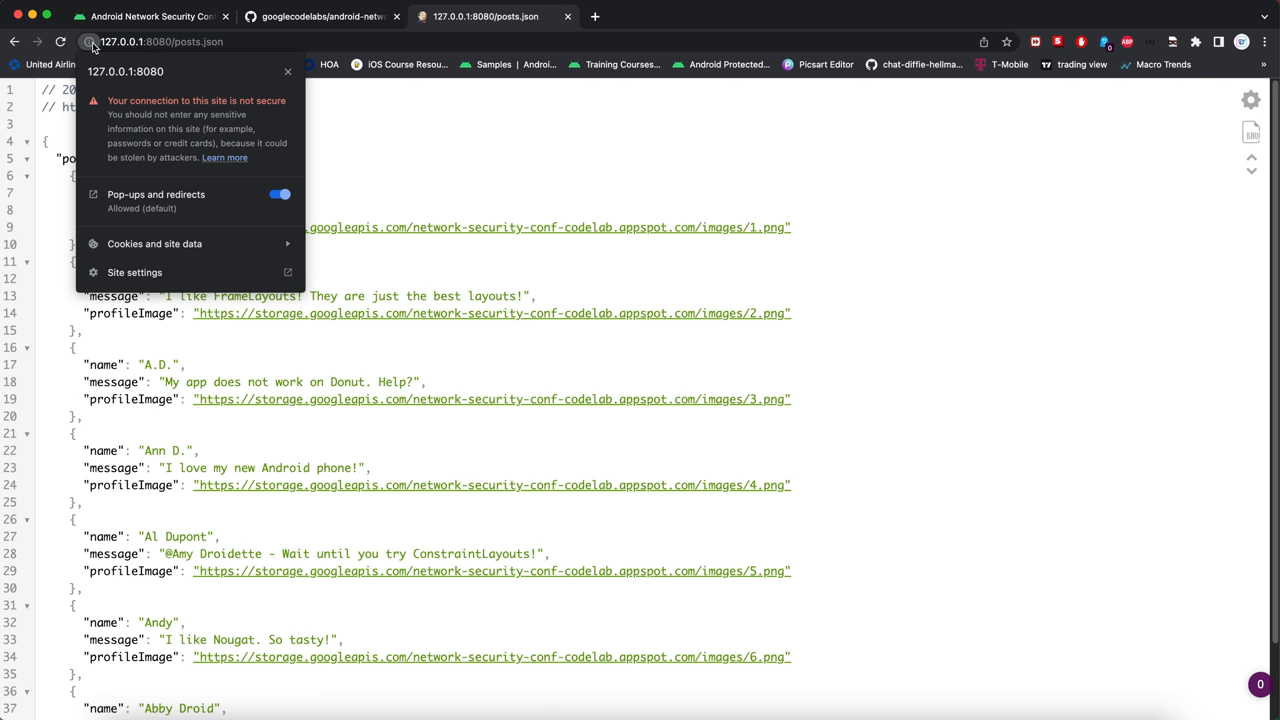
{"action": "mouse_move", "coordinate": [279, 130]}
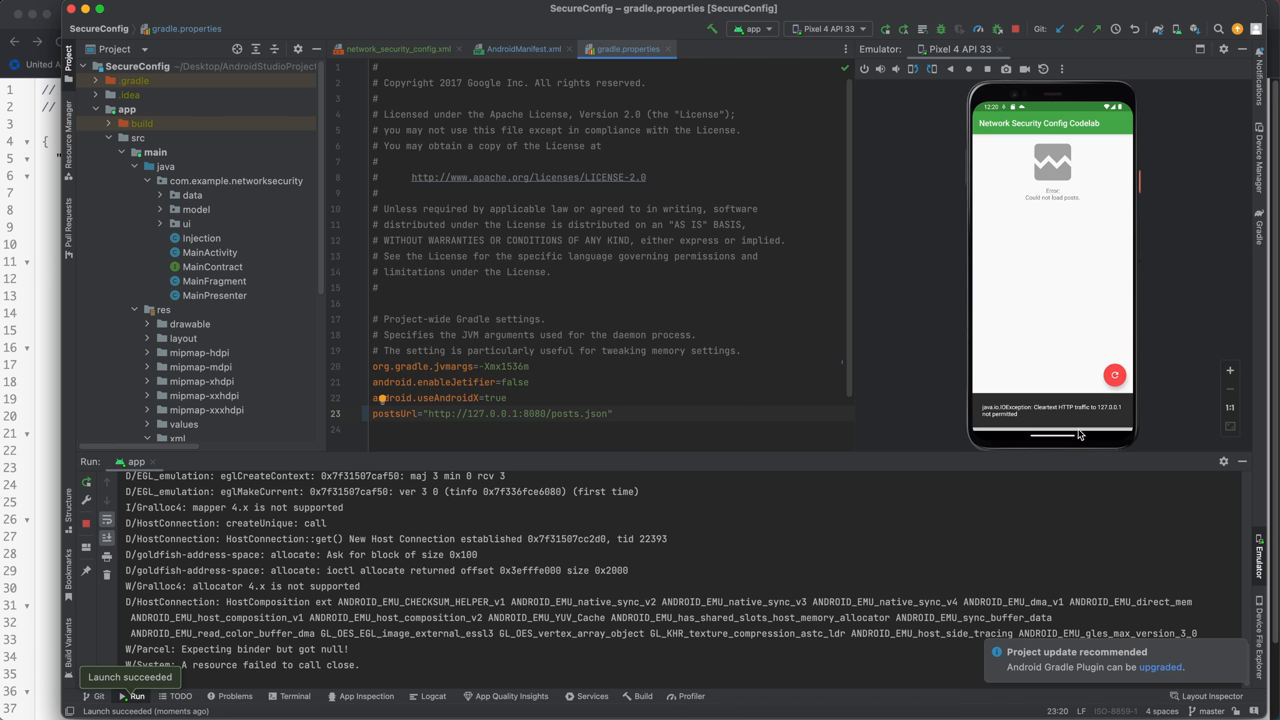
{"action": "mouse_move", "coordinate": [460, 64]}
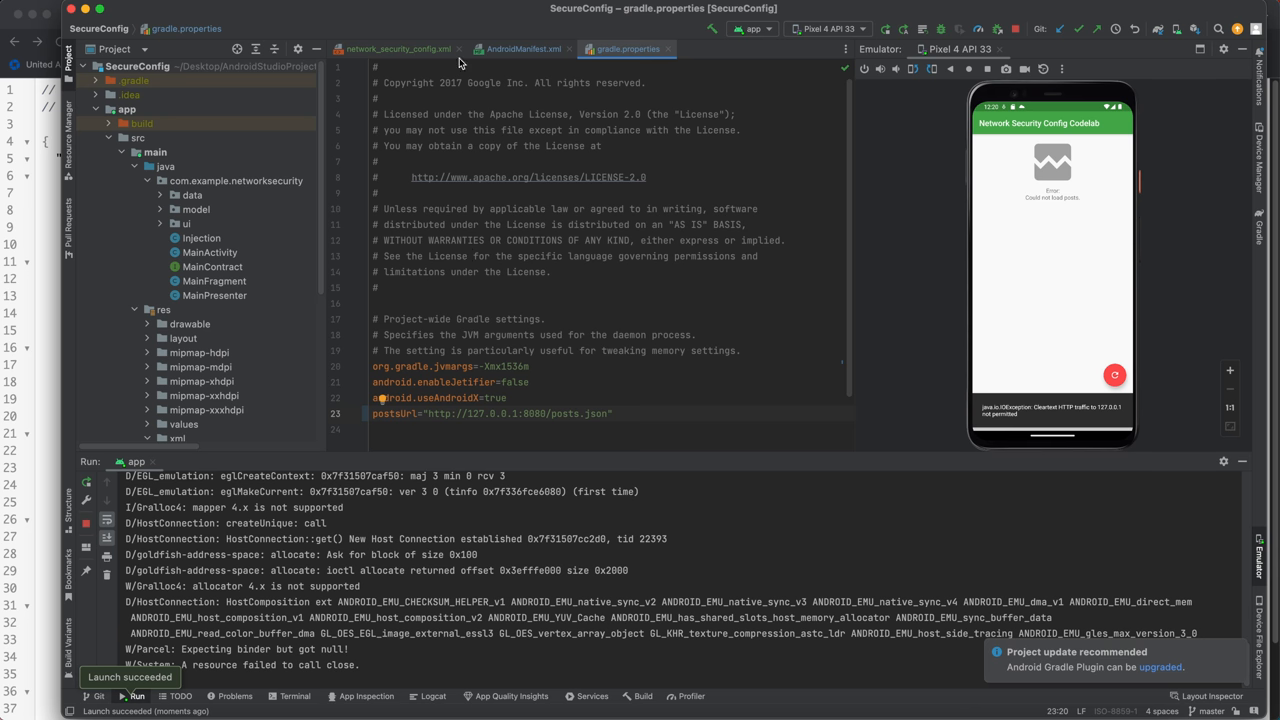
Step: Show network_security_config.xml with cleartextTrafficPermitted highlighted as false
{"action": "left_click", "coordinate": [395, 48]}
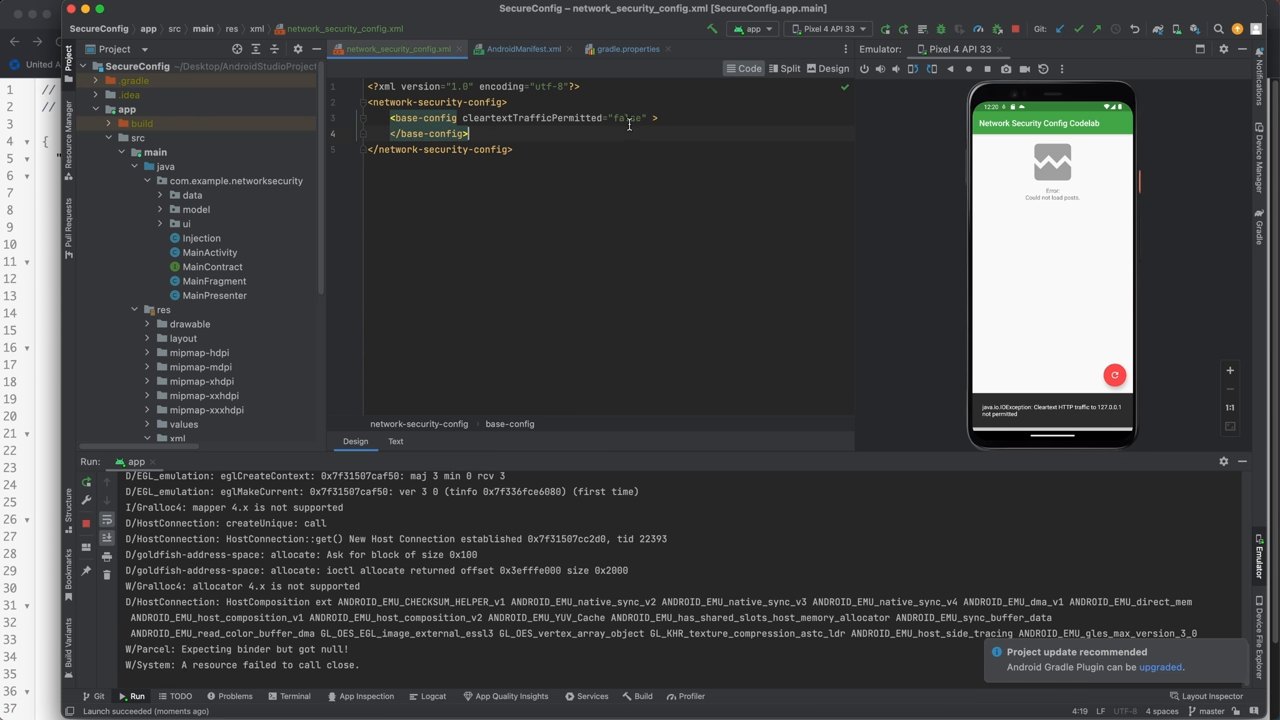
{"action": "double_click", "coordinate": [627, 118]}
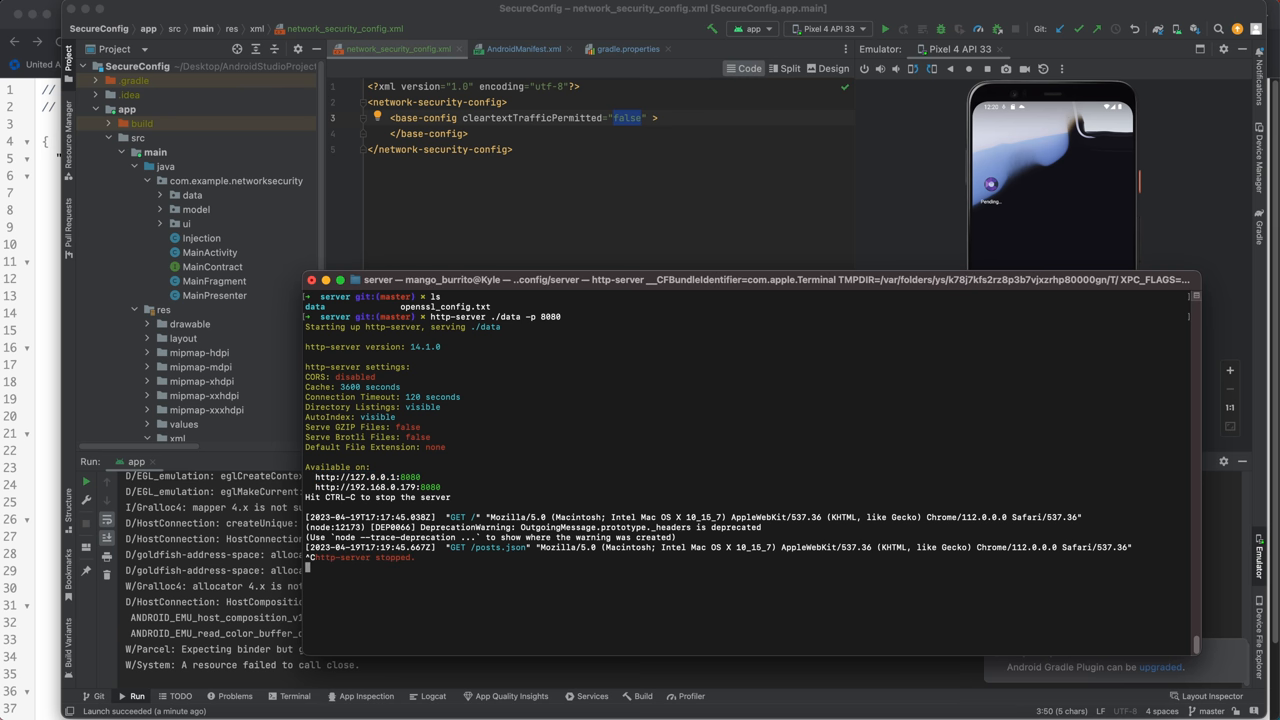
Step: Clear the terminal and run openssl genrsa -out root-ca.privkey.pem 2048 to create the private key
{"action": "type", "text": "clear"}
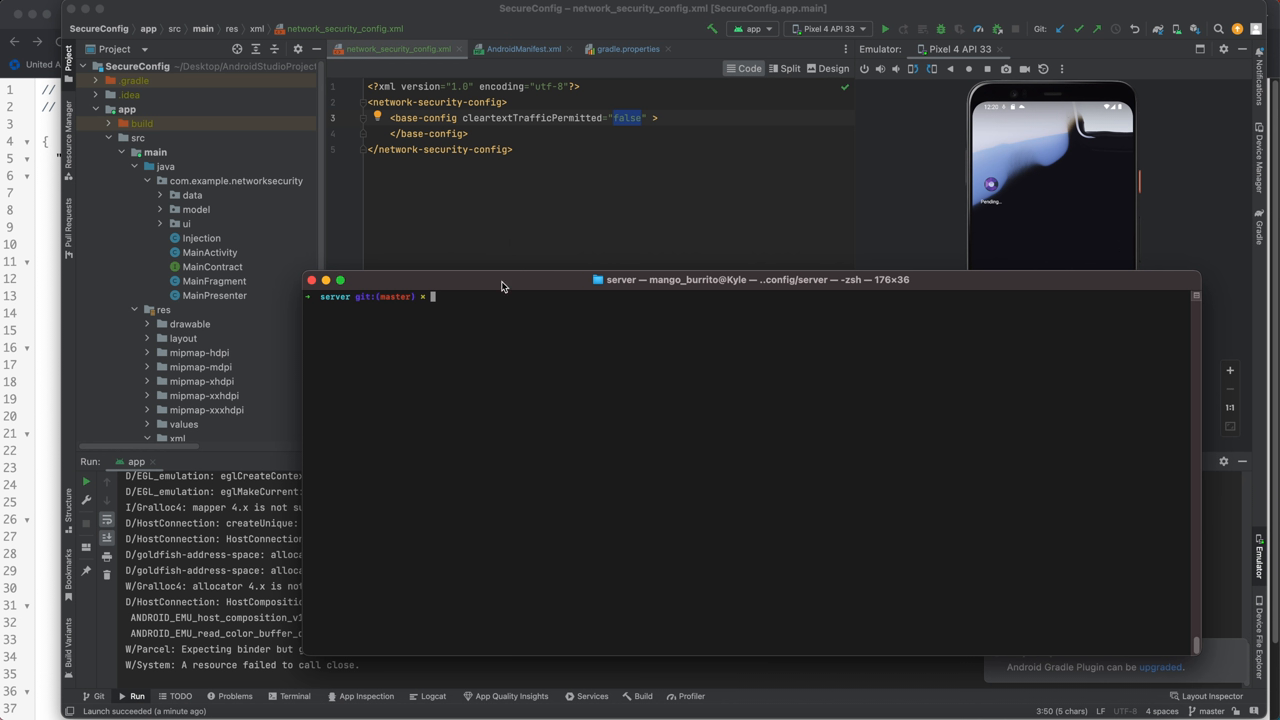
{"action": "mouse_move", "coordinate": [486, 335]}
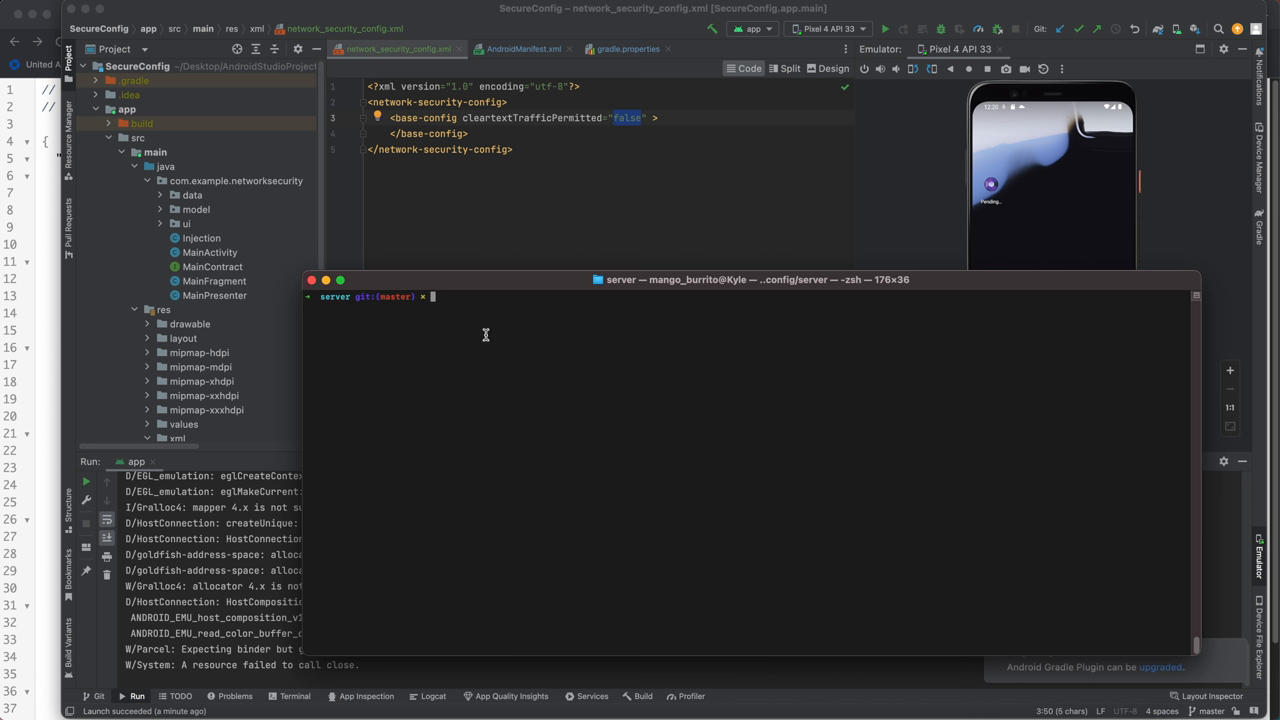
{"action": "type", "text": "openssl"}
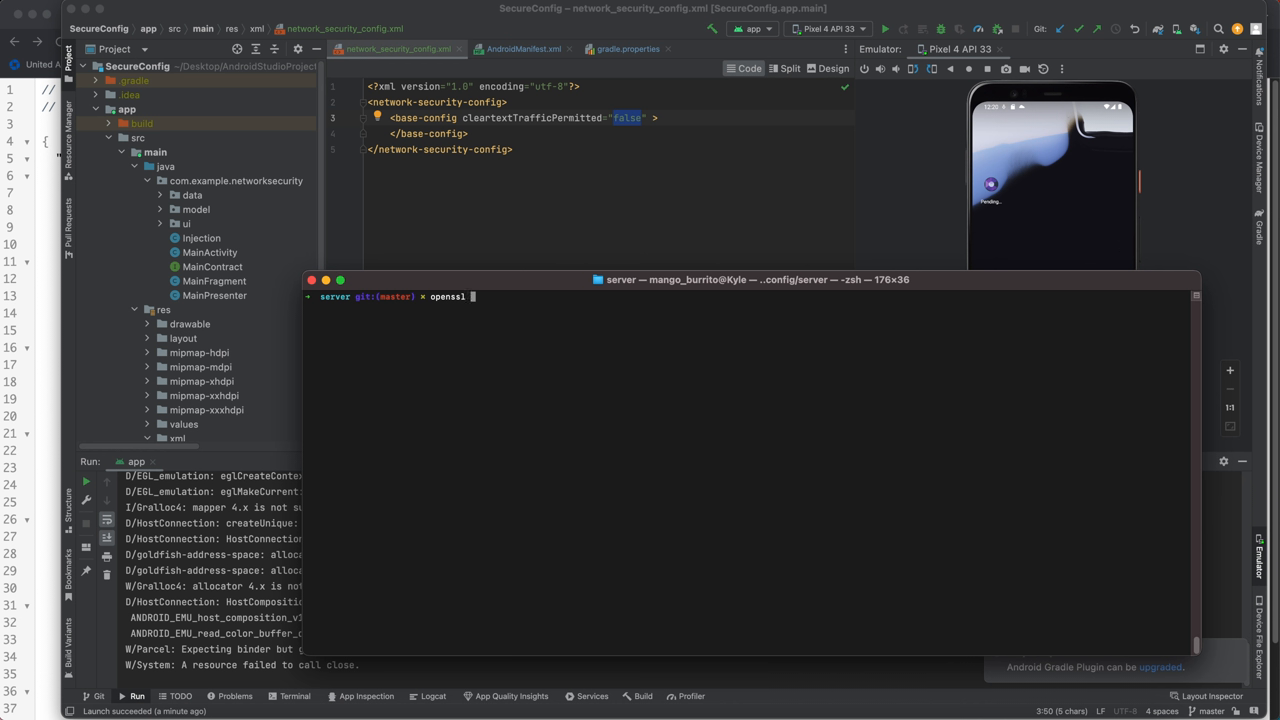
{"action": "type", "text": "genrsa"}
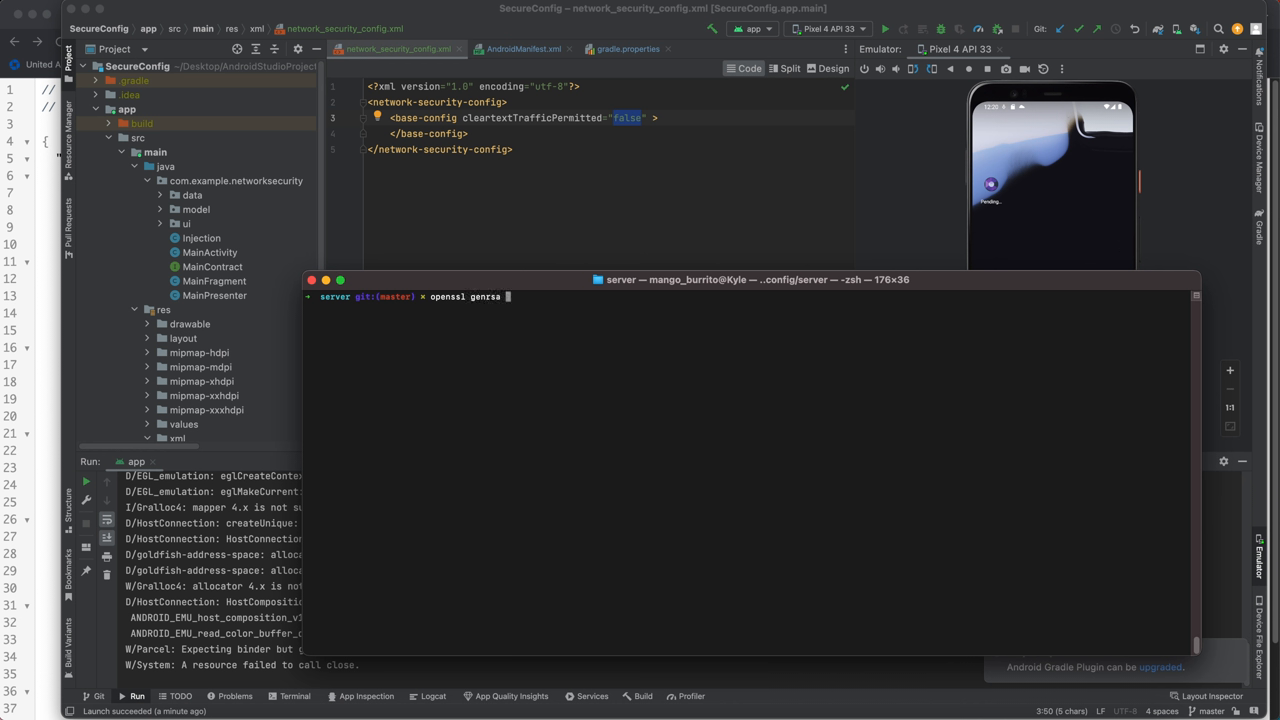
{"action": "type", "text": "-out"}
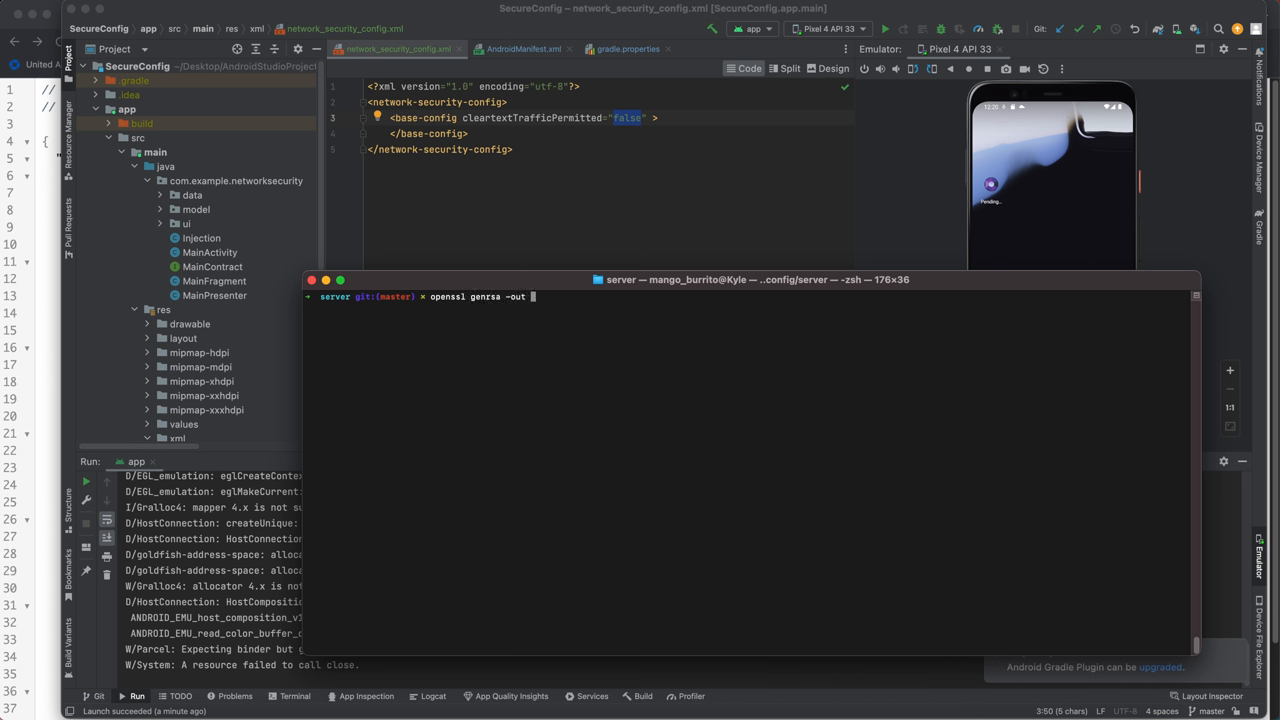
{"action": "type", "text": "root-ca.privkey.pe"}
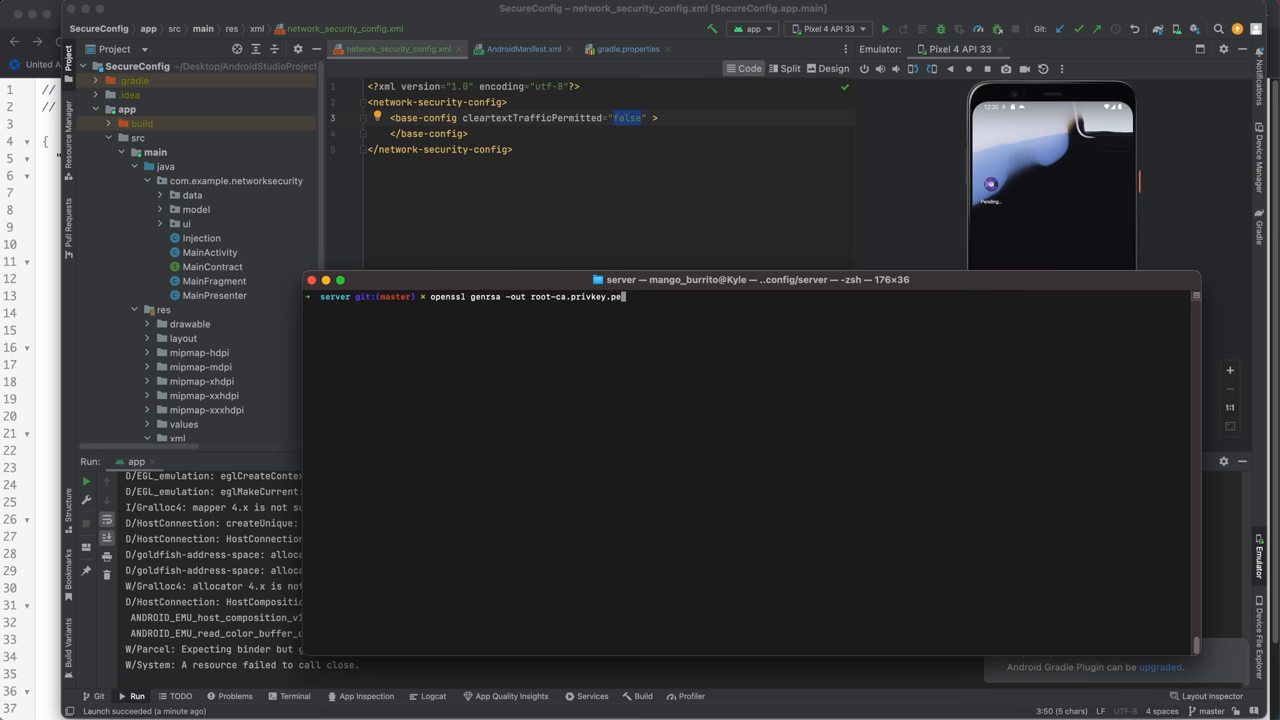
{"action": "type", "text": "204"}
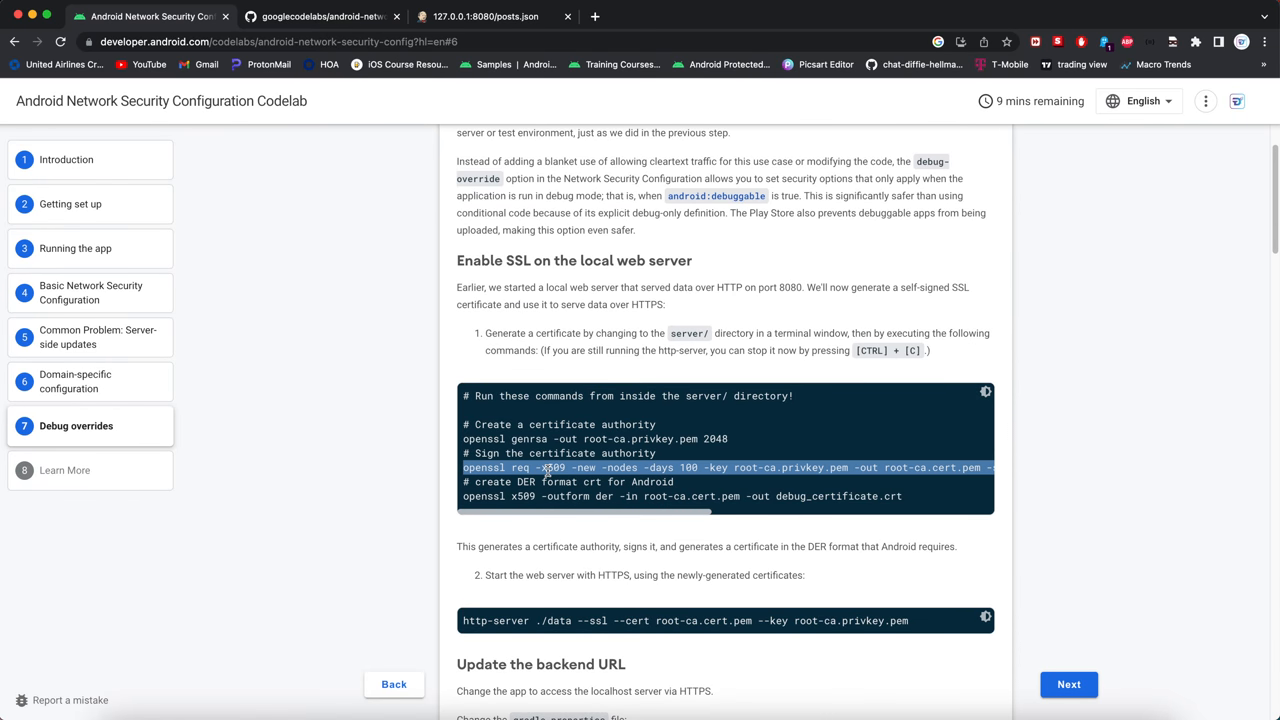
{"action": "mouse_move", "coordinate": [653, 705]}
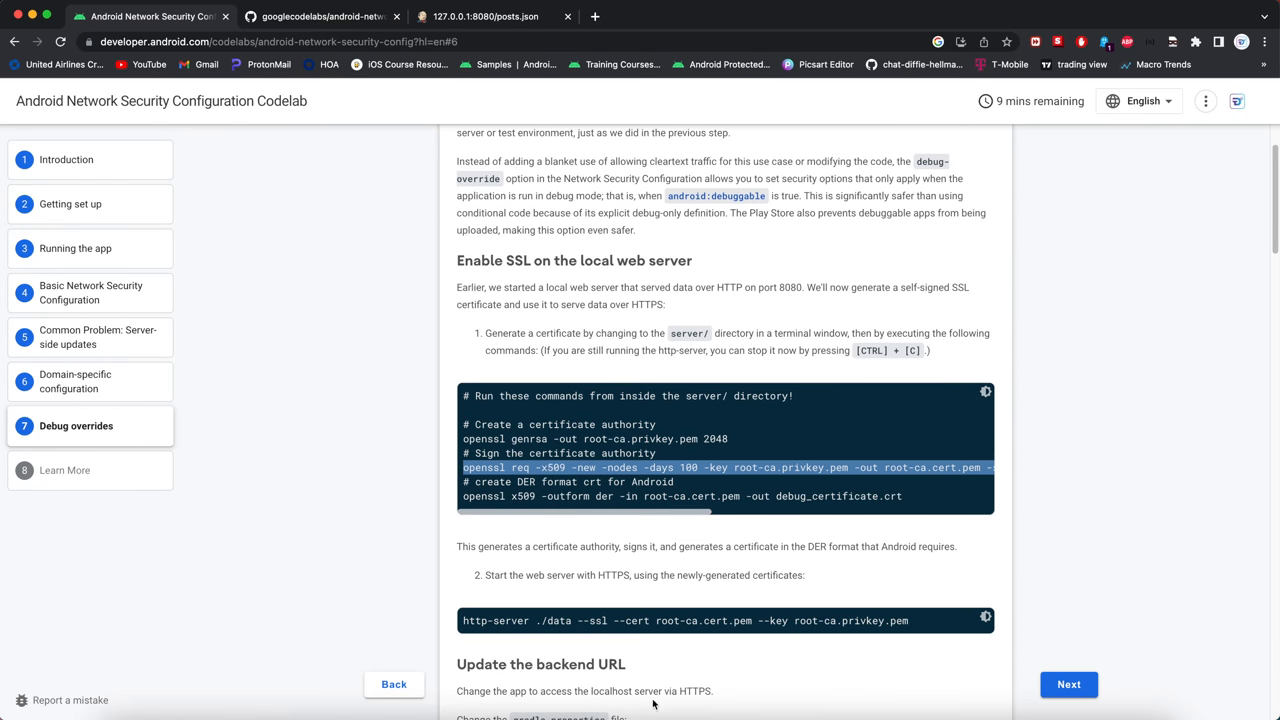
Step: Run the codelab's openssl req and x509 commands, then list debug_certificate.crt, root-ca.cert.pem and root-ca.privkey.pem
{"action": "left_click", "coordinate": [276, 699]}
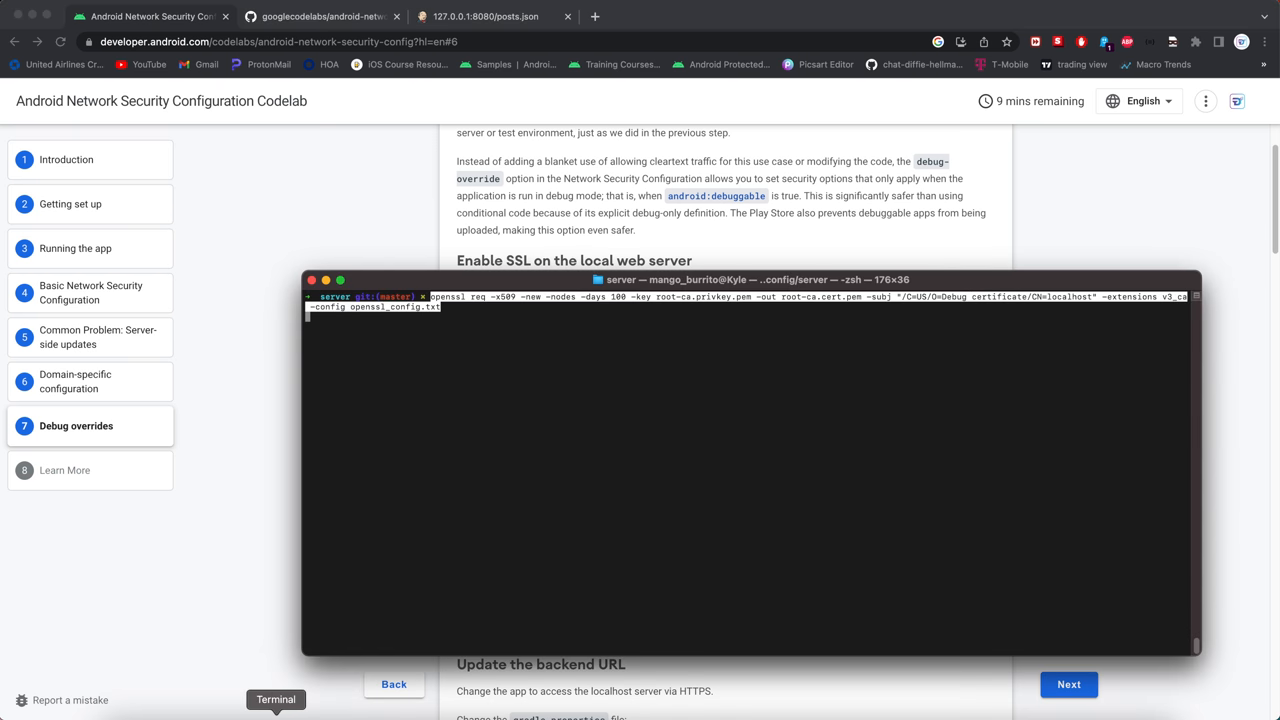
{"action": "mouse_move", "coordinate": [518, 441]}
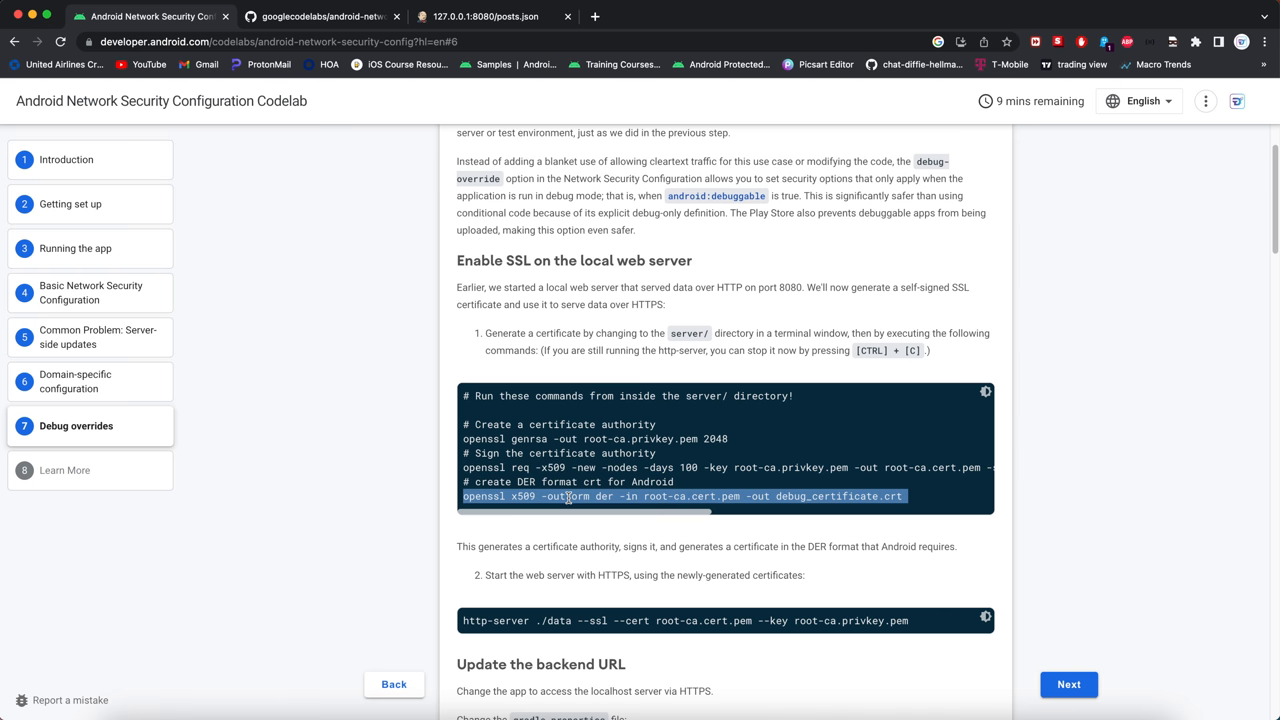
{"action": "mouse_move", "coordinate": [398, 517]}
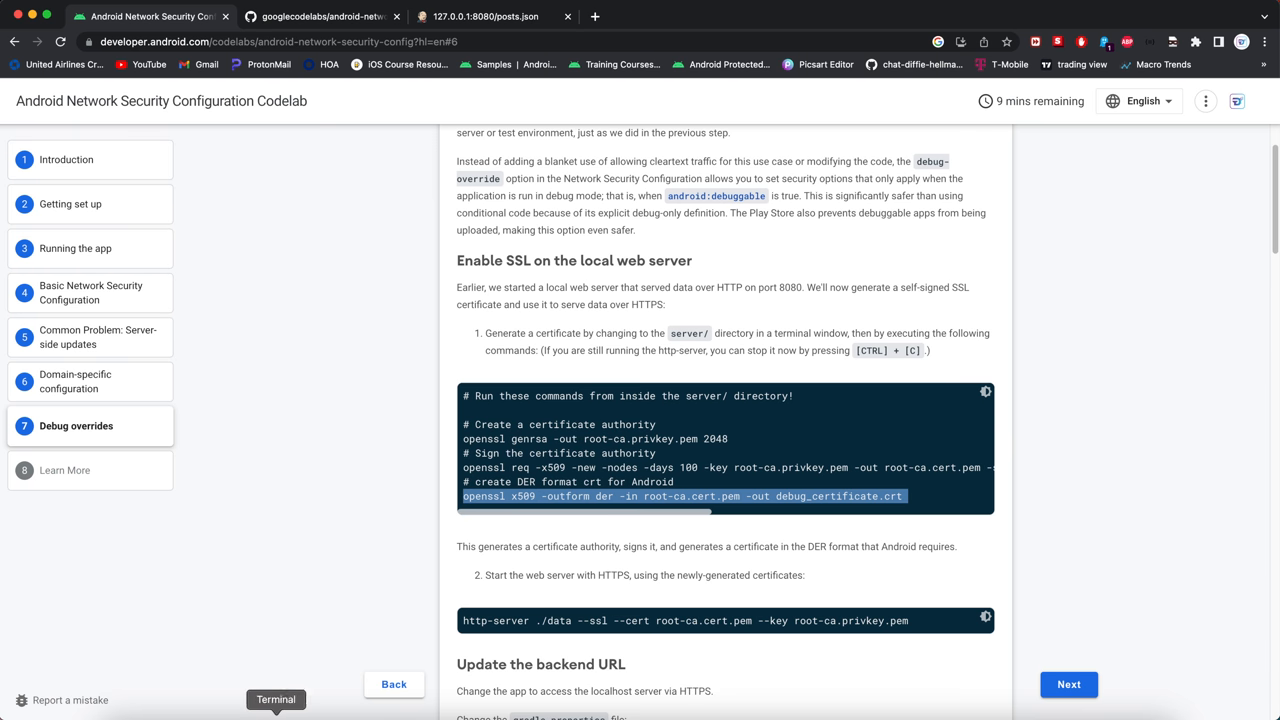
{"action": "left_click", "coordinate": [276, 699]}
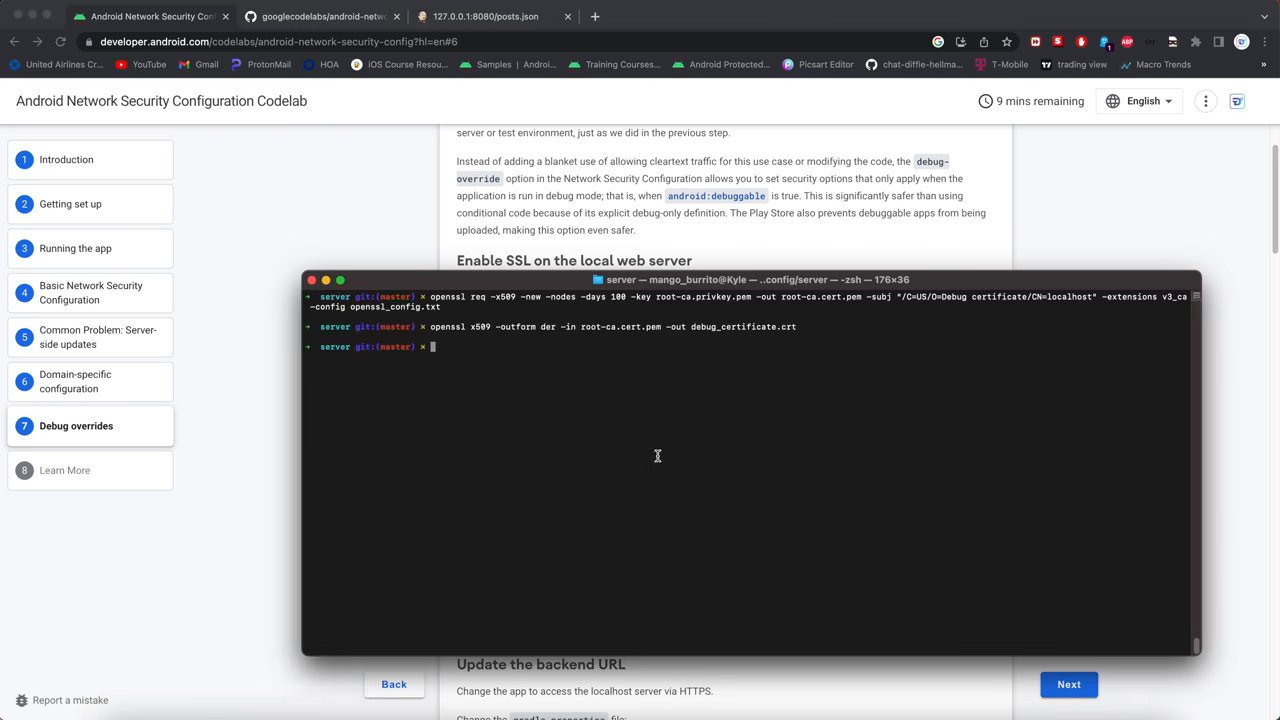
{"action": "type", "text": "ls"}
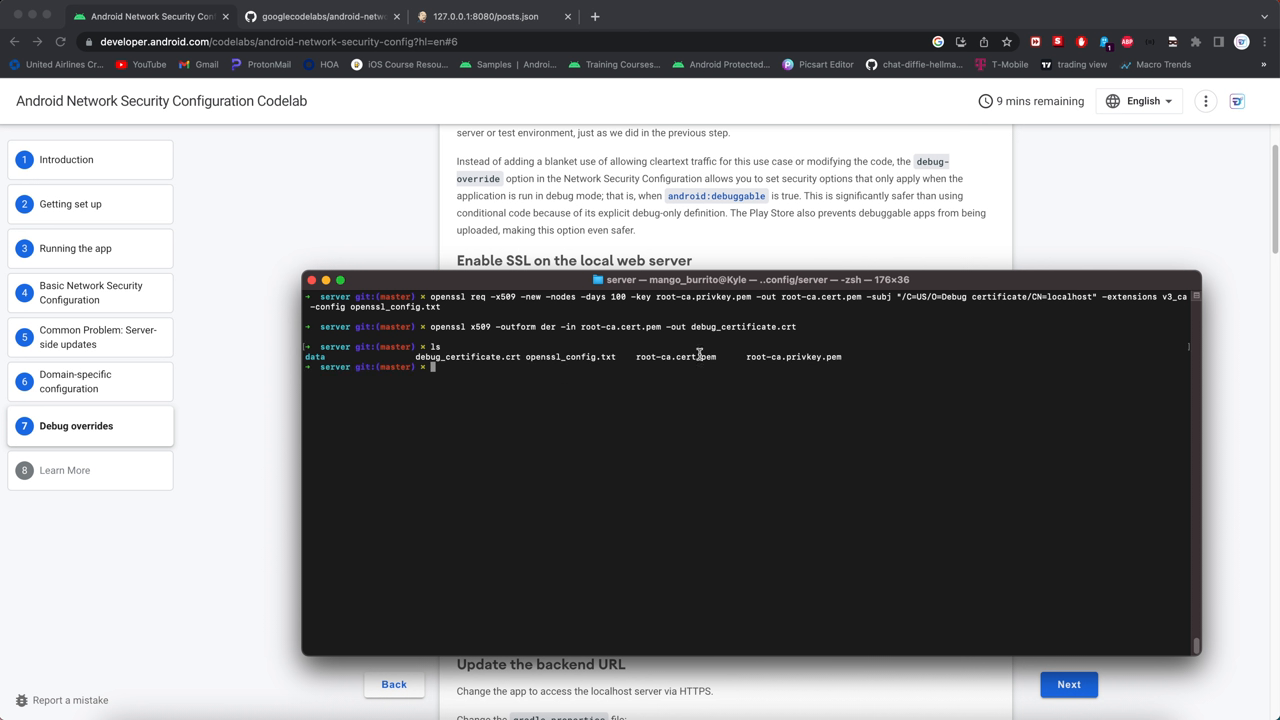
{"action": "mouse_move", "coordinate": [805, 367]}
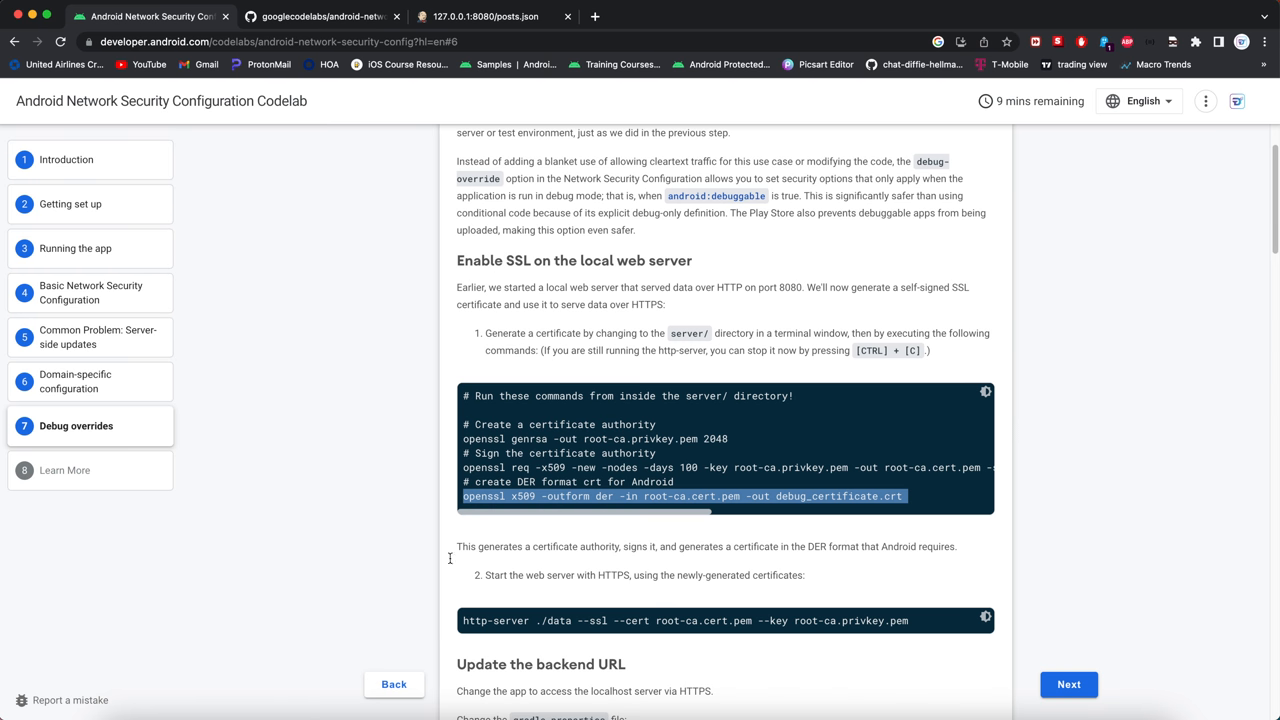
Step: Run http-server ./data --ssl --cert root-ca.cert.pem --key root-ca.privkey.pem to serve over HTTPS
{"action": "scroll", "scroll_direction": "down", "scroll_amount": 3}
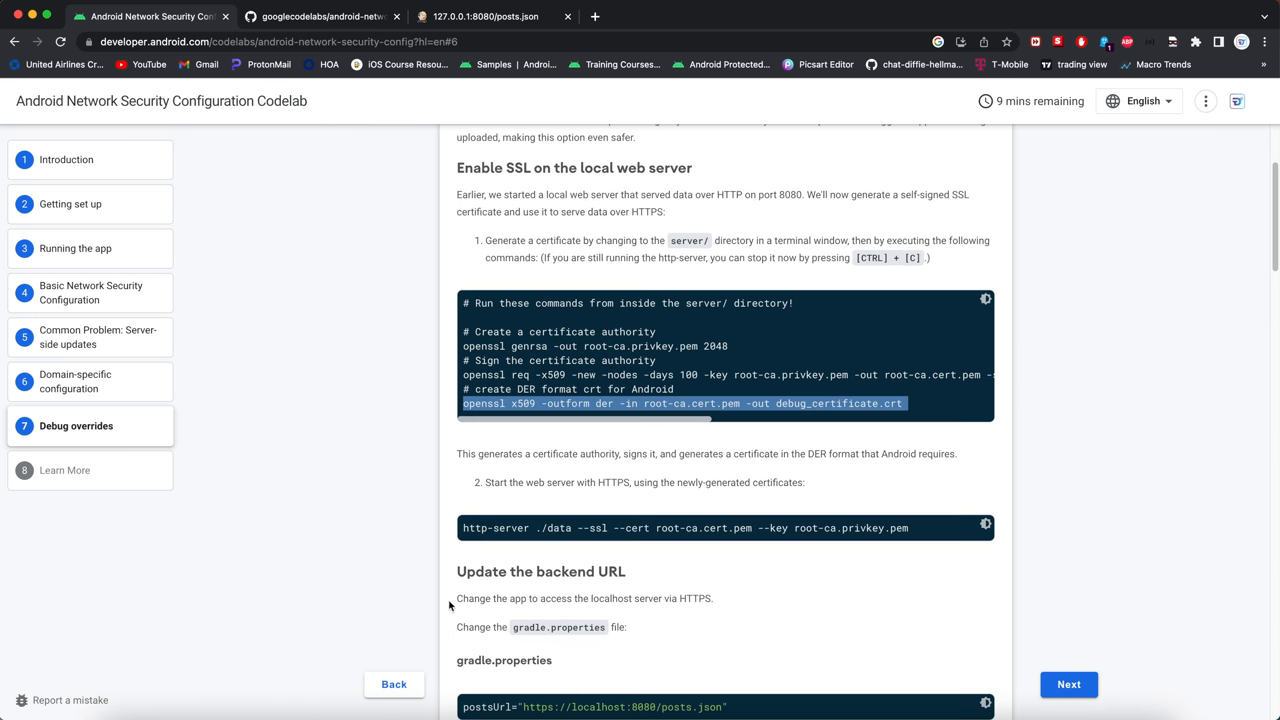
{"action": "scroll", "scroll_direction": "down", "scroll_amount": 3}
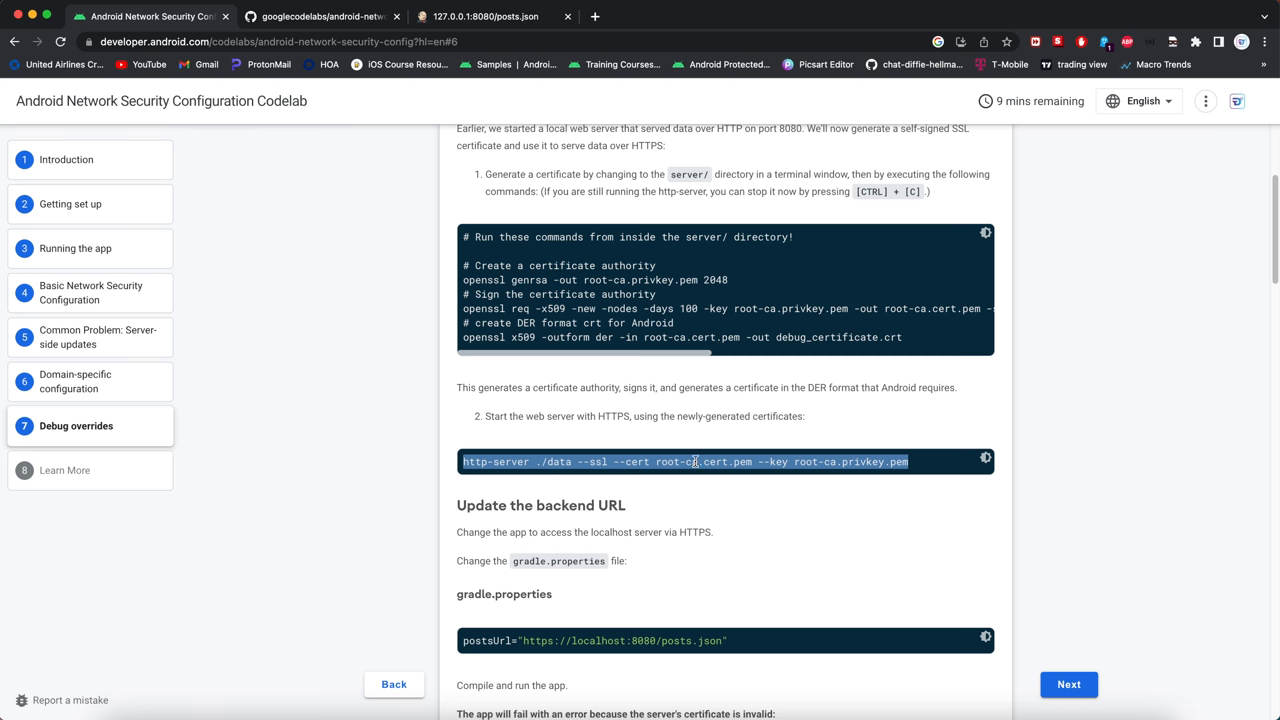
{"action": "mouse_move", "coordinate": [540, 676]}
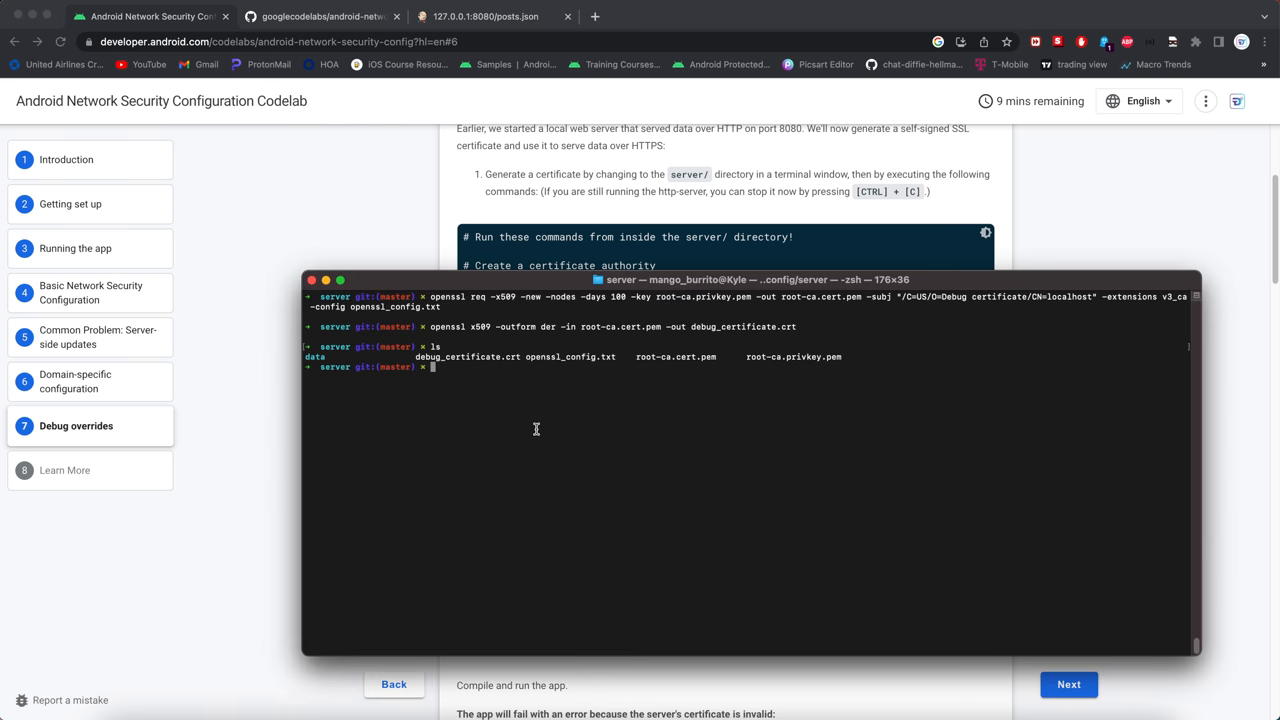
{"action": "type", "text": "http-server ./data --ssl --cert root-ca.cert.pem --key root-ca.privkey.pem"}
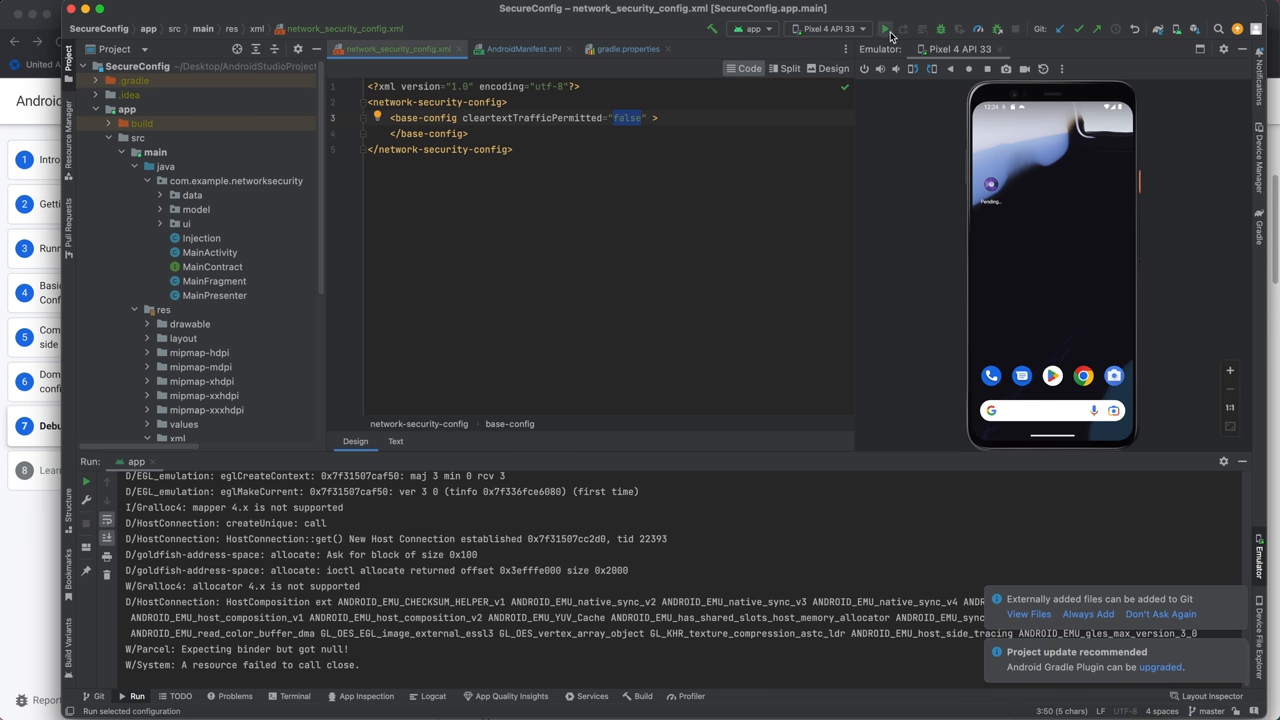
Step: Run the app on the Pixel 4 API 33 emulator and see posts fail because cleartext HTTP is blocked
{"action": "left_click", "coordinate": [886, 28]}
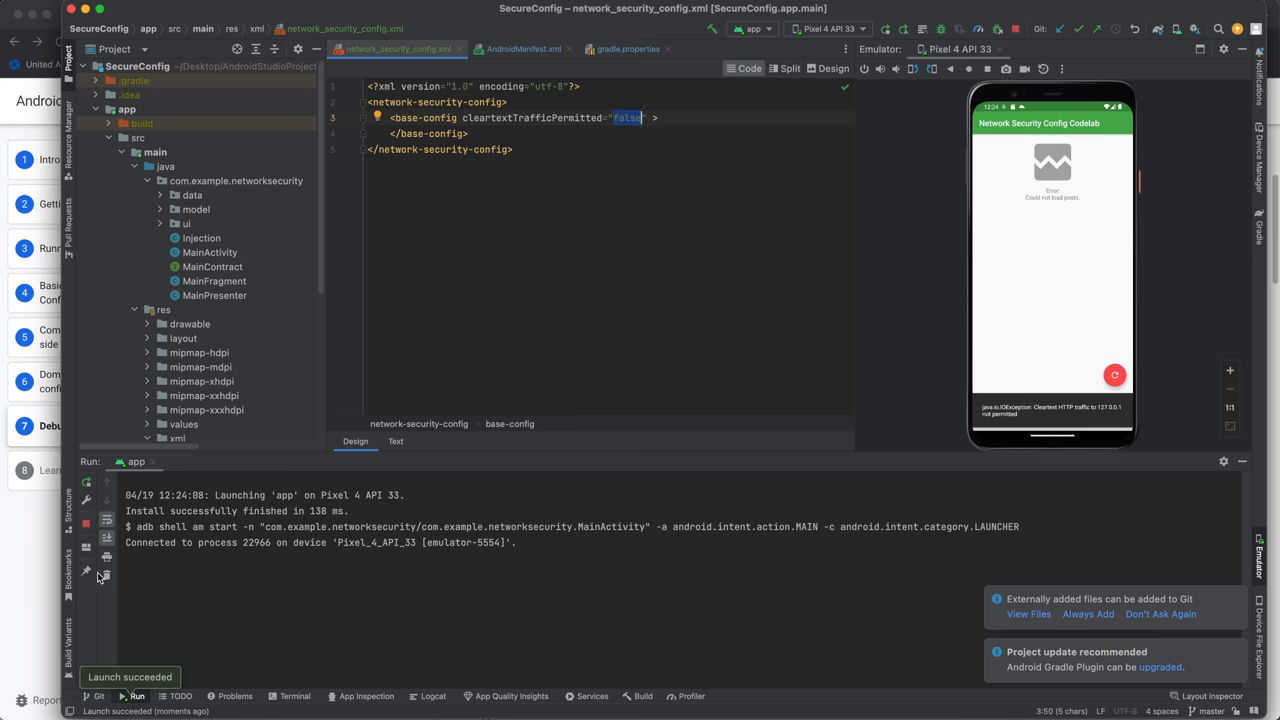
{"action": "left_click", "coordinate": [627, 48]}
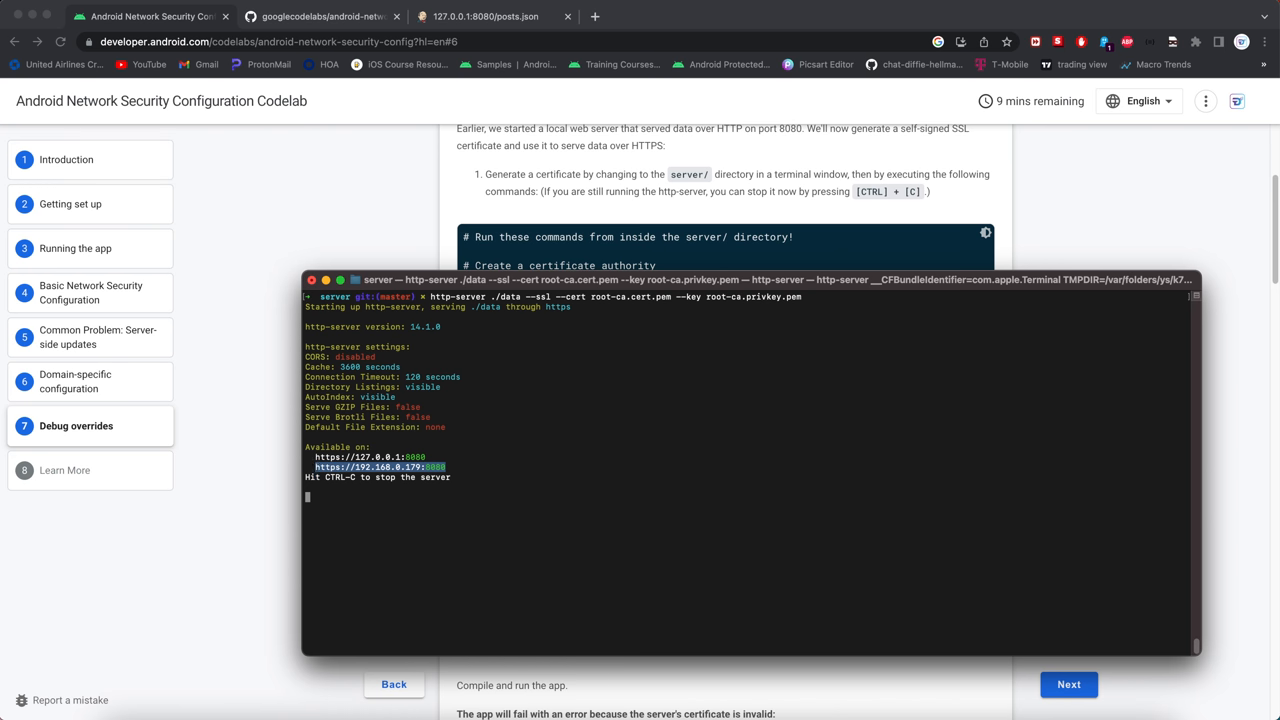
Step: Browse to 192.168.0.179:8080, proceed past the privacy warning, and view the localhost debug certificate
{"action": "left_click", "coordinate": [485, 16]}
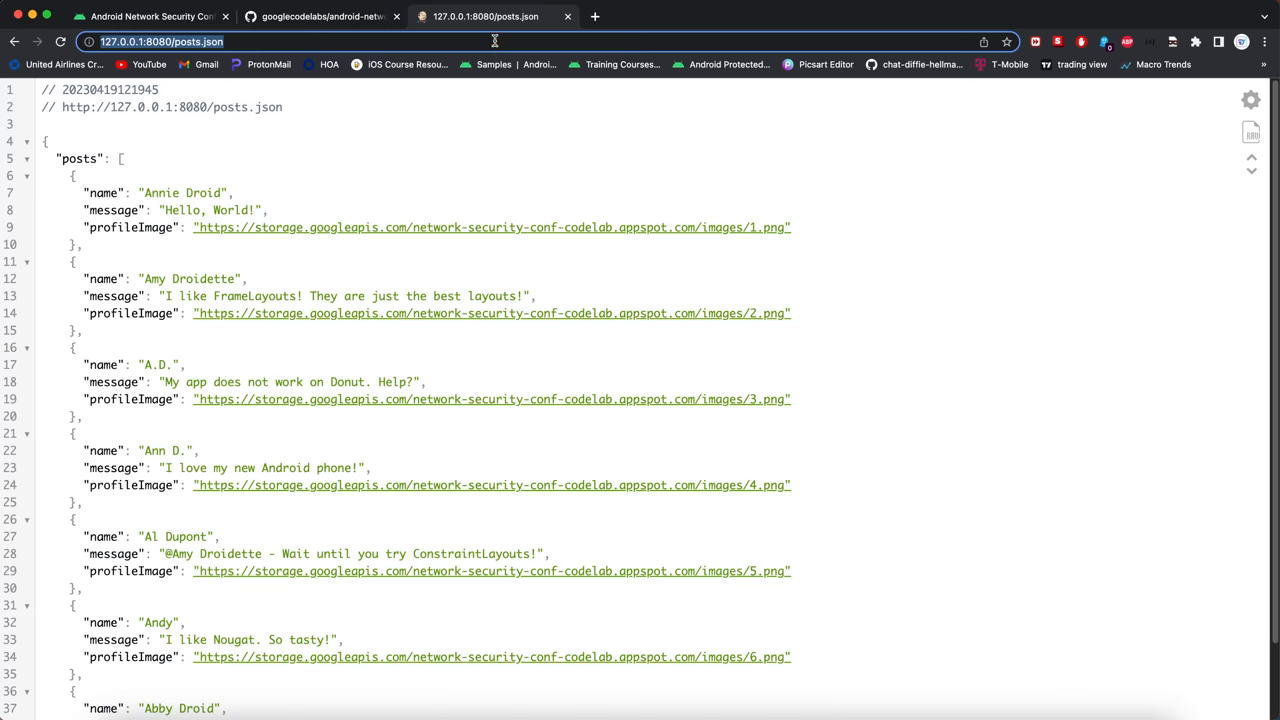
{"action": "type", "text": "192.168.0.179:8080"}
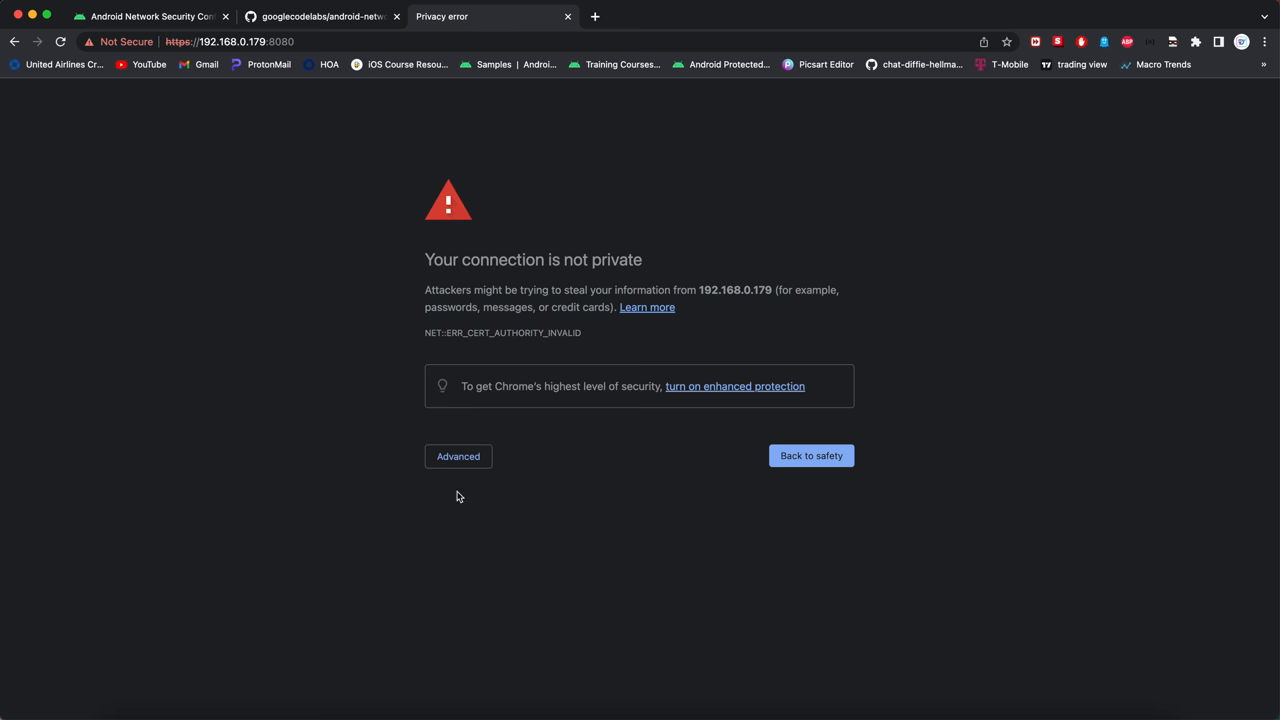
{"action": "left_click", "coordinate": [458, 456]}
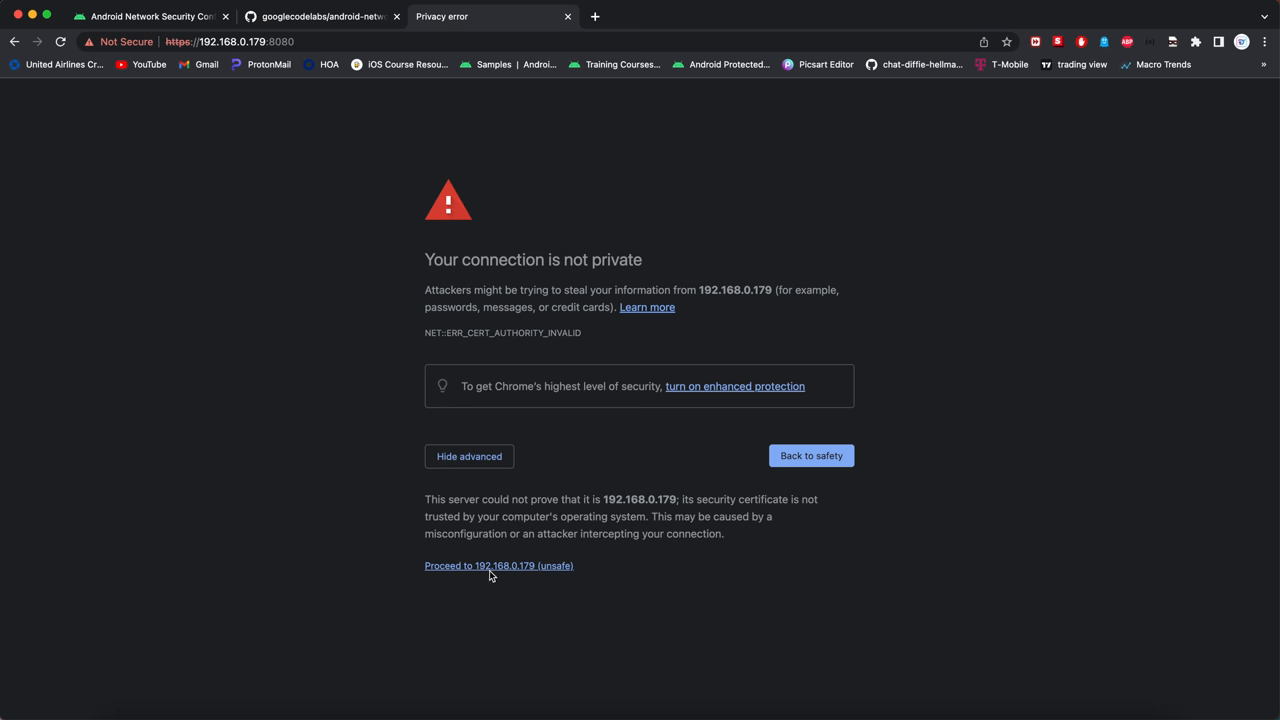
{"action": "left_click", "coordinate": [498, 565]}
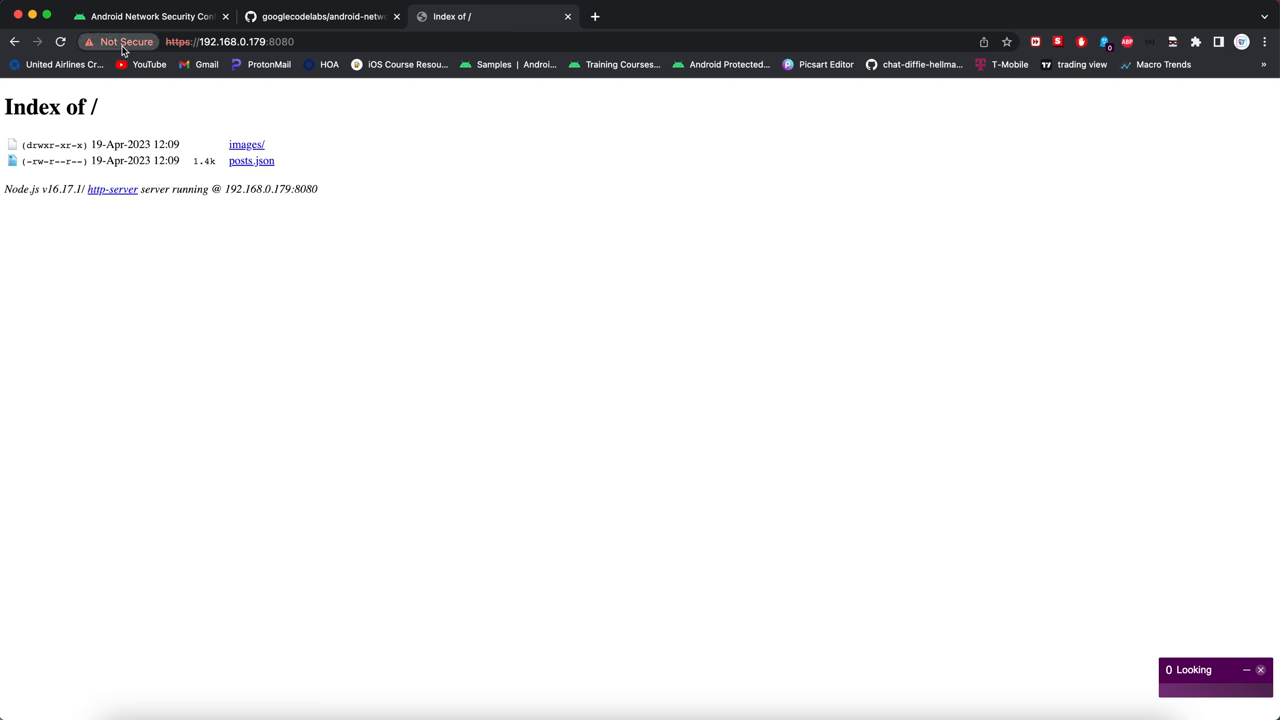
{"action": "left_click", "coordinate": [125, 41]}
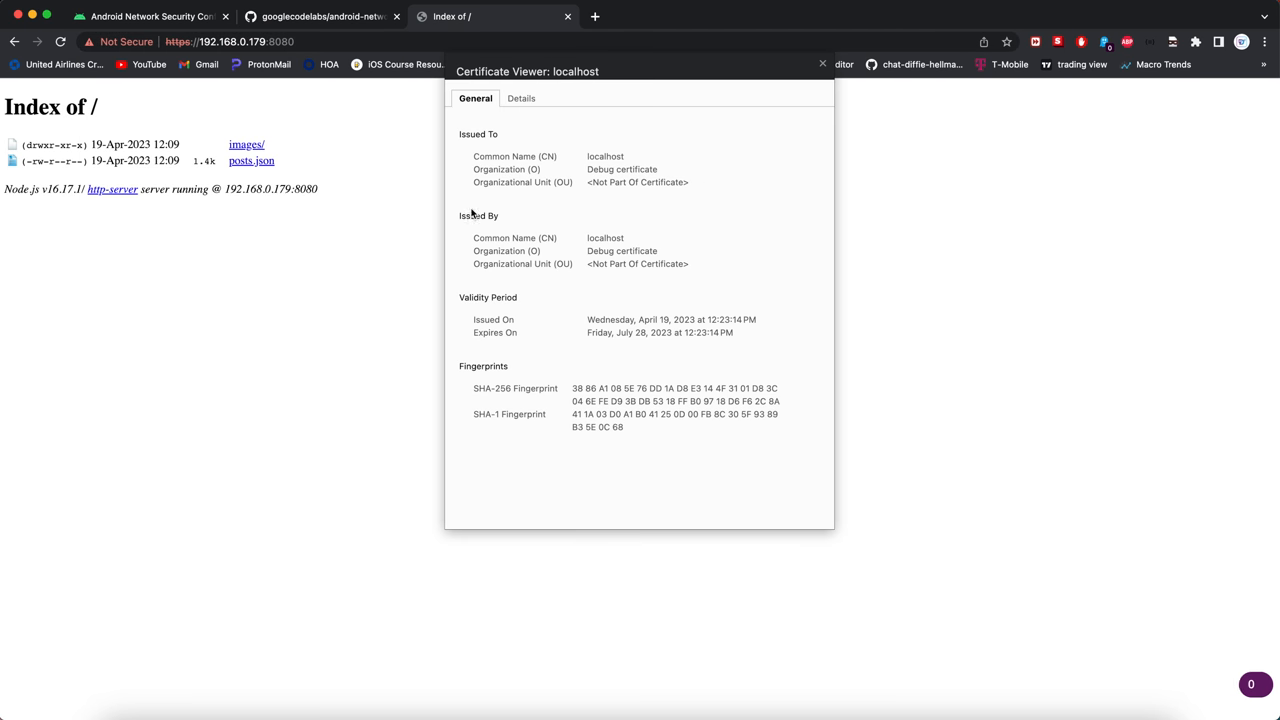
{"action": "mouse_move", "coordinate": [621, 310]}
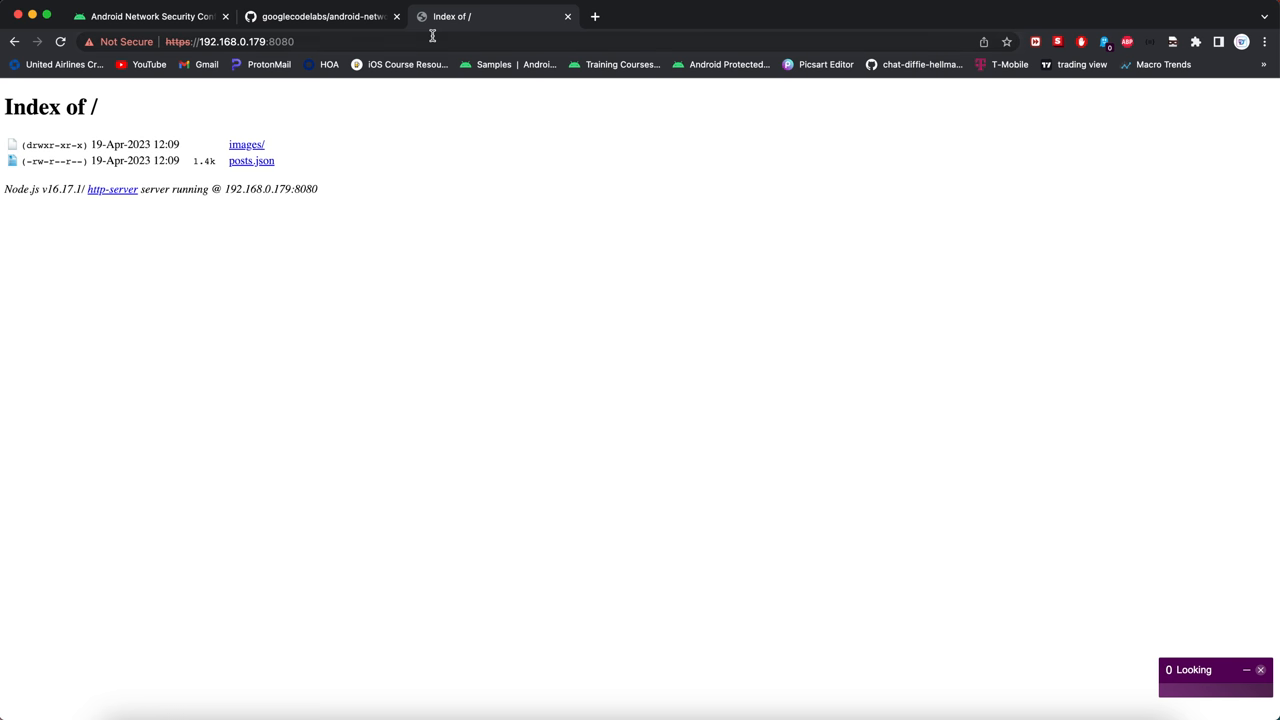
{"action": "mouse_move", "coordinate": [344, 299]}
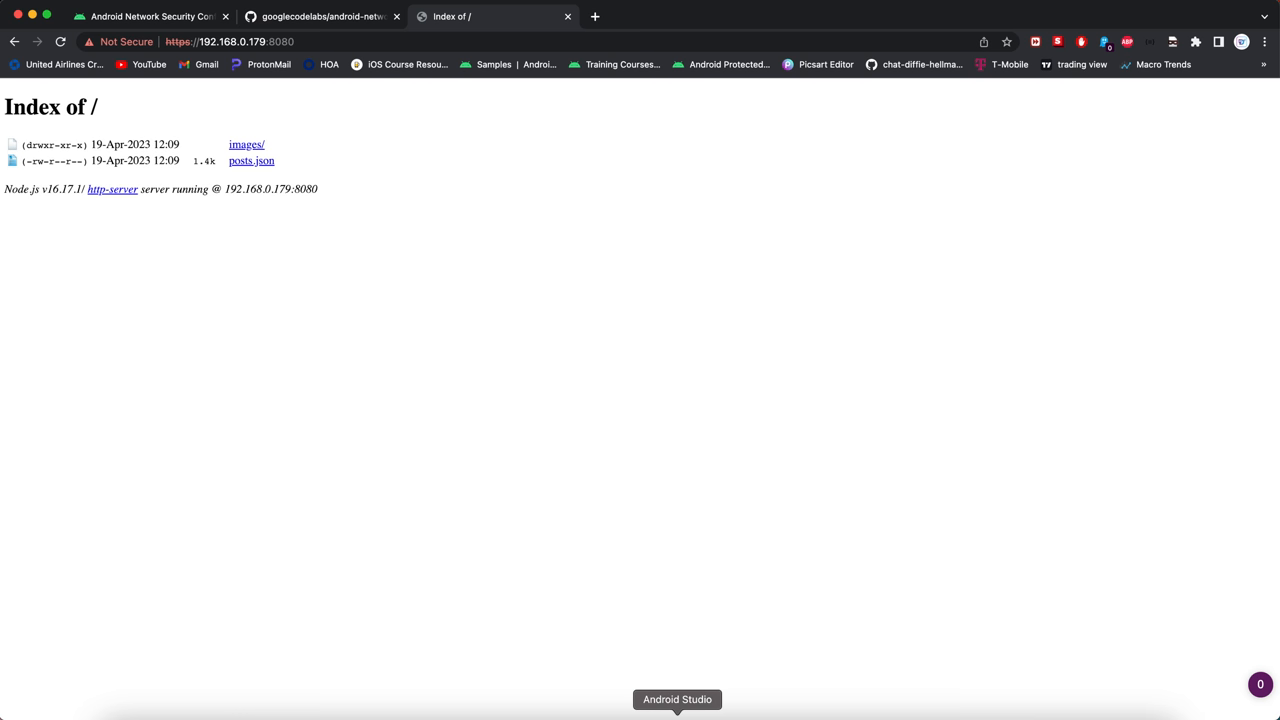
{"action": "left_click", "coordinate": [677, 699]}
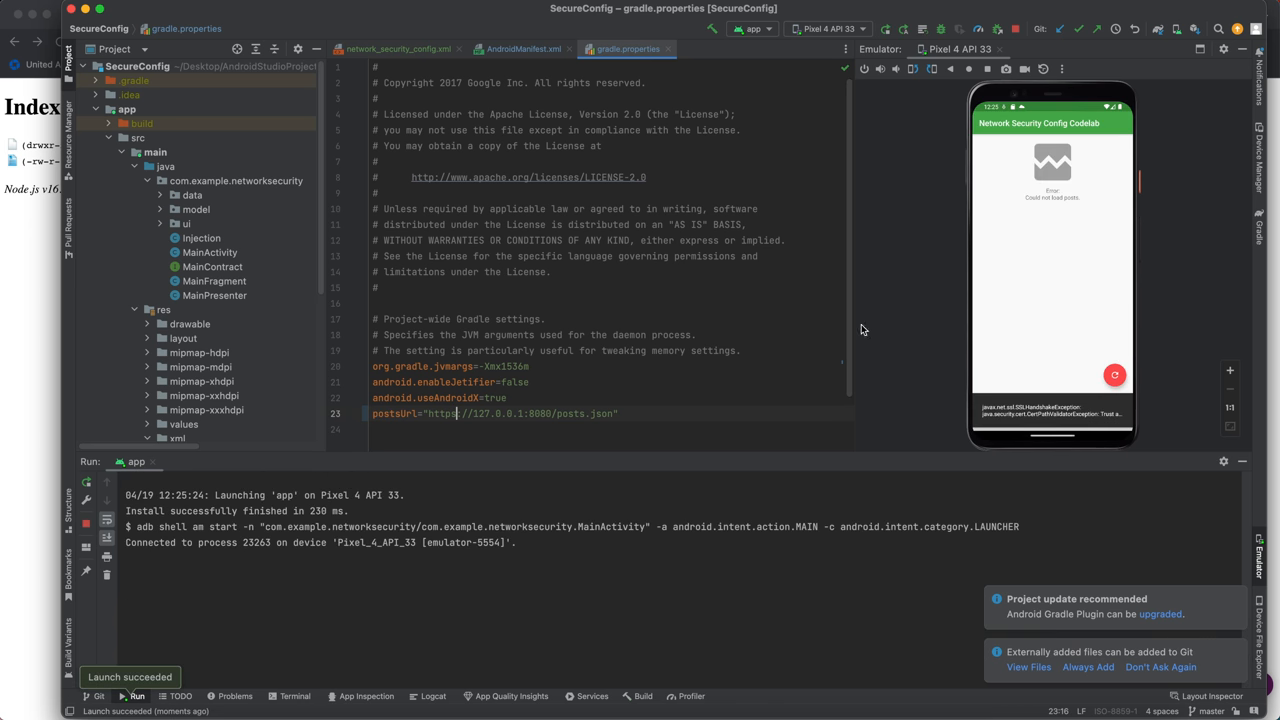
{"action": "left_click", "coordinate": [397, 48]}
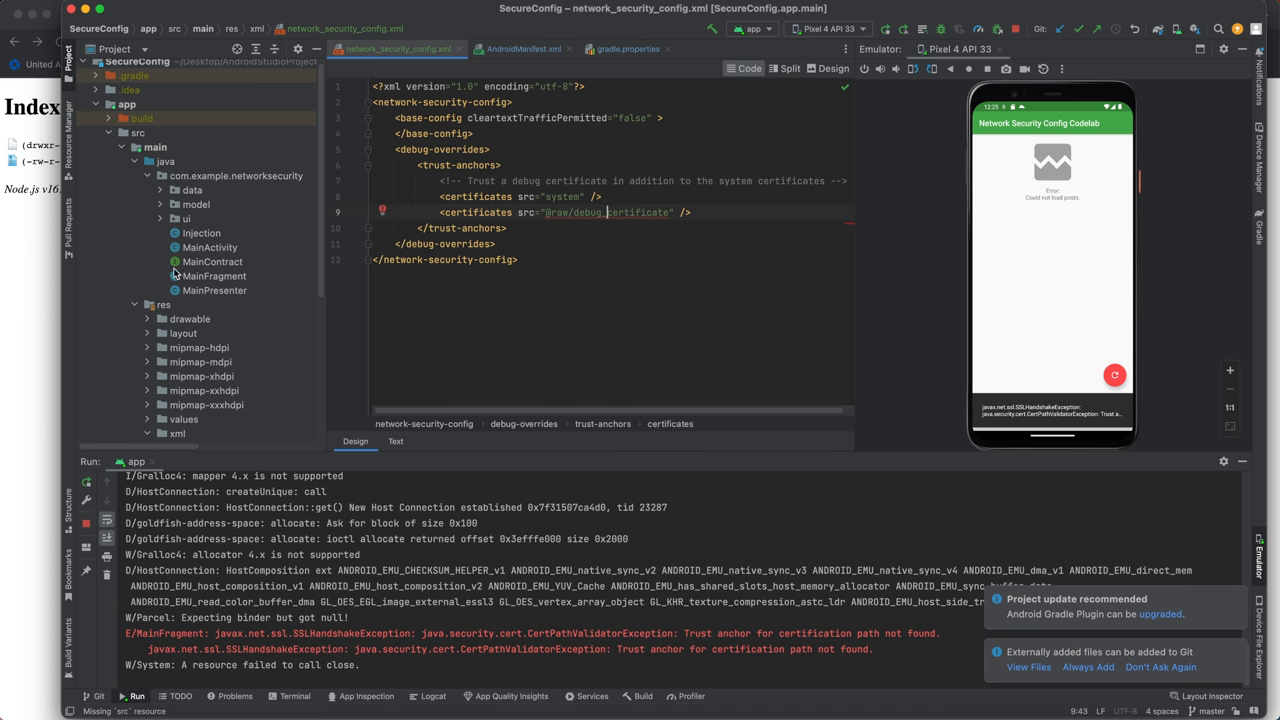
Step: Create a raw Android resource directory under res and copy debug_certificate.crt from the server folder
{"action": "right_click", "coordinate": [163, 190]}
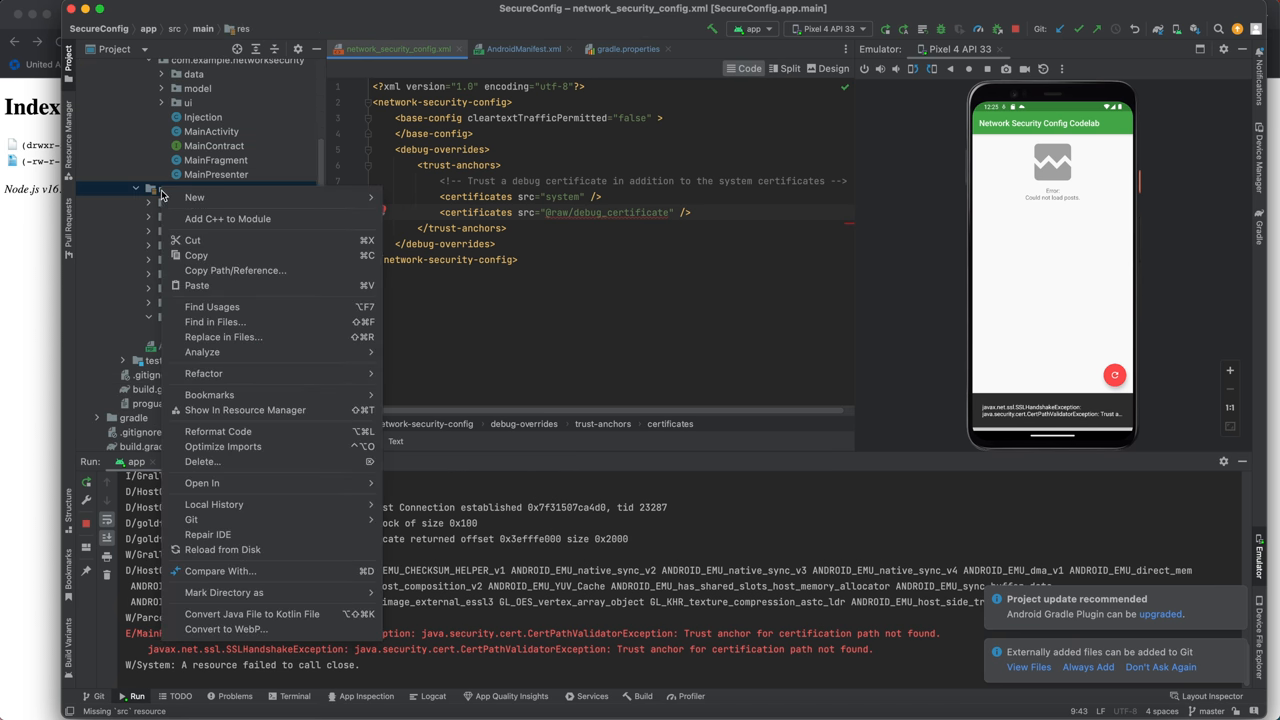
{"action": "mouse_move", "coordinate": [195, 197]}
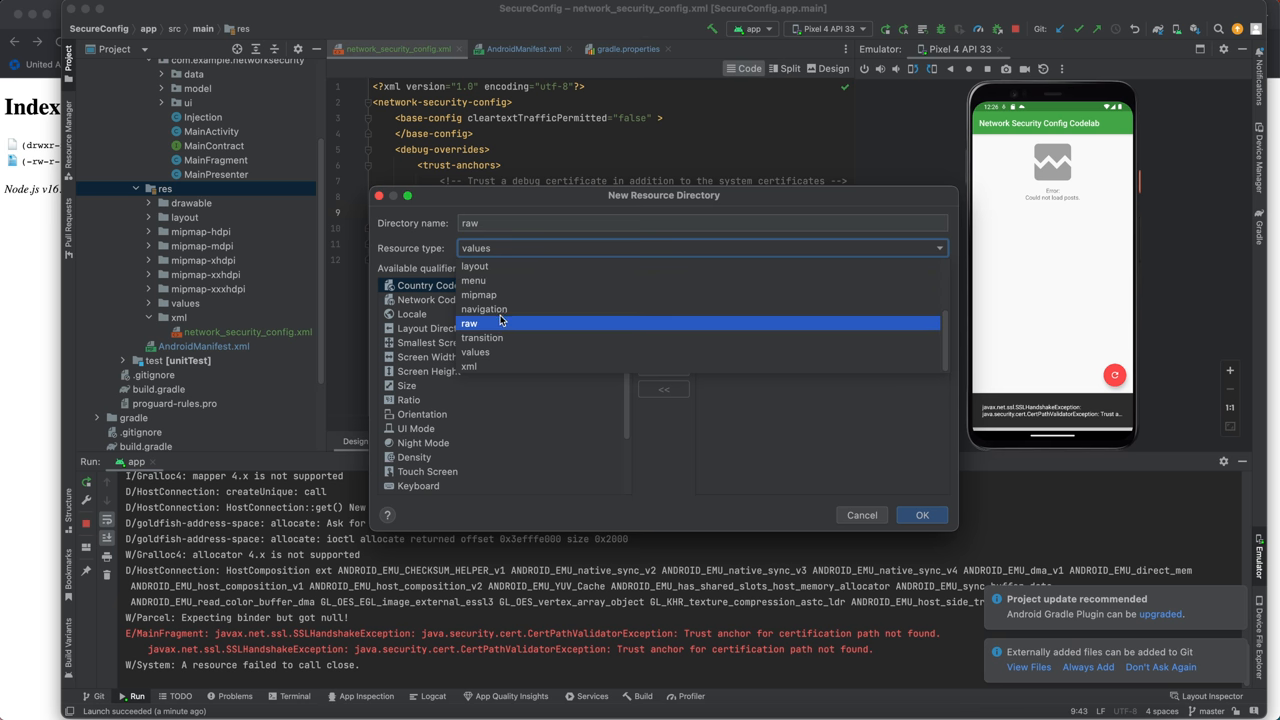
{"action": "left_click", "coordinate": [921, 514]}
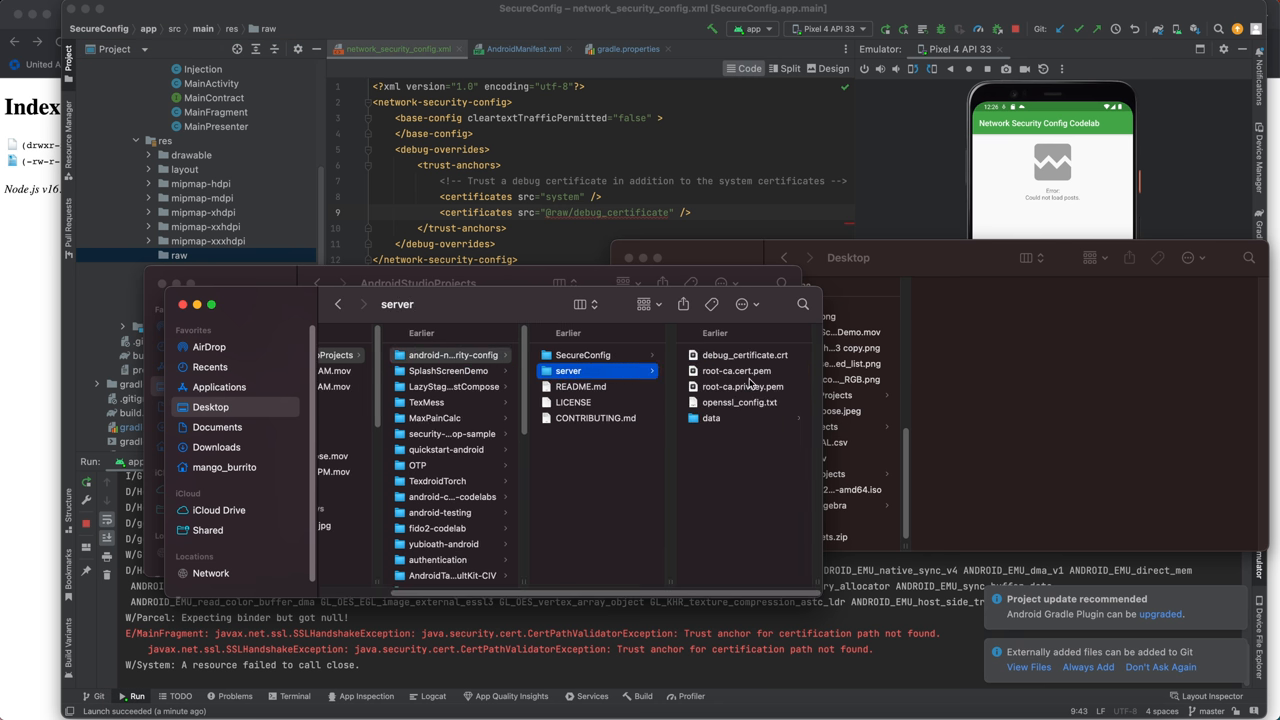
{"action": "mouse_move", "coordinate": [637, 391]}
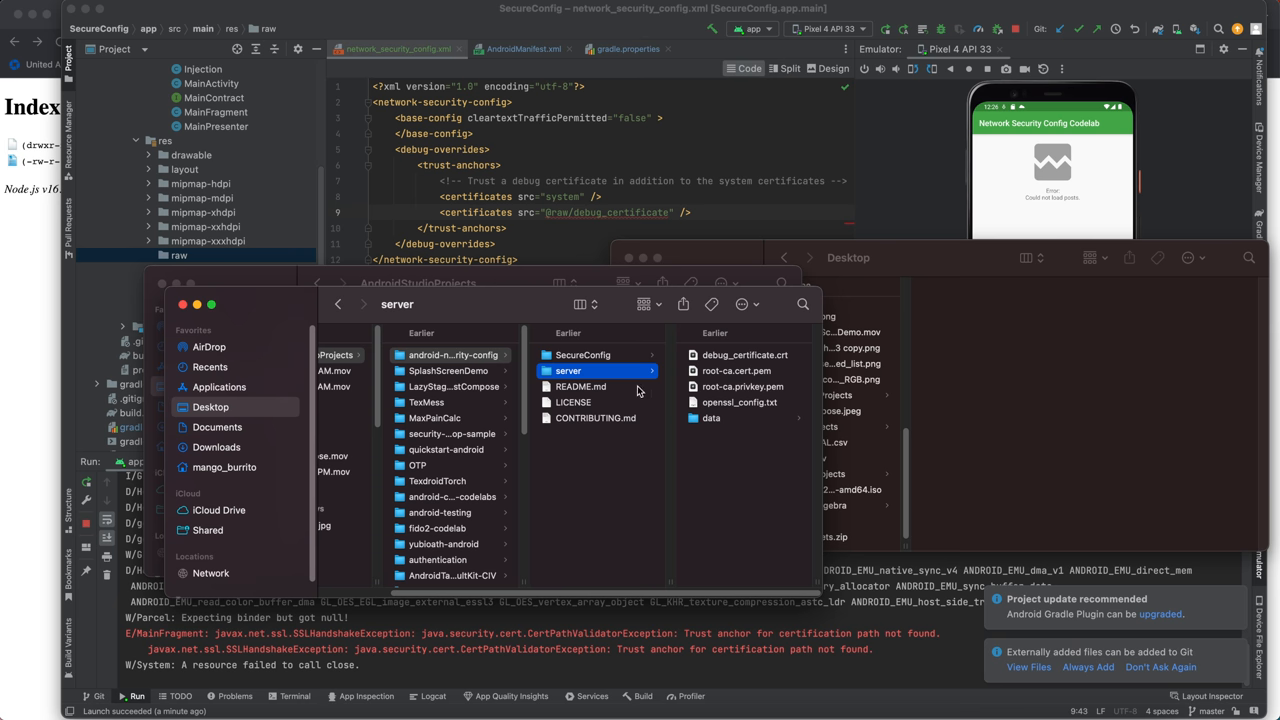
{"action": "mouse_move", "coordinate": [629, 390]}
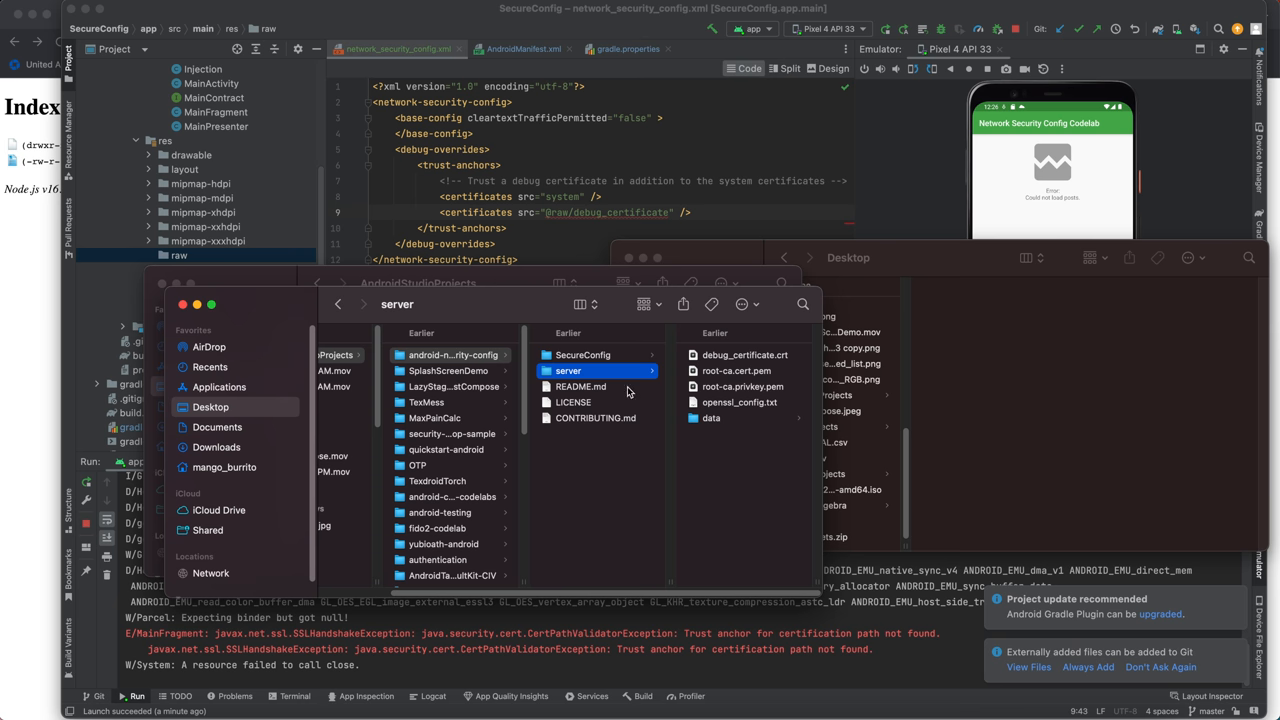
{"action": "left_click", "coordinate": [567, 370]}
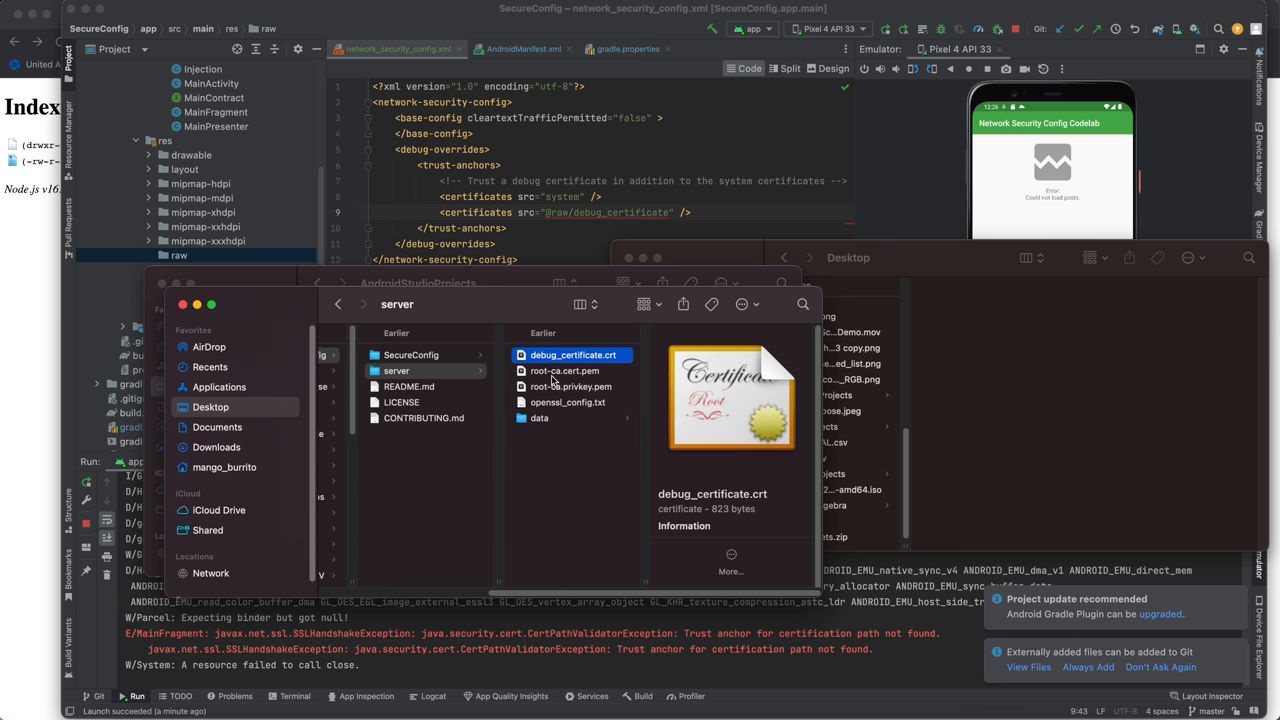
{"action": "right_click", "coordinate": [572, 355]}
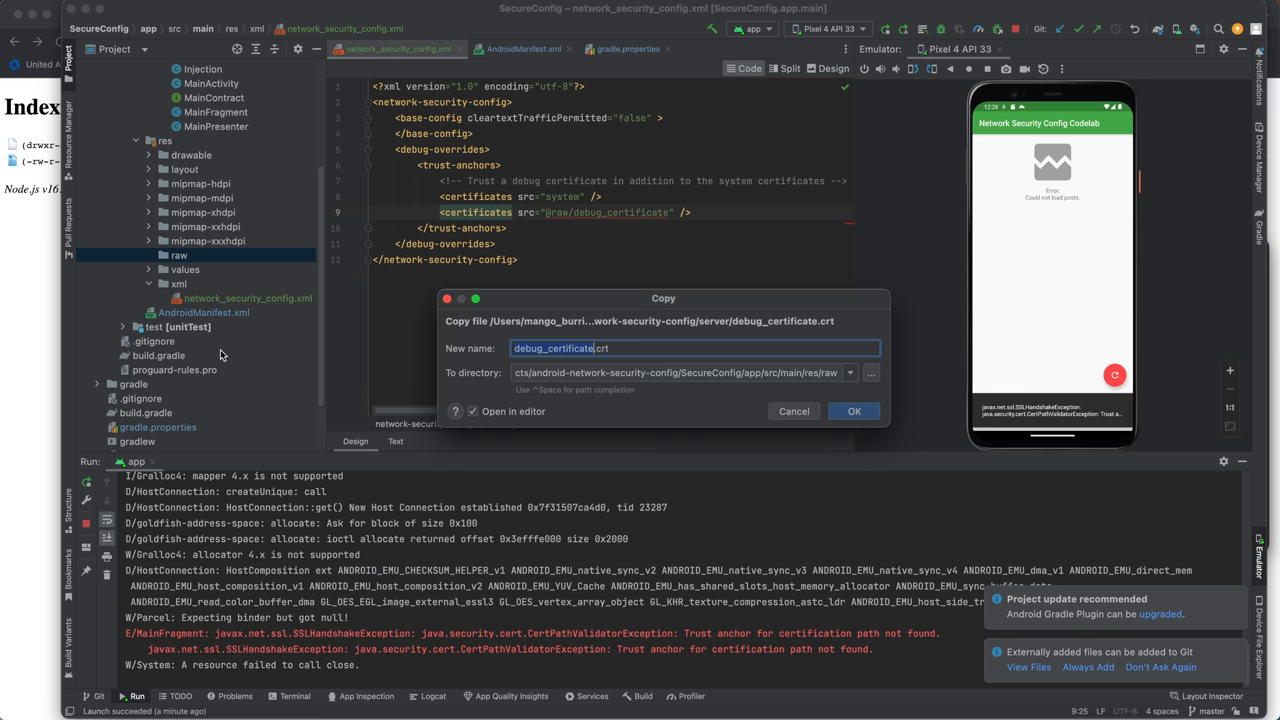
Step: Confirm copying debug_certificate.crt into res/raw, add it to Git, and rerun the app so posts load
{"action": "left_click", "coordinate": [854, 411]}
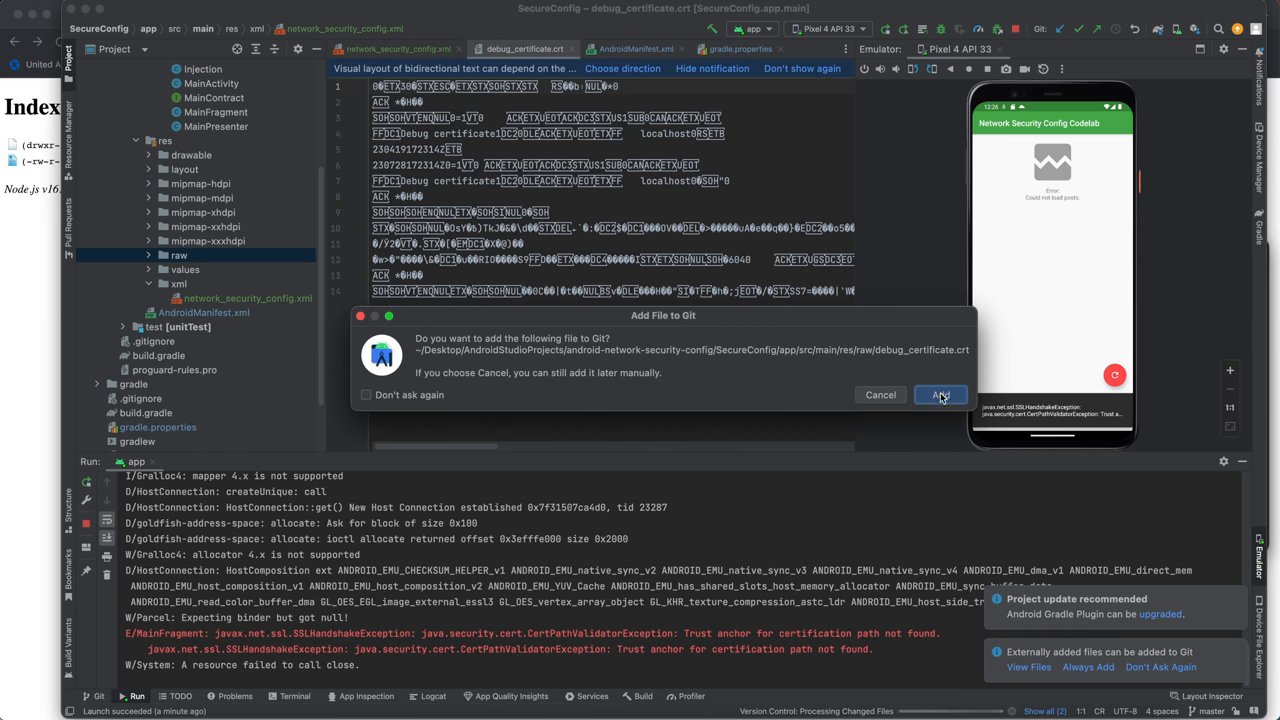
{"action": "left_click", "coordinate": [939, 394]}
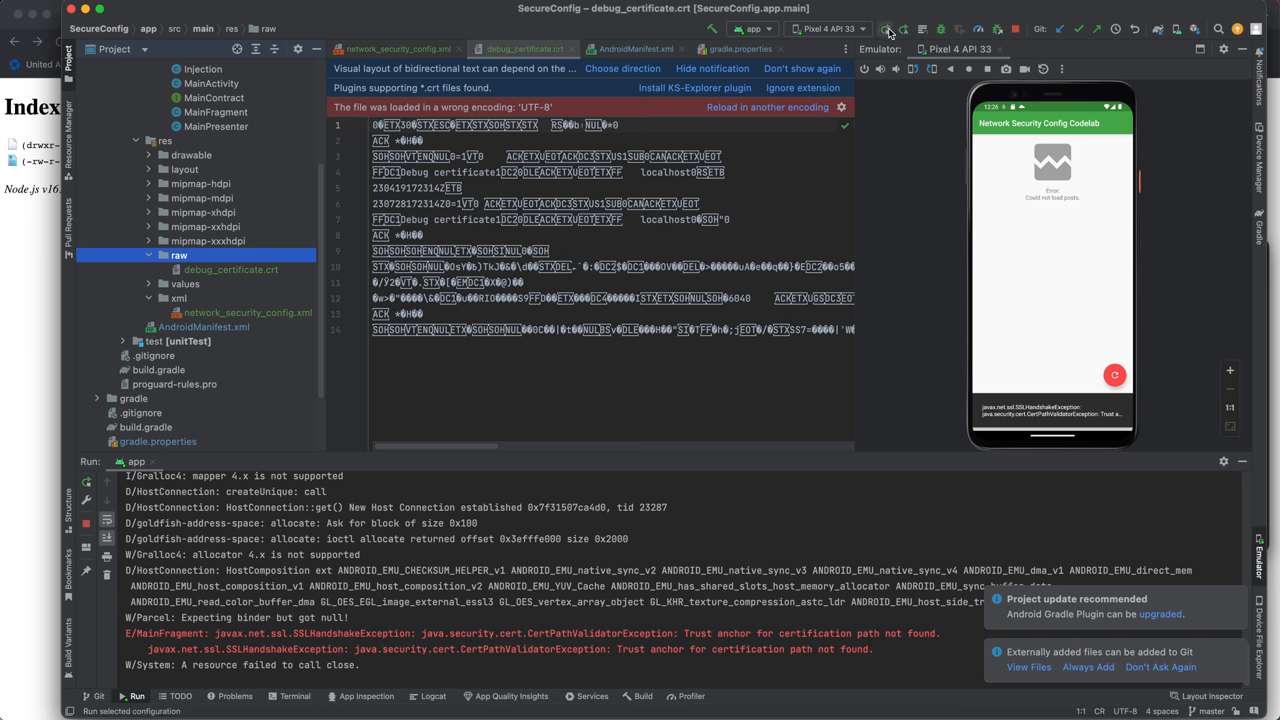
{"action": "left_click", "coordinate": [397, 48]}
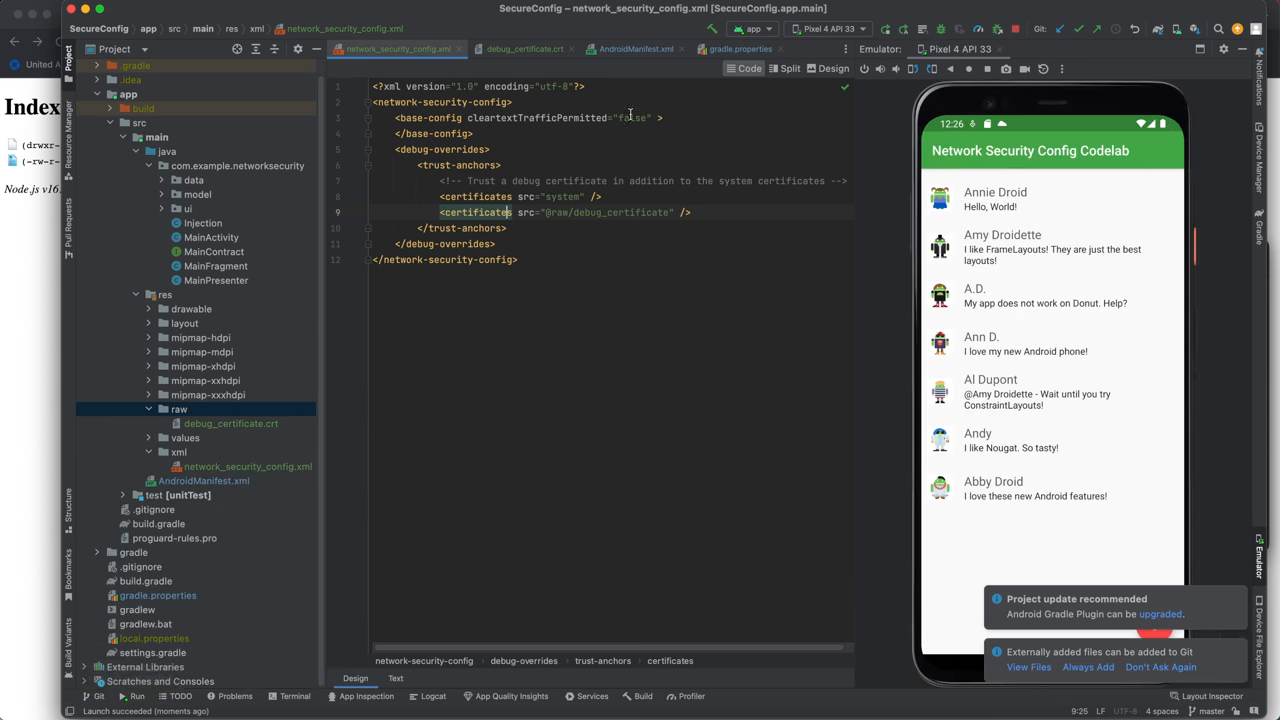
{"action": "left_click", "coordinate": [740, 48]}
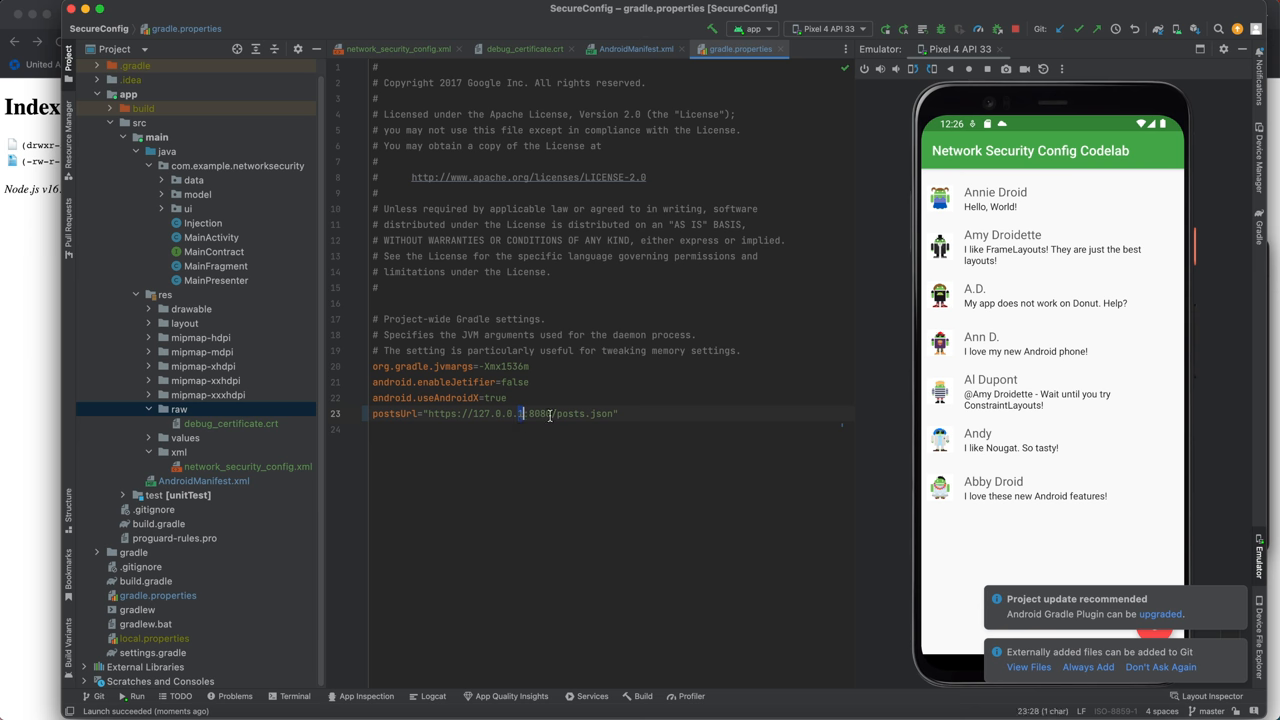
{"action": "double_click", "coordinate": [538, 413]}
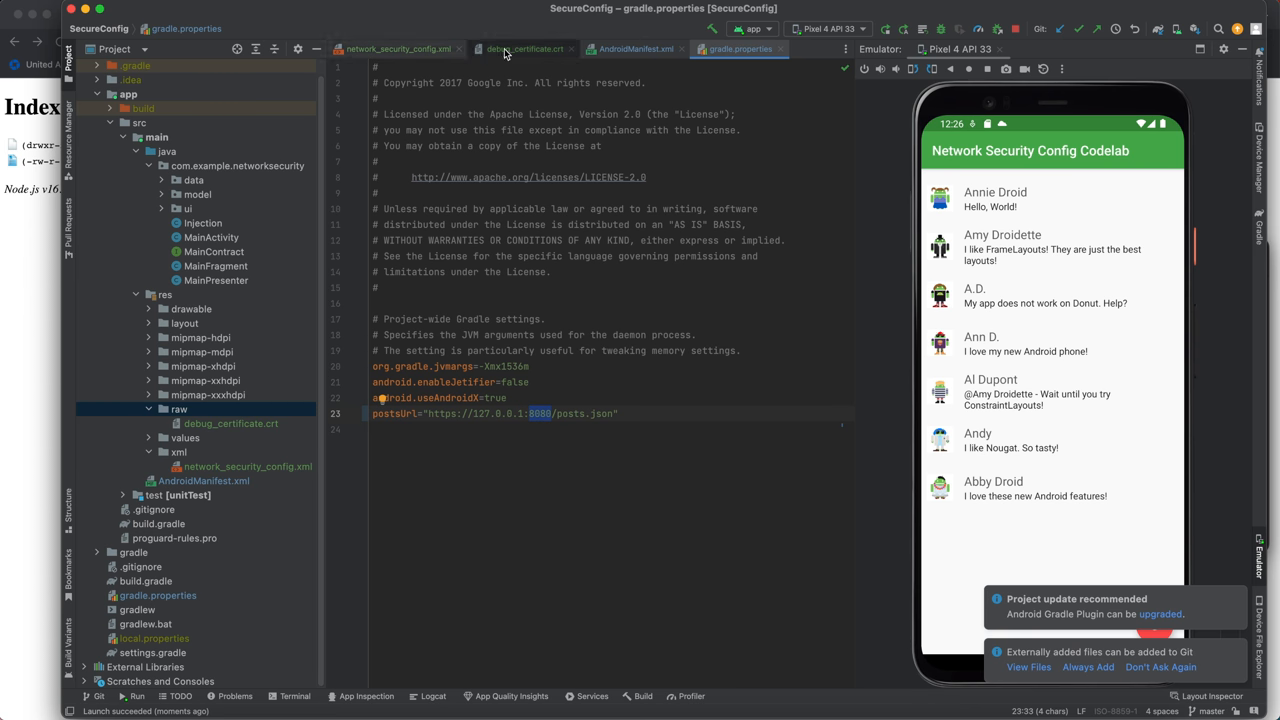
{"action": "left_click", "coordinate": [393, 48]}
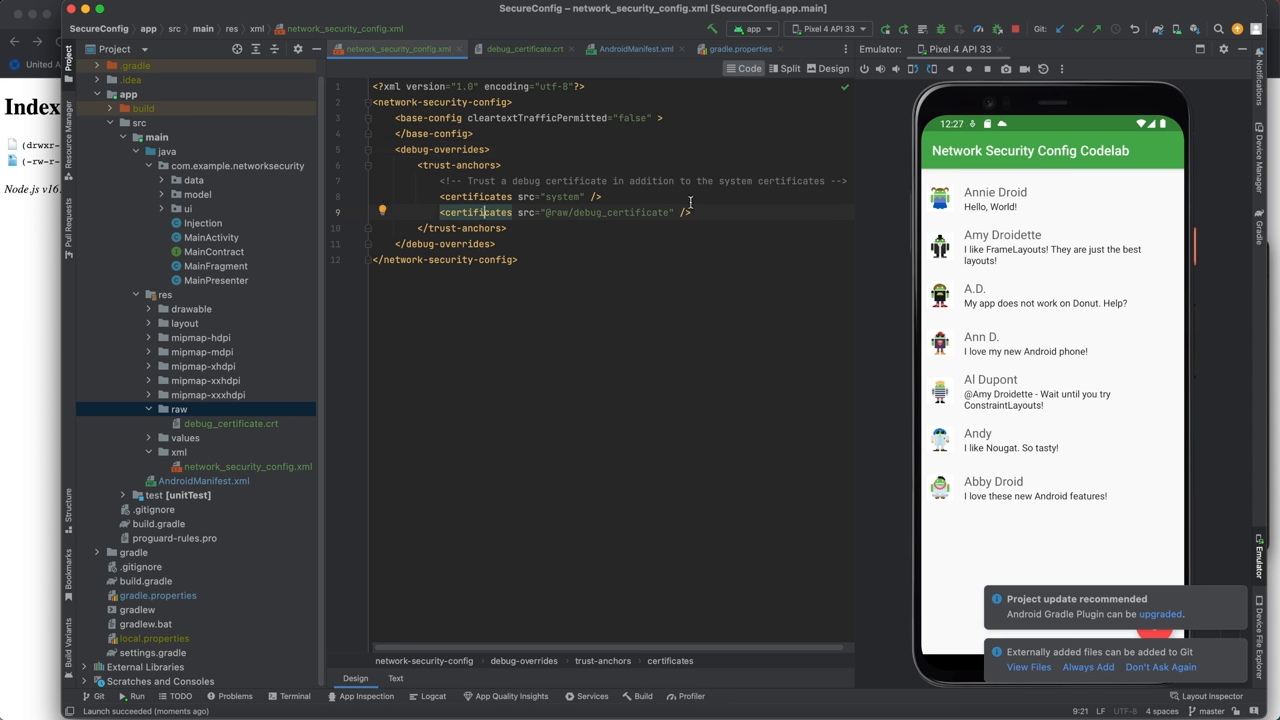
{"action": "double_click", "coordinate": [563, 196]}
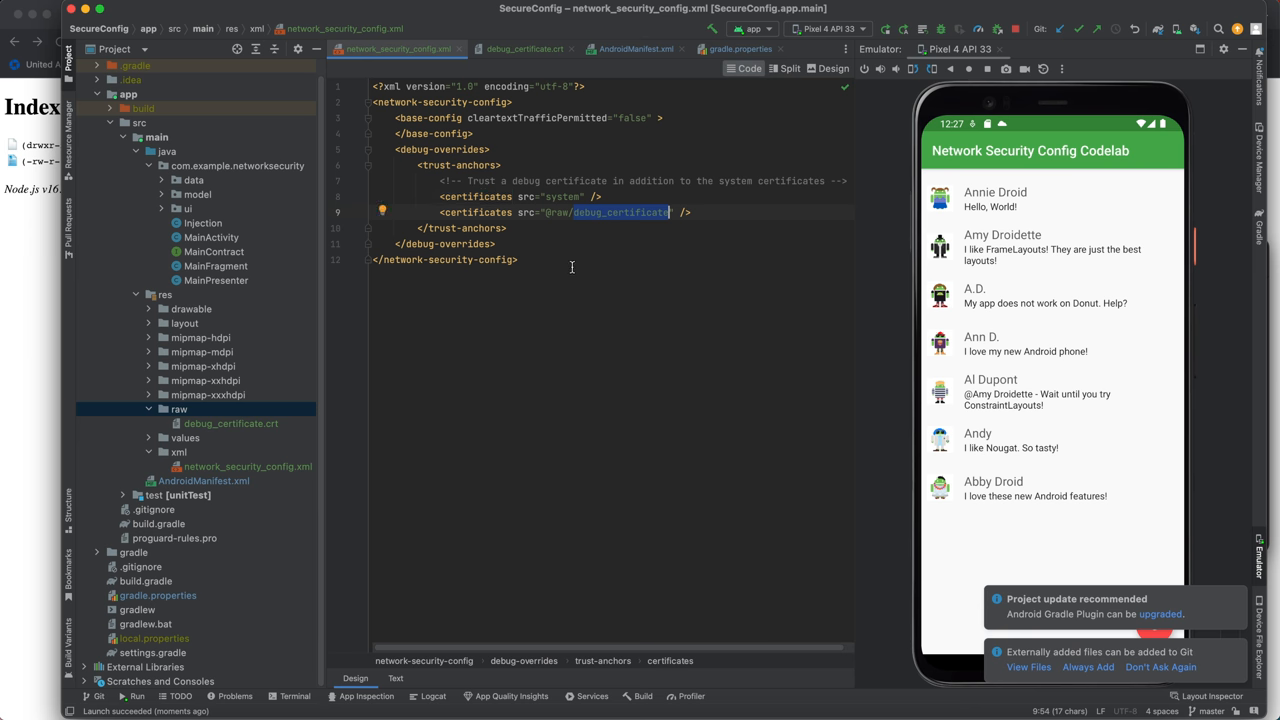
{"action": "left_click", "coordinate": [231, 423]}
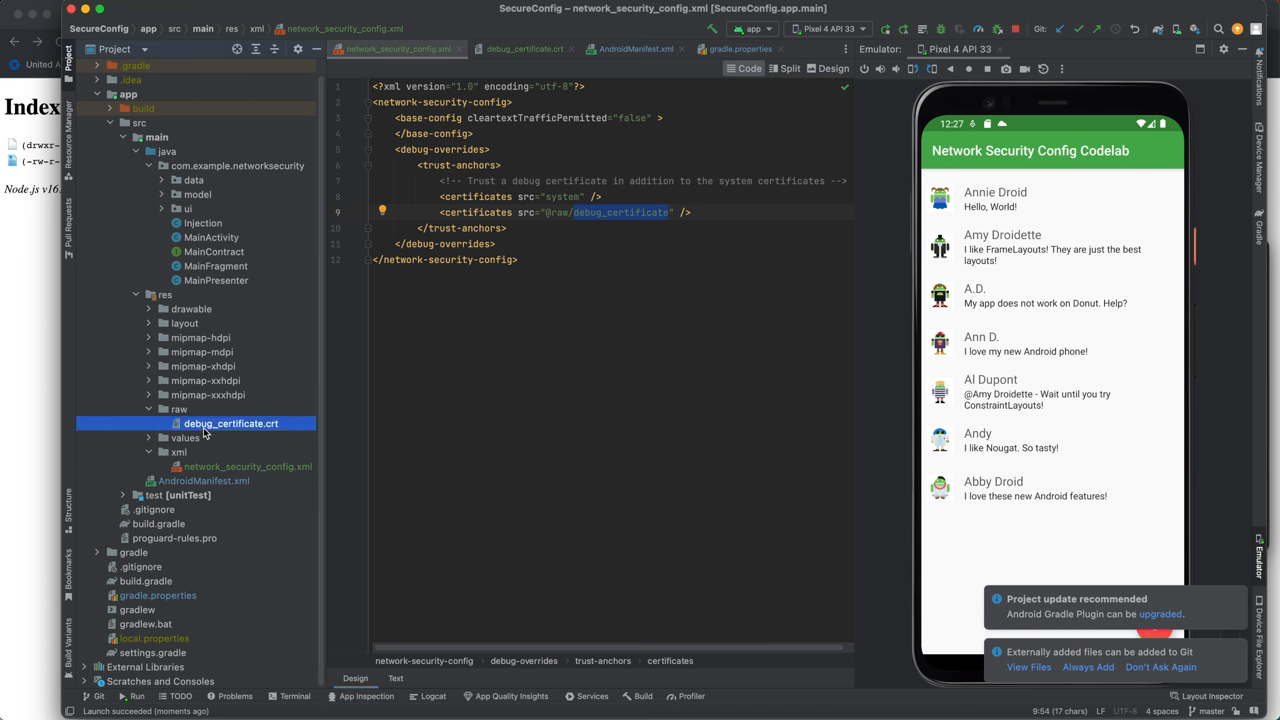